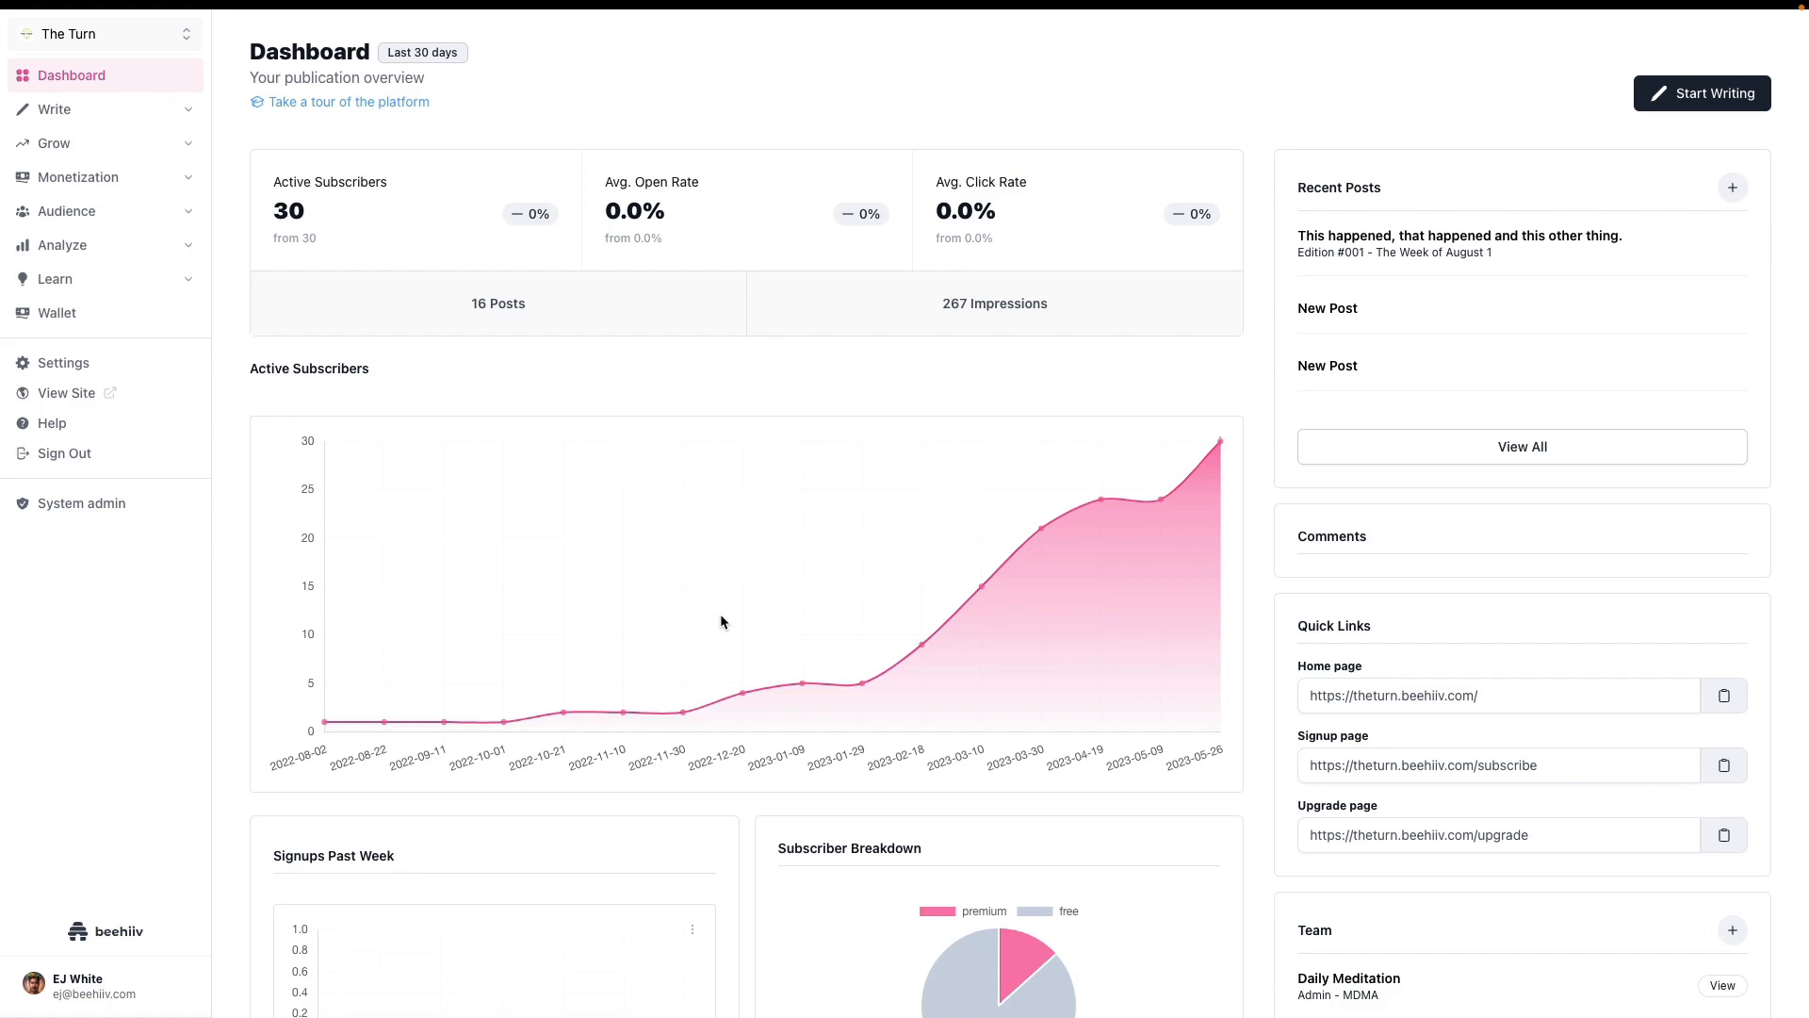
From Write > Posts, open the draft 'This happened, that happened and this other thing.' for editing.
left_click(53, 109)
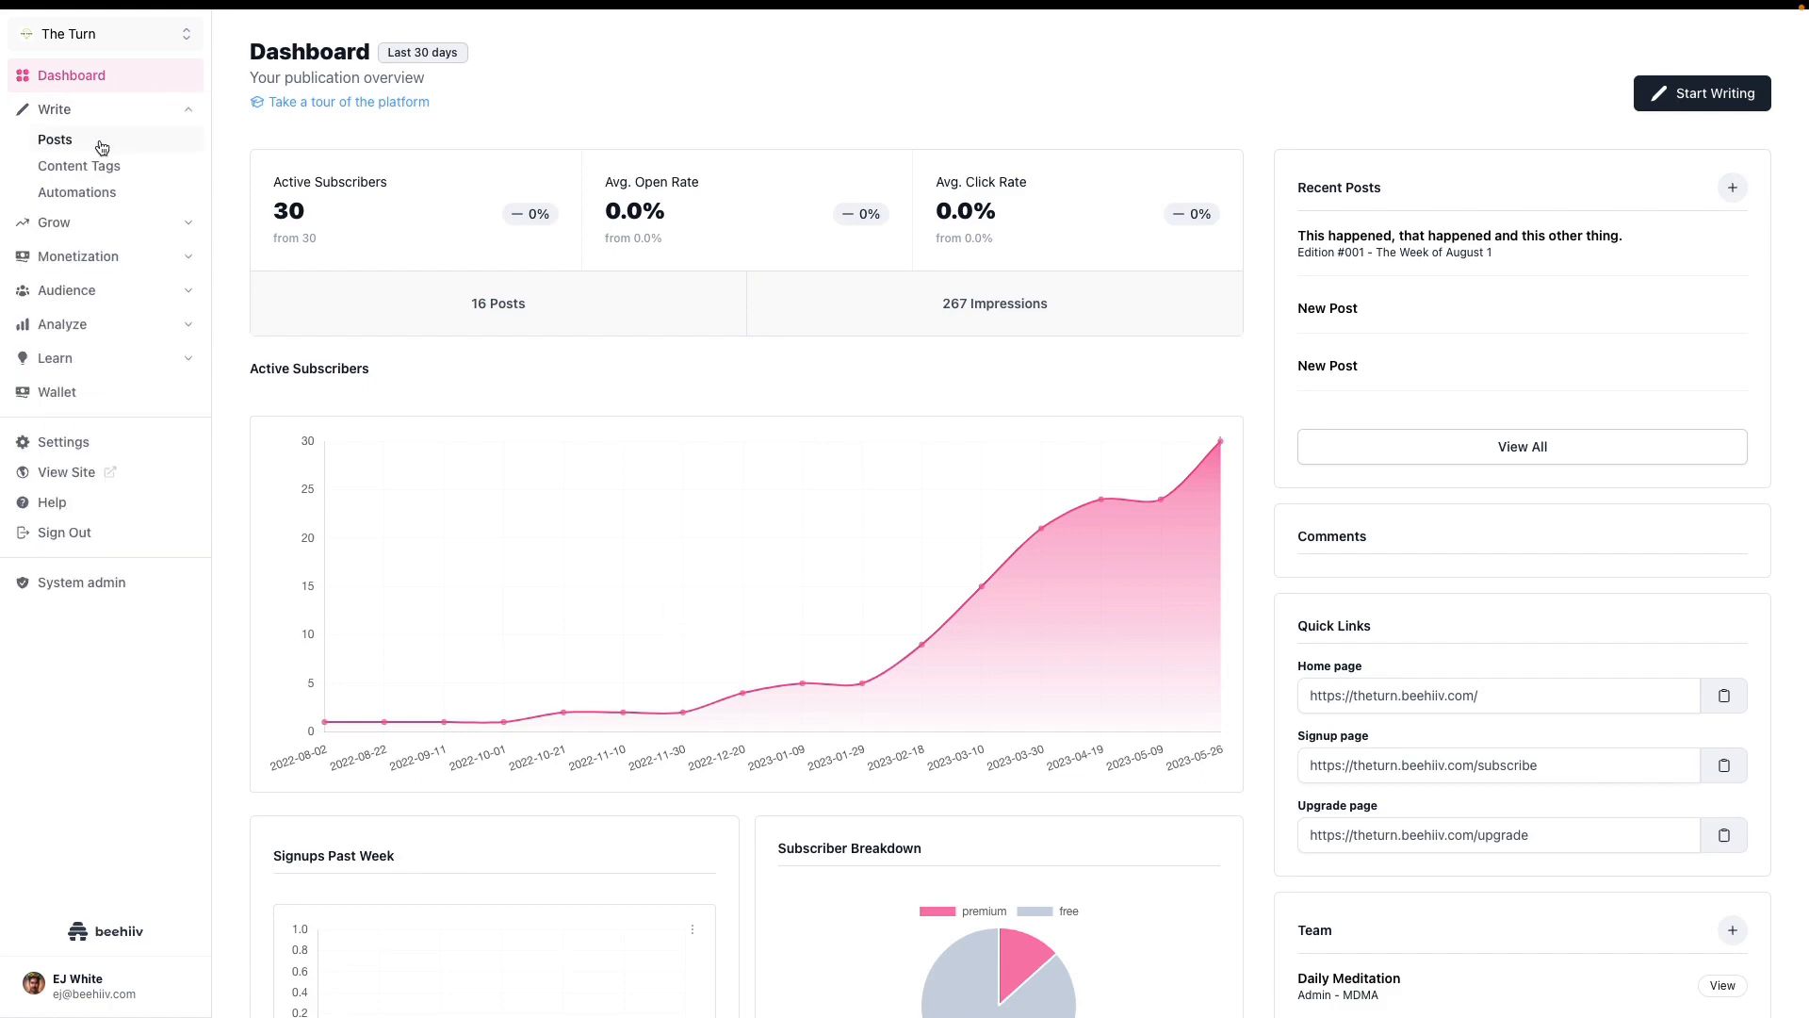
left_click(54, 140)
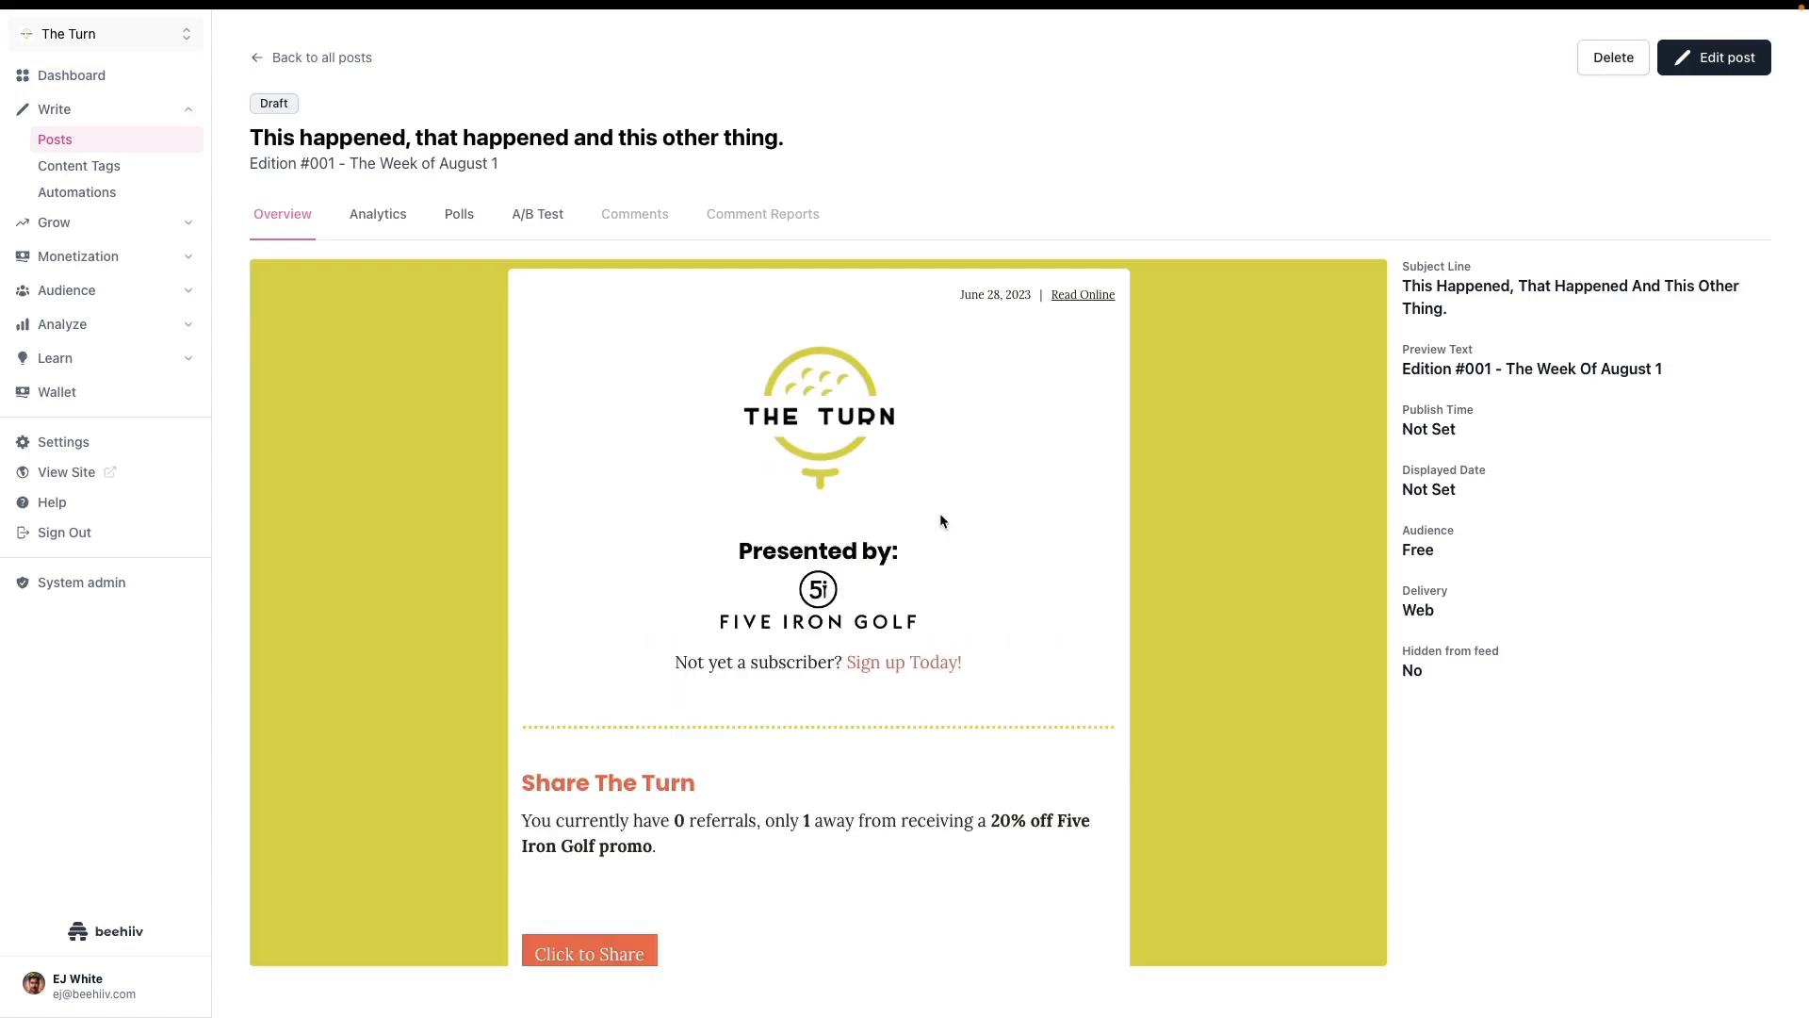
left_click(1713, 56)
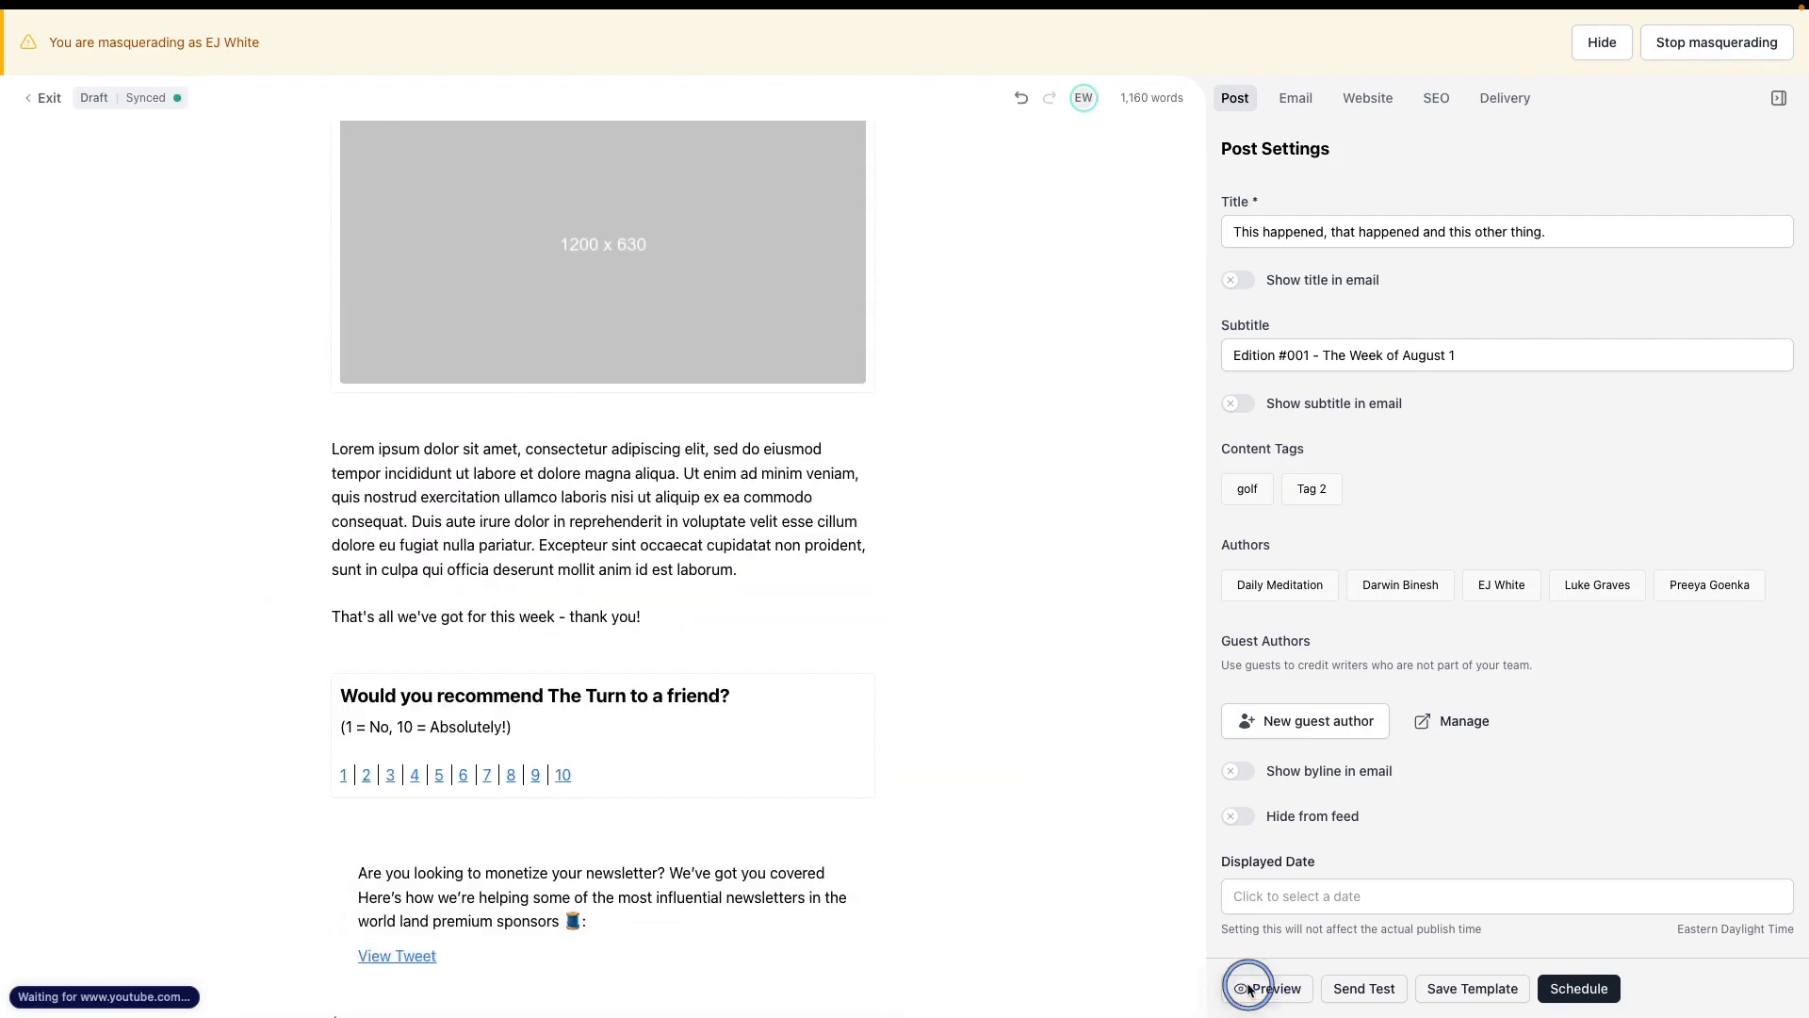
left_click(1265, 988)
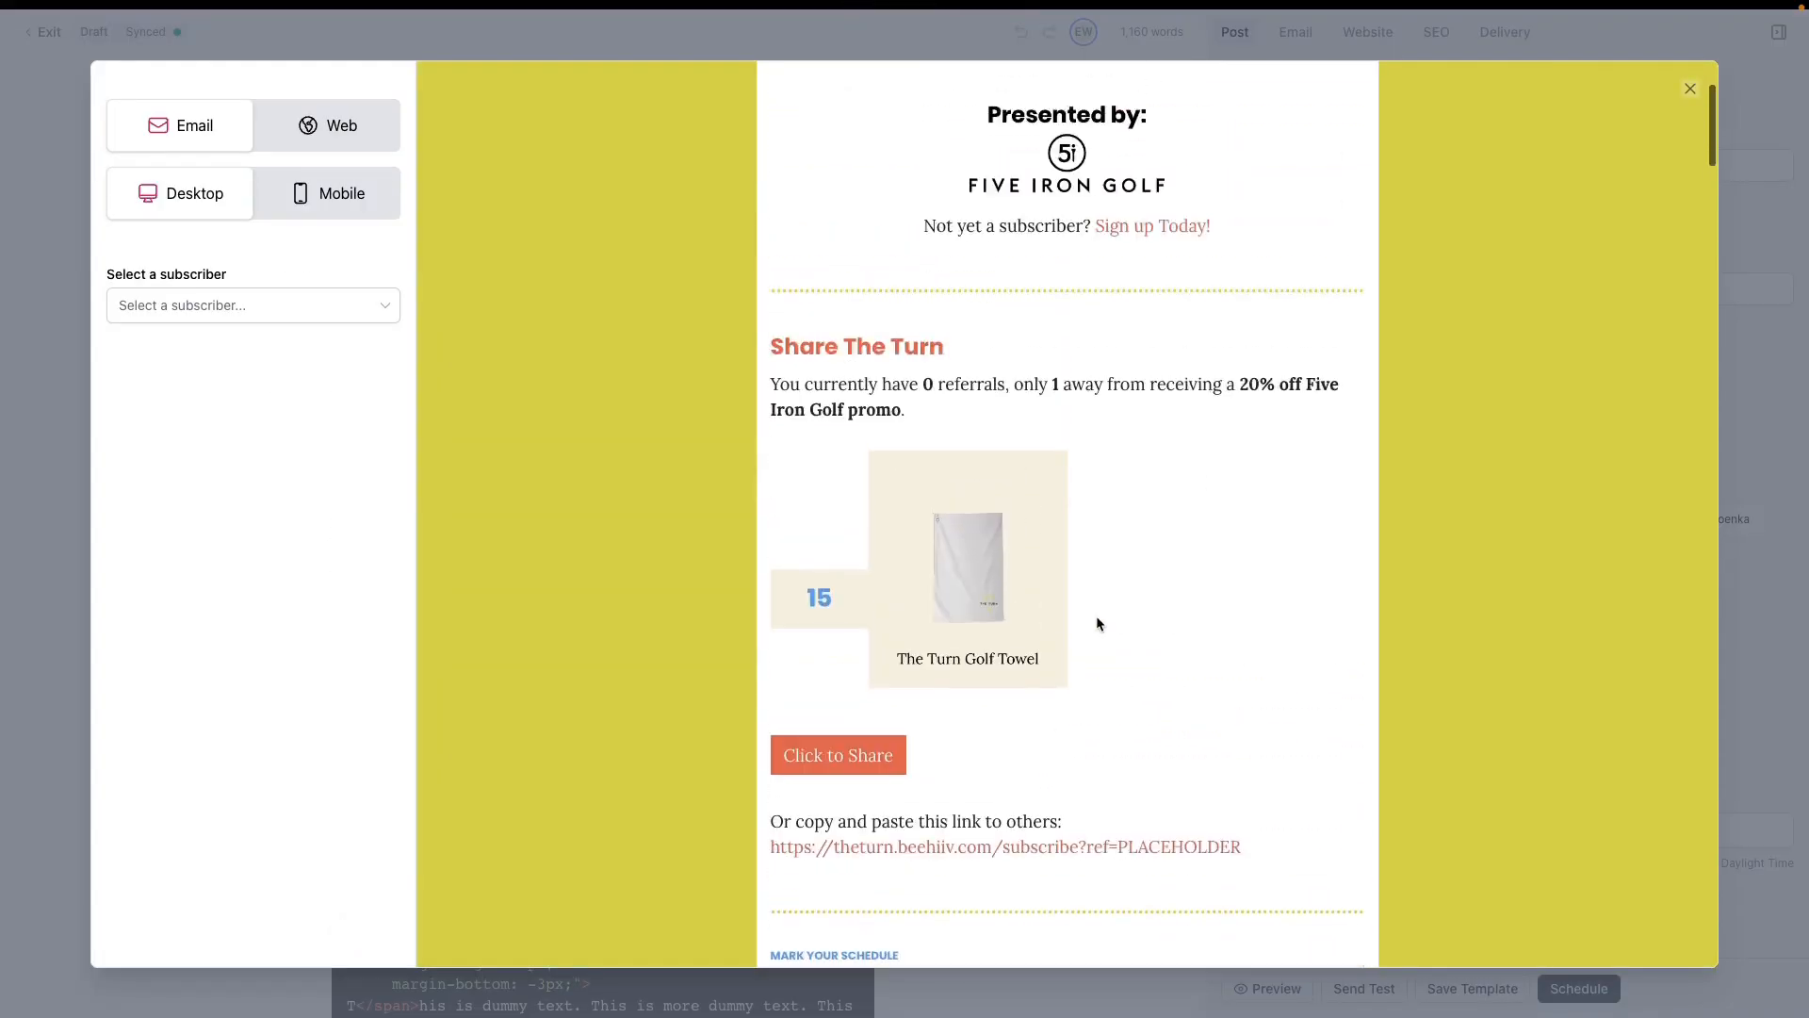
scroll("up", 3)
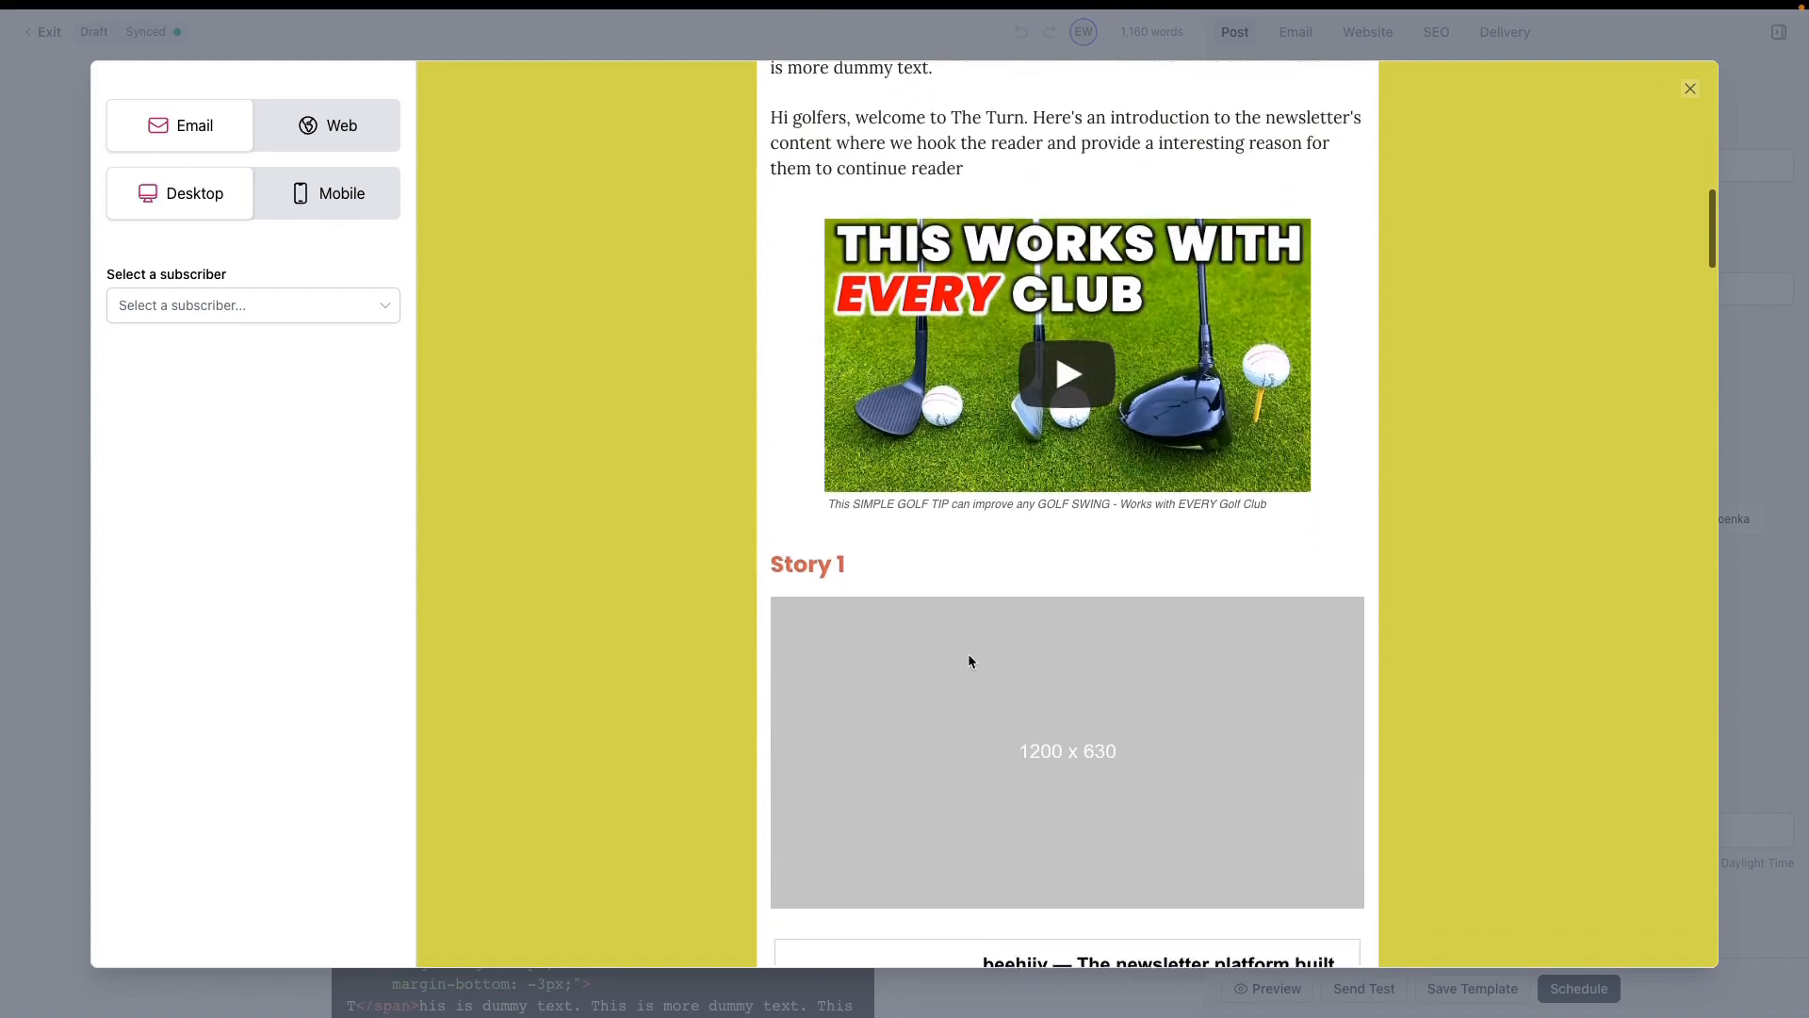
left_click(1689, 88)
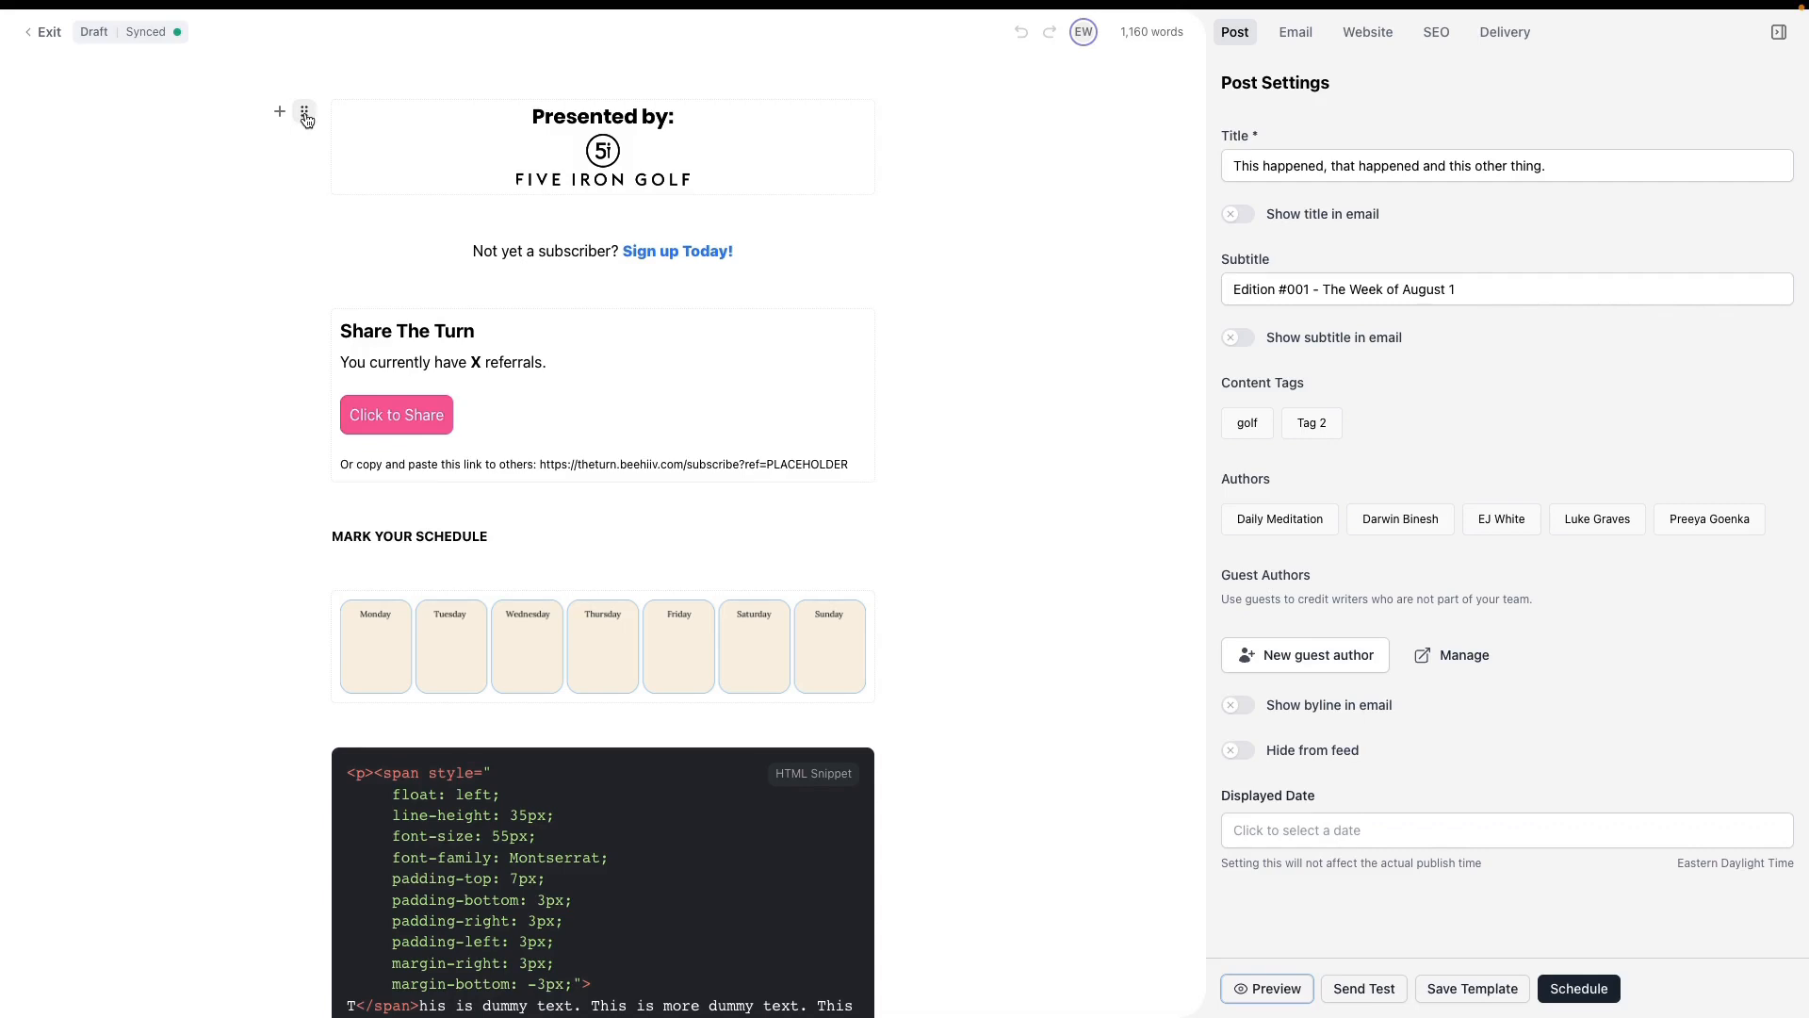
Turn off 'Show to paid subscribers' for the Presented by Five Iron Golf sponsor block.
left_click(304, 113)
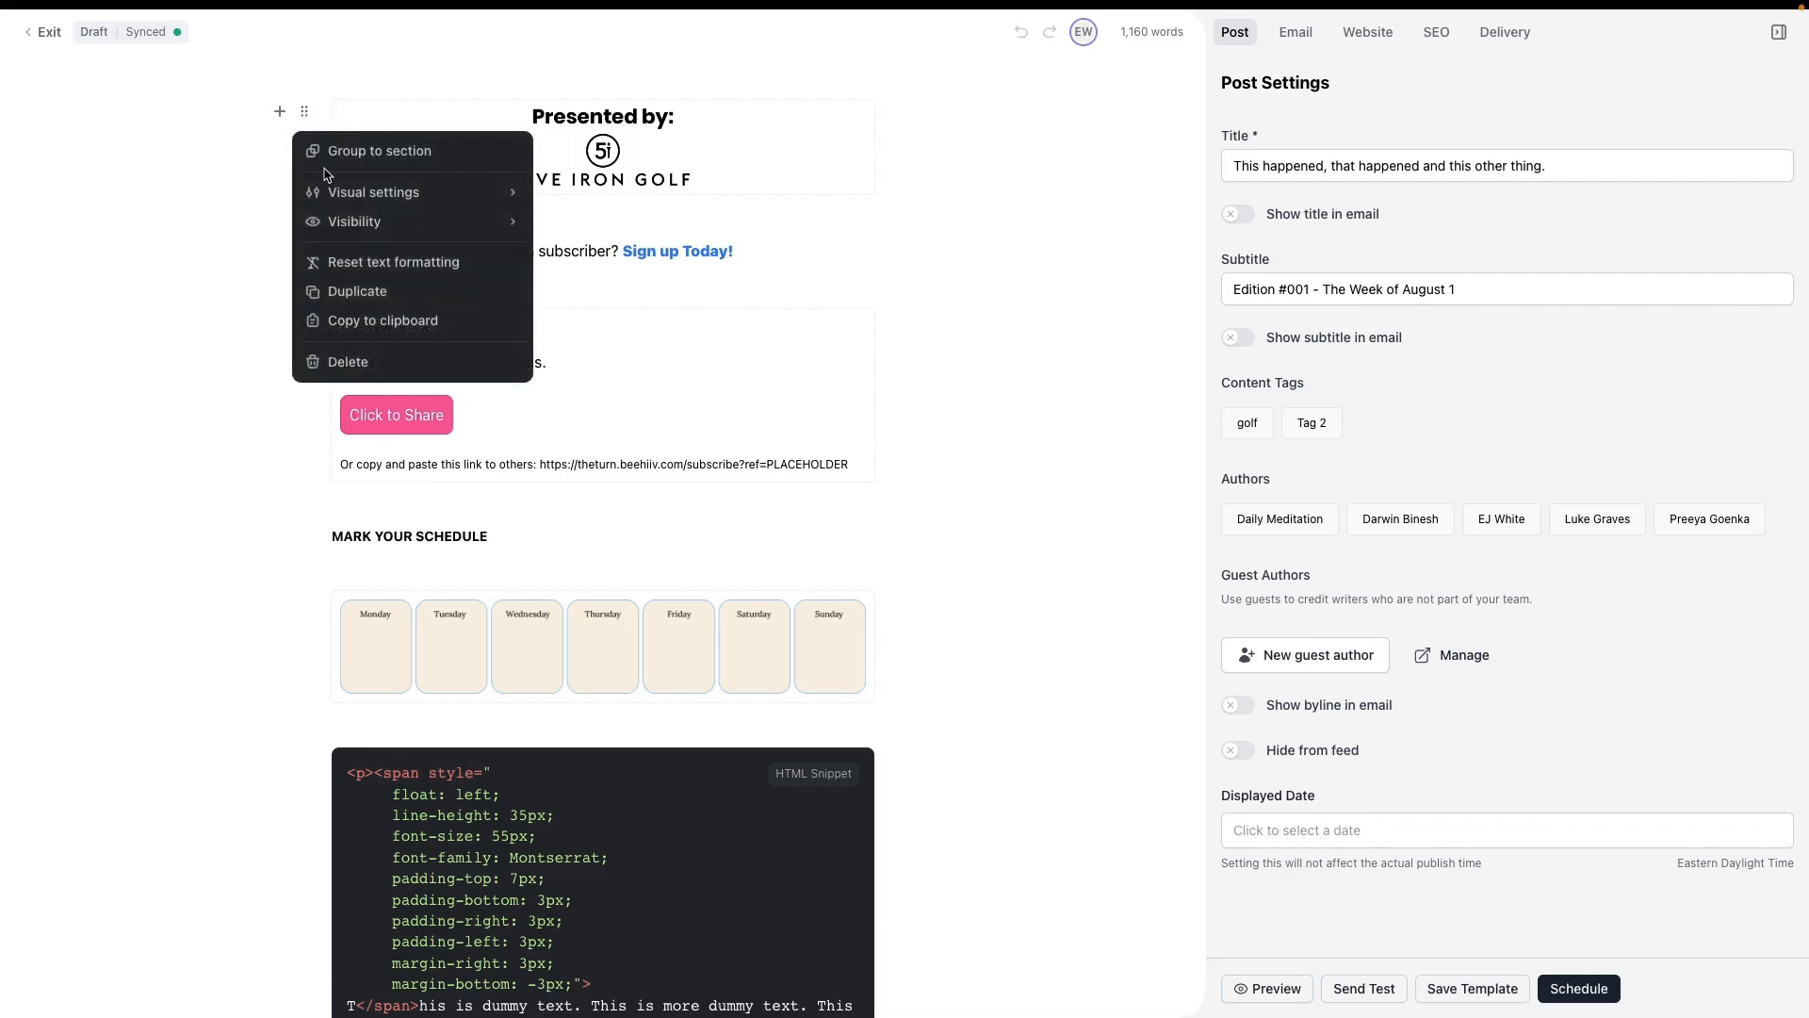
left_click(354, 221)
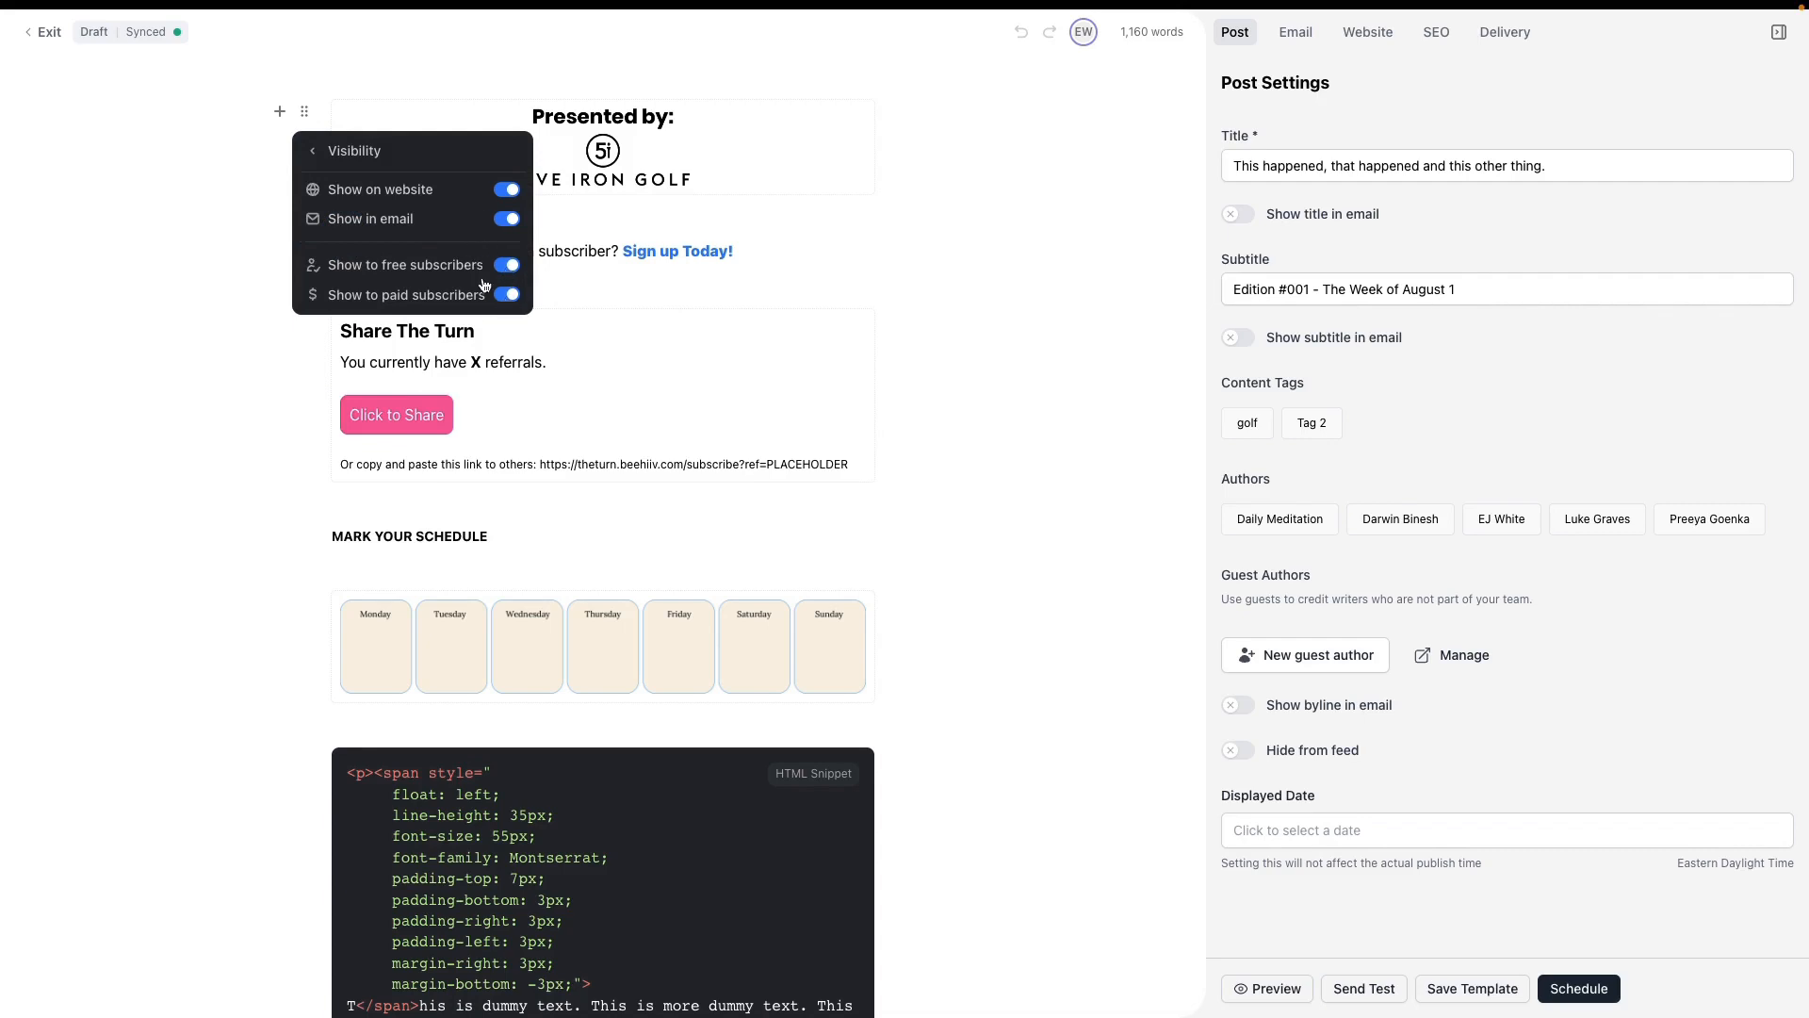
left_click(505, 294)
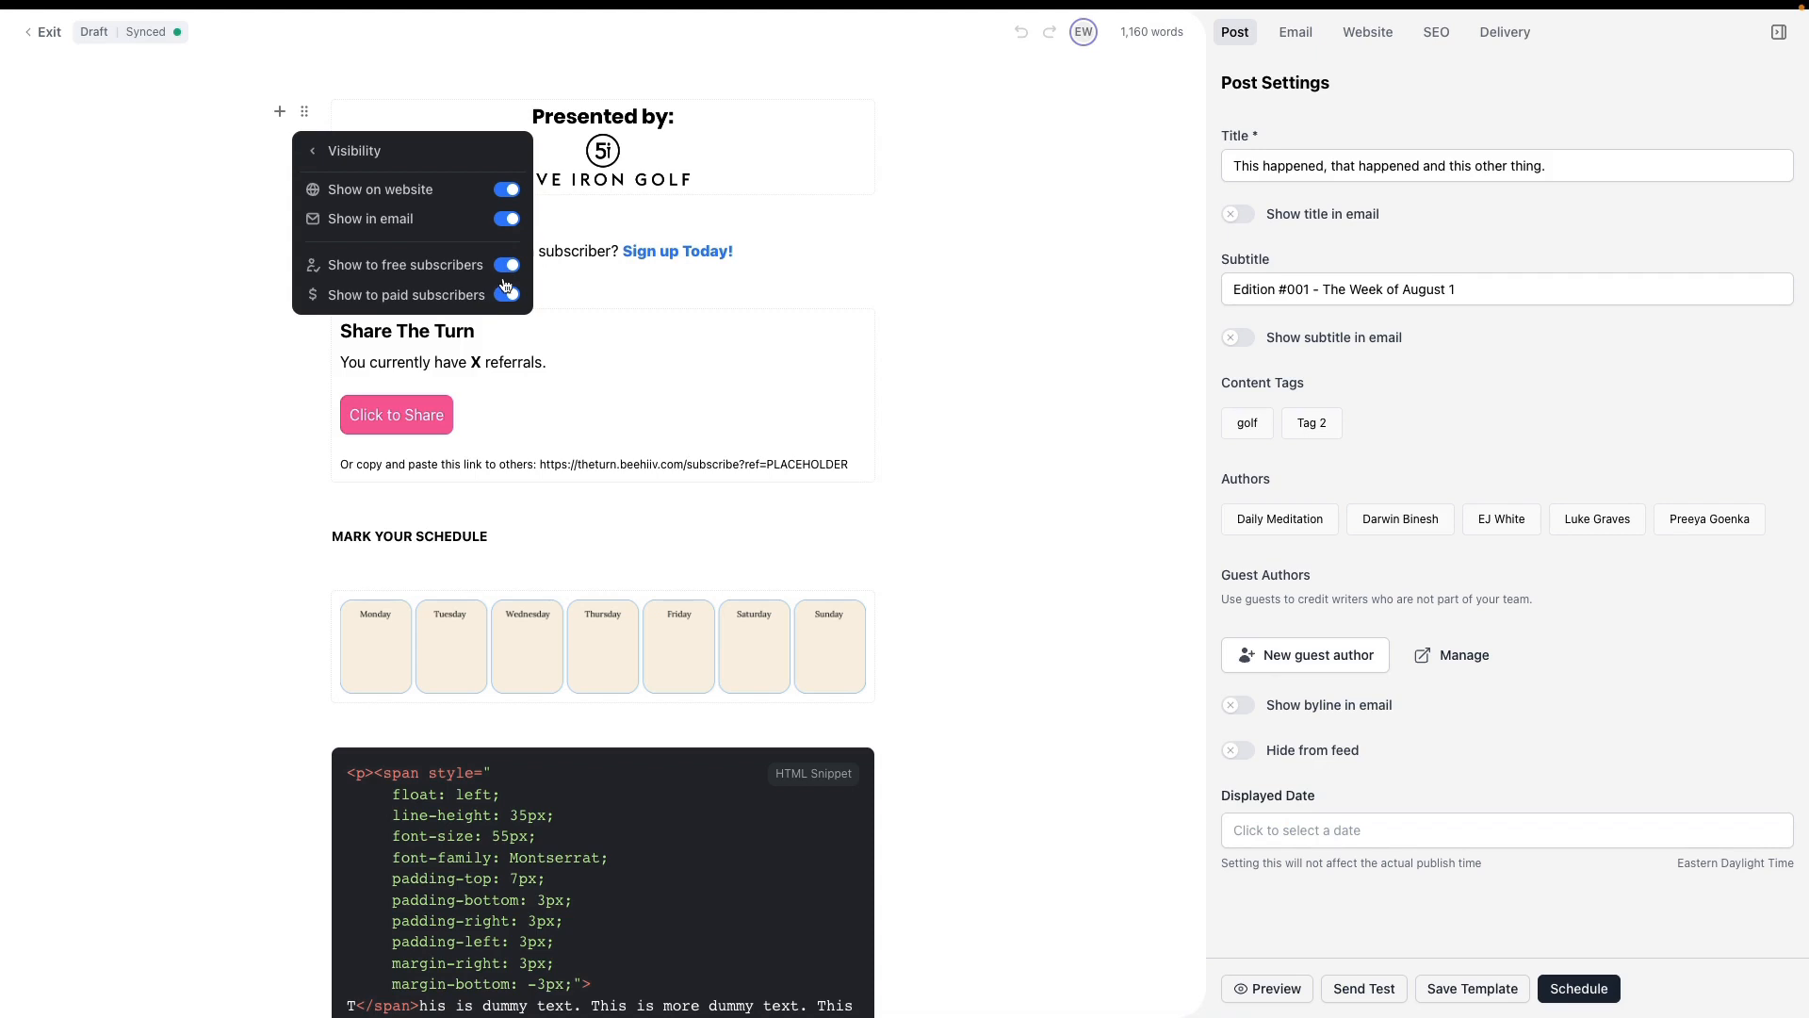
left_click(505, 294)
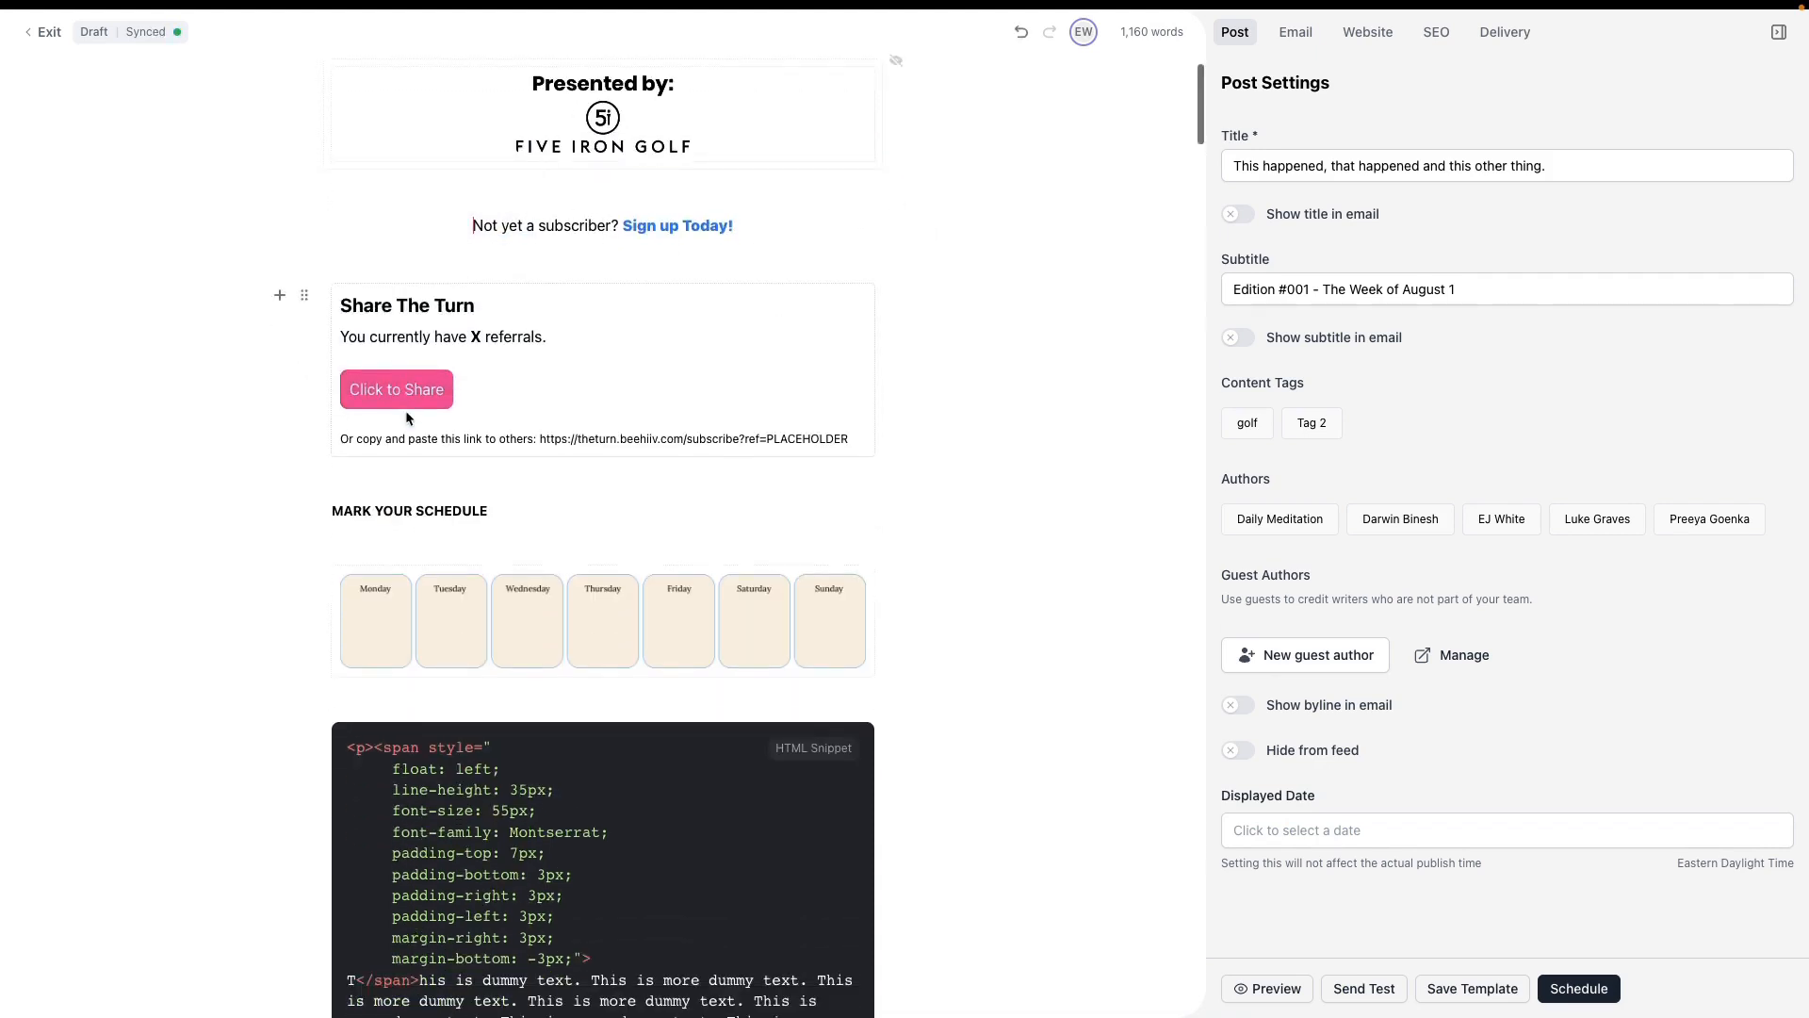
Hide the Sponsored native content section from paid subscribers, then preview the post.
scroll("down", 3)
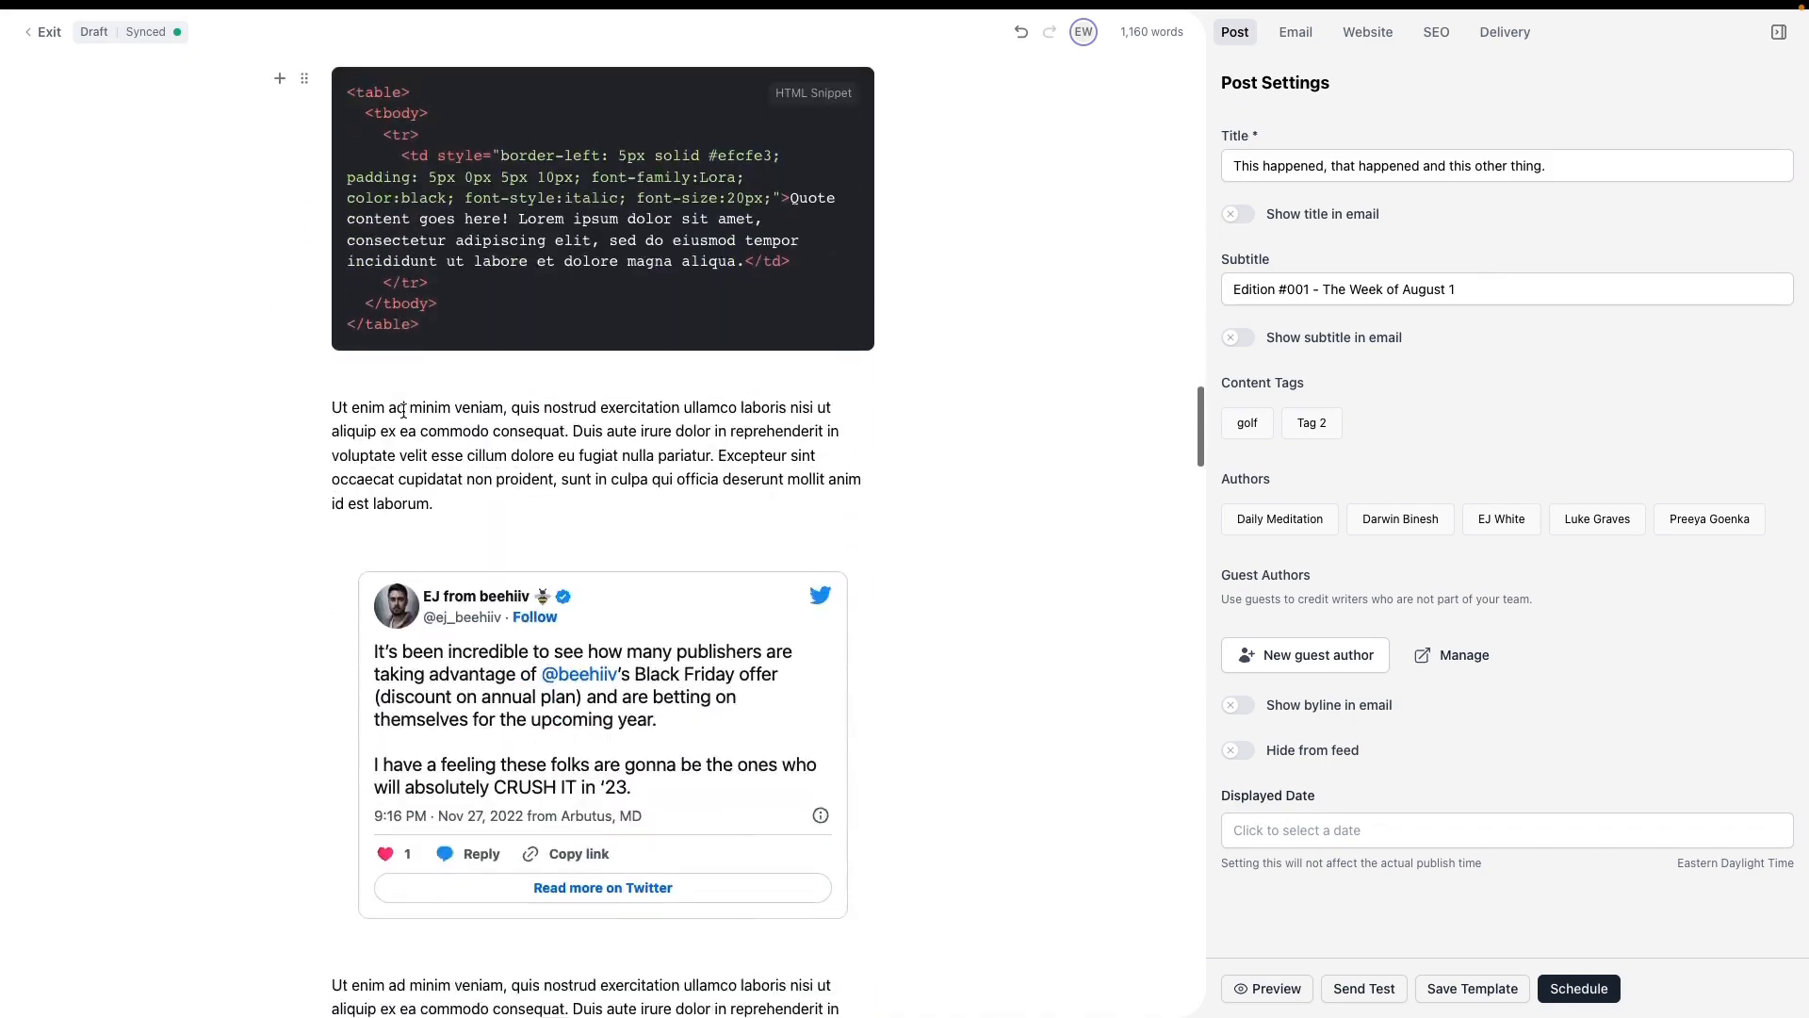
scroll("down", 3)
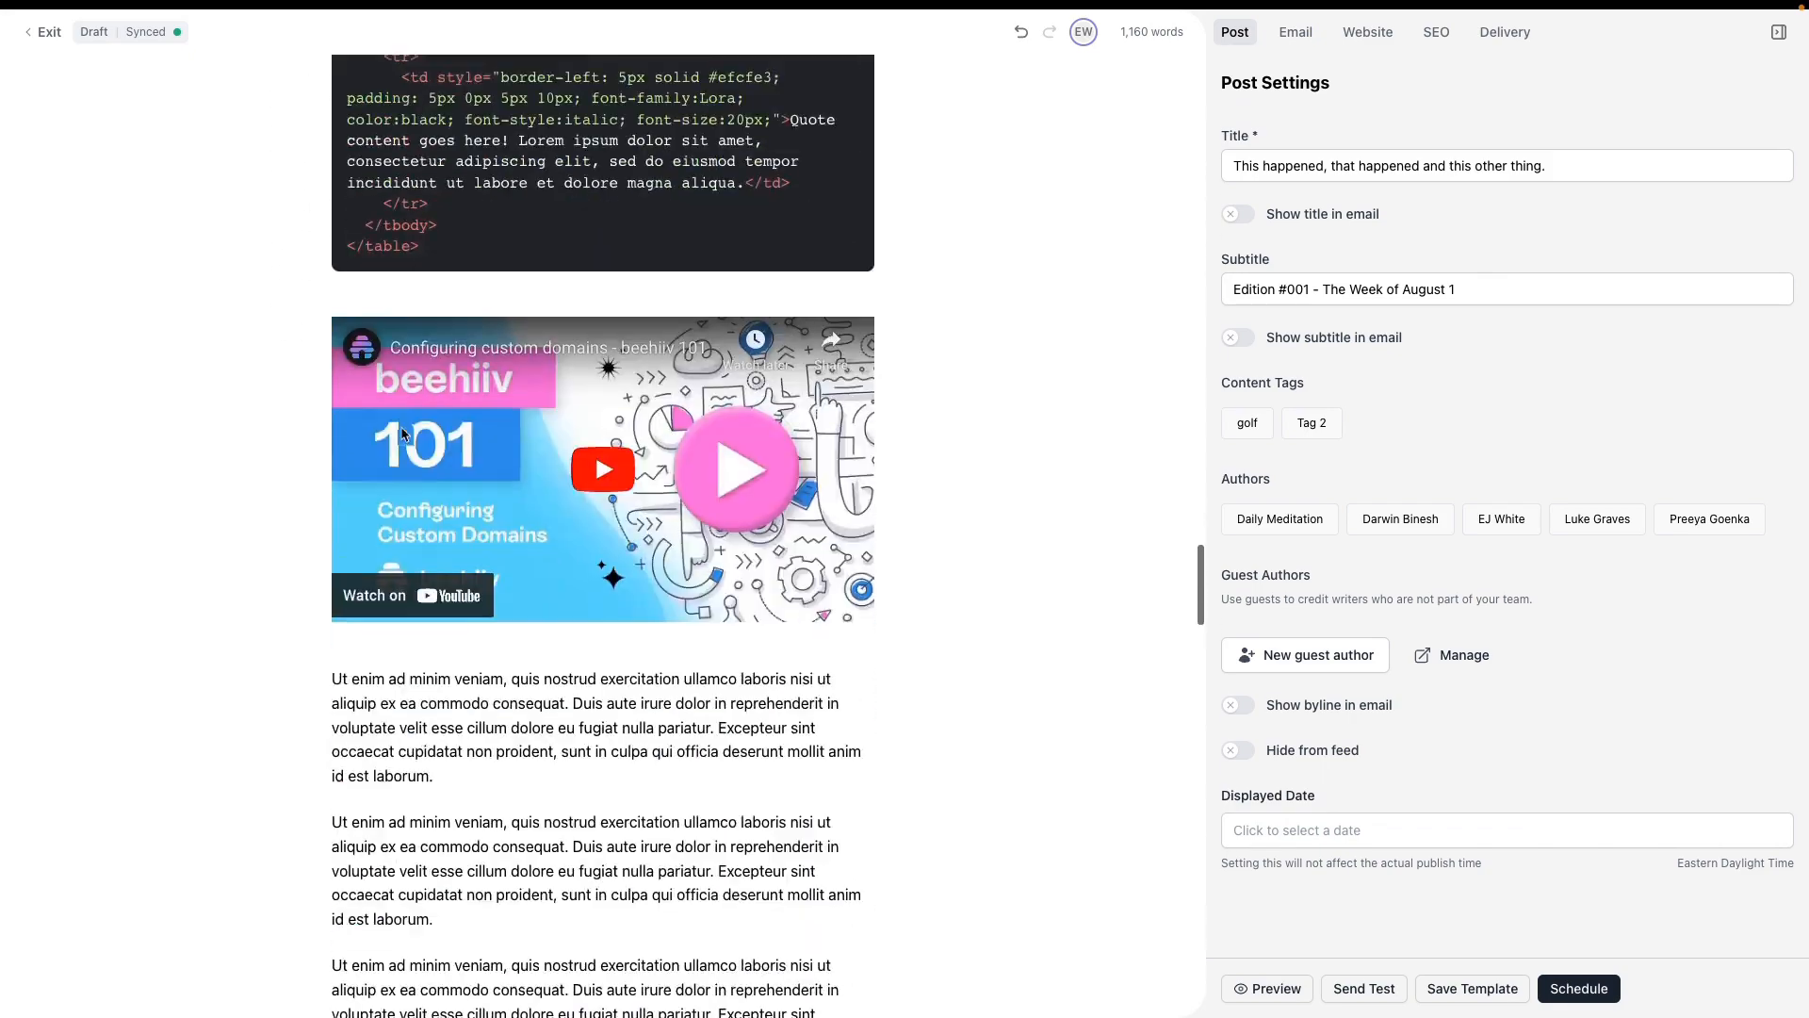
scroll("down", 3)
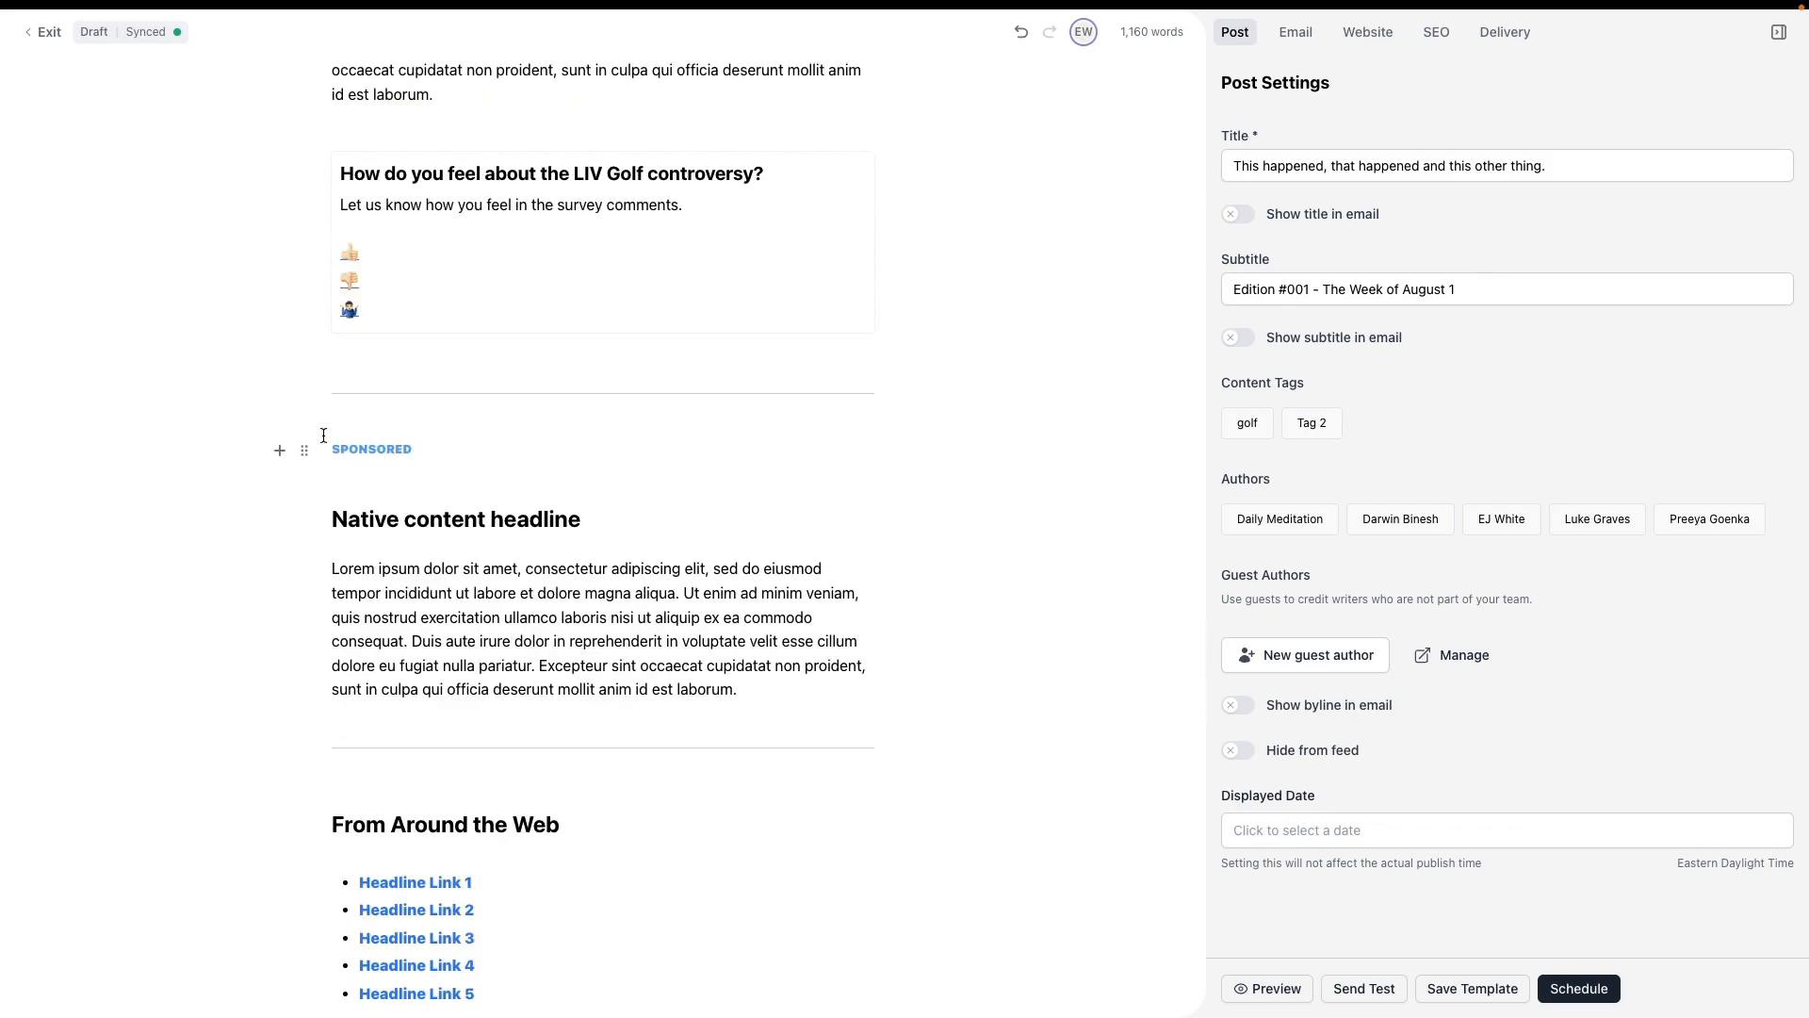
left_click(813, 746)
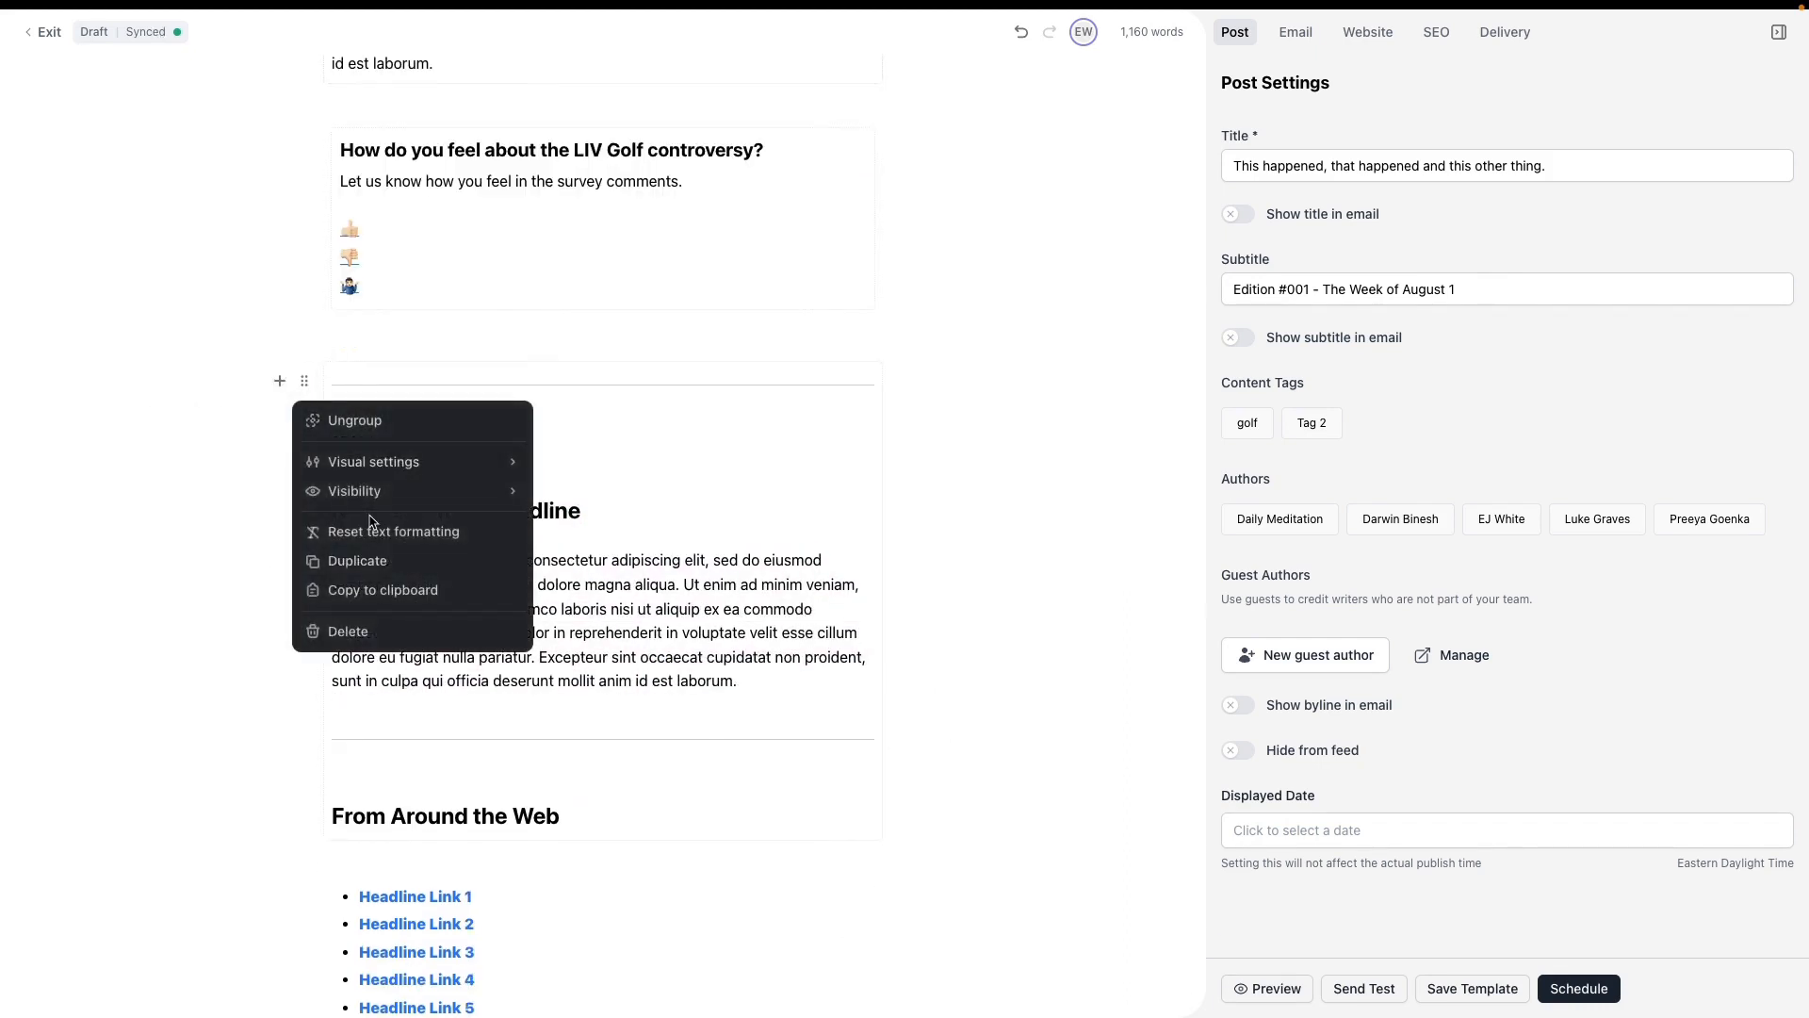
left_click(353, 489)
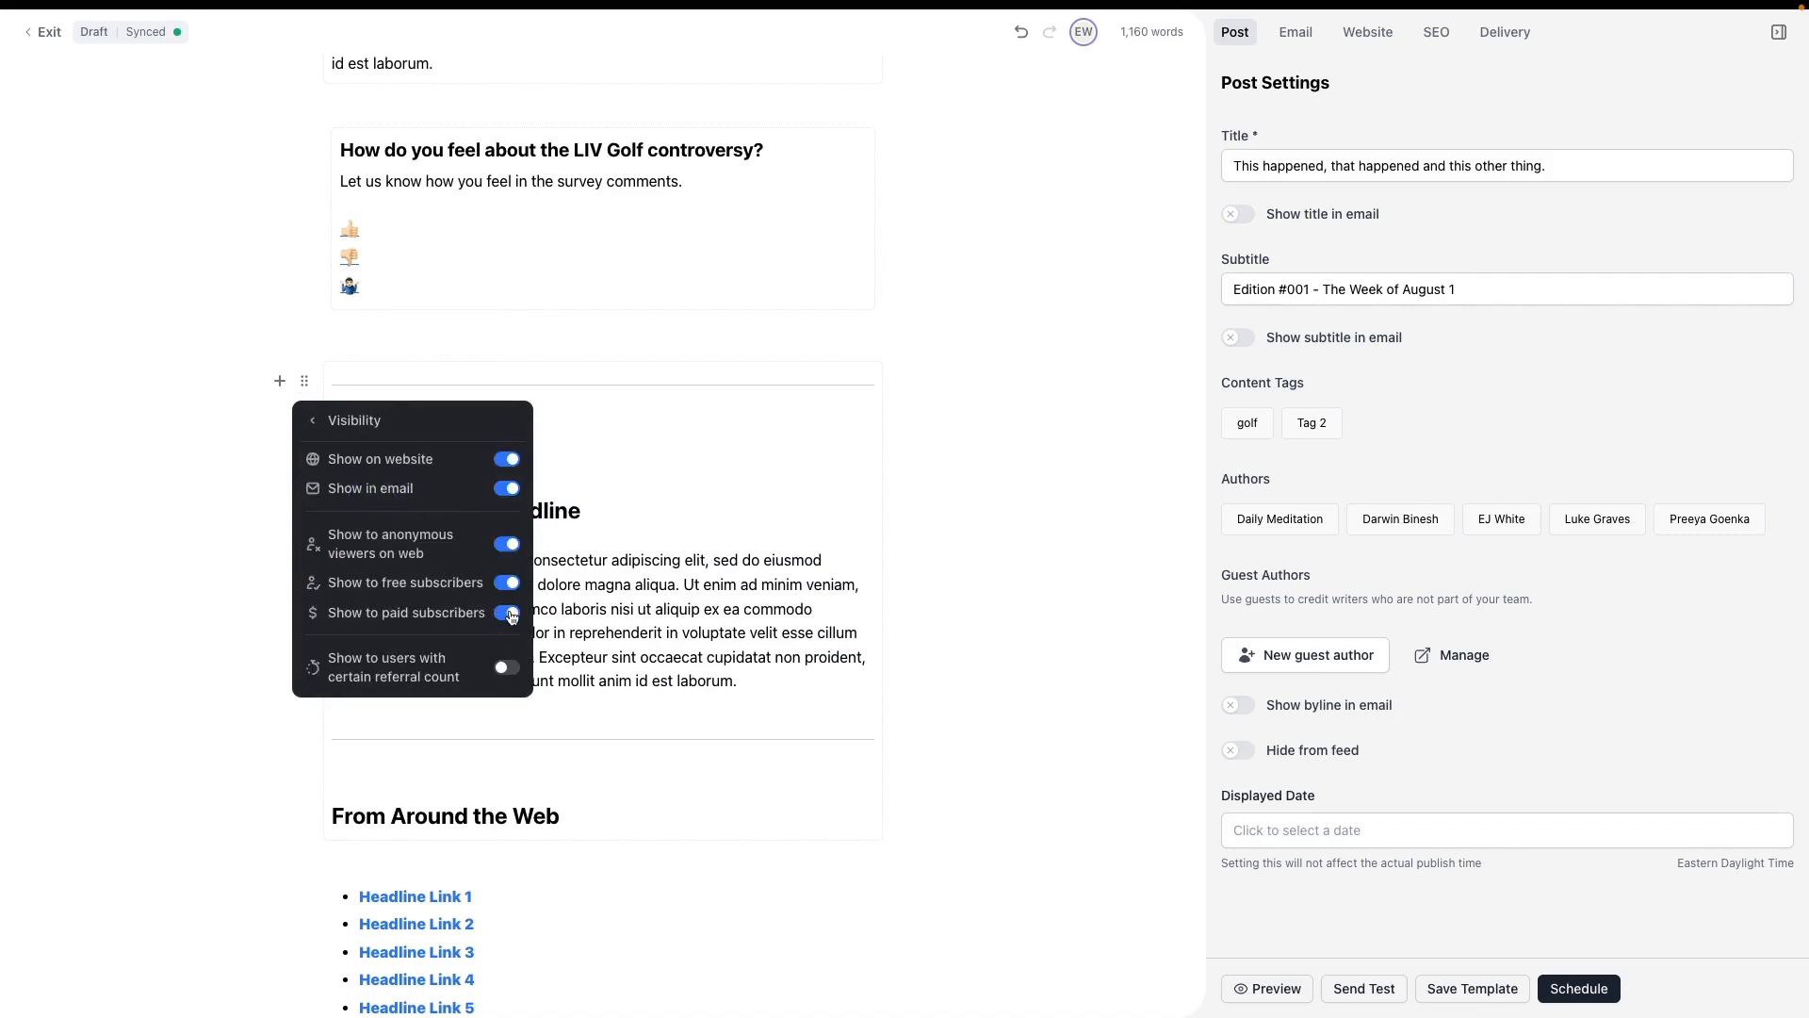
left_click(507, 613)
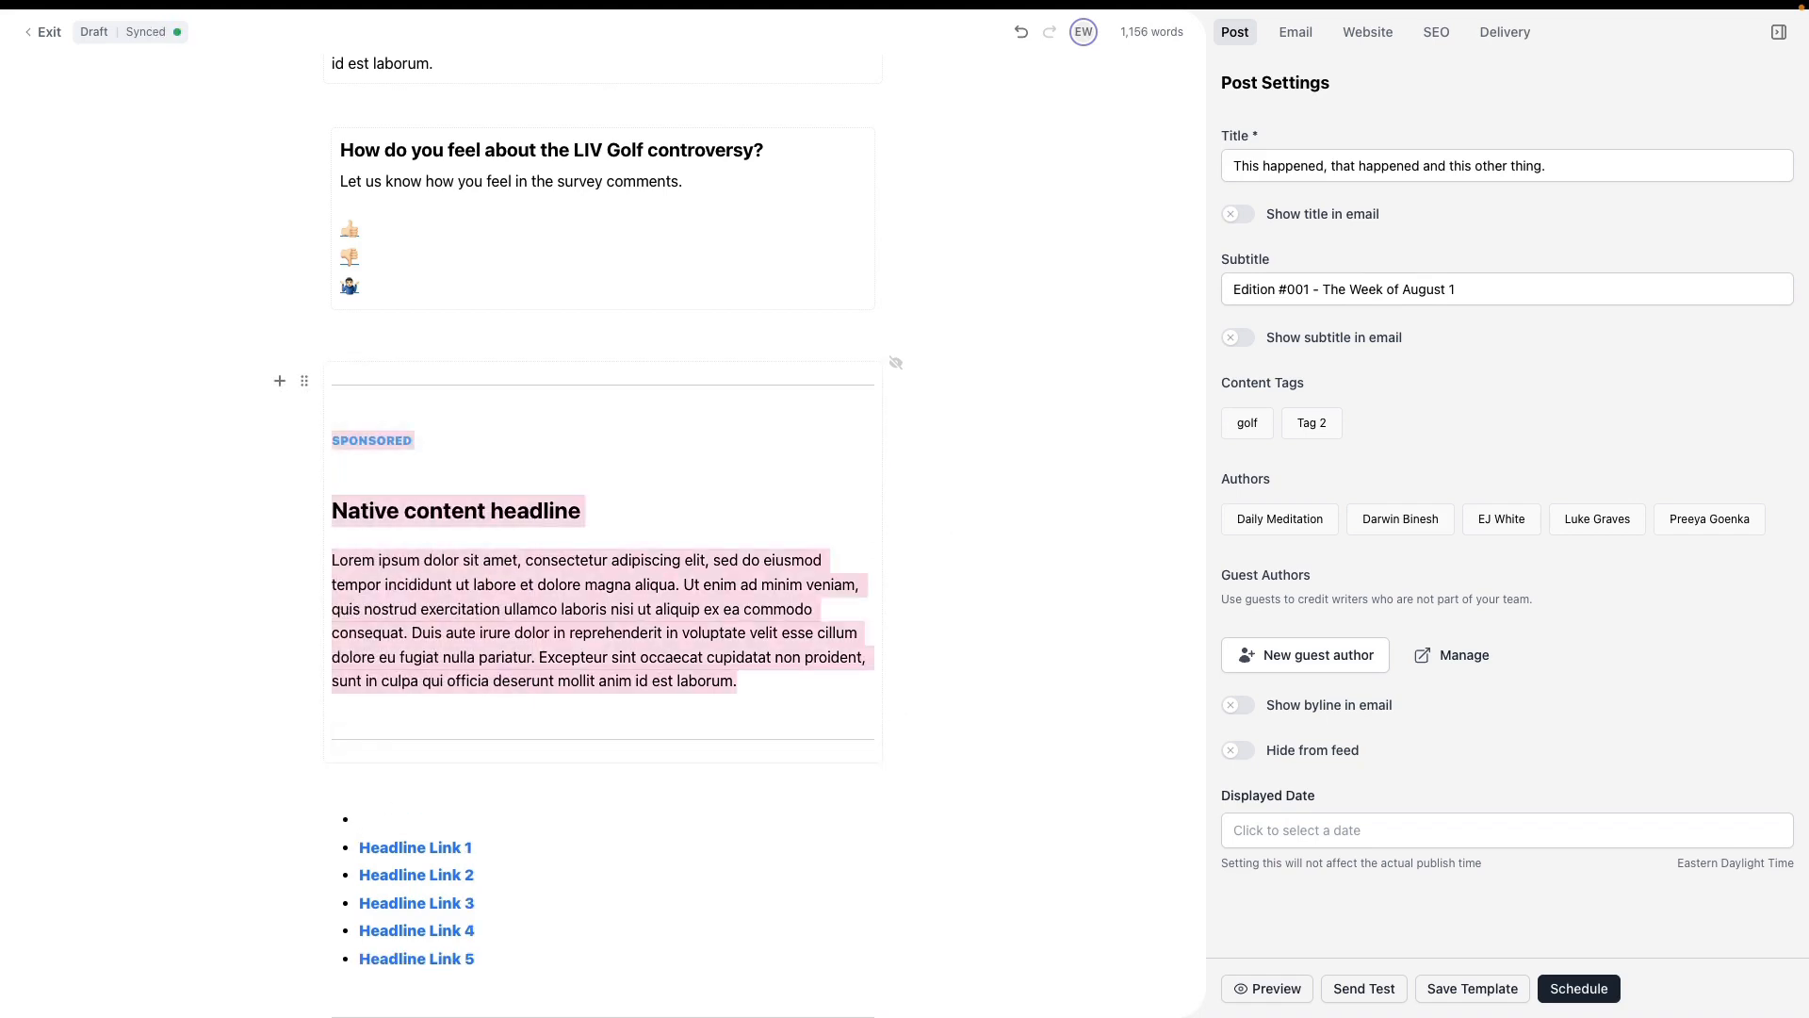
left_click(1266, 989)
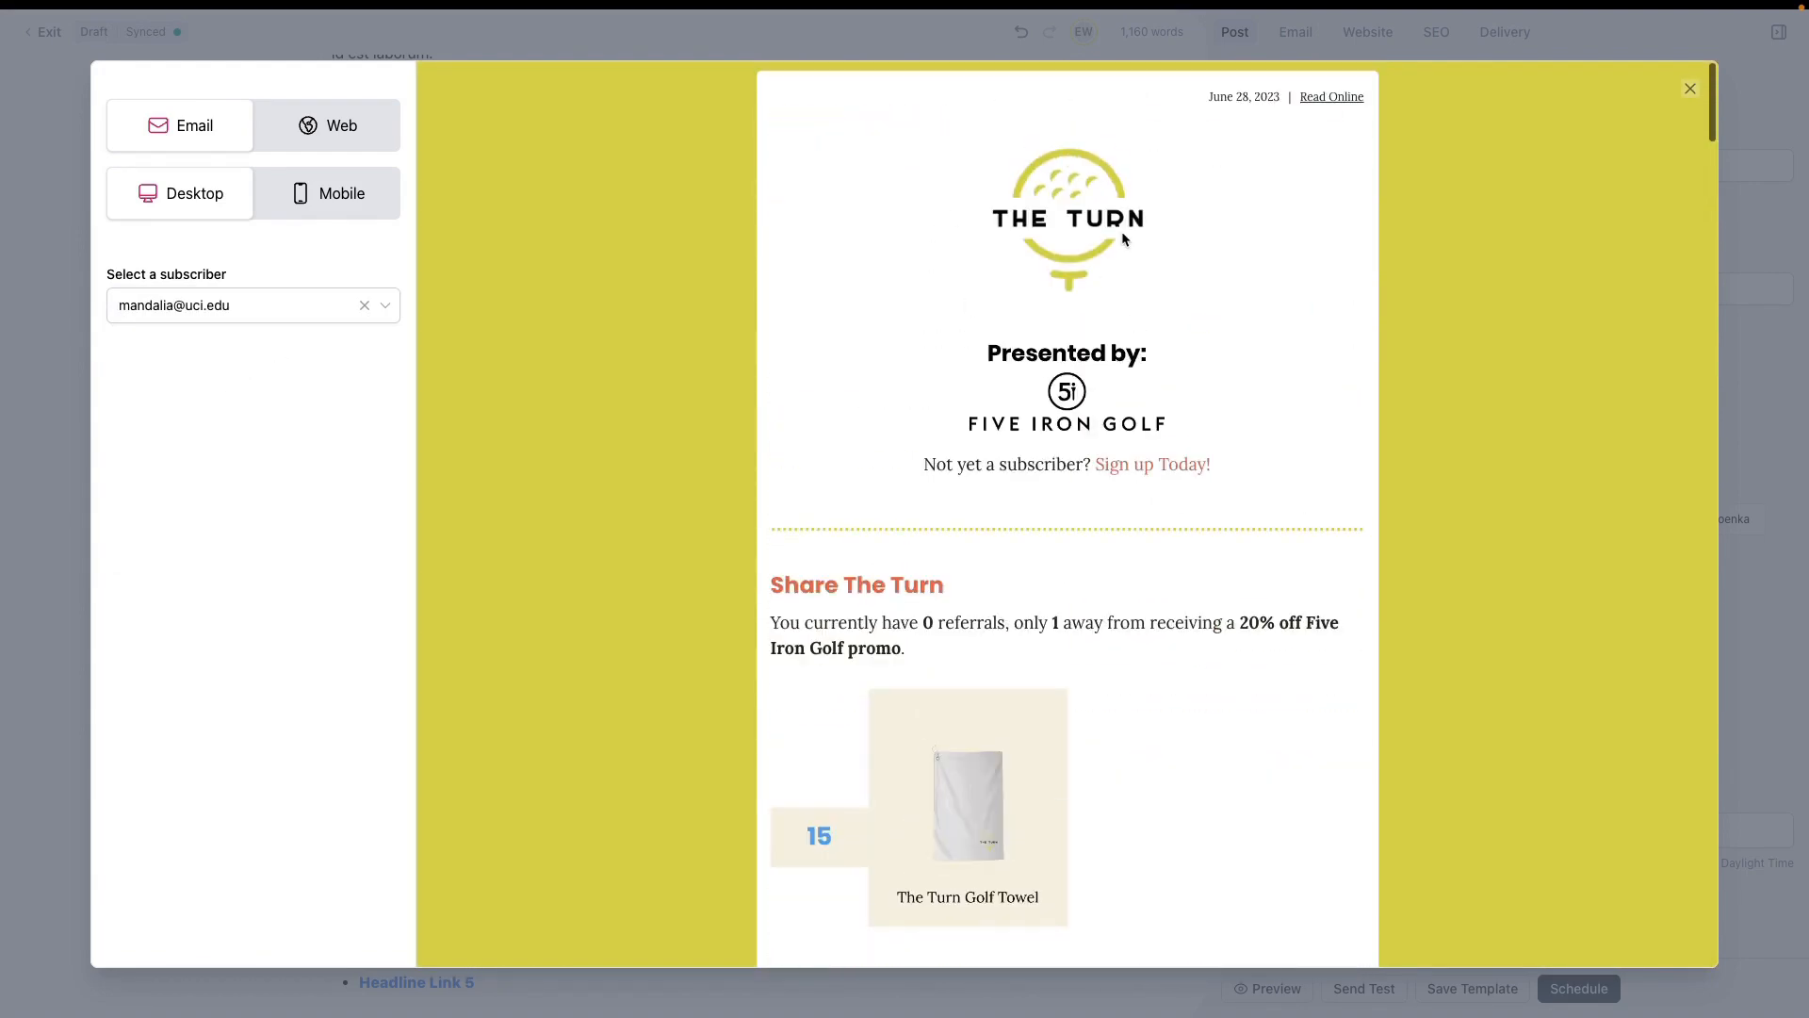
Scroll a second subscriber's email preview, confirming the Sponsored section is gone, then close it.
scroll("down", 3)
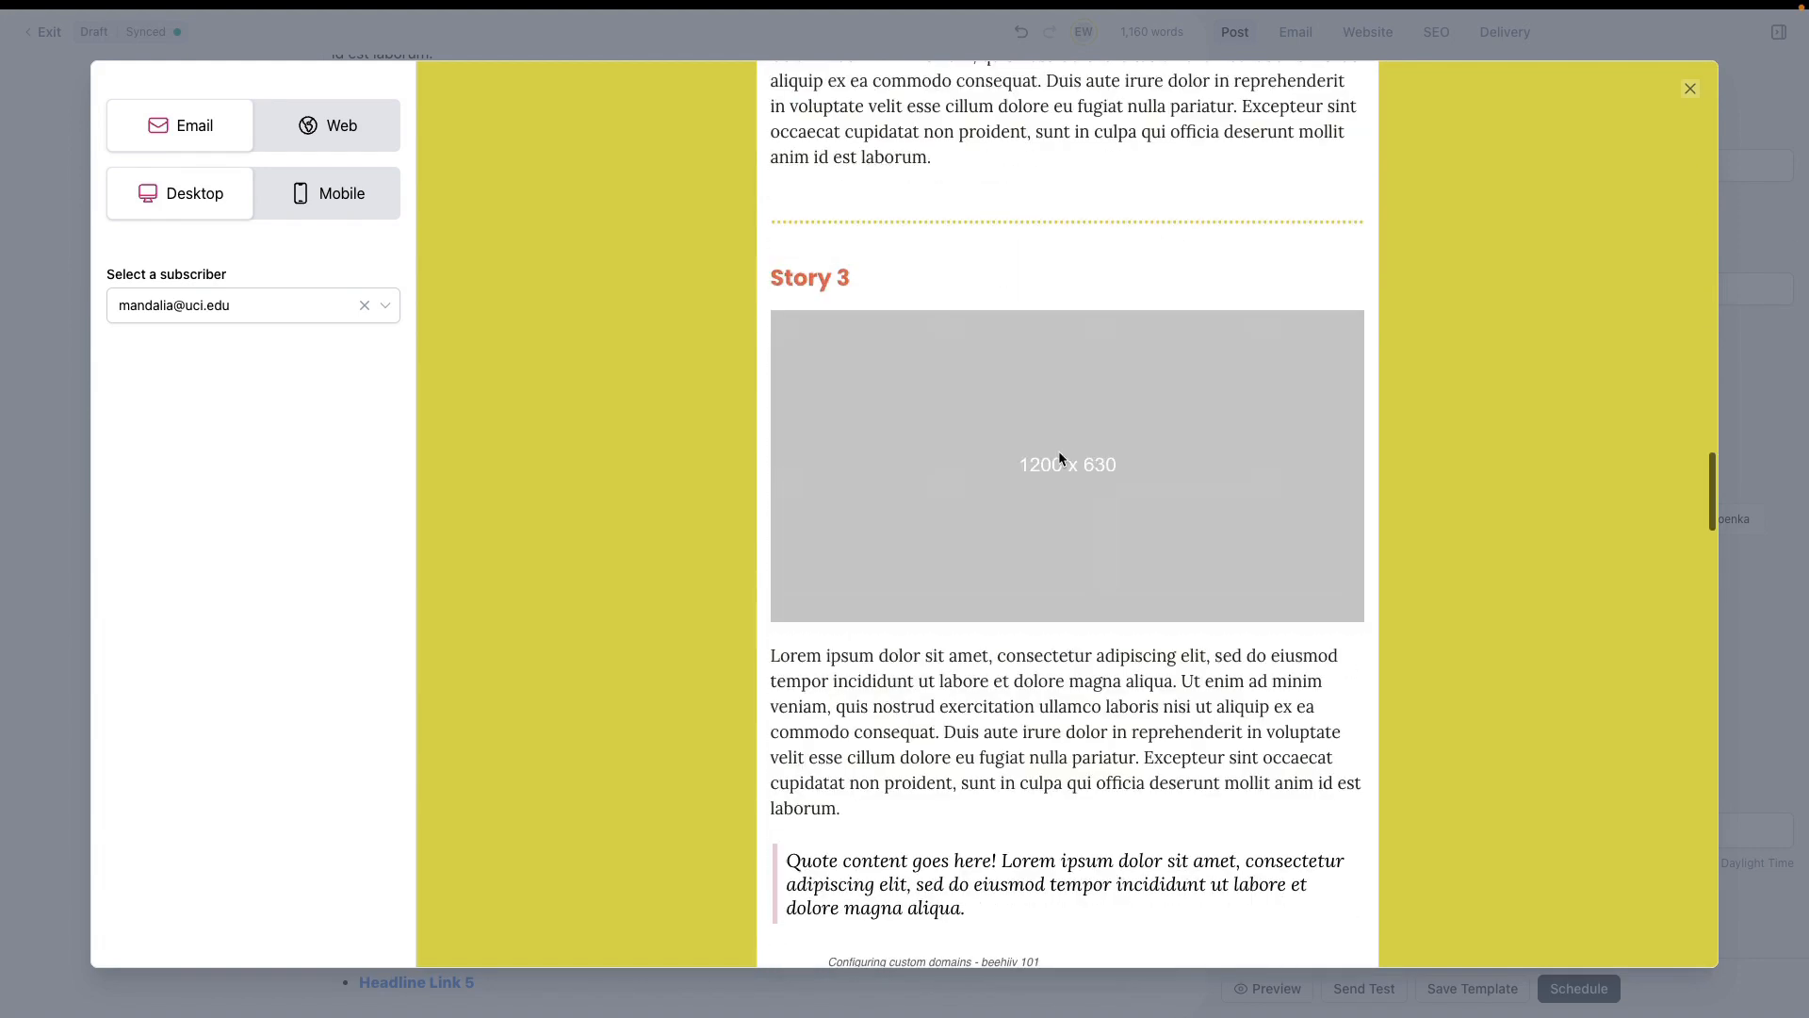
scroll("down", 3)
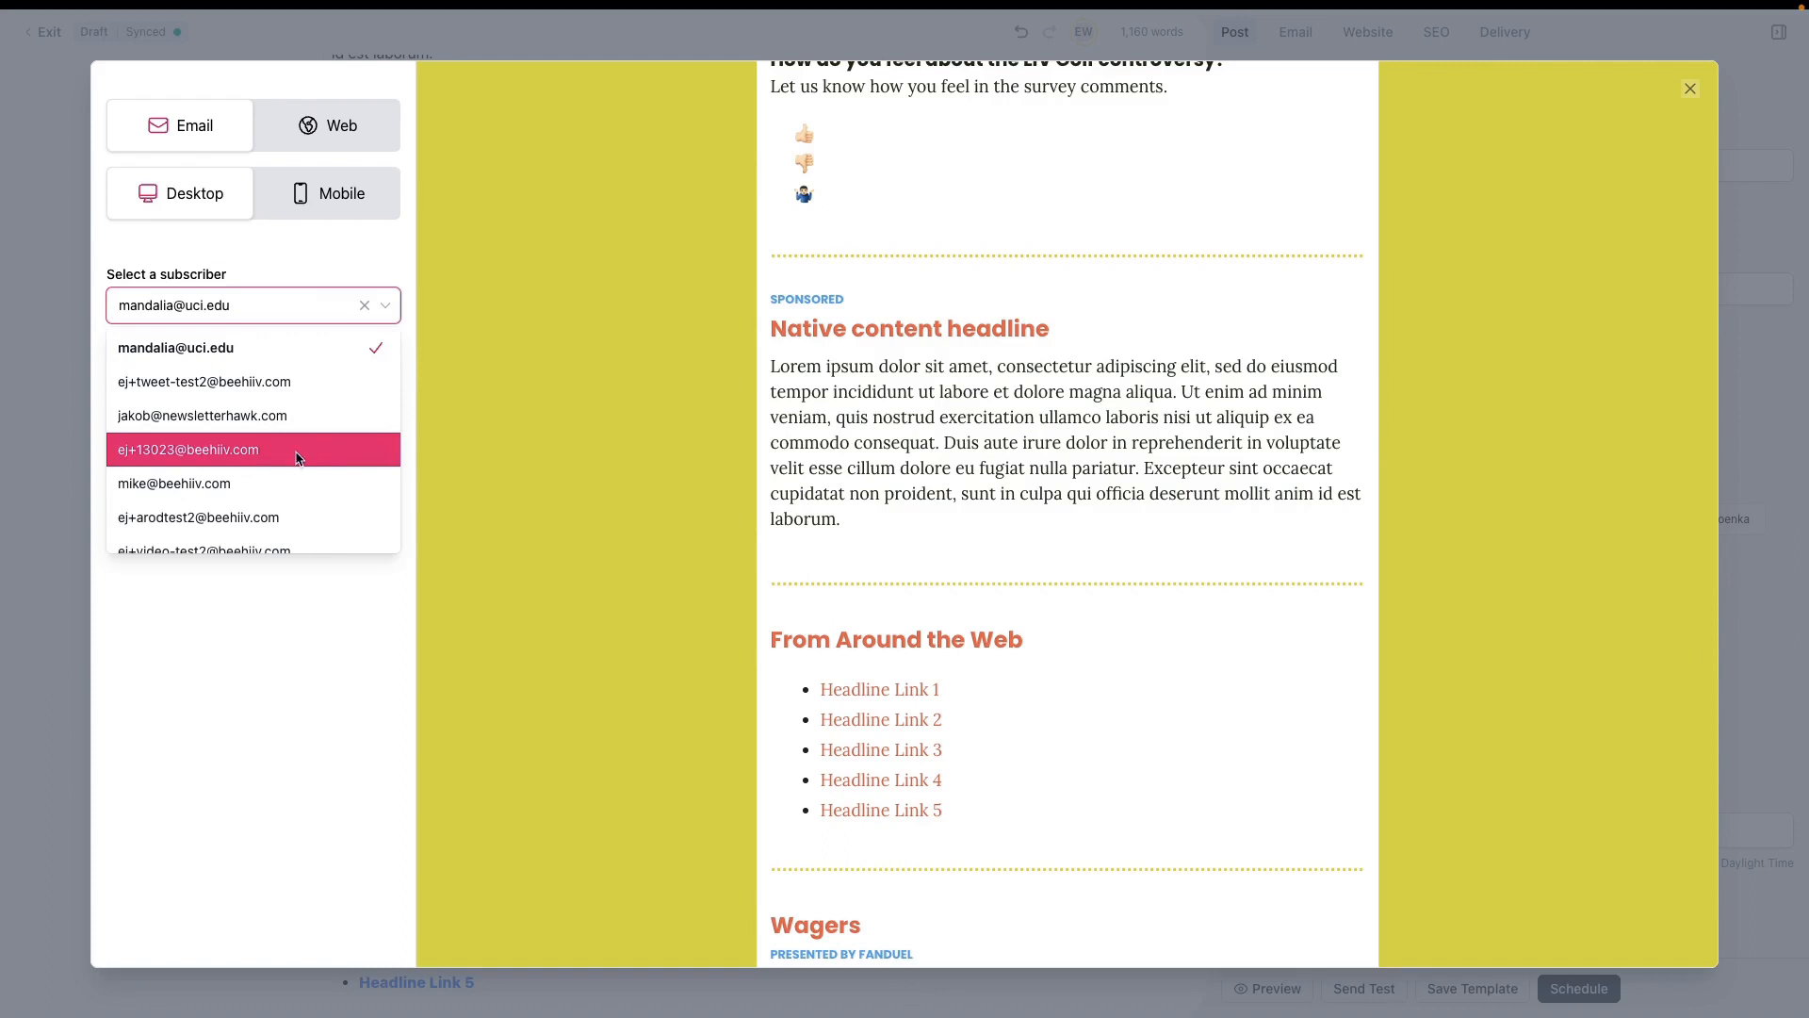
mouse_move(327, 416)
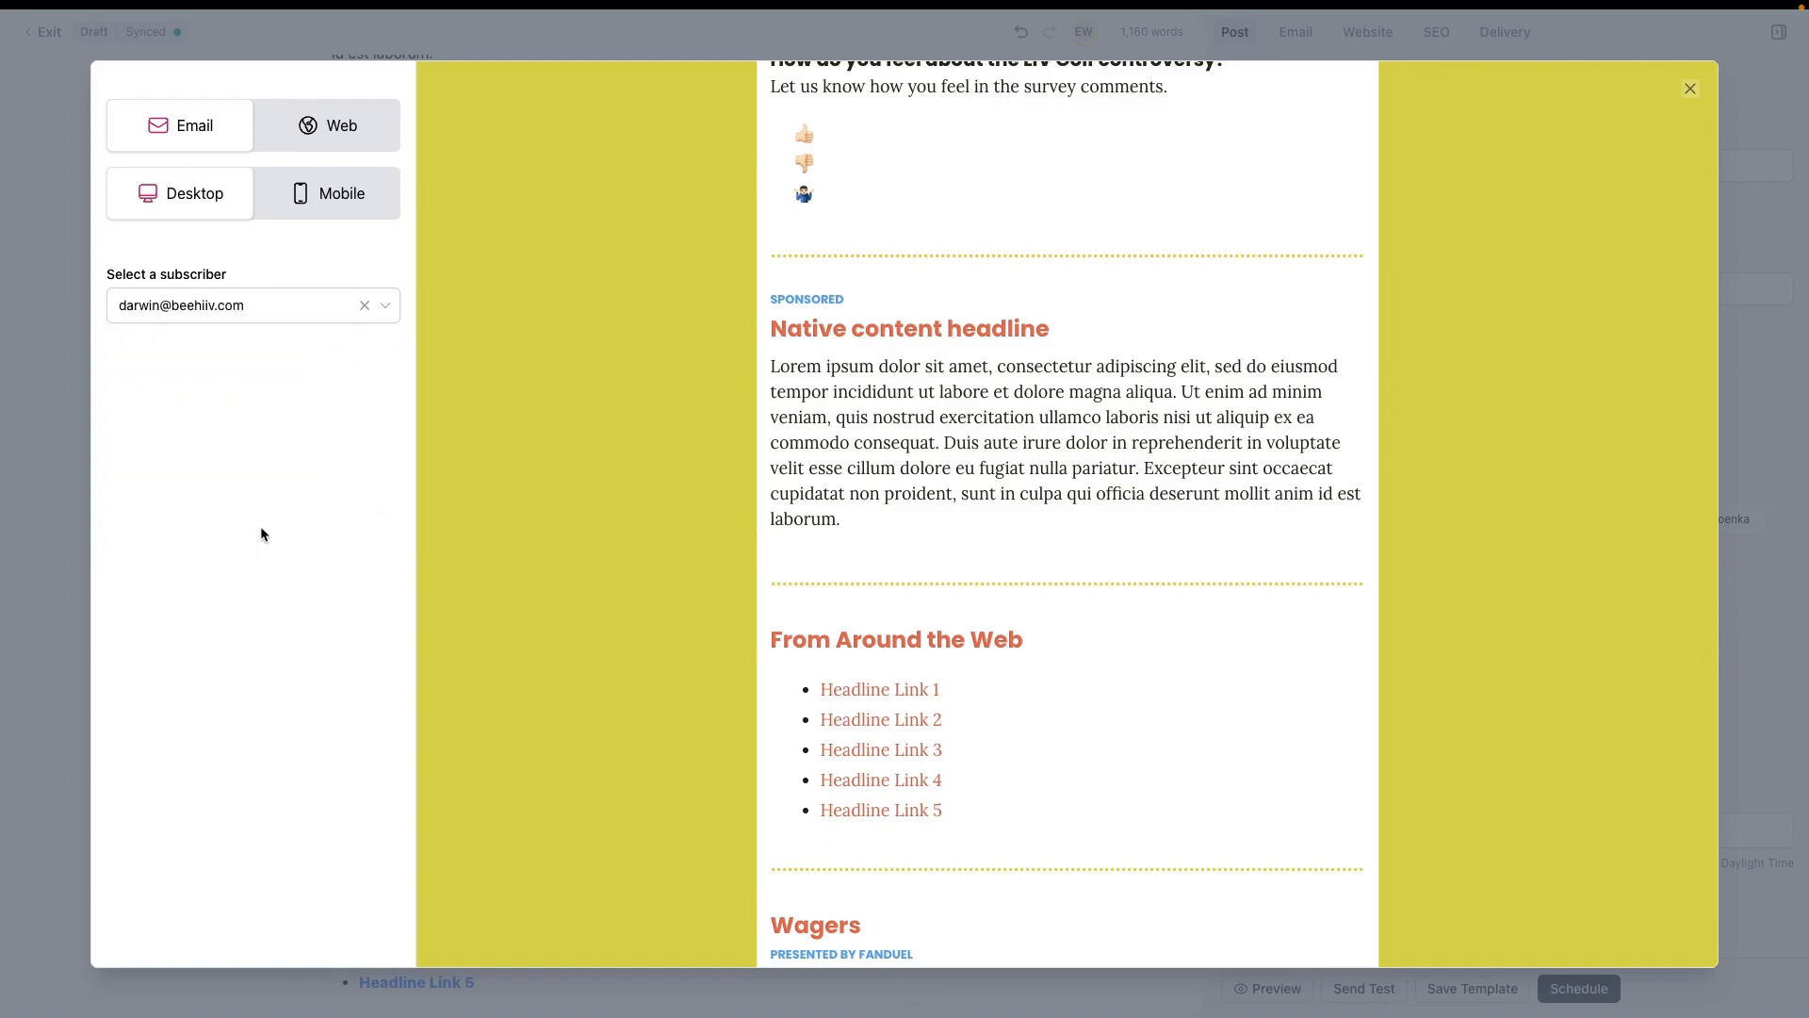
scroll("up", 3)
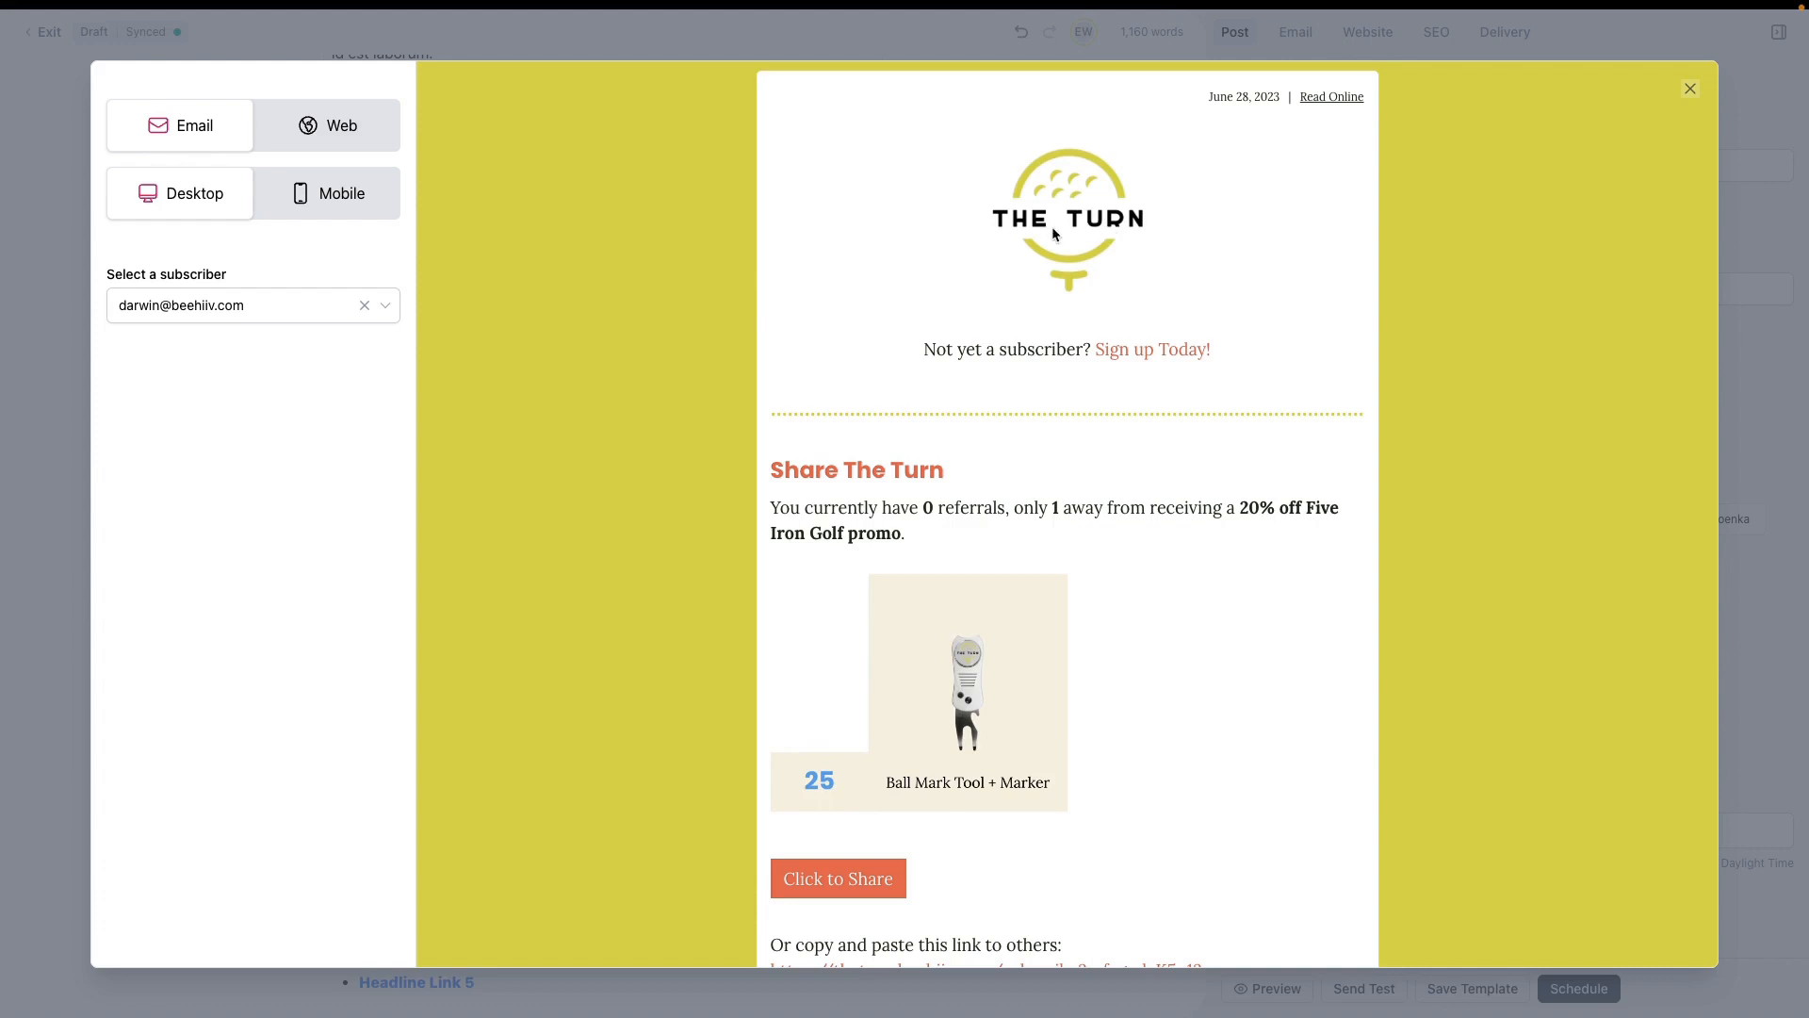
scroll("down", 3)
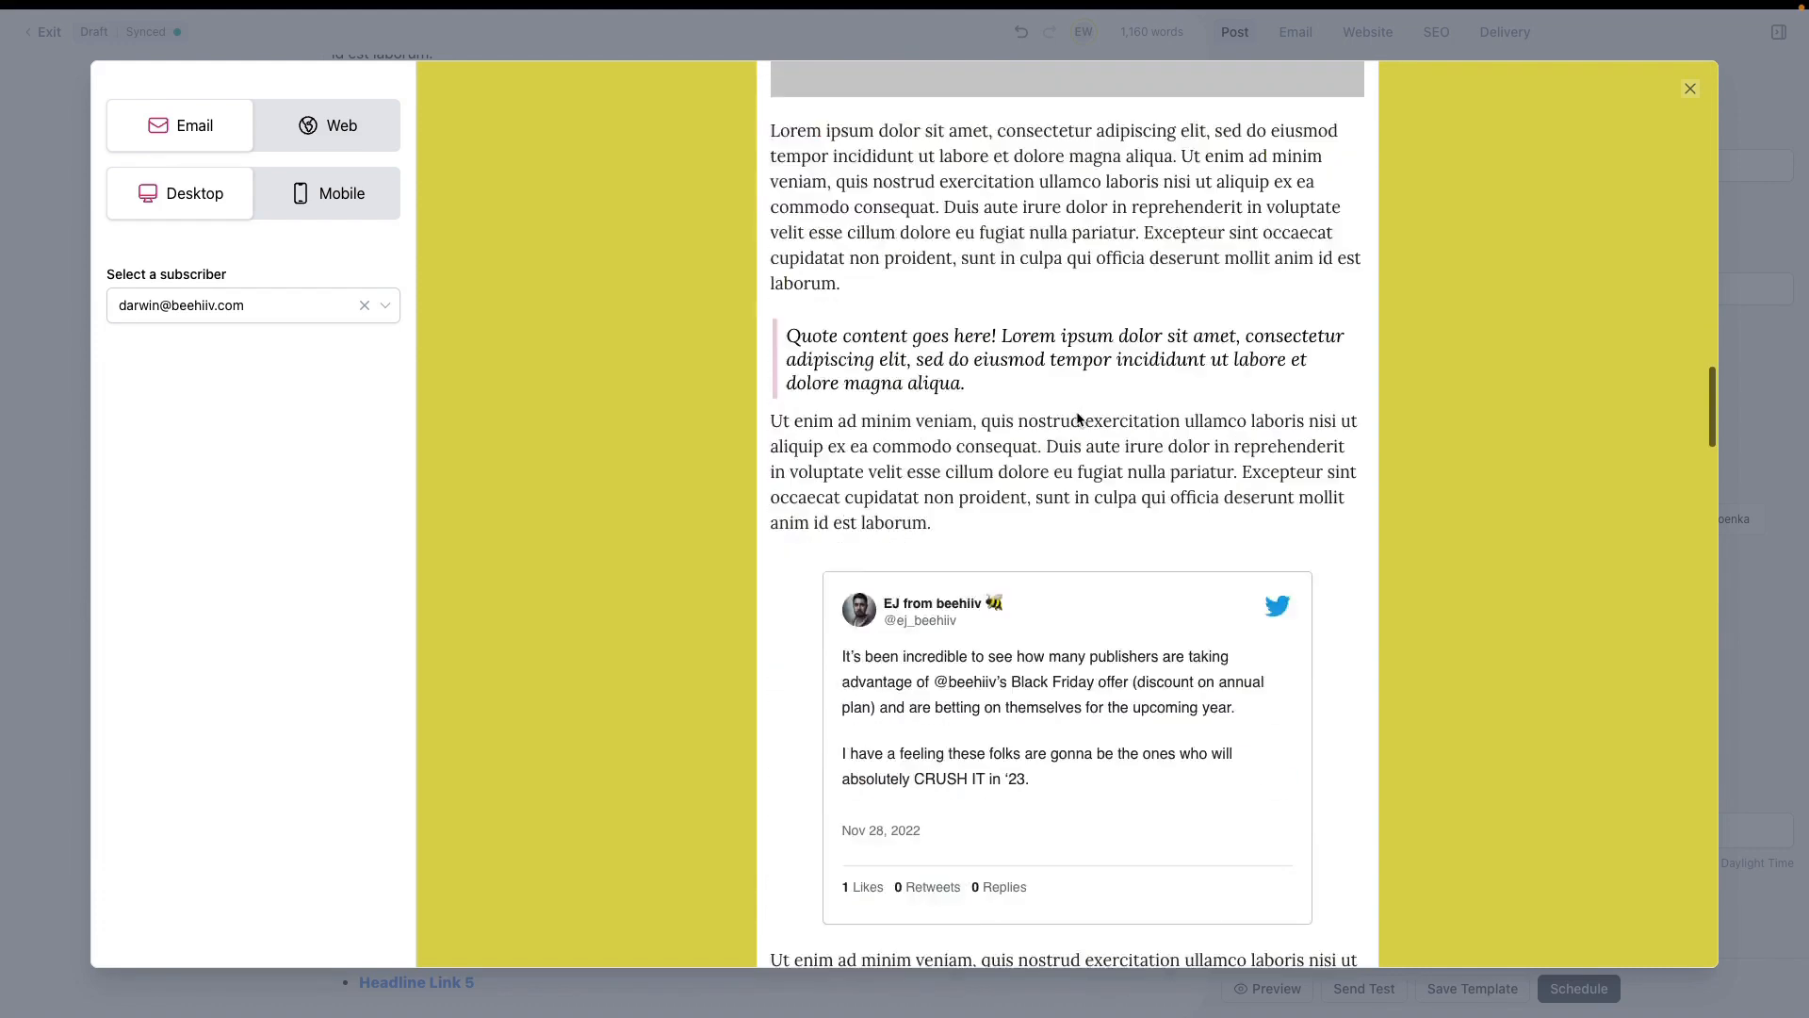
scroll("down", 3)
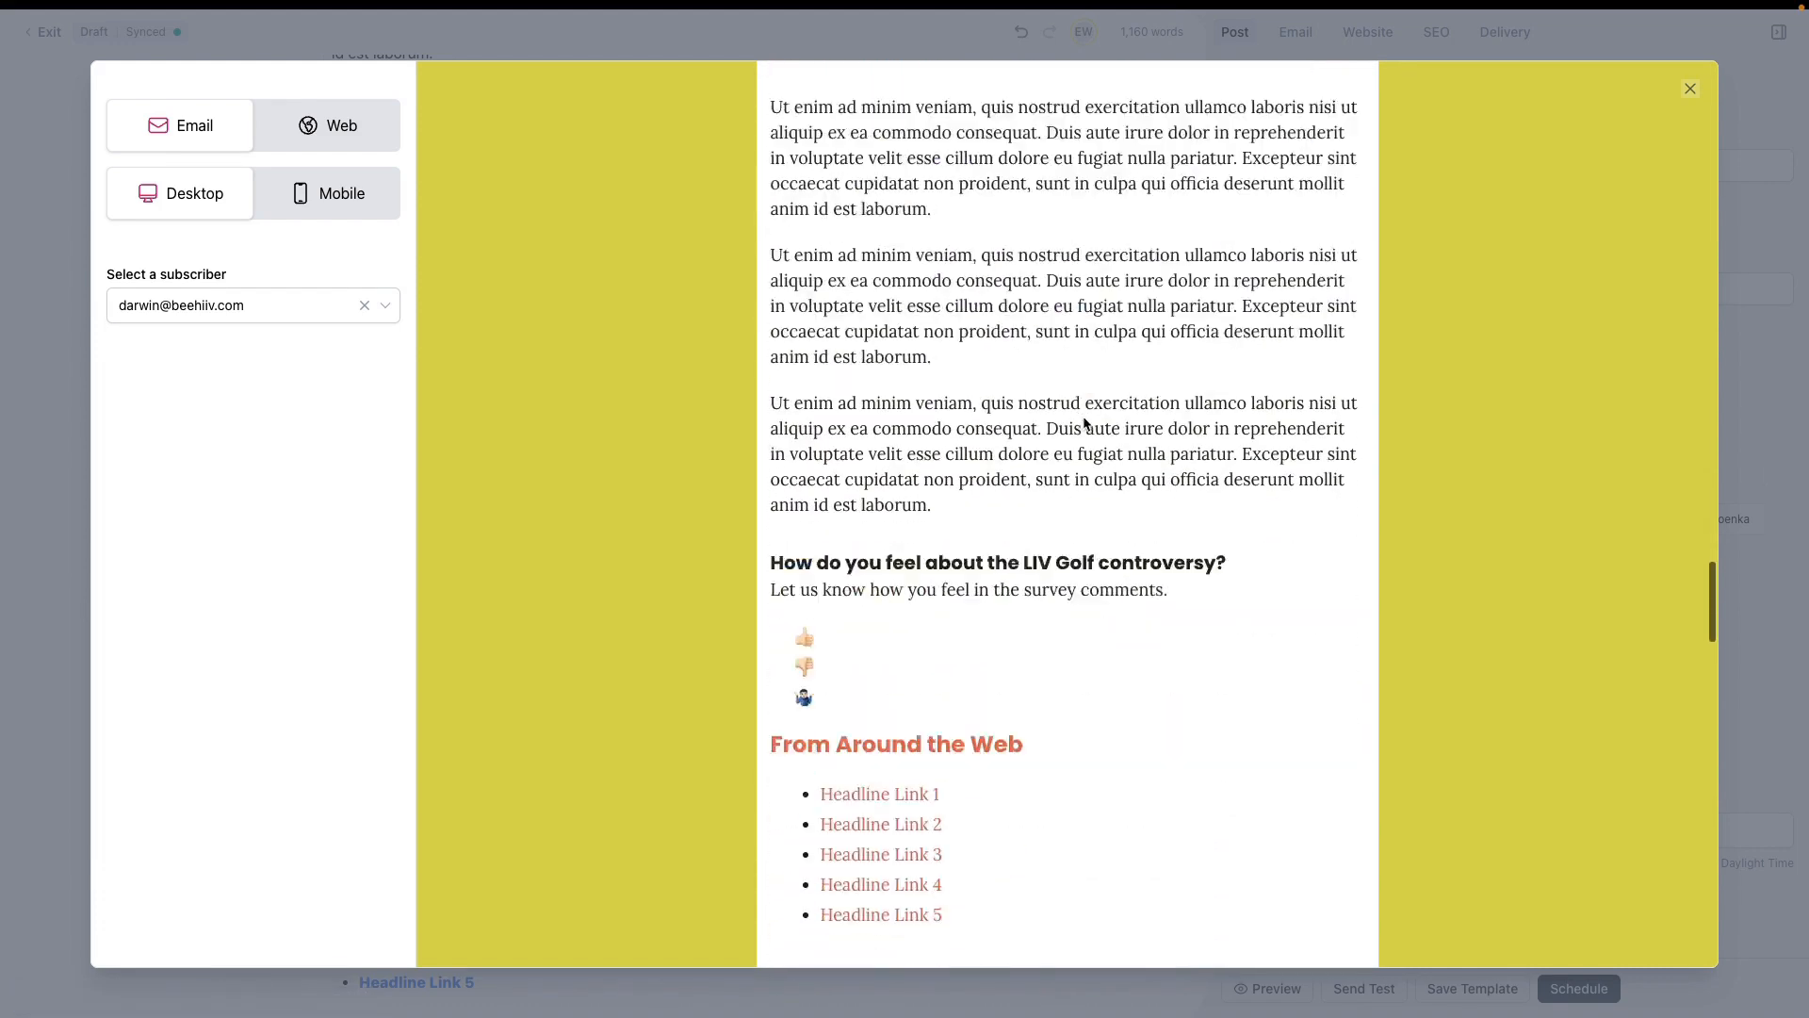
scroll("down", 3)
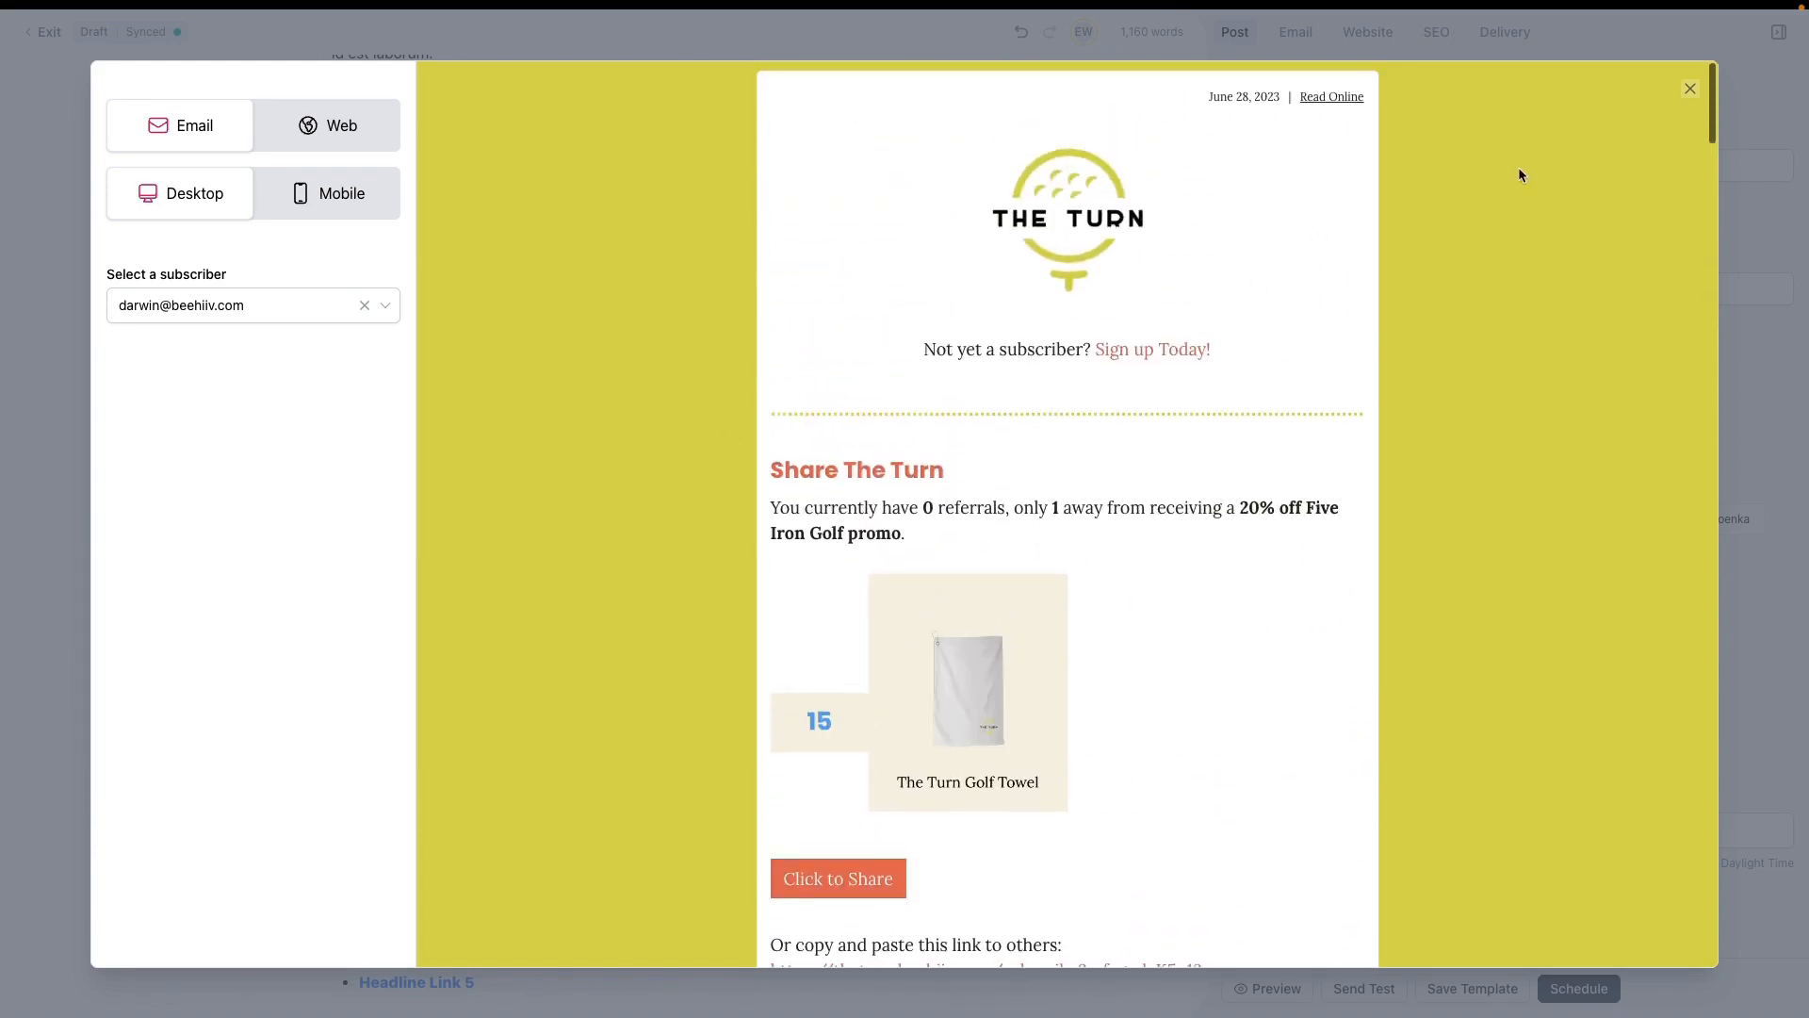
left_click(1691, 88)
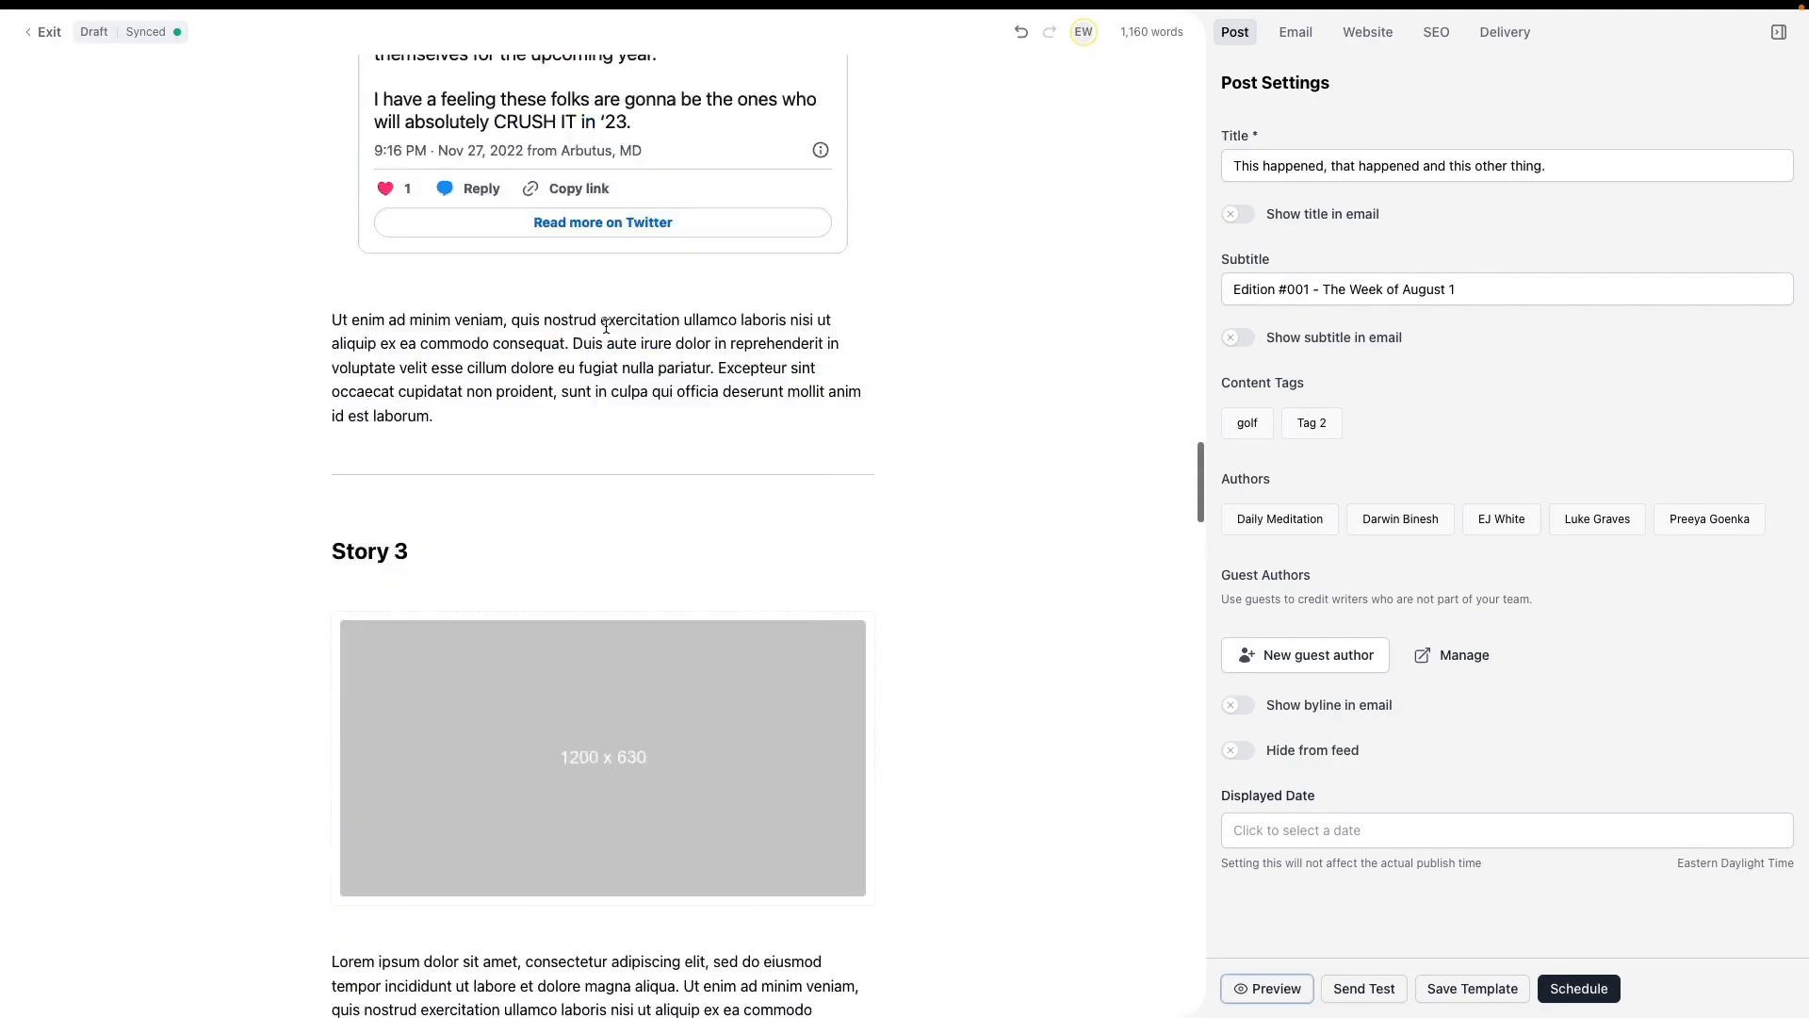
Group the 'Not yet a subscriber? Sign up Today!' line into a section hidden from free and paid subscribers.
scroll("down", 3)
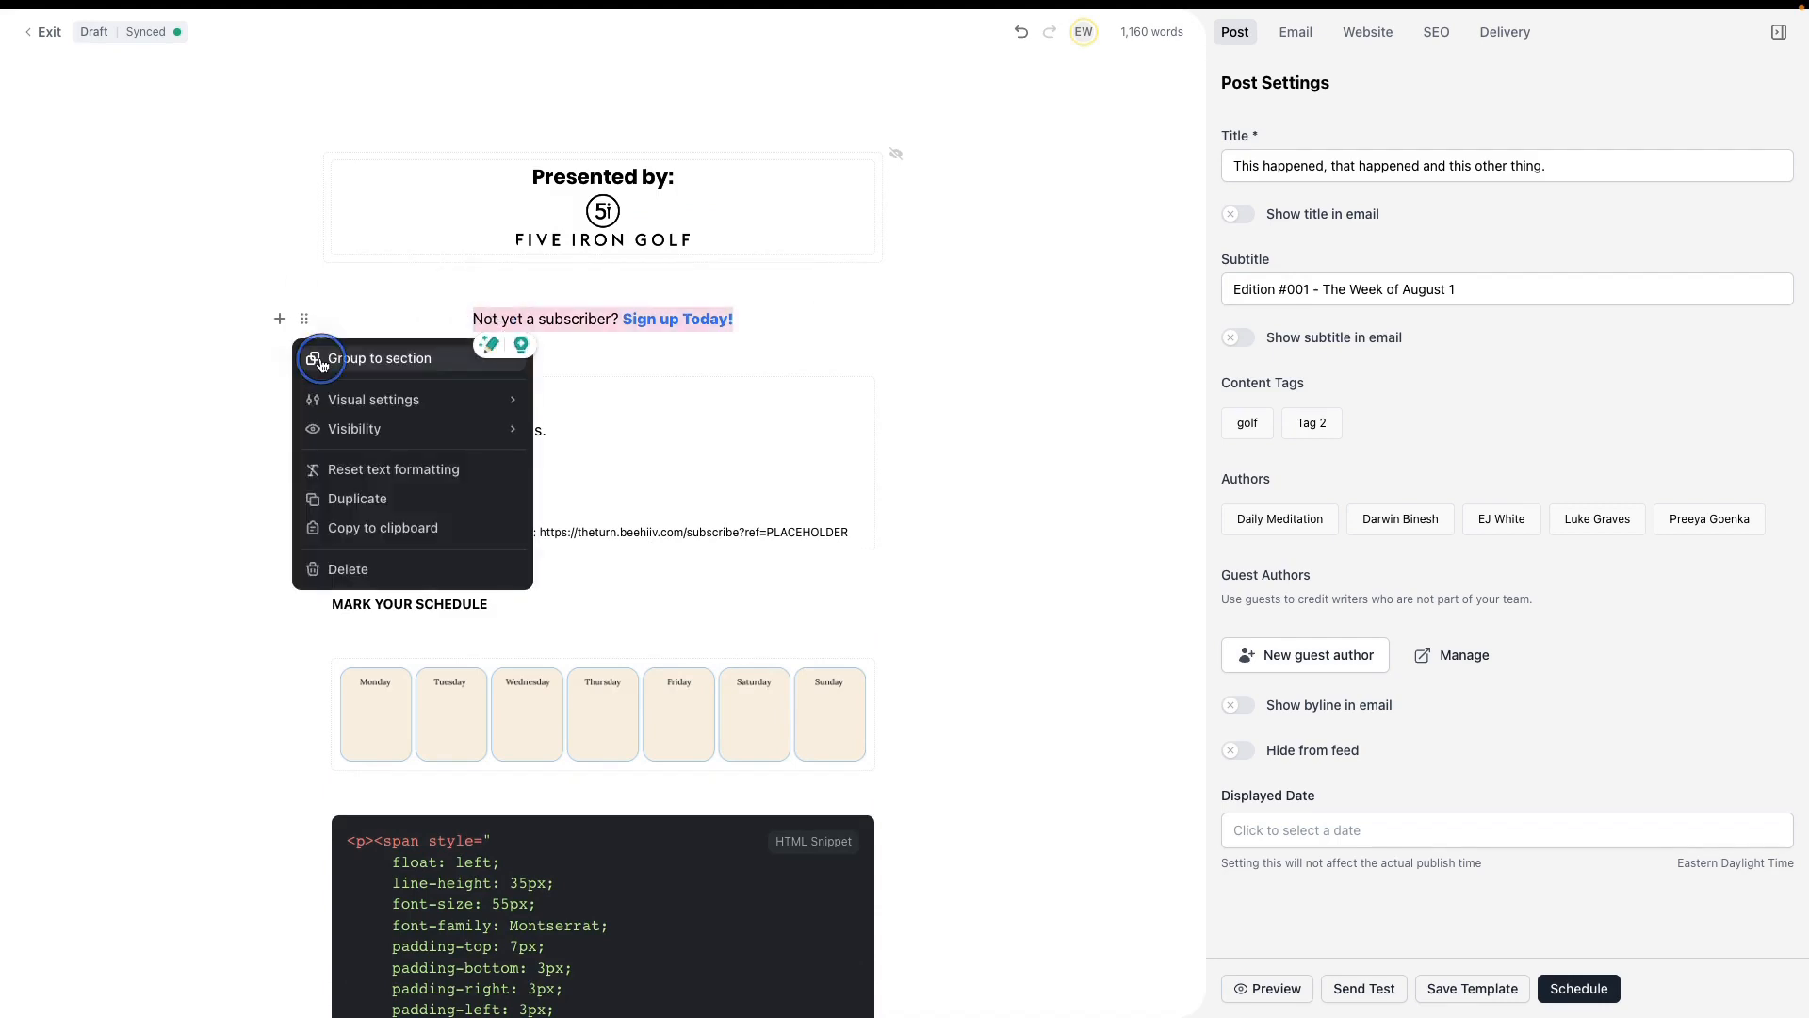
left_click(386, 358)
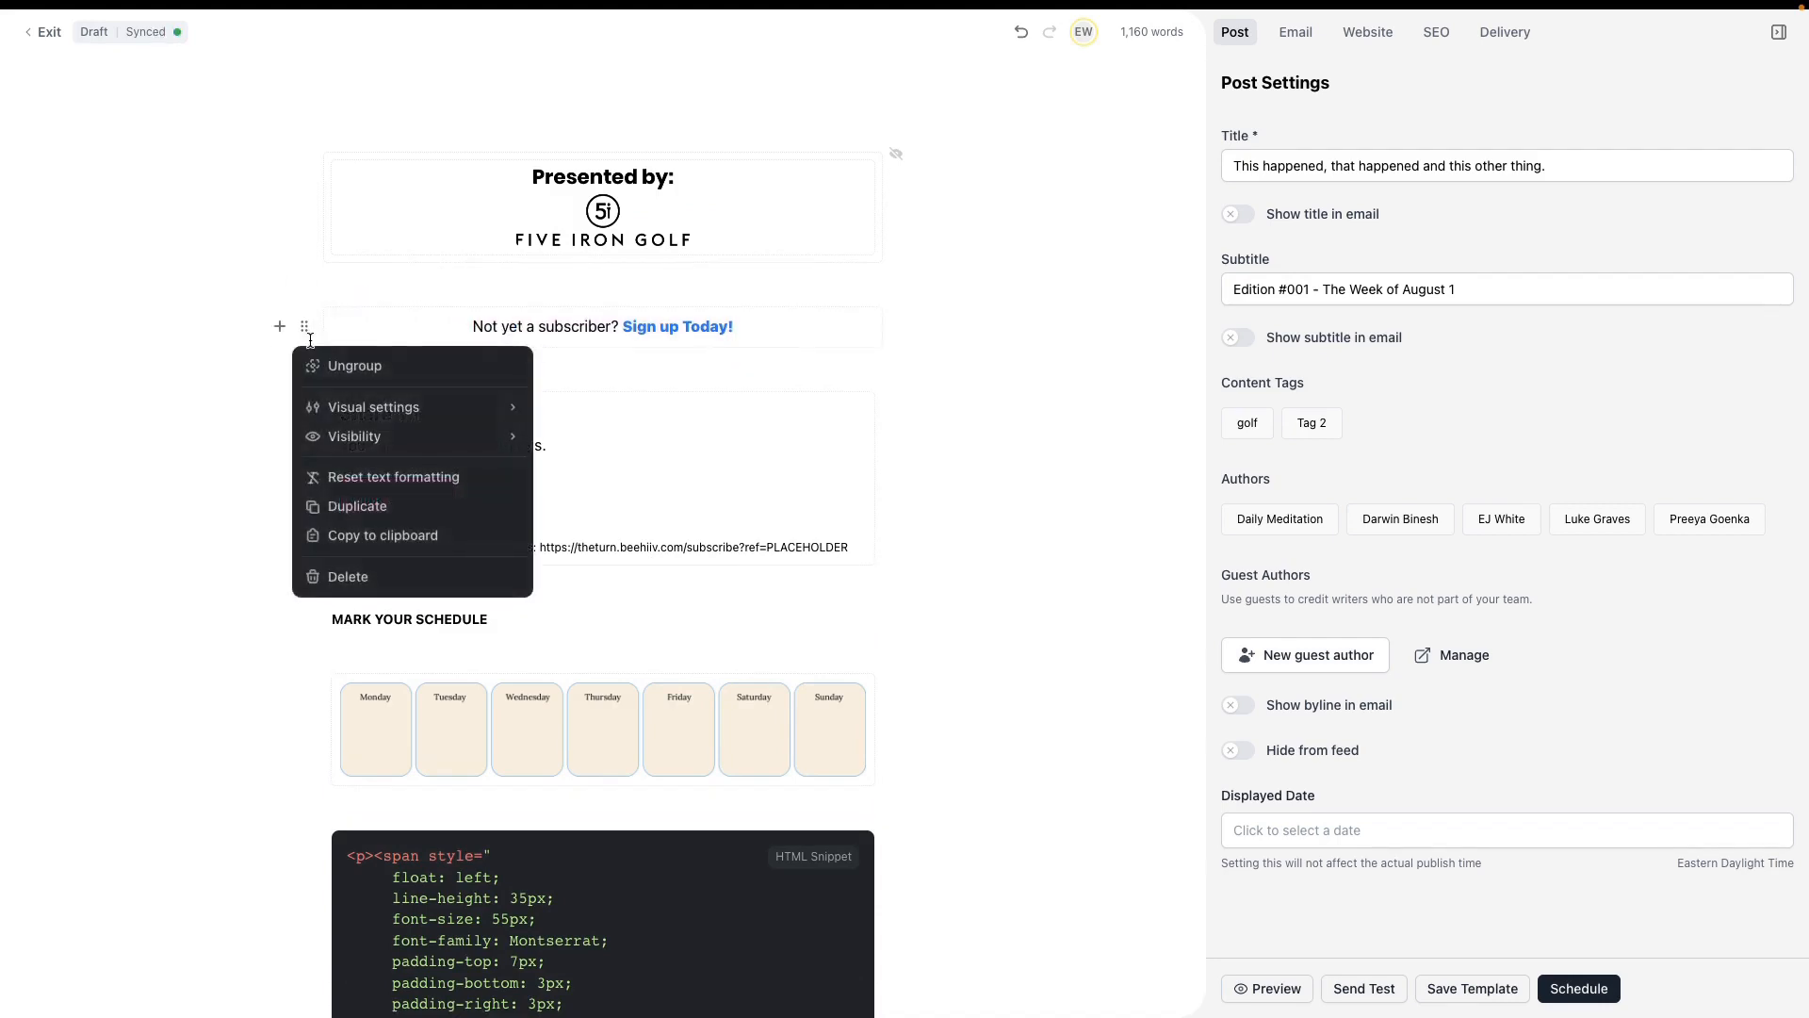
left_click(359, 436)
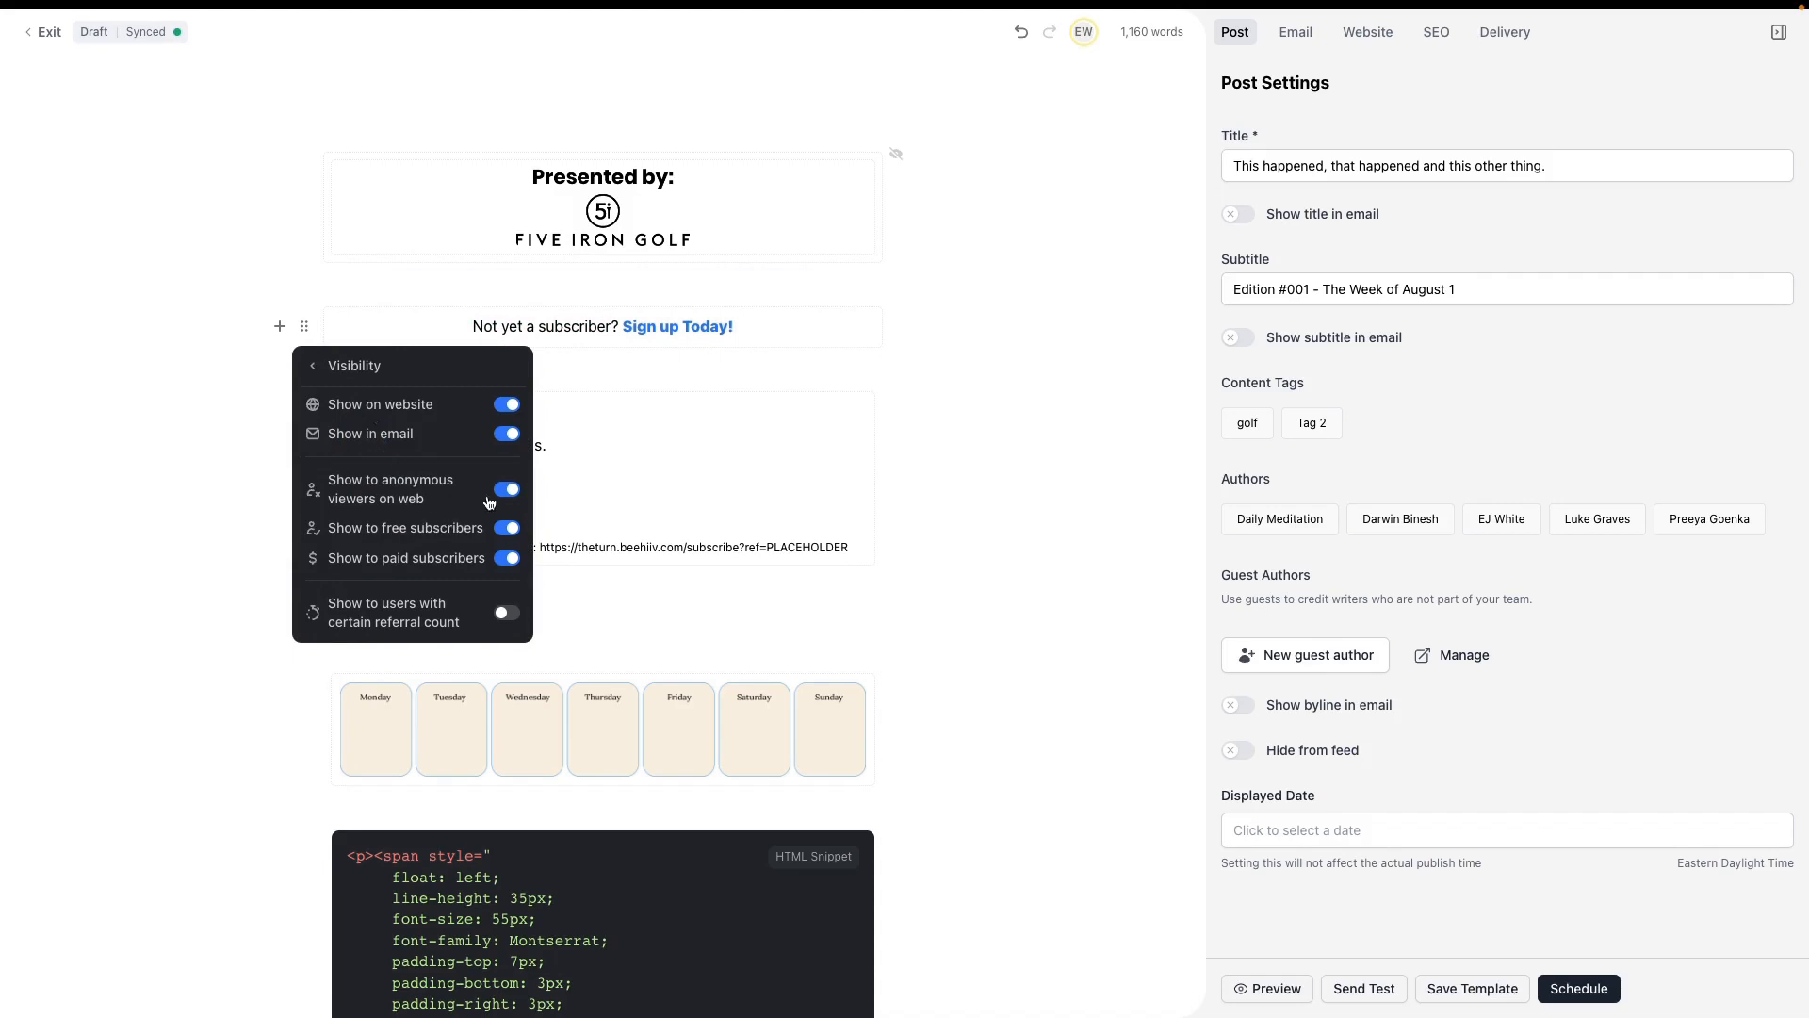
left_click(507, 528)
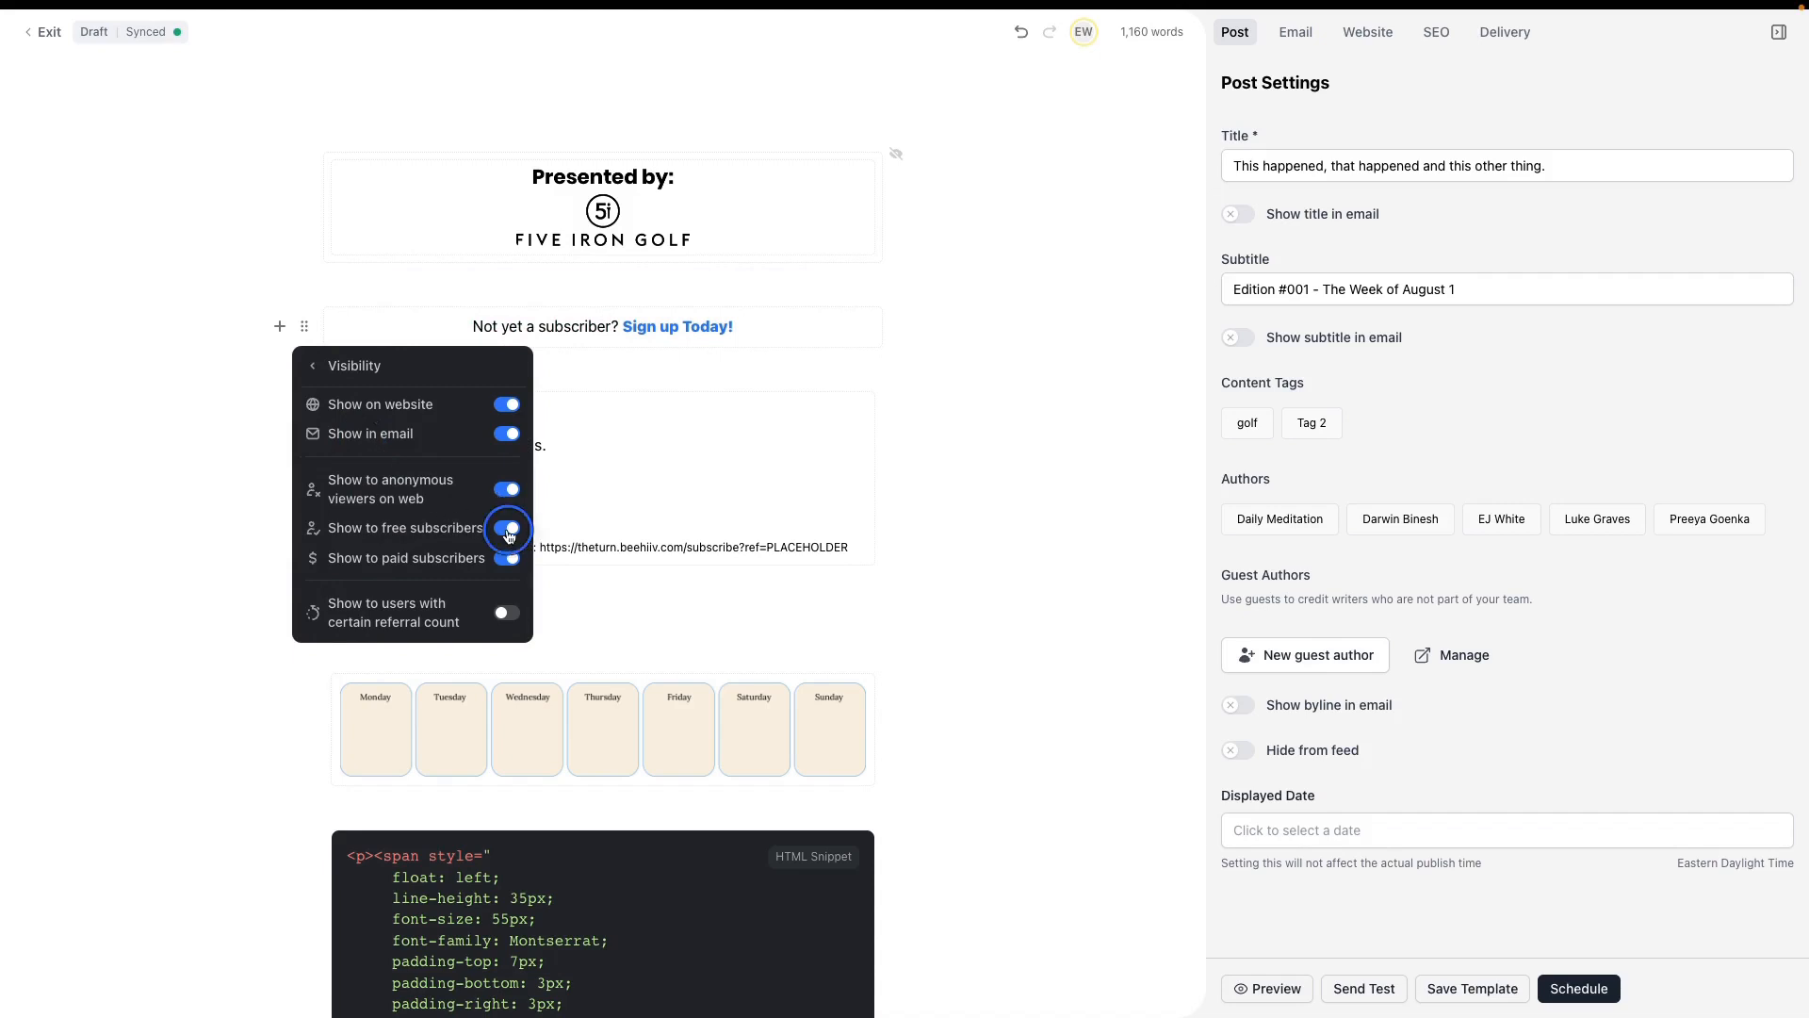
left_click(505, 527)
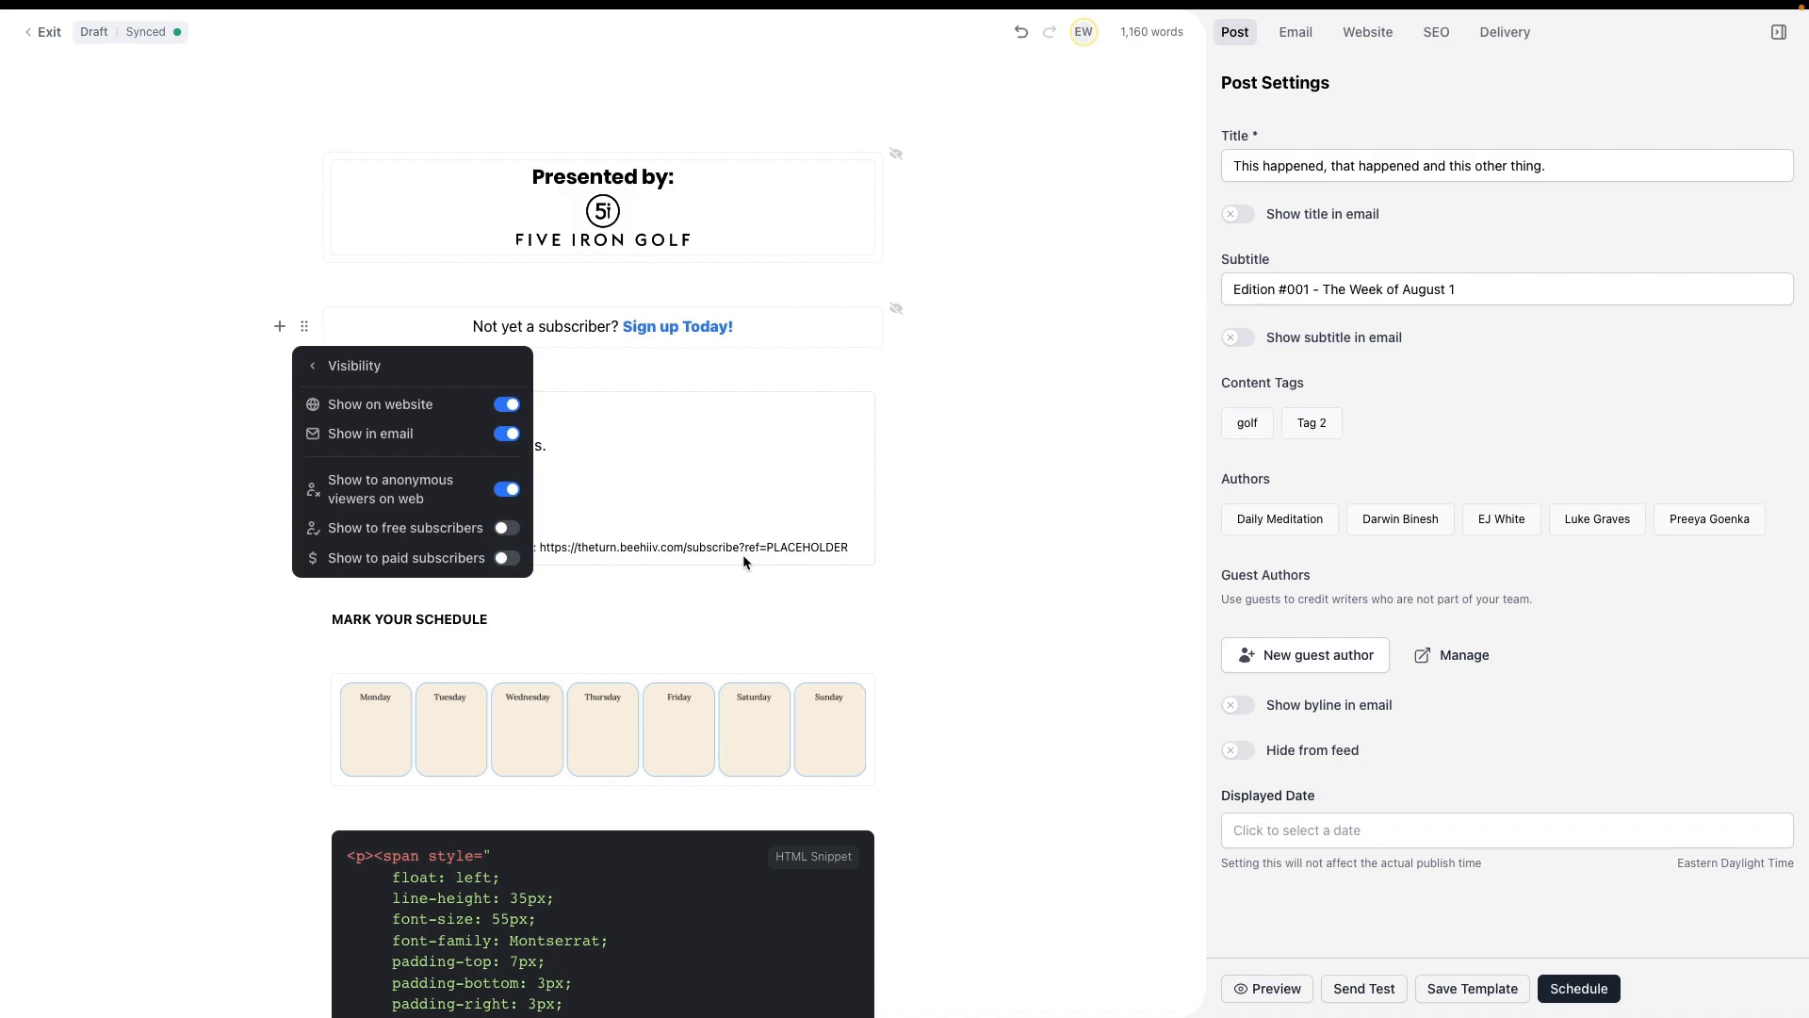
mouse_move(560, 277)
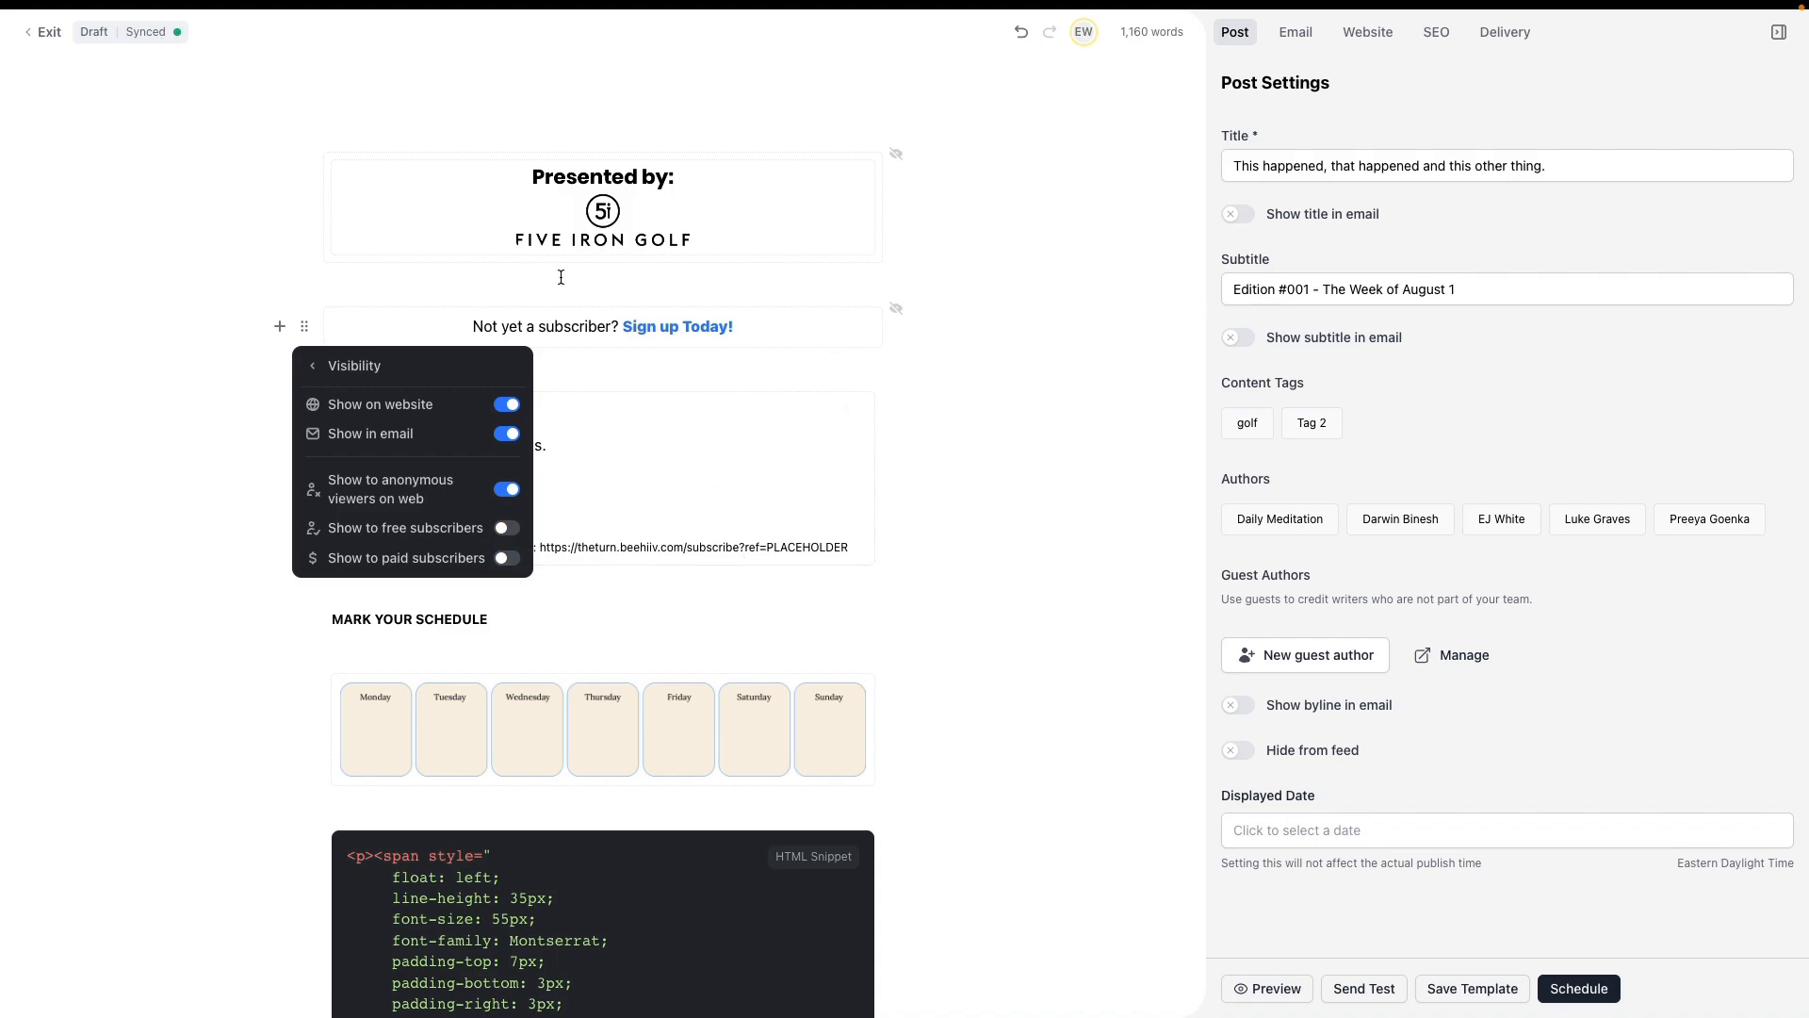
mouse_move(715, 408)
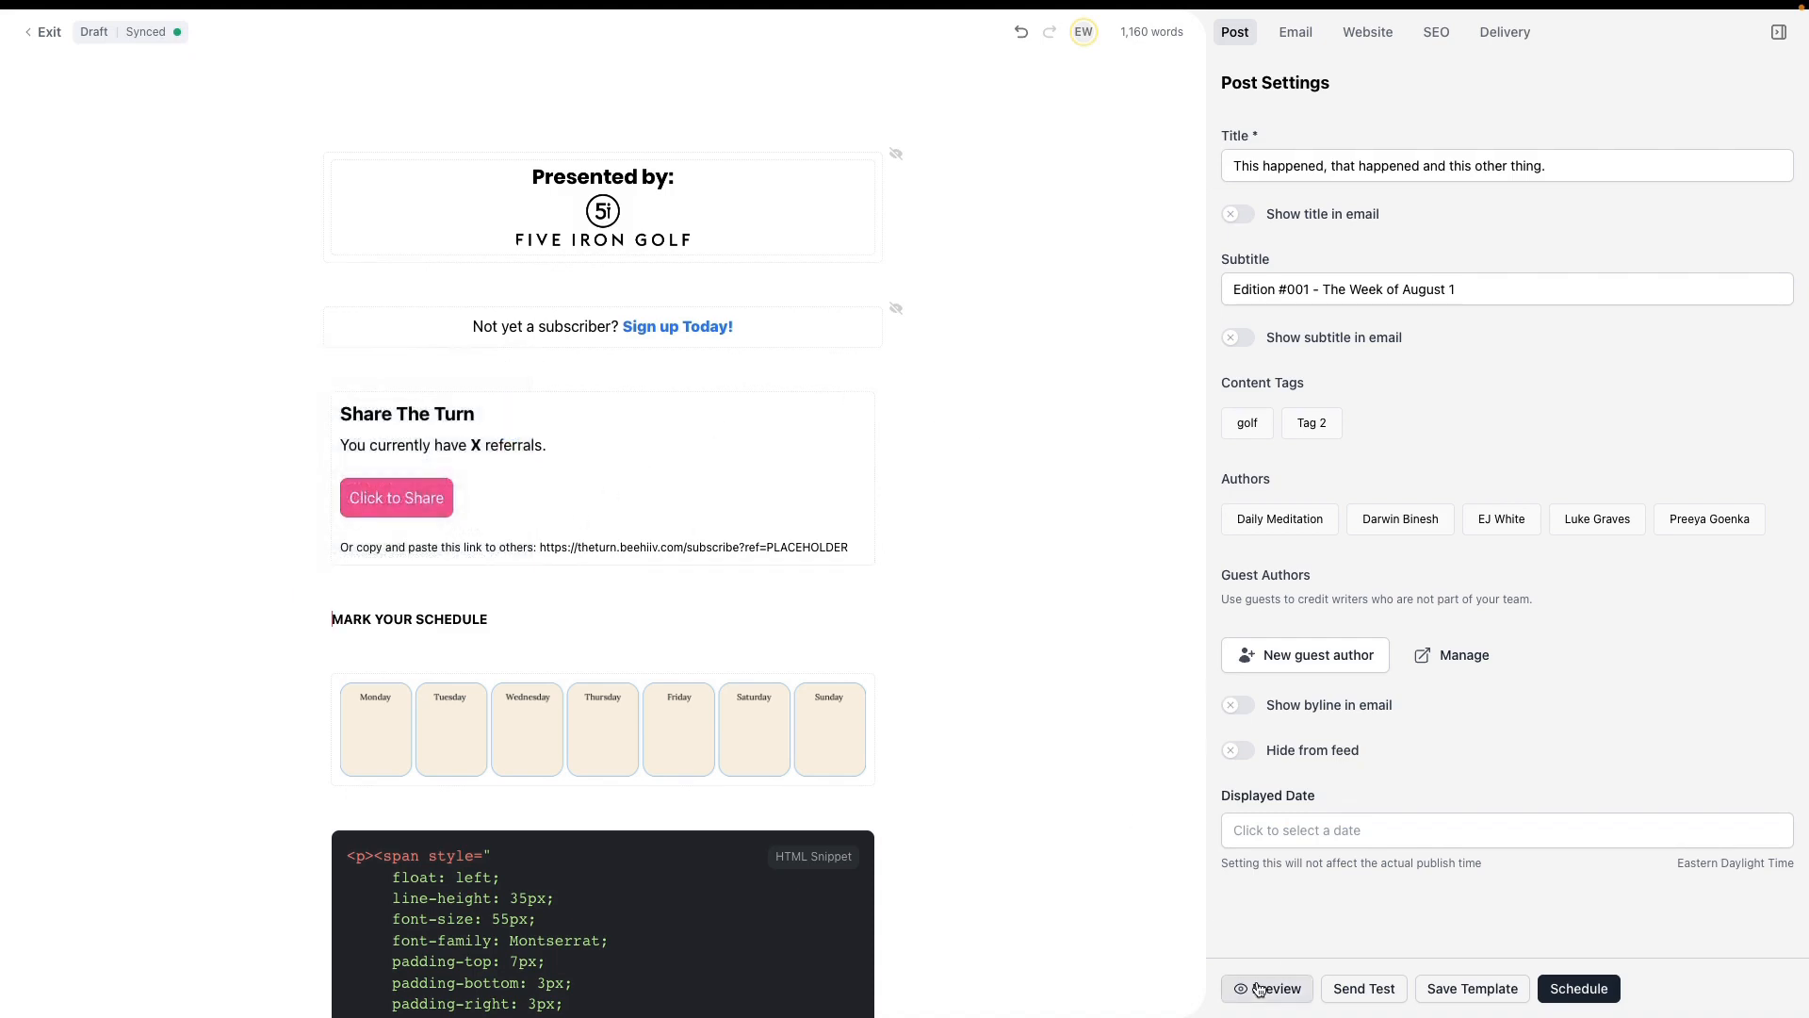
left_click(1267, 988)
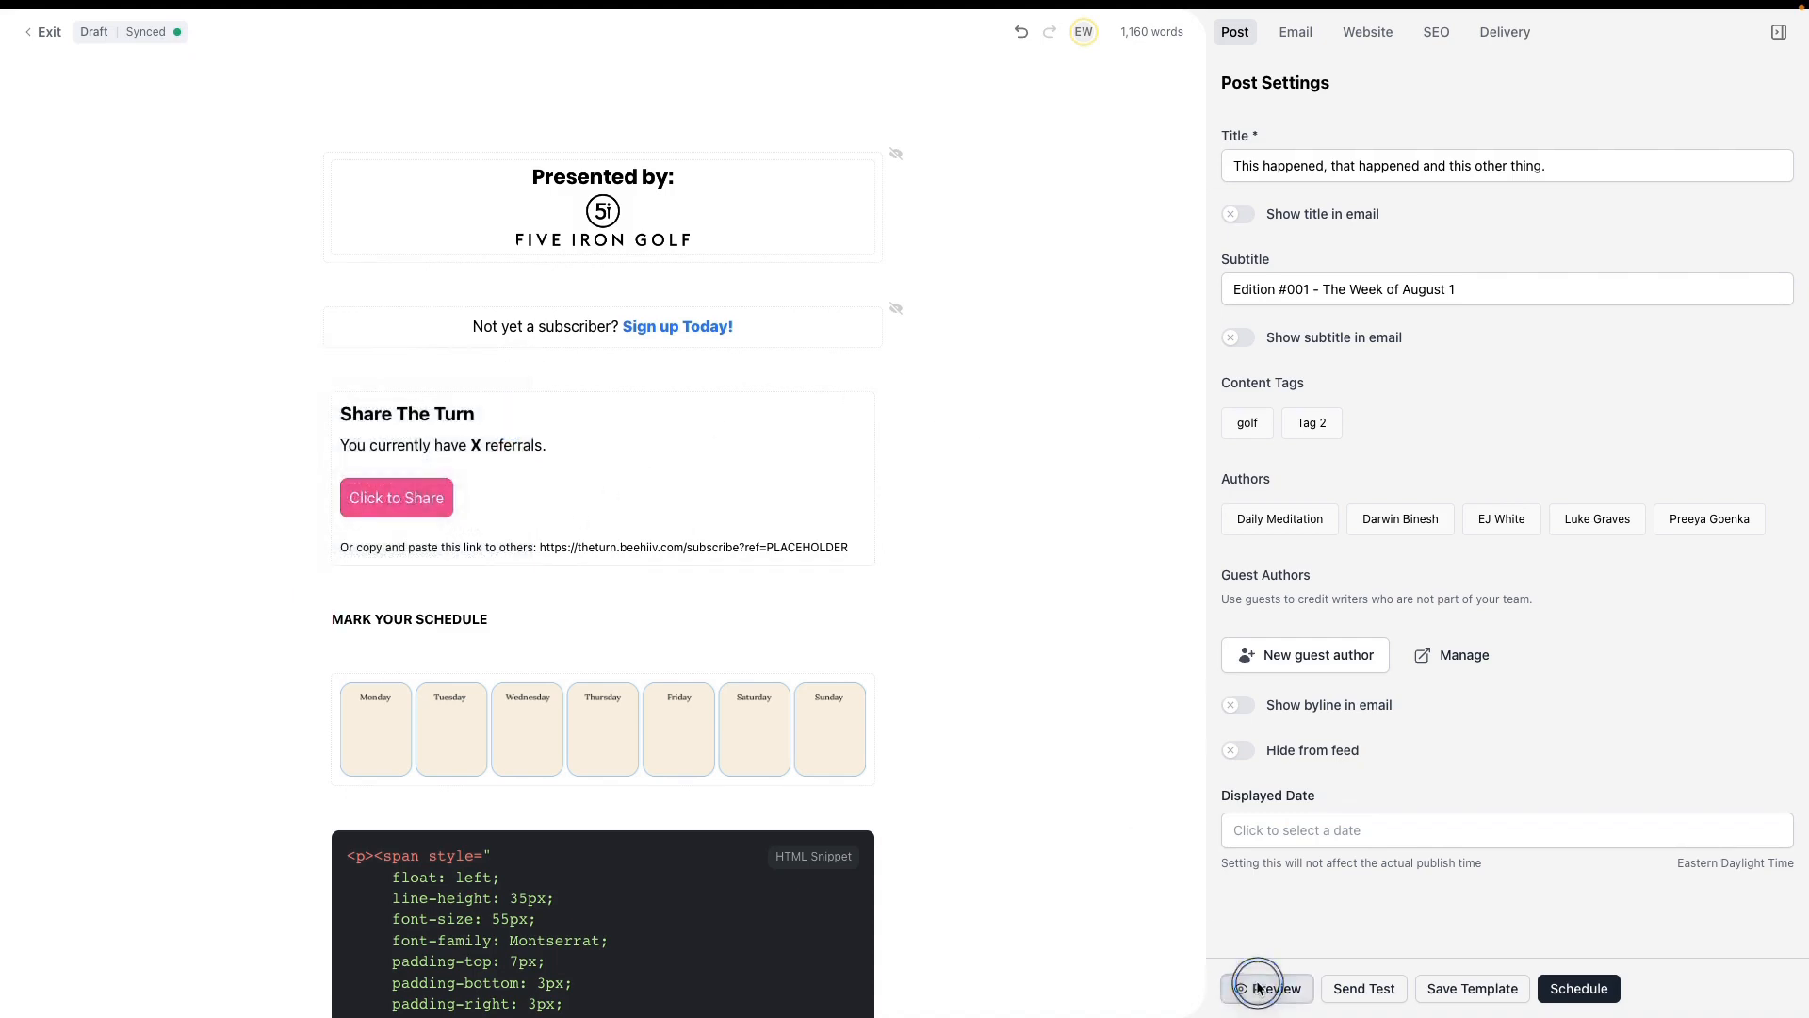
left_click(1266, 988)
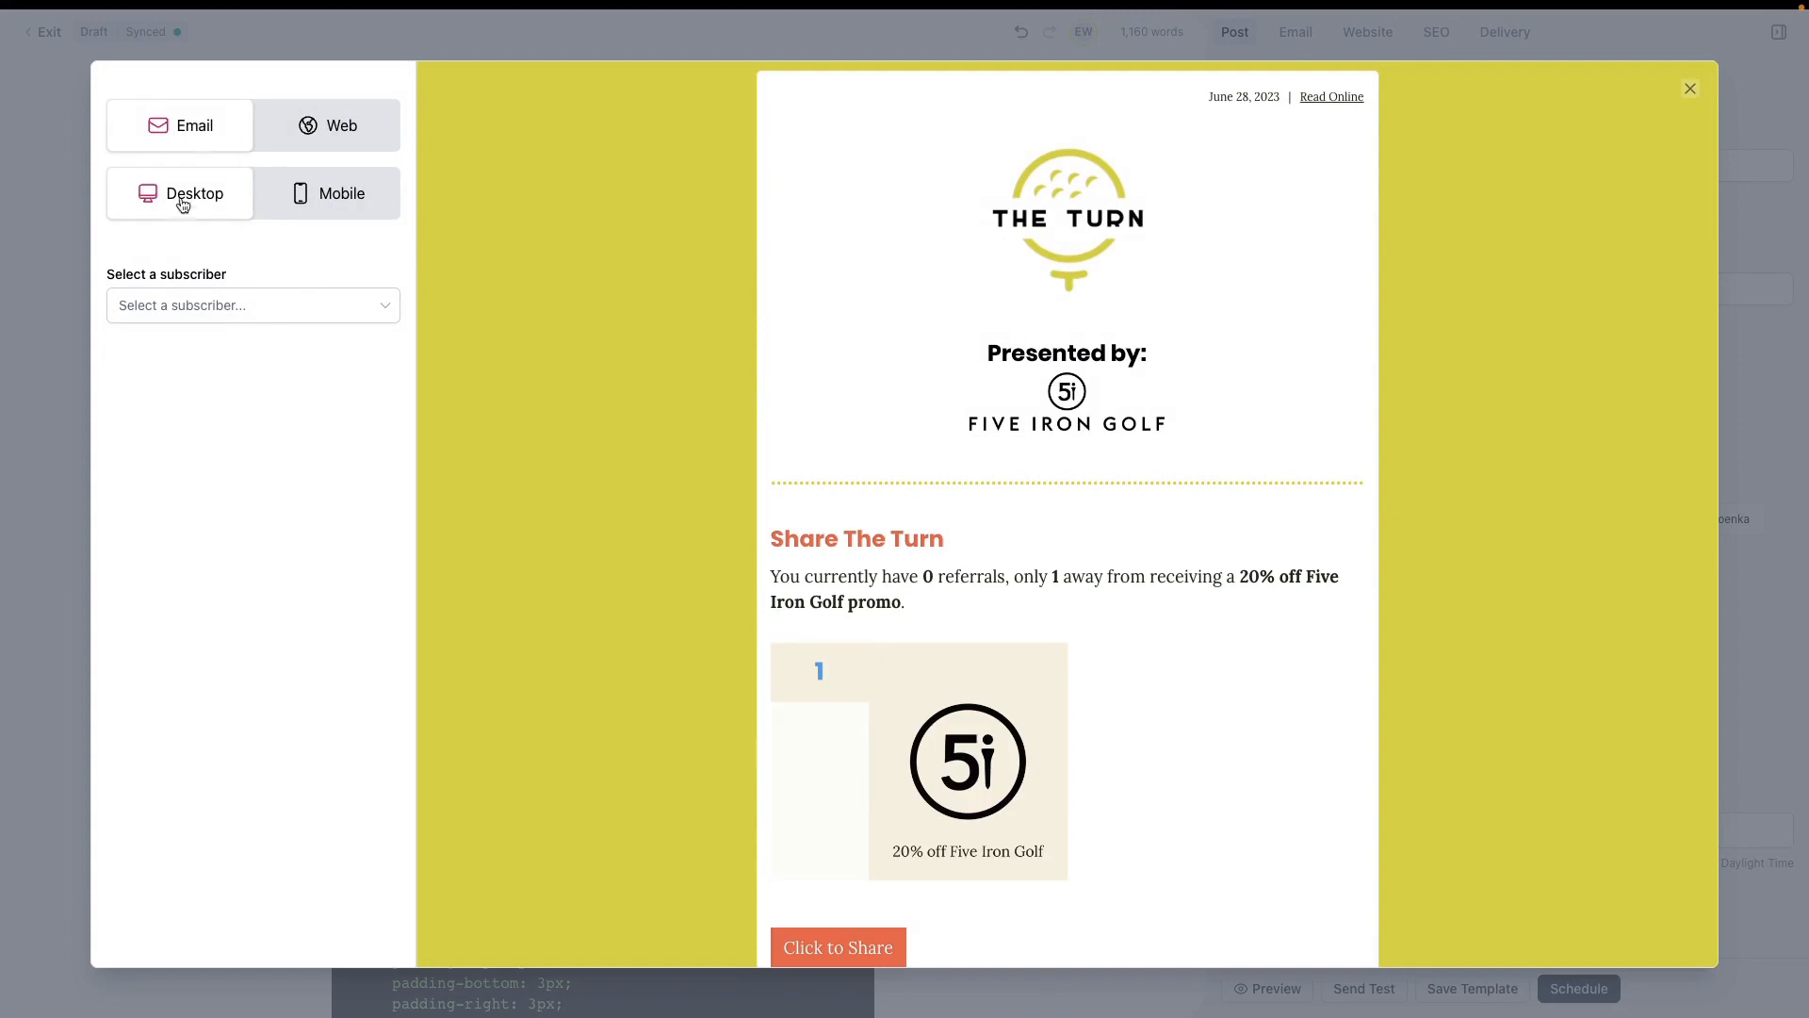
left_click(179, 124)
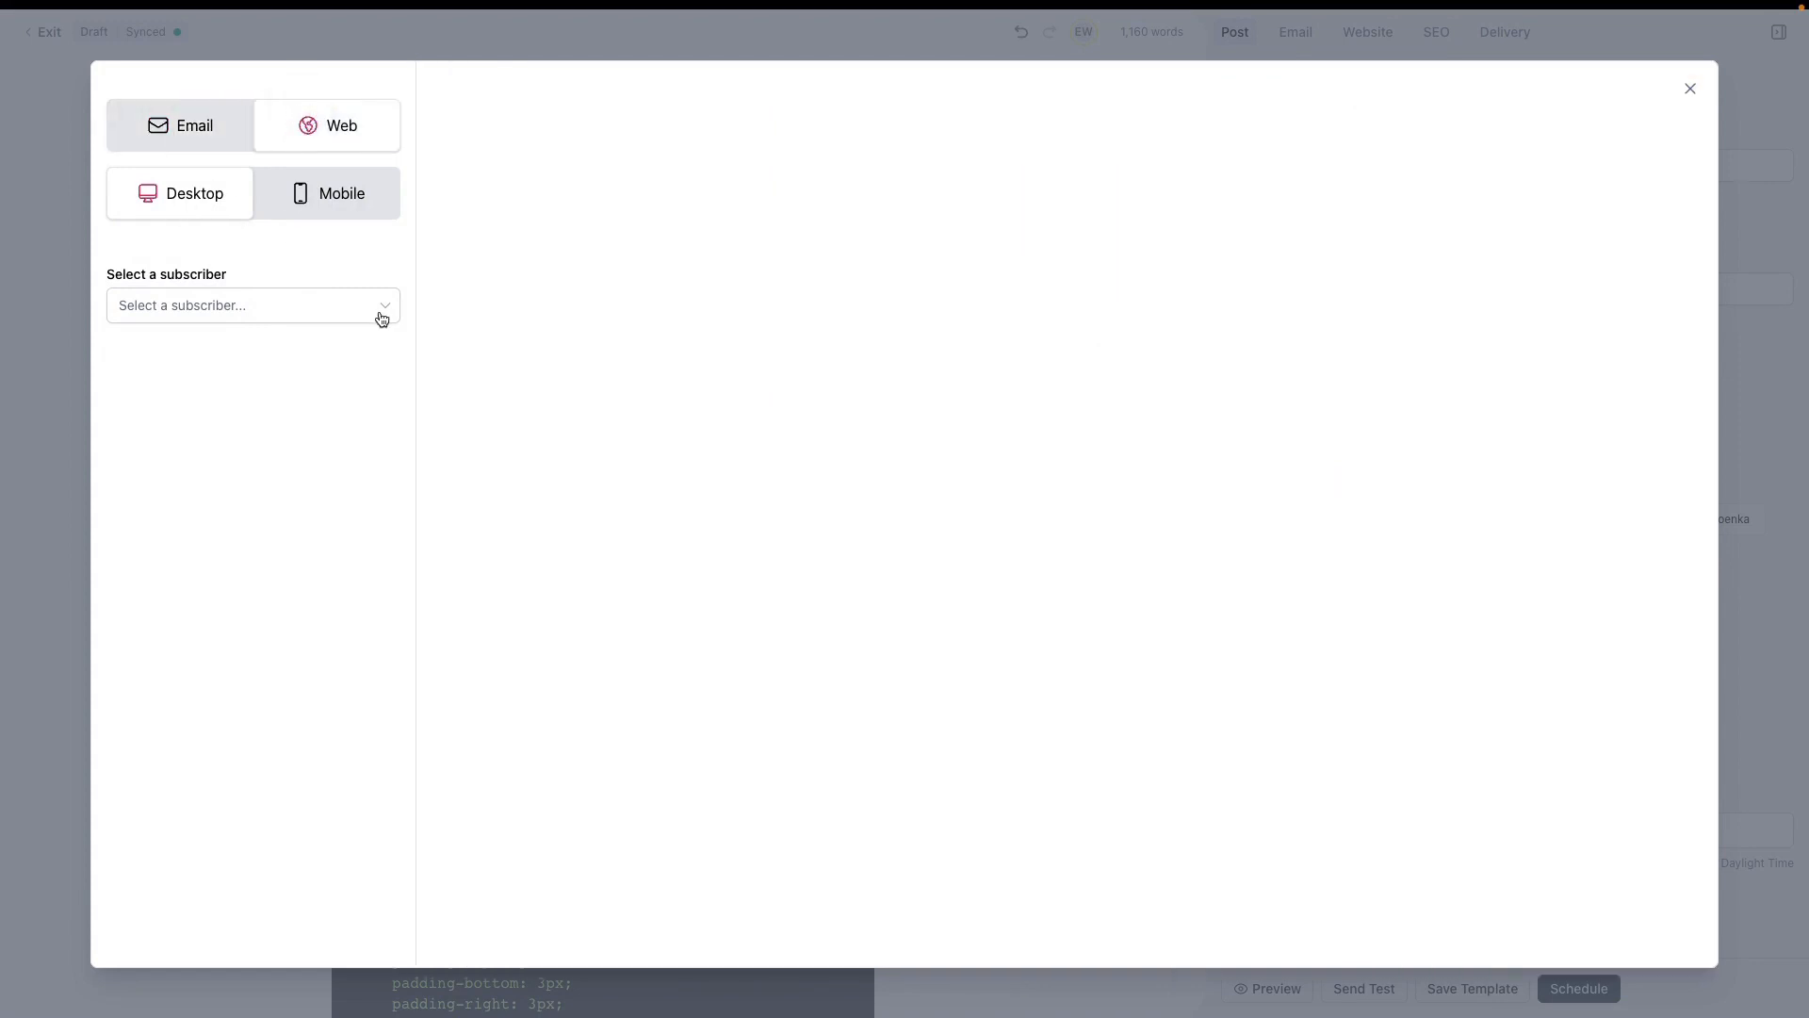
left_click(242, 304)
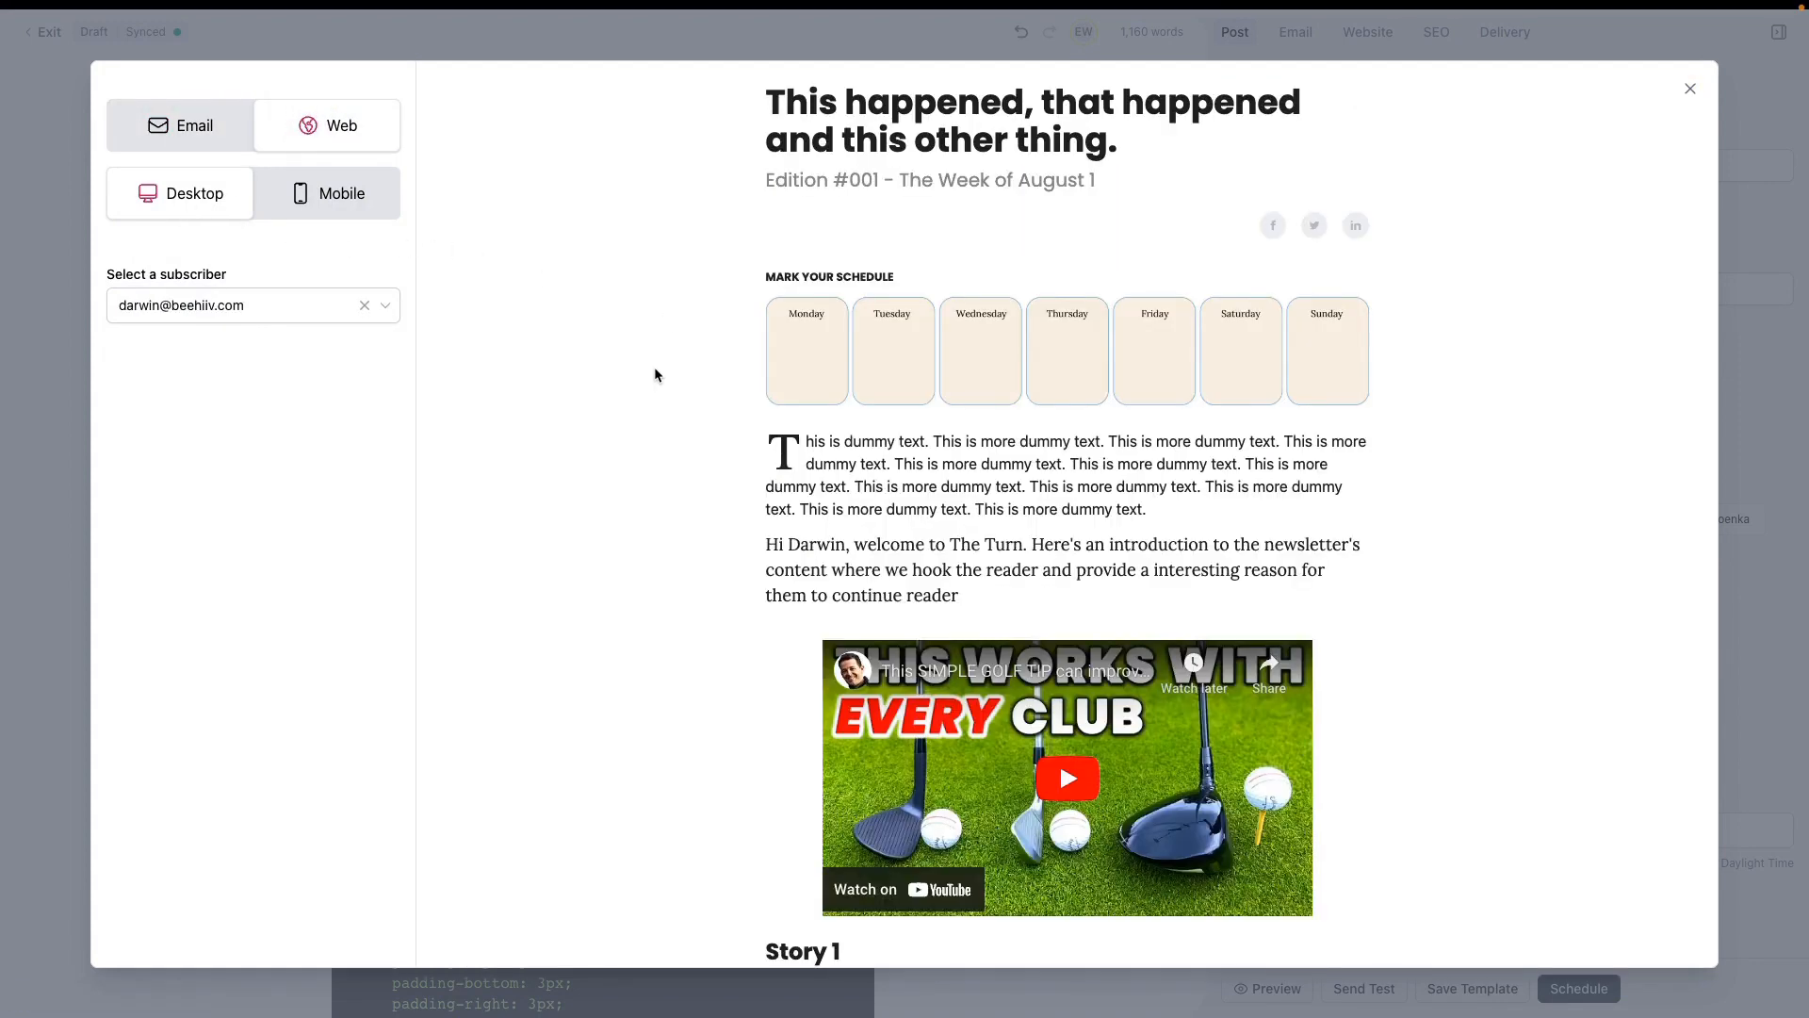
mouse_move(982, 220)
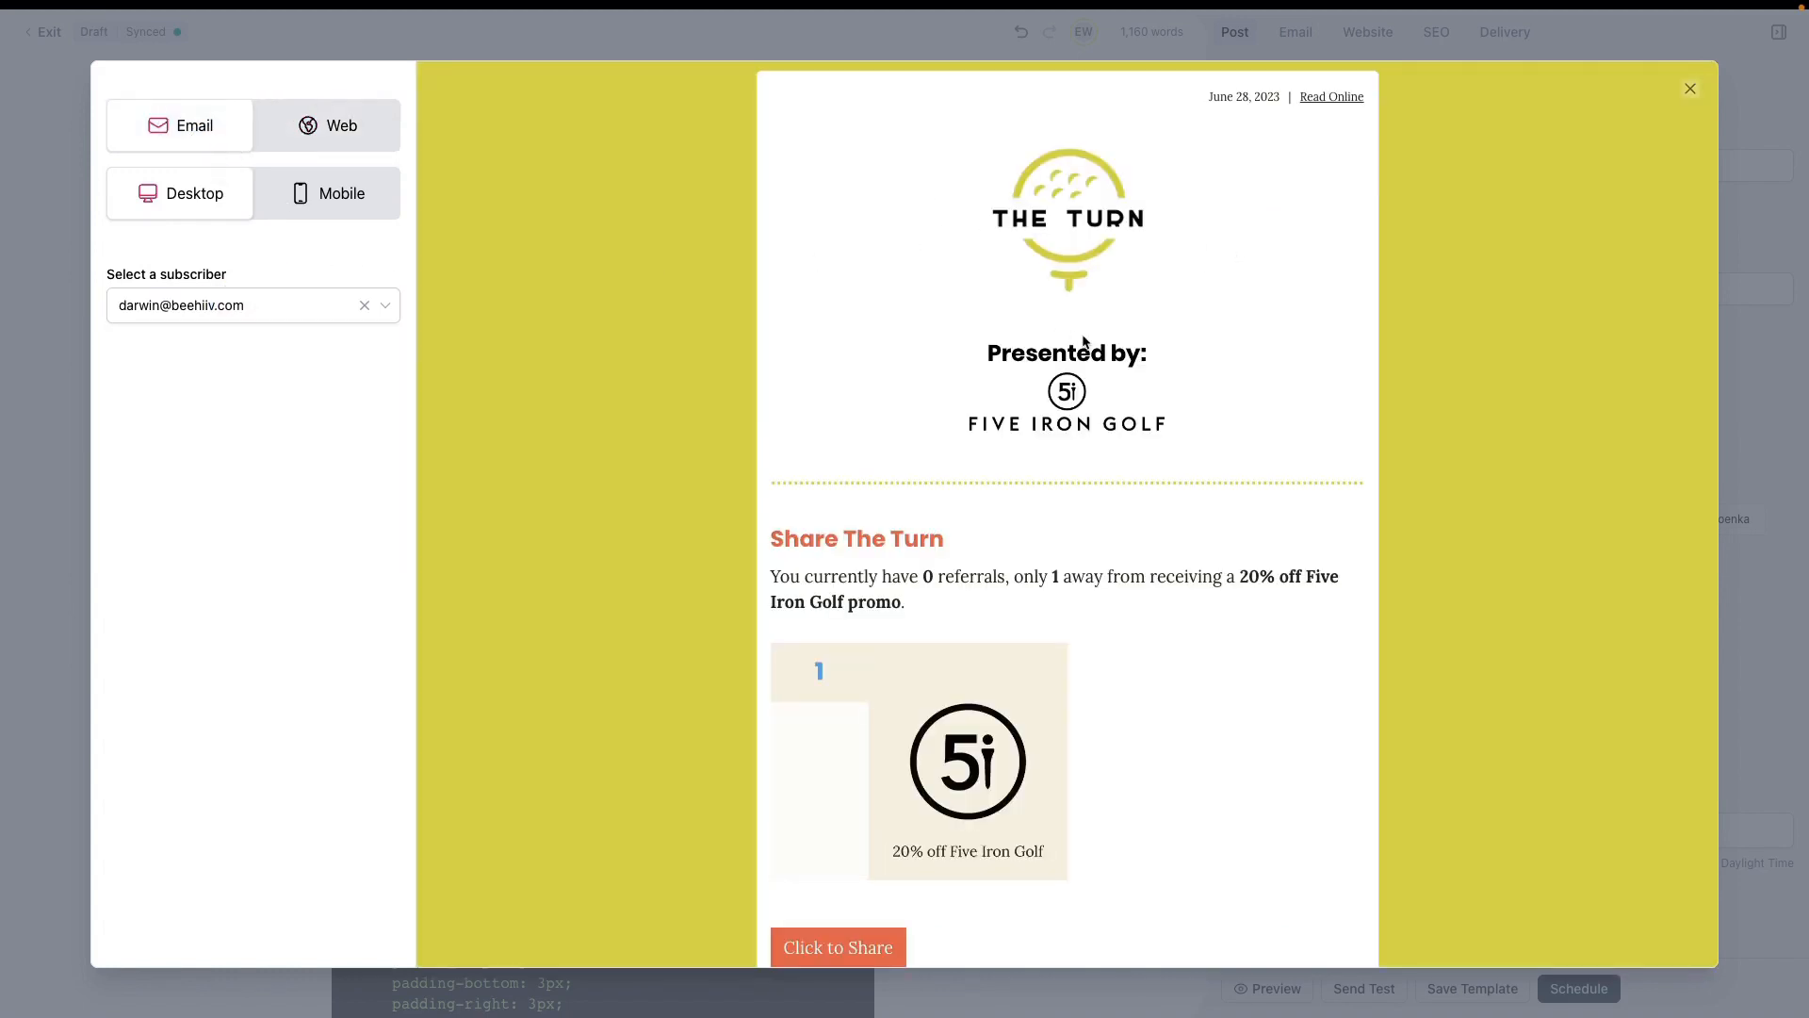
scroll("down", 3)
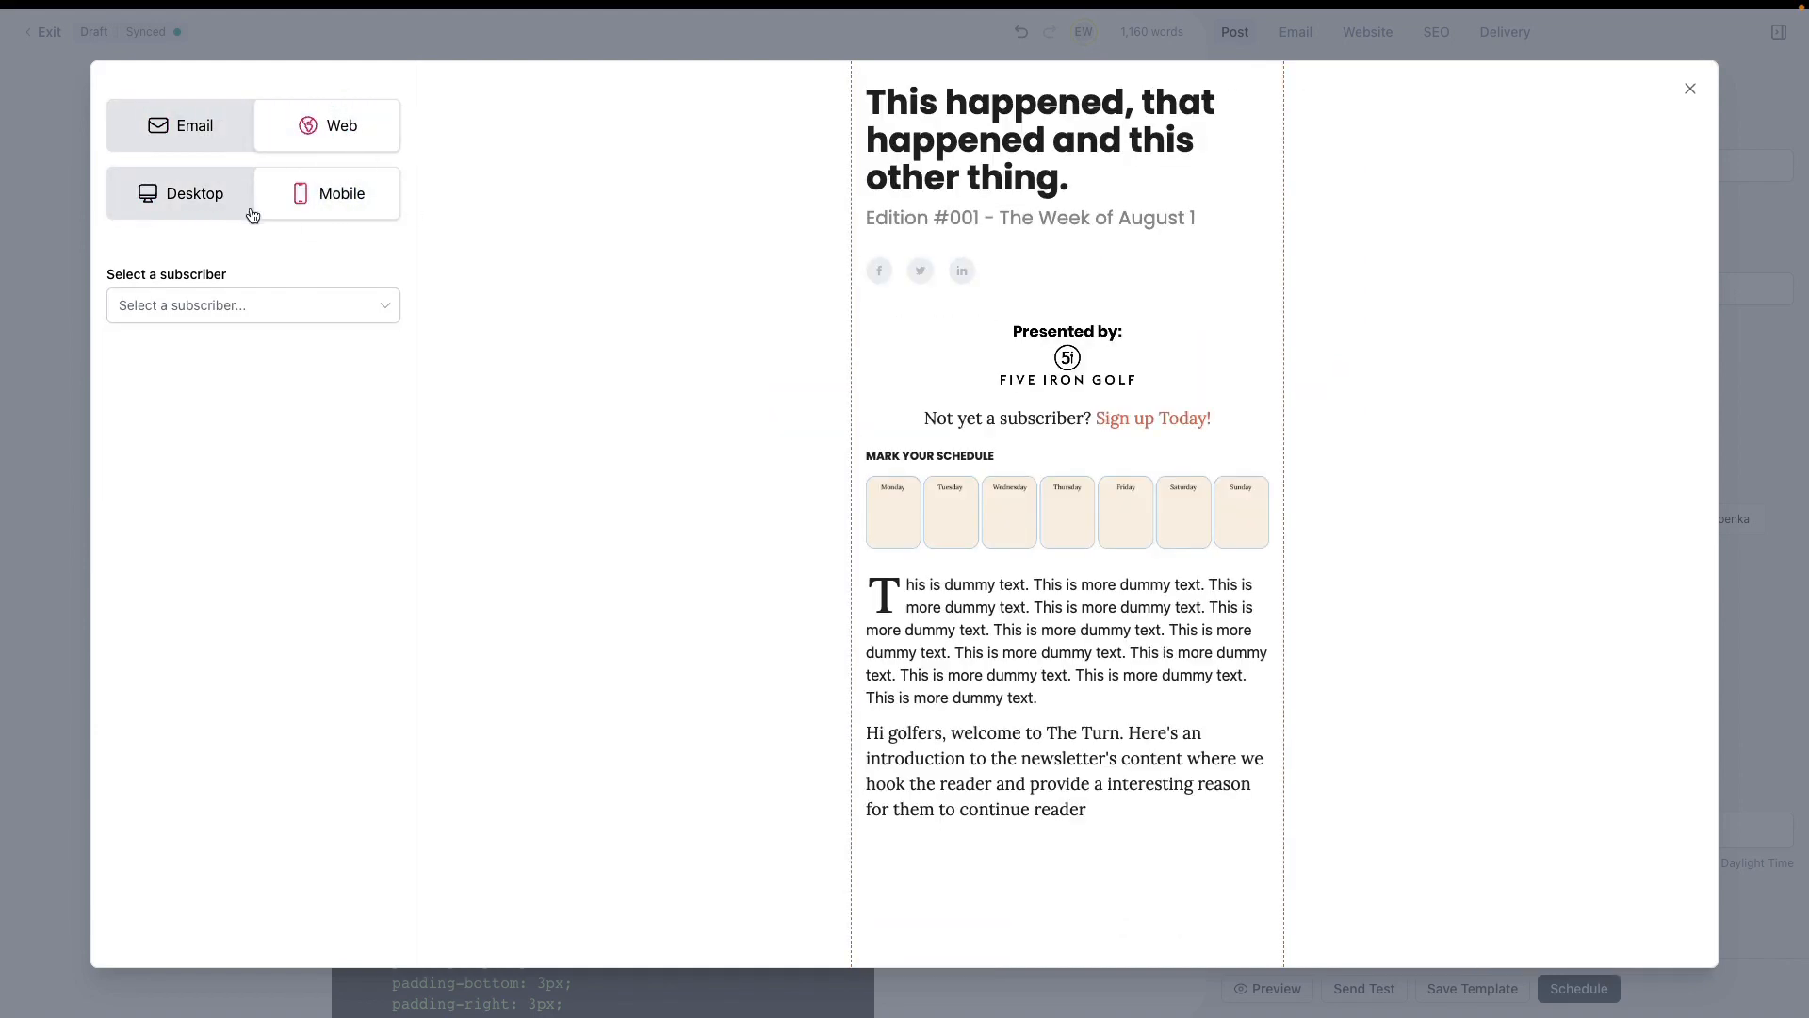
mouse_move(988, 422)
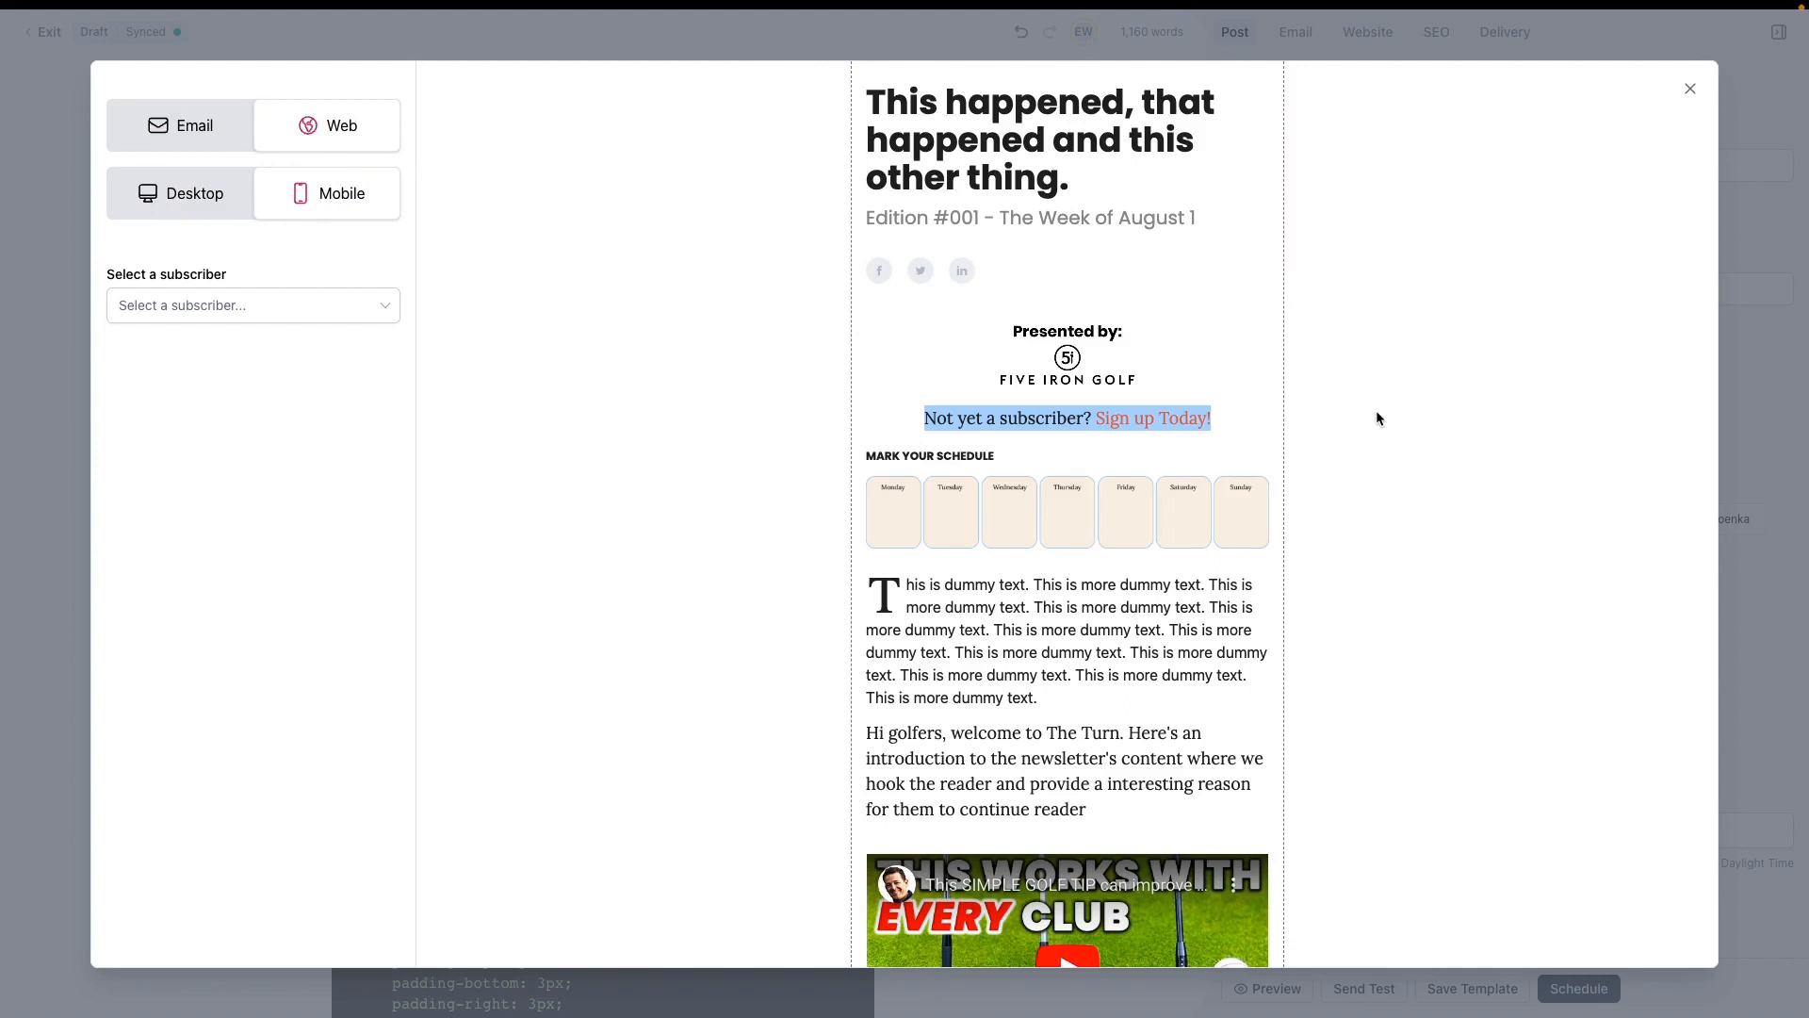
mouse_move(1002, 388)
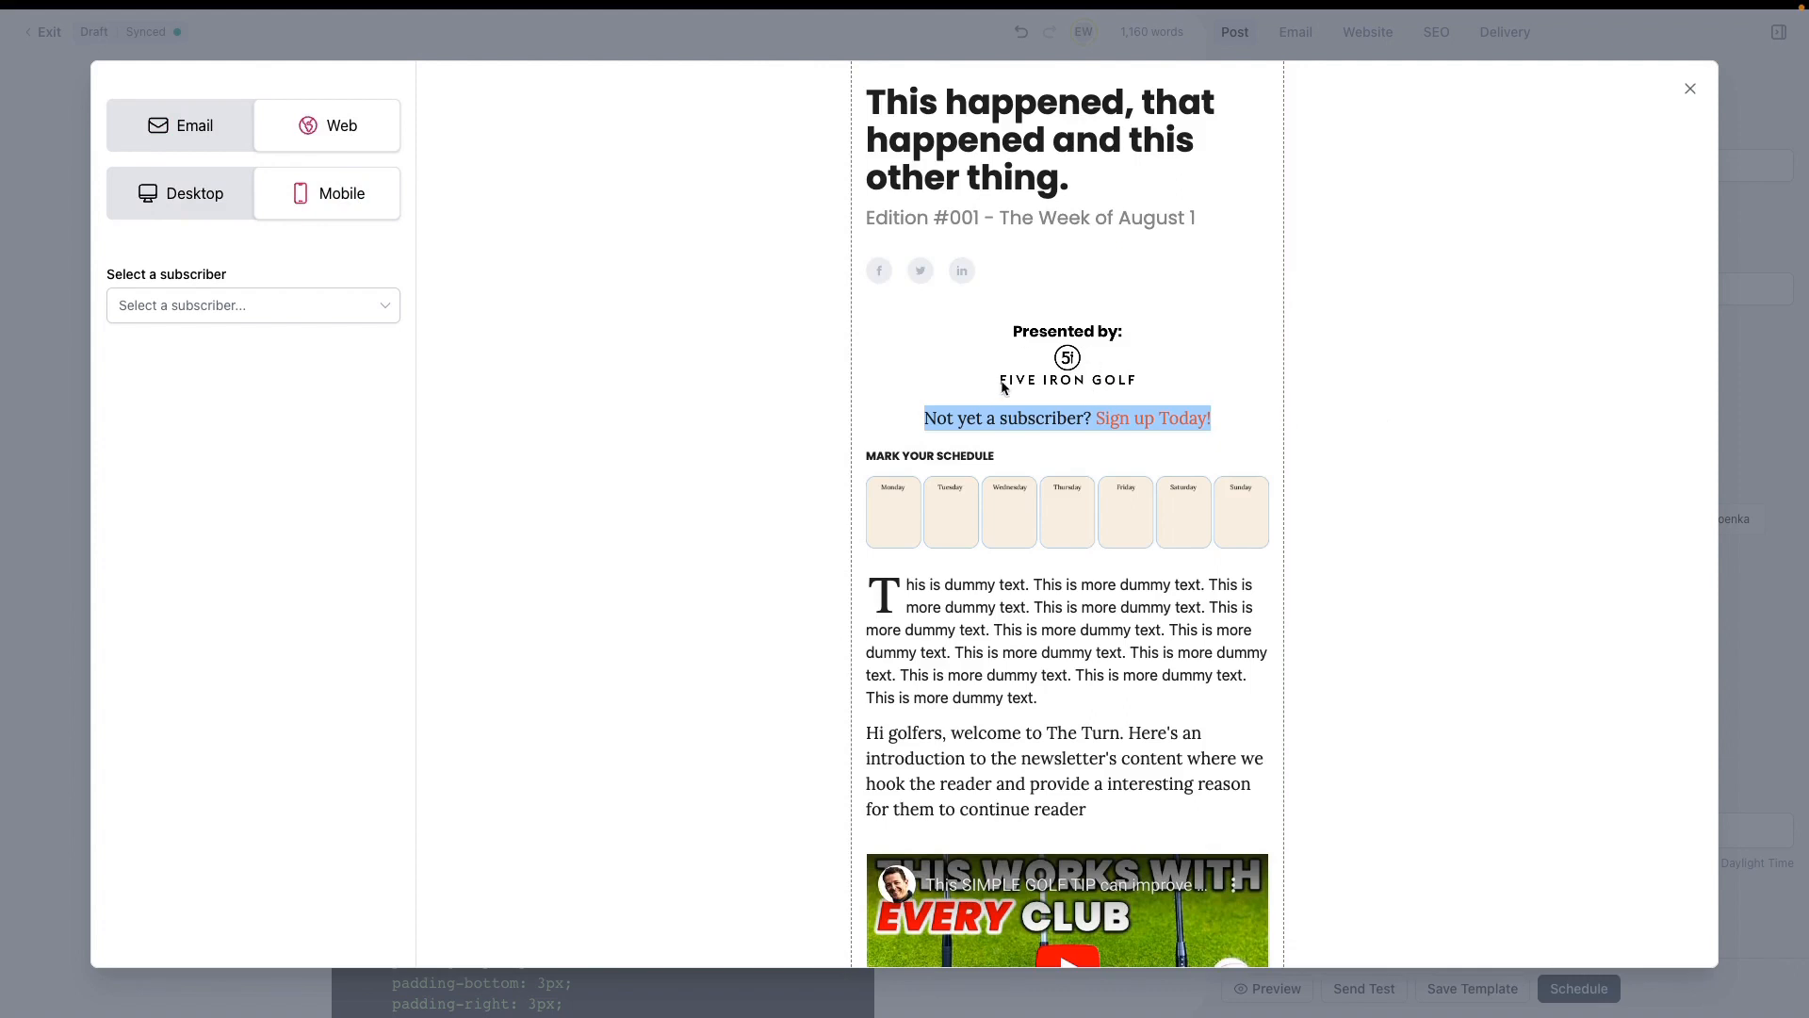
mouse_move(1117, 452)
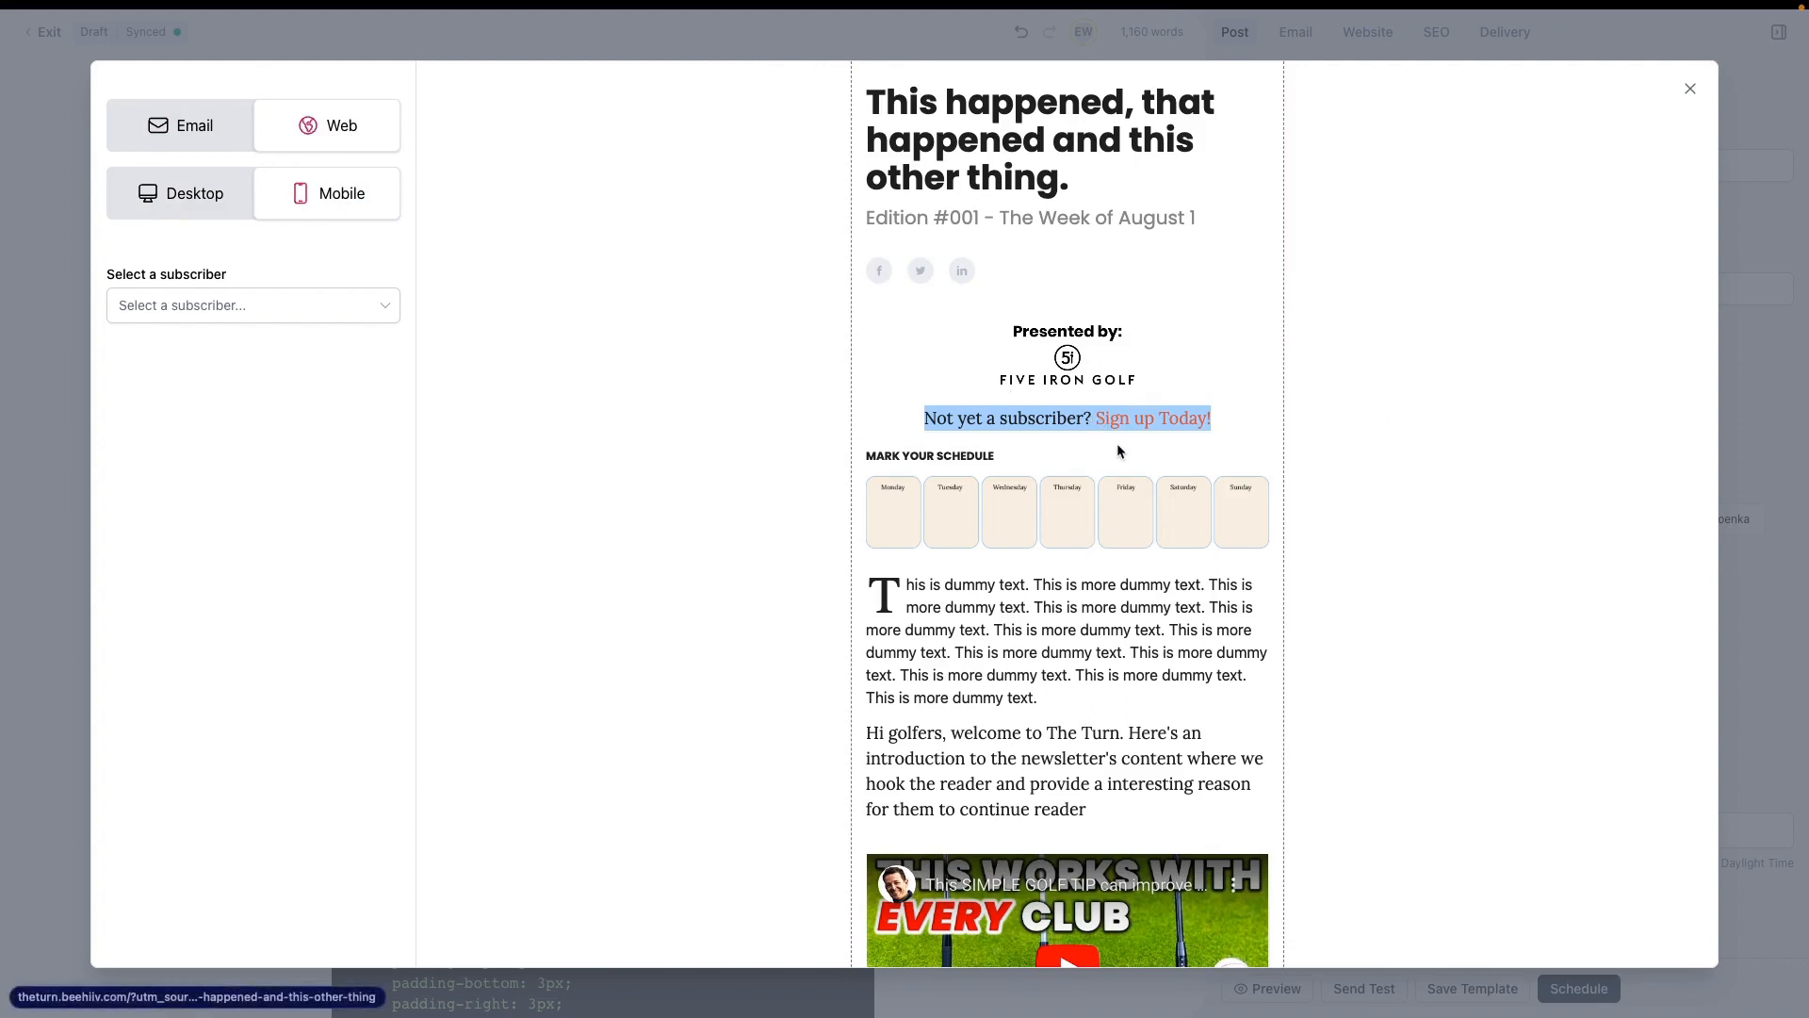
scroll("down", 3)
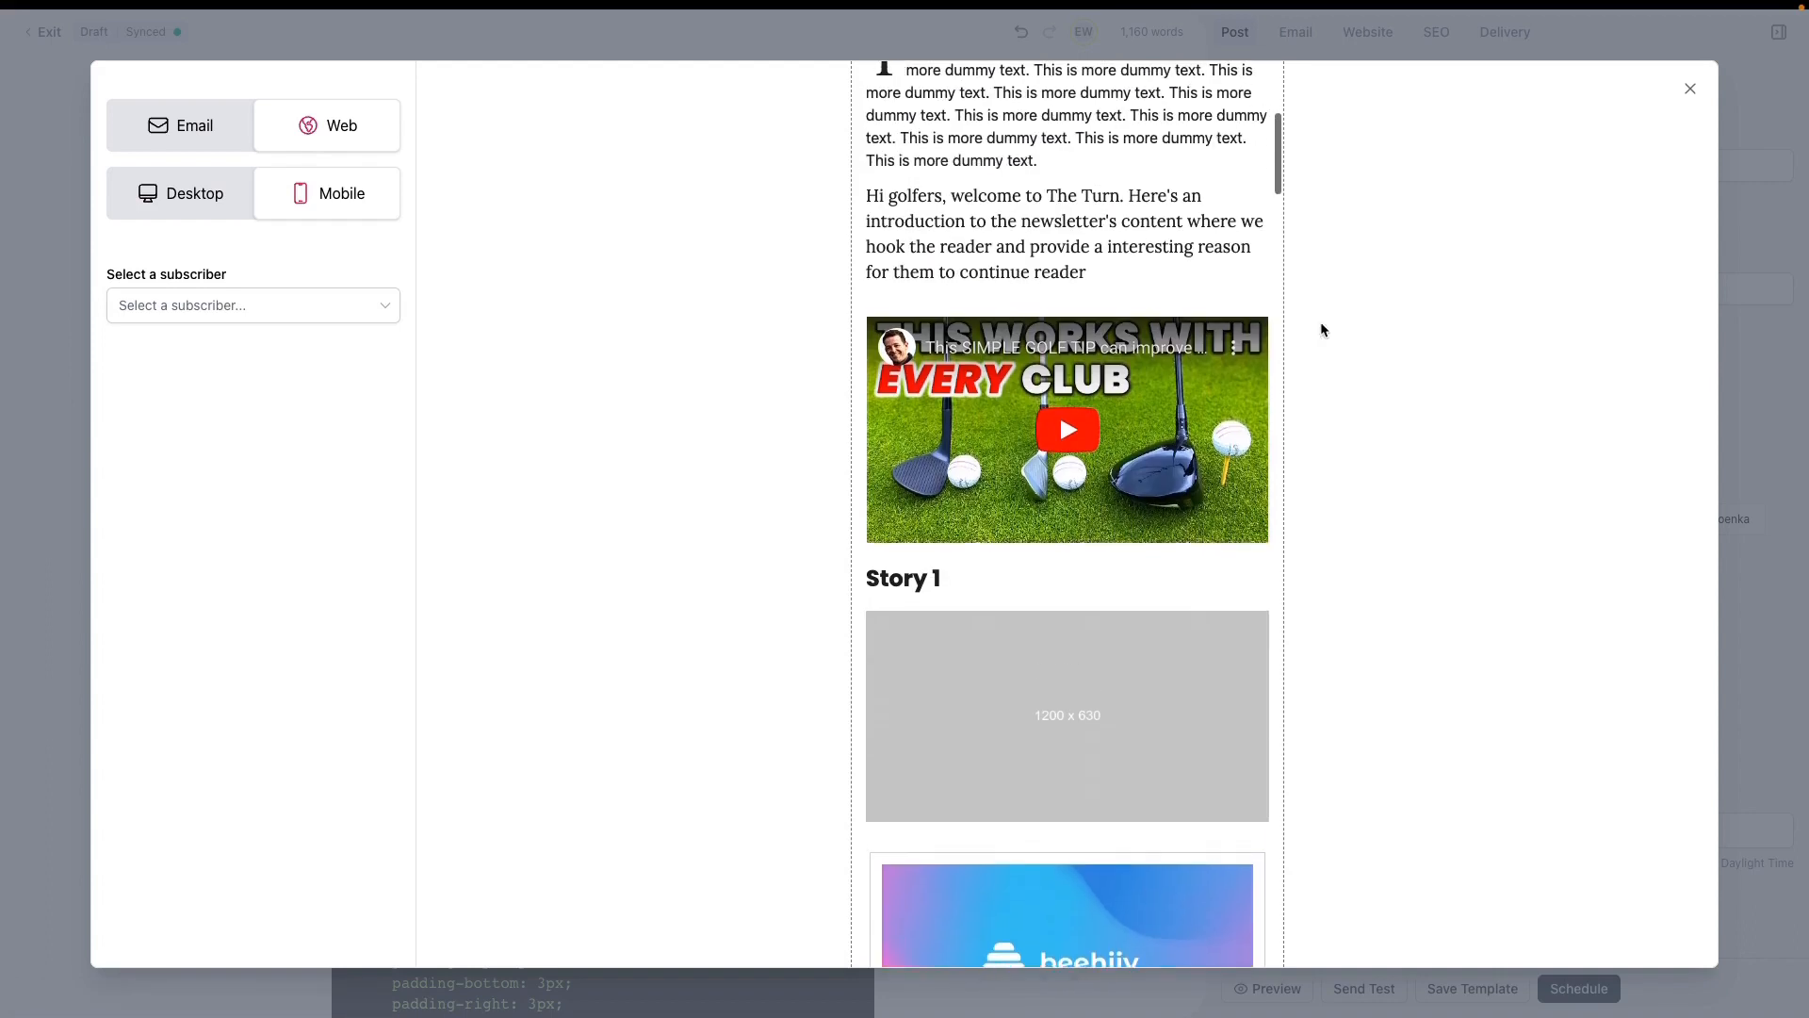
left_click(1690, 89)
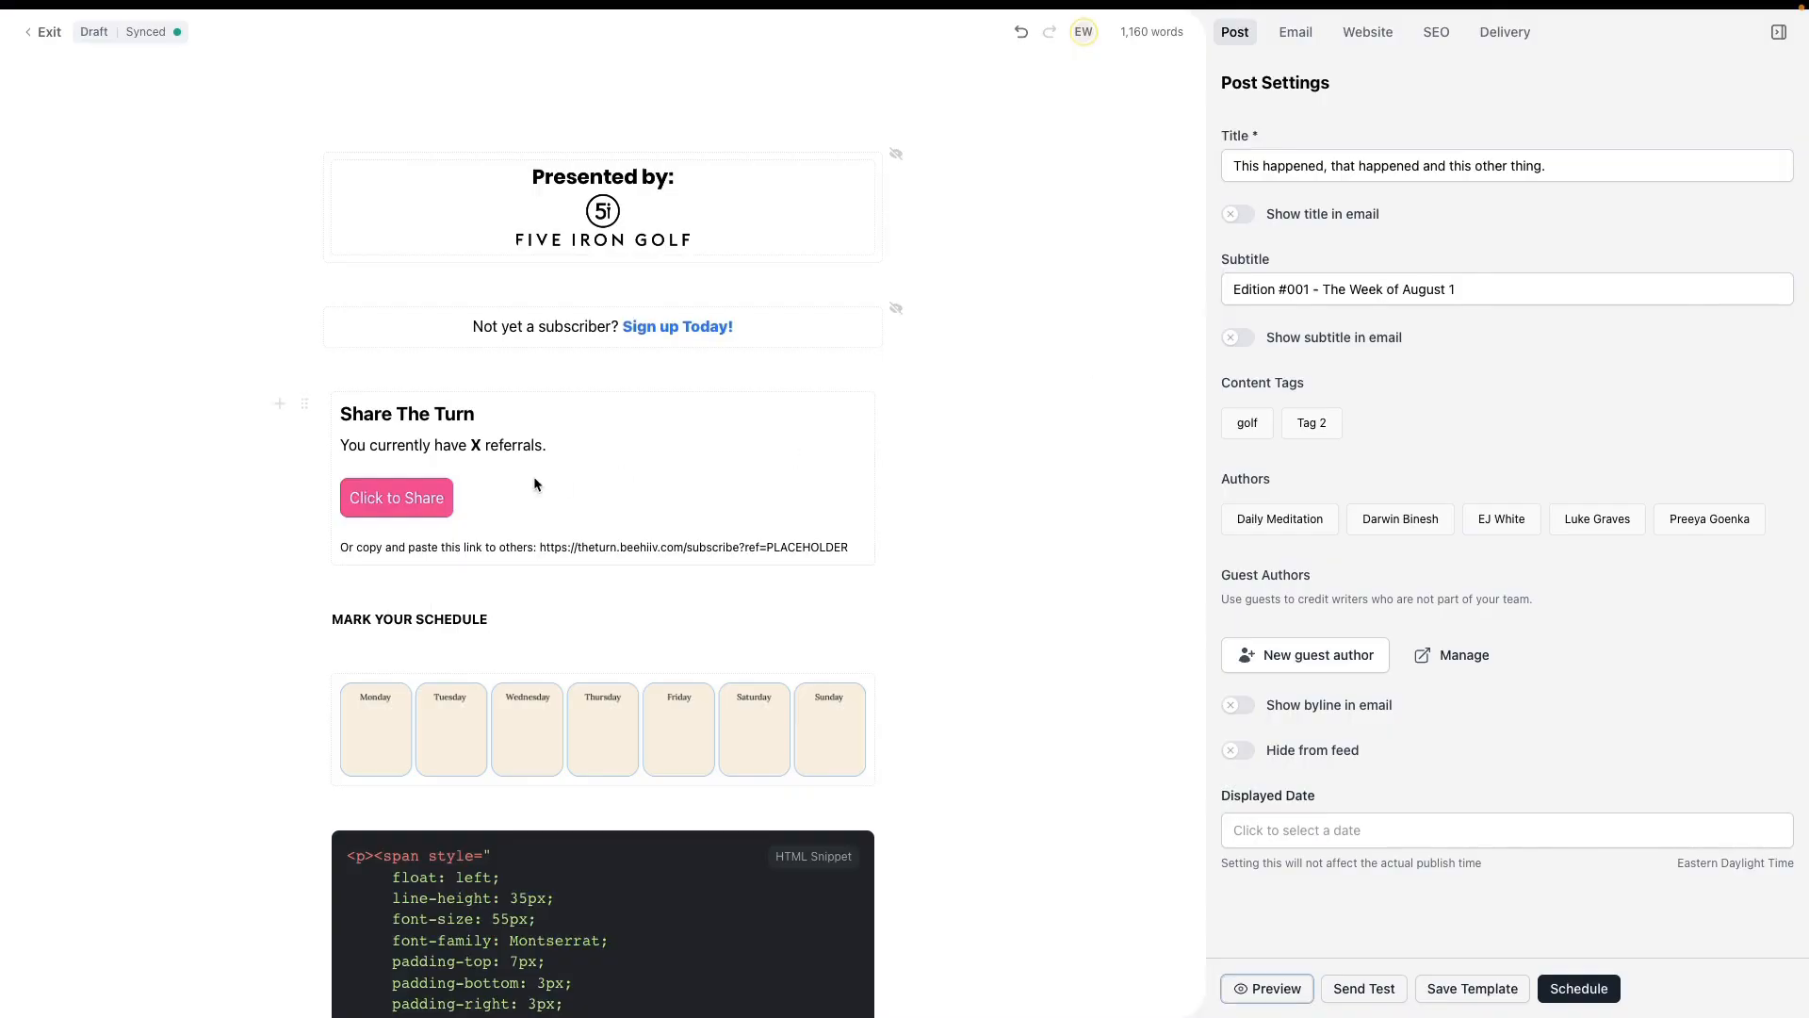
Group the Wagers heading, FanDuel sponsor line and paragraph into a single section.
scroll("up", 3)
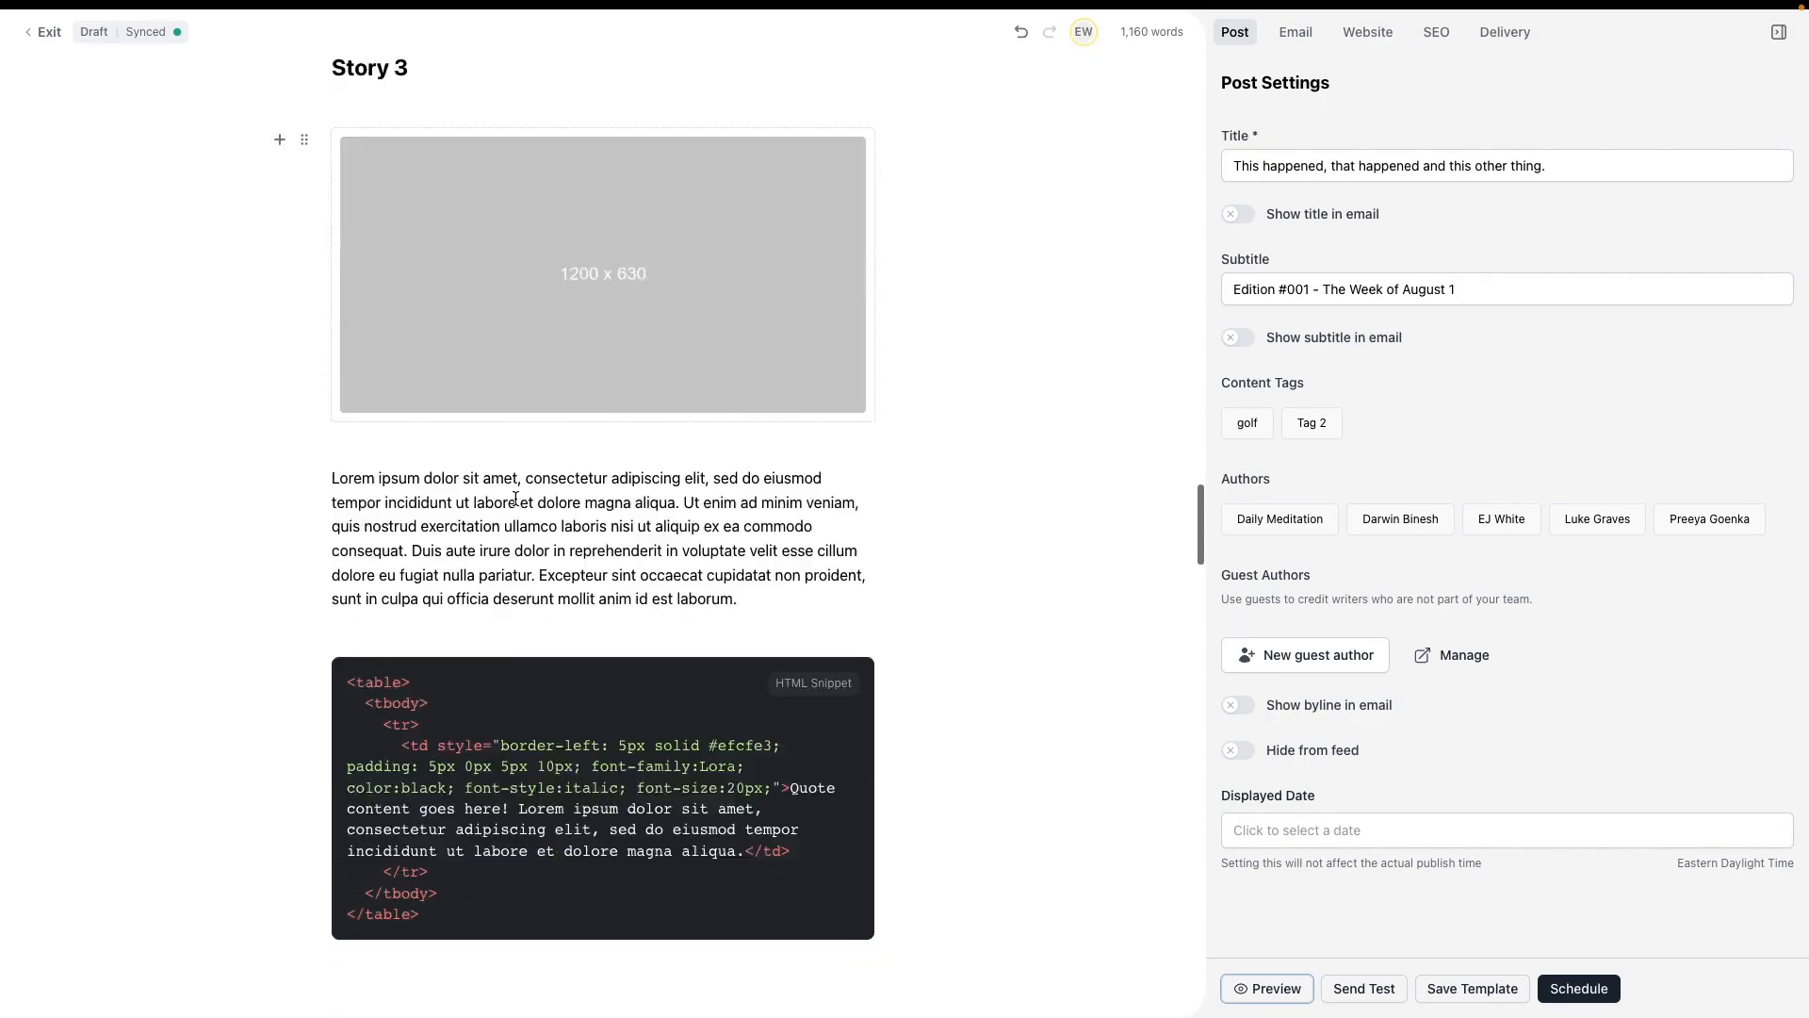
scroll("down", 3)
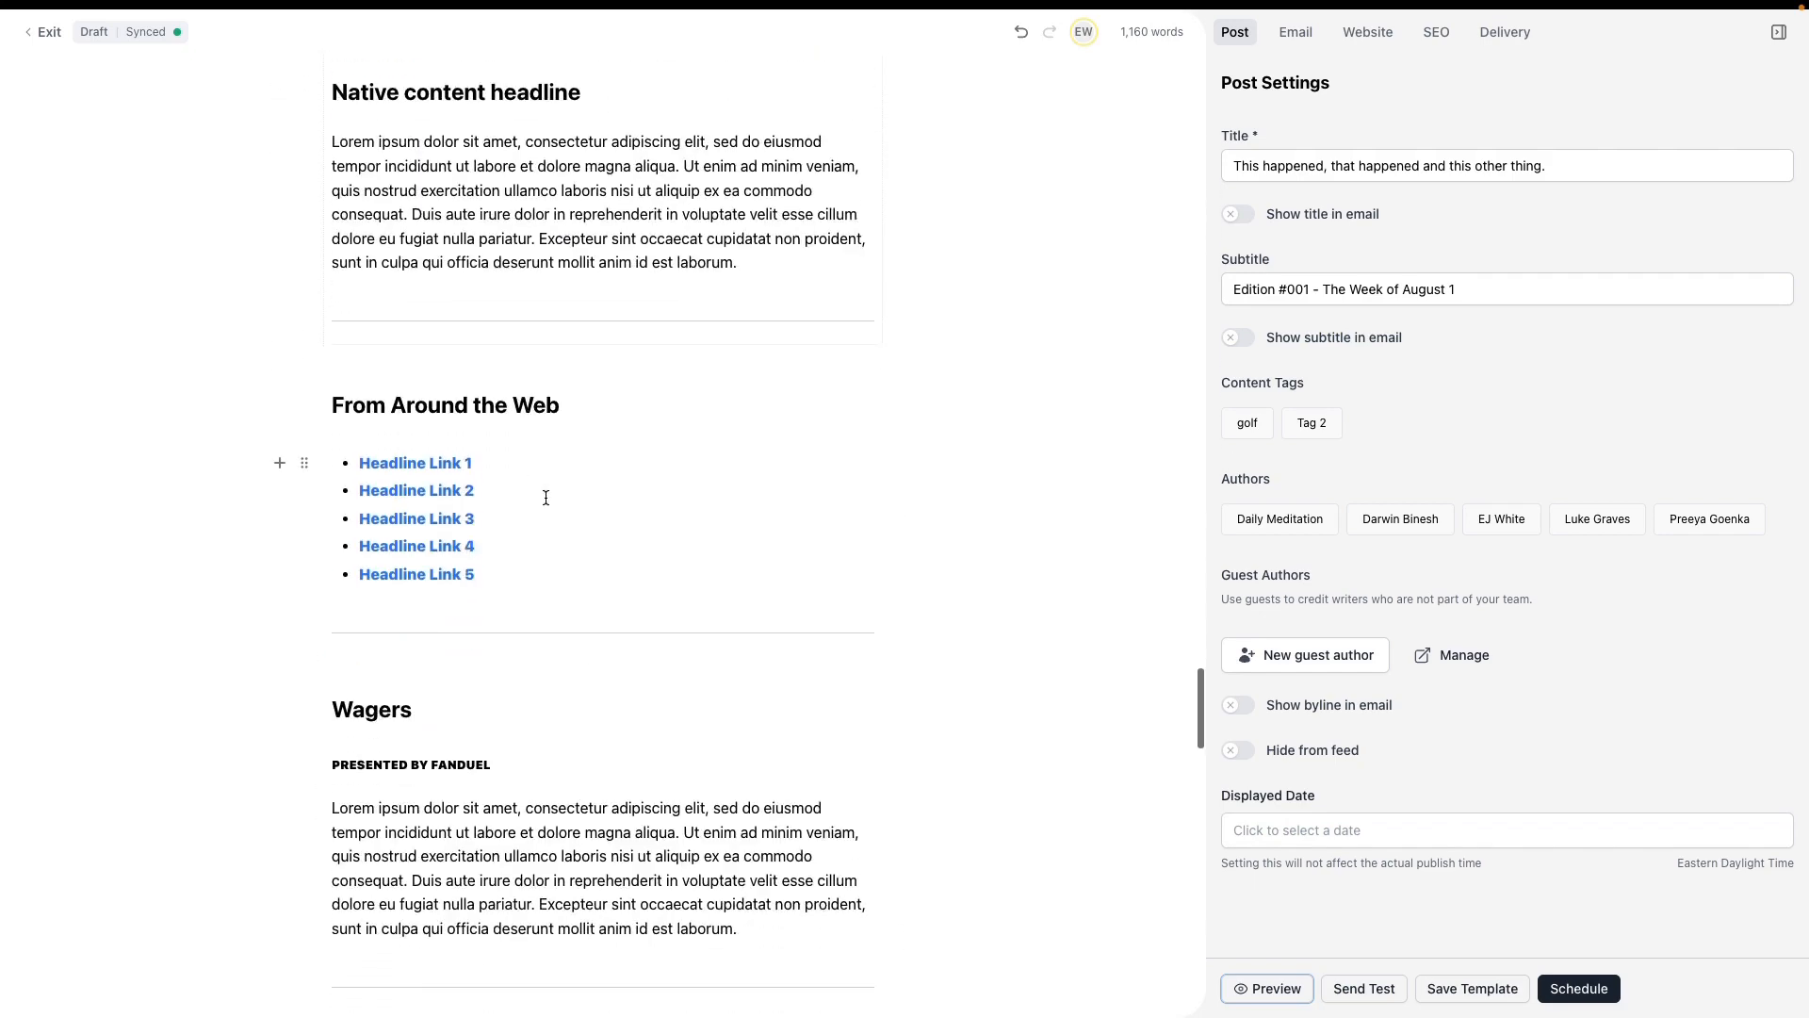
scroll("down", 3)
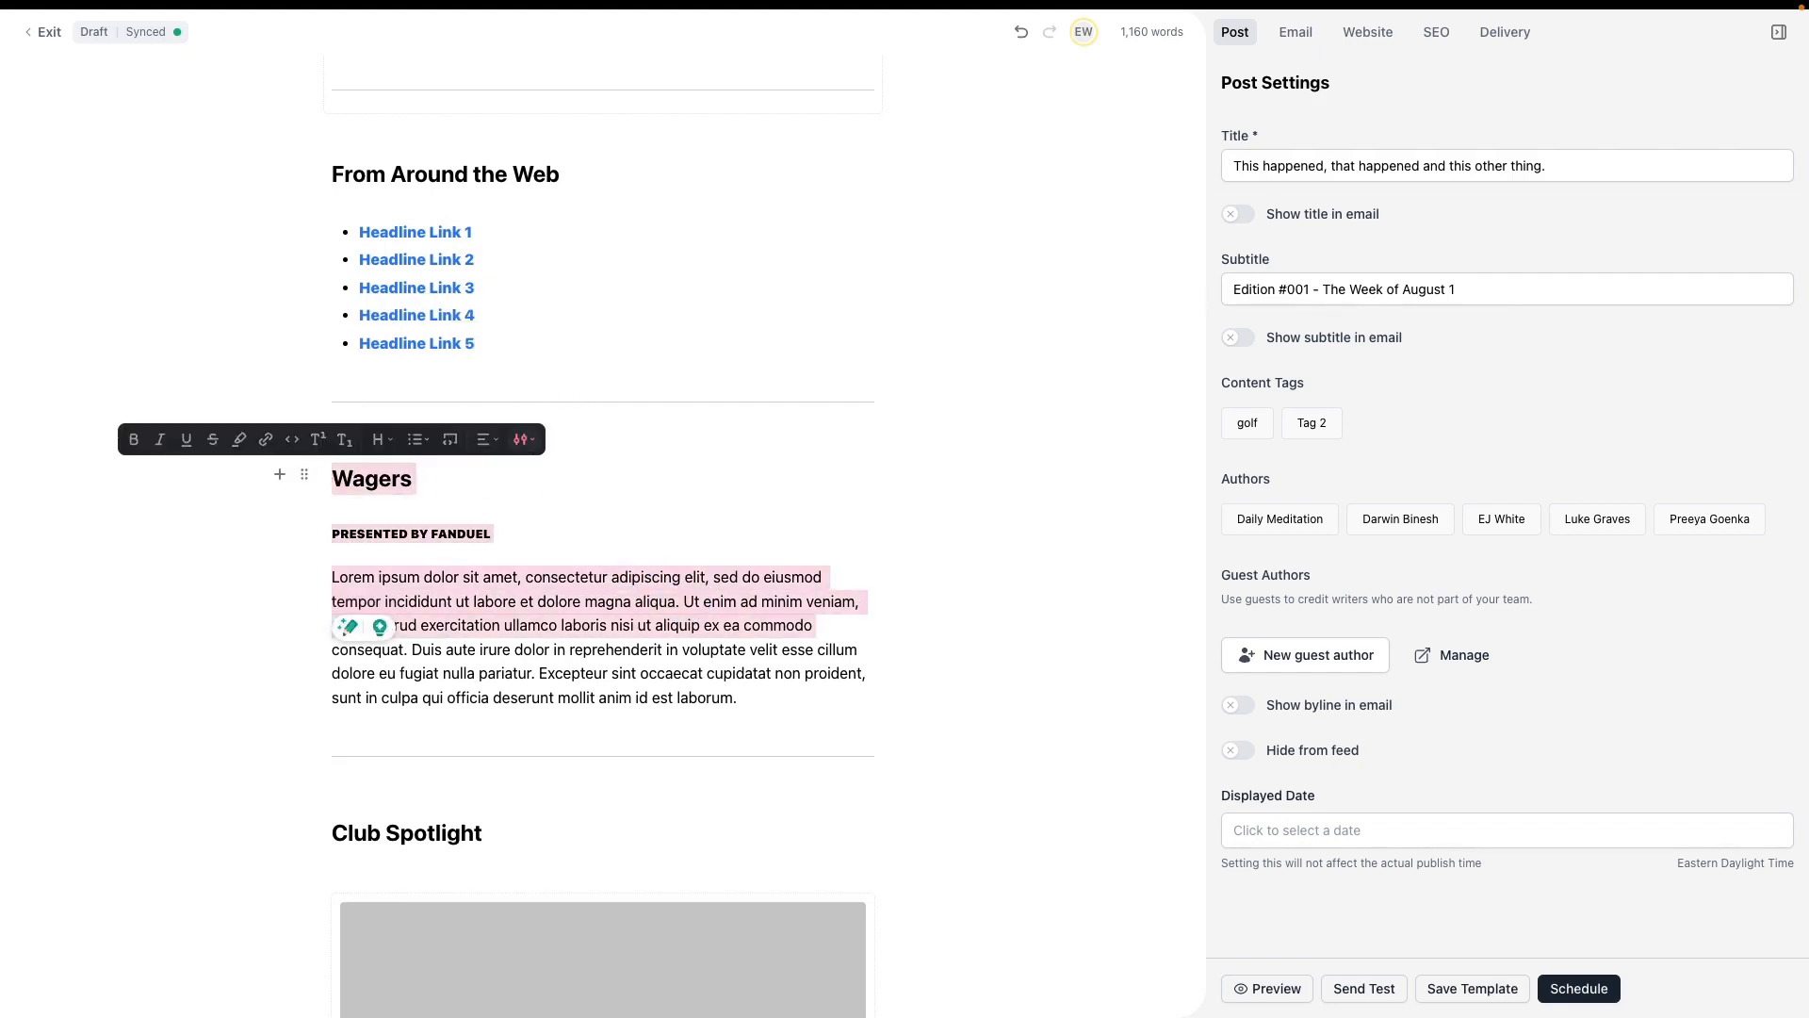
scroll("down", 3)
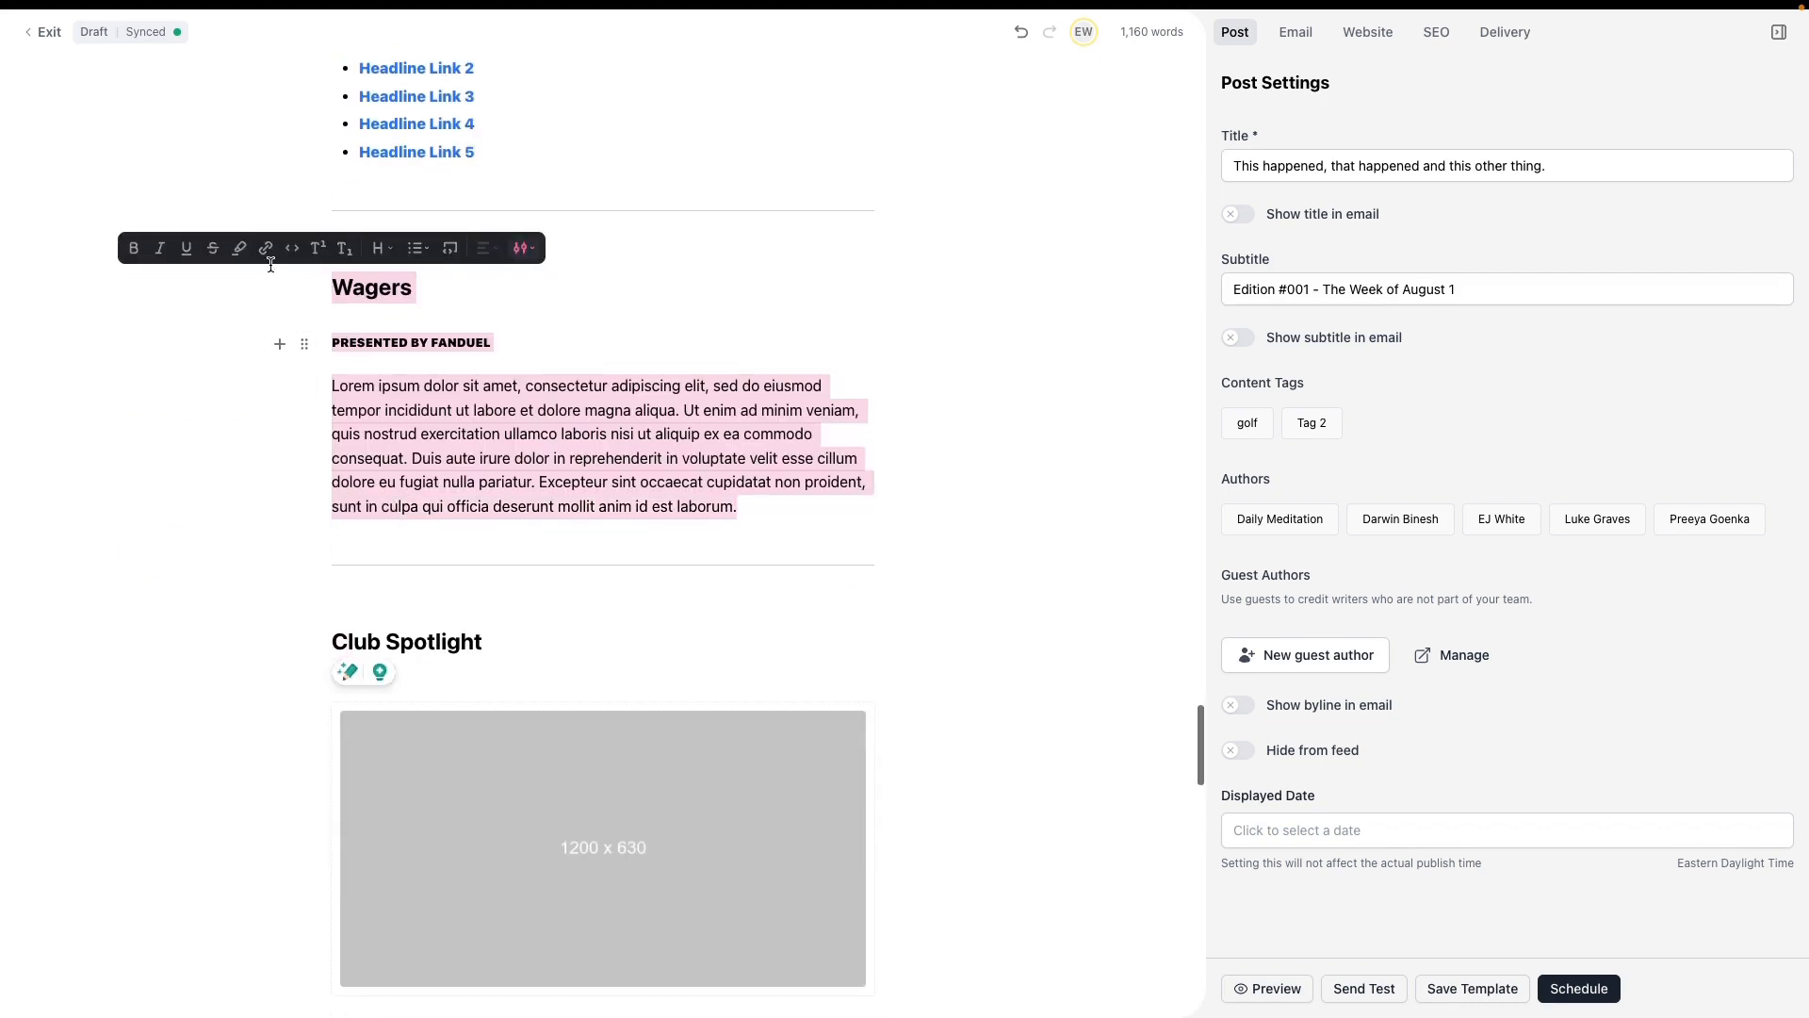
left_click(520, 239)
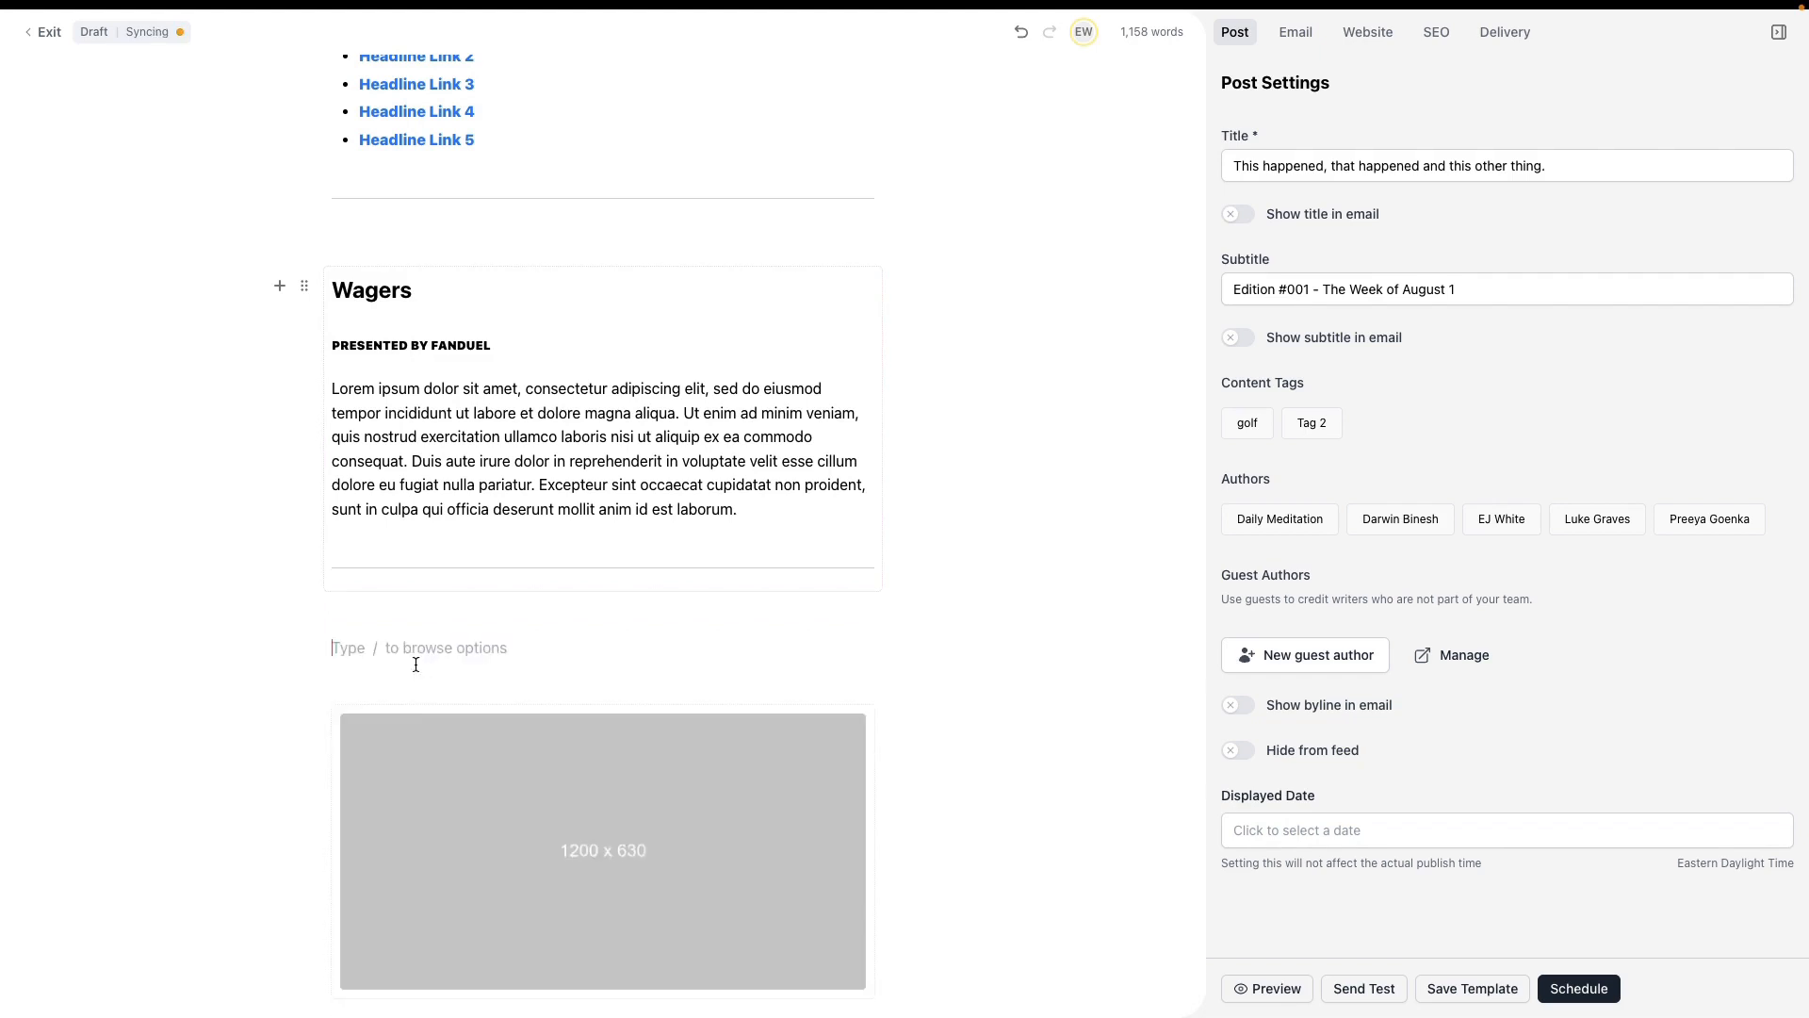
Retype 'Club Spotlight', move the divider into the Wagers block, and restrict Wagers to paid subscribers.
type("Club Spotlight")
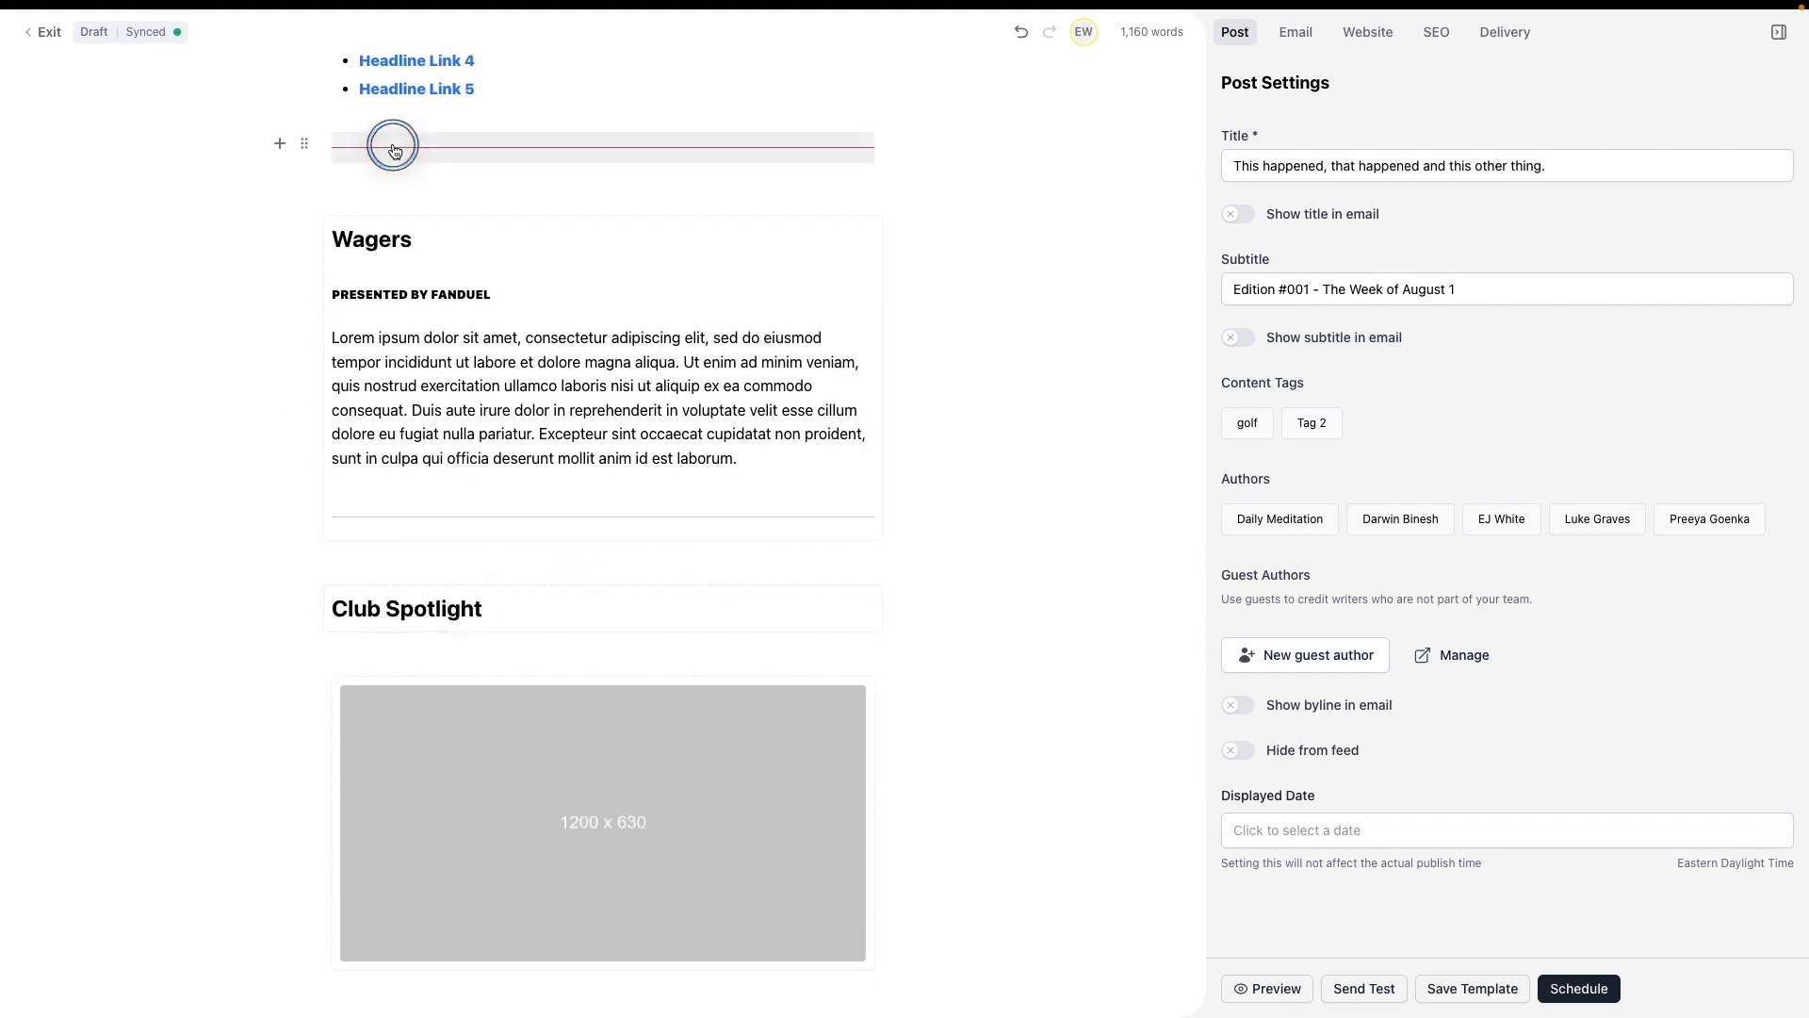
left_click_drag(394, 144, 407, 212)
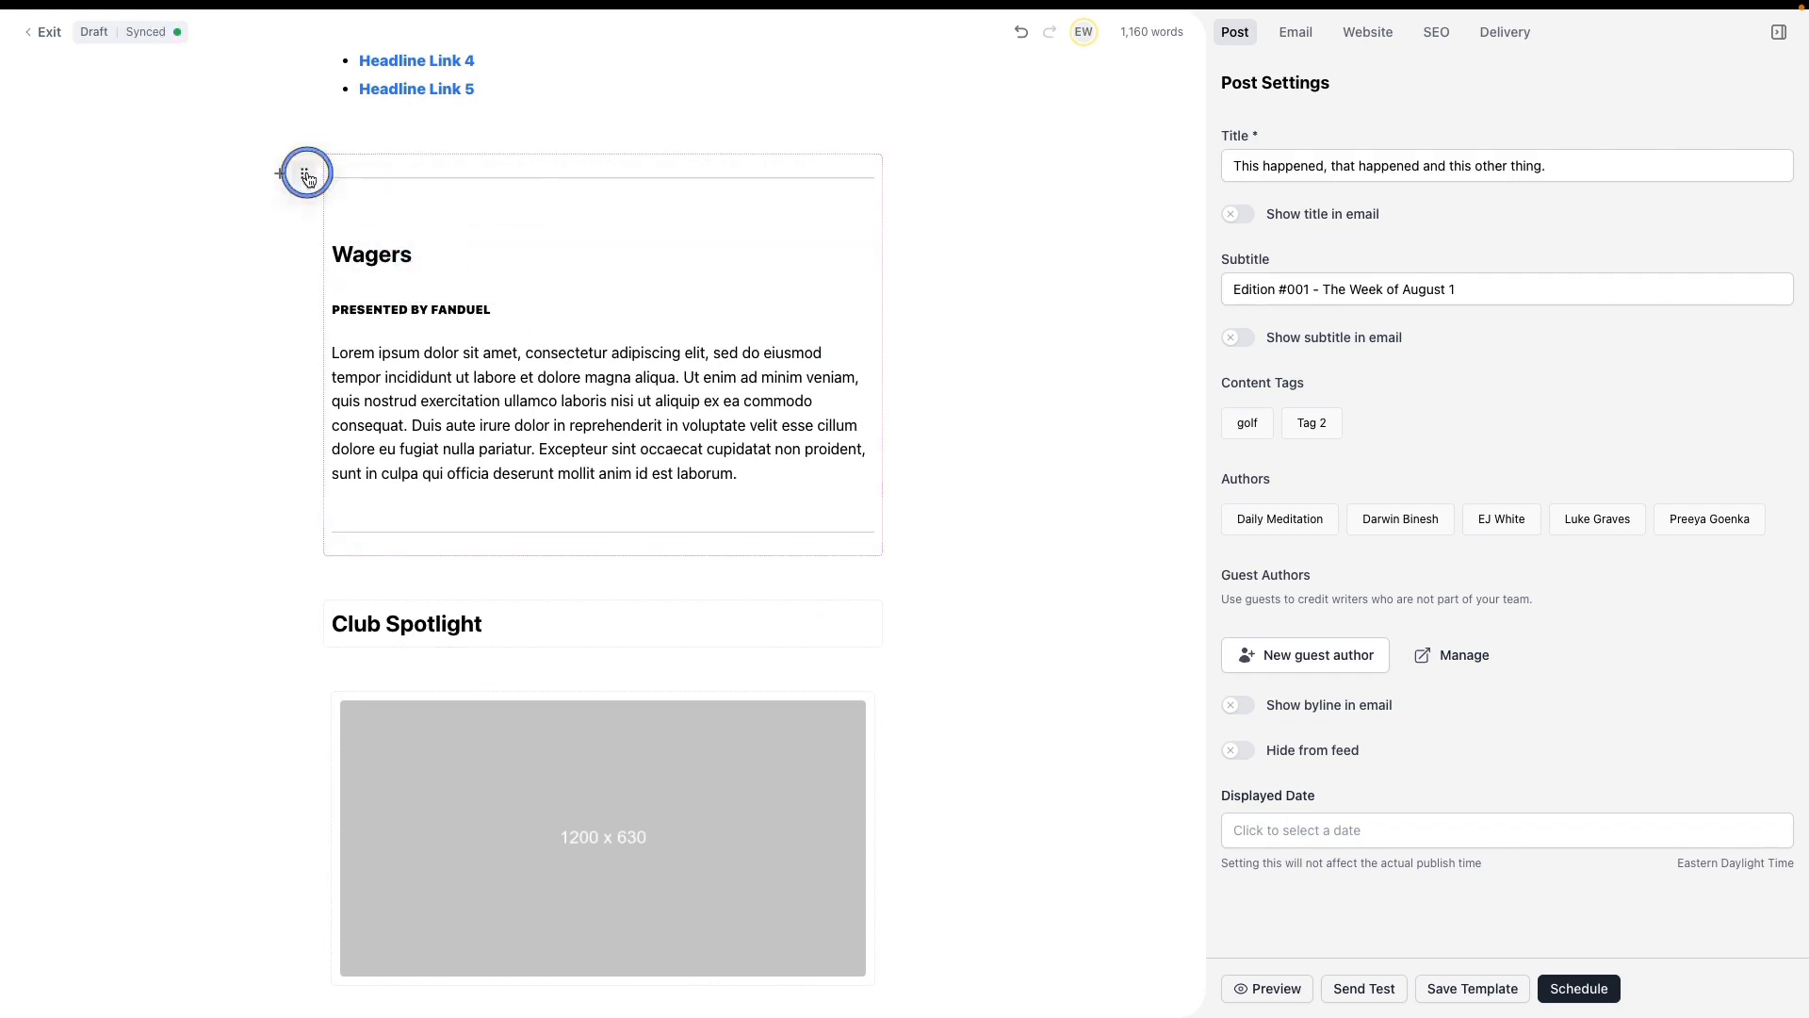
left_click(305, 174)
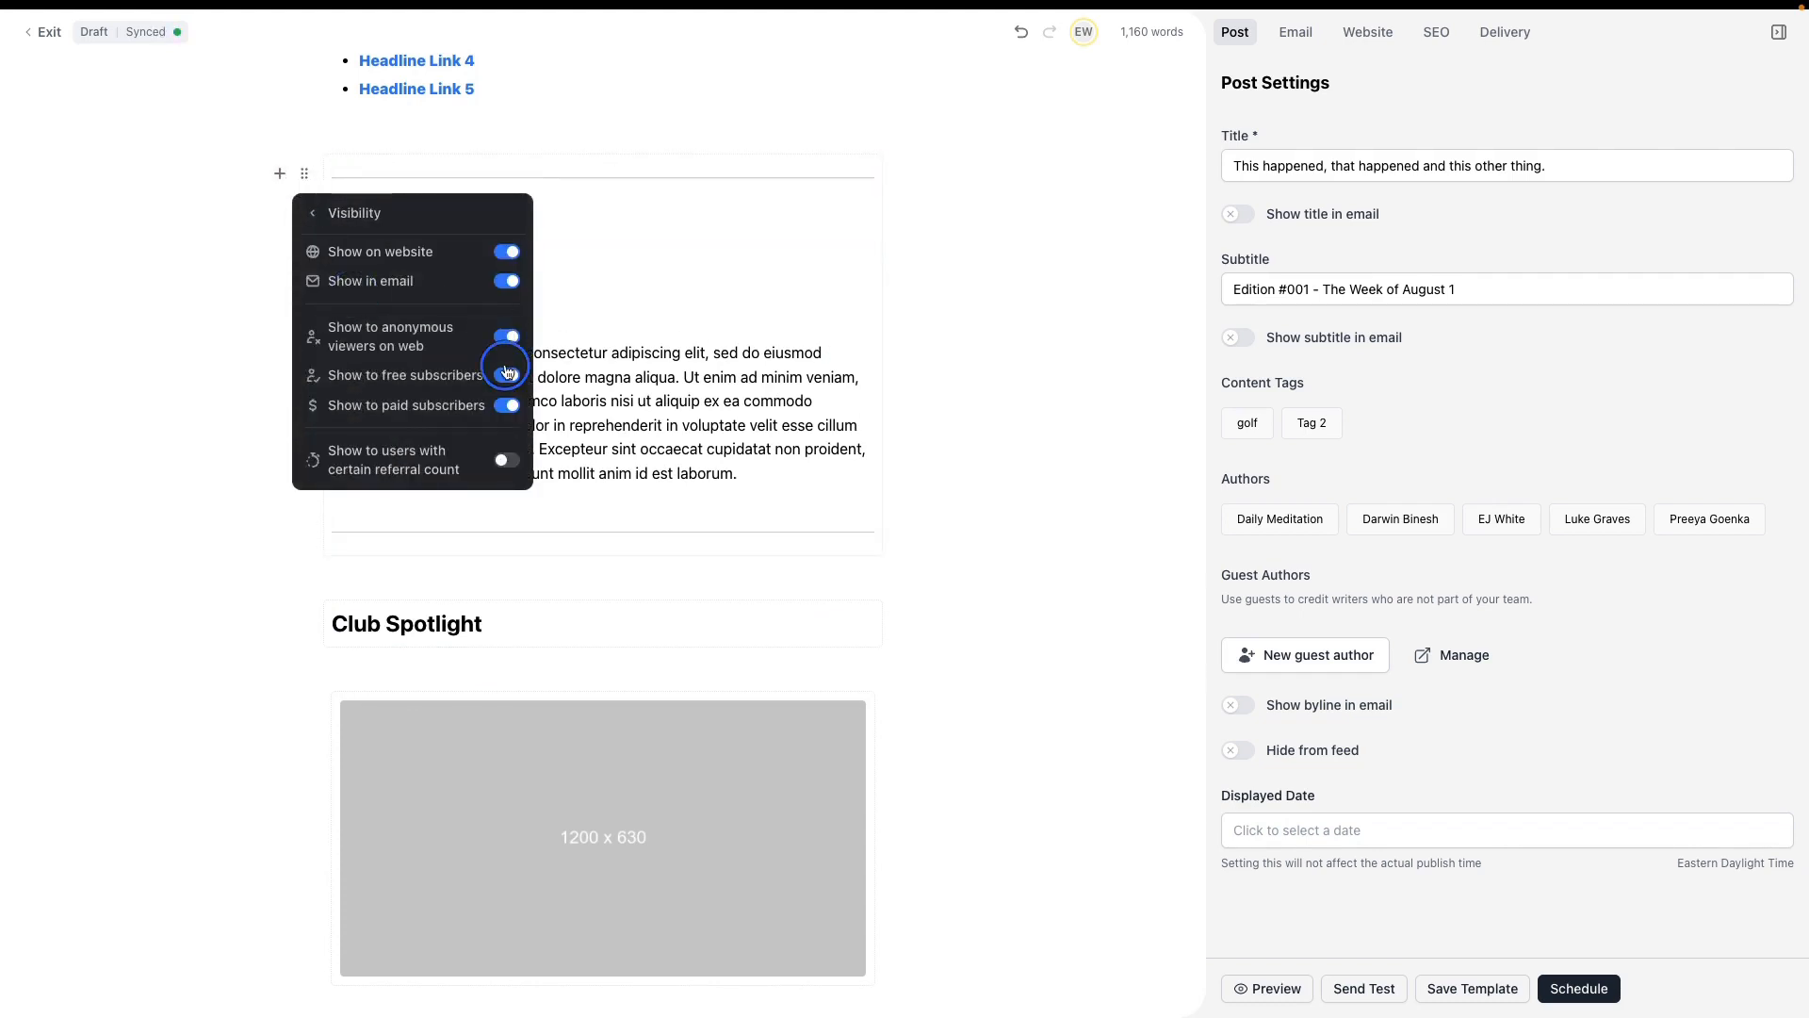
left_click(507, 366)
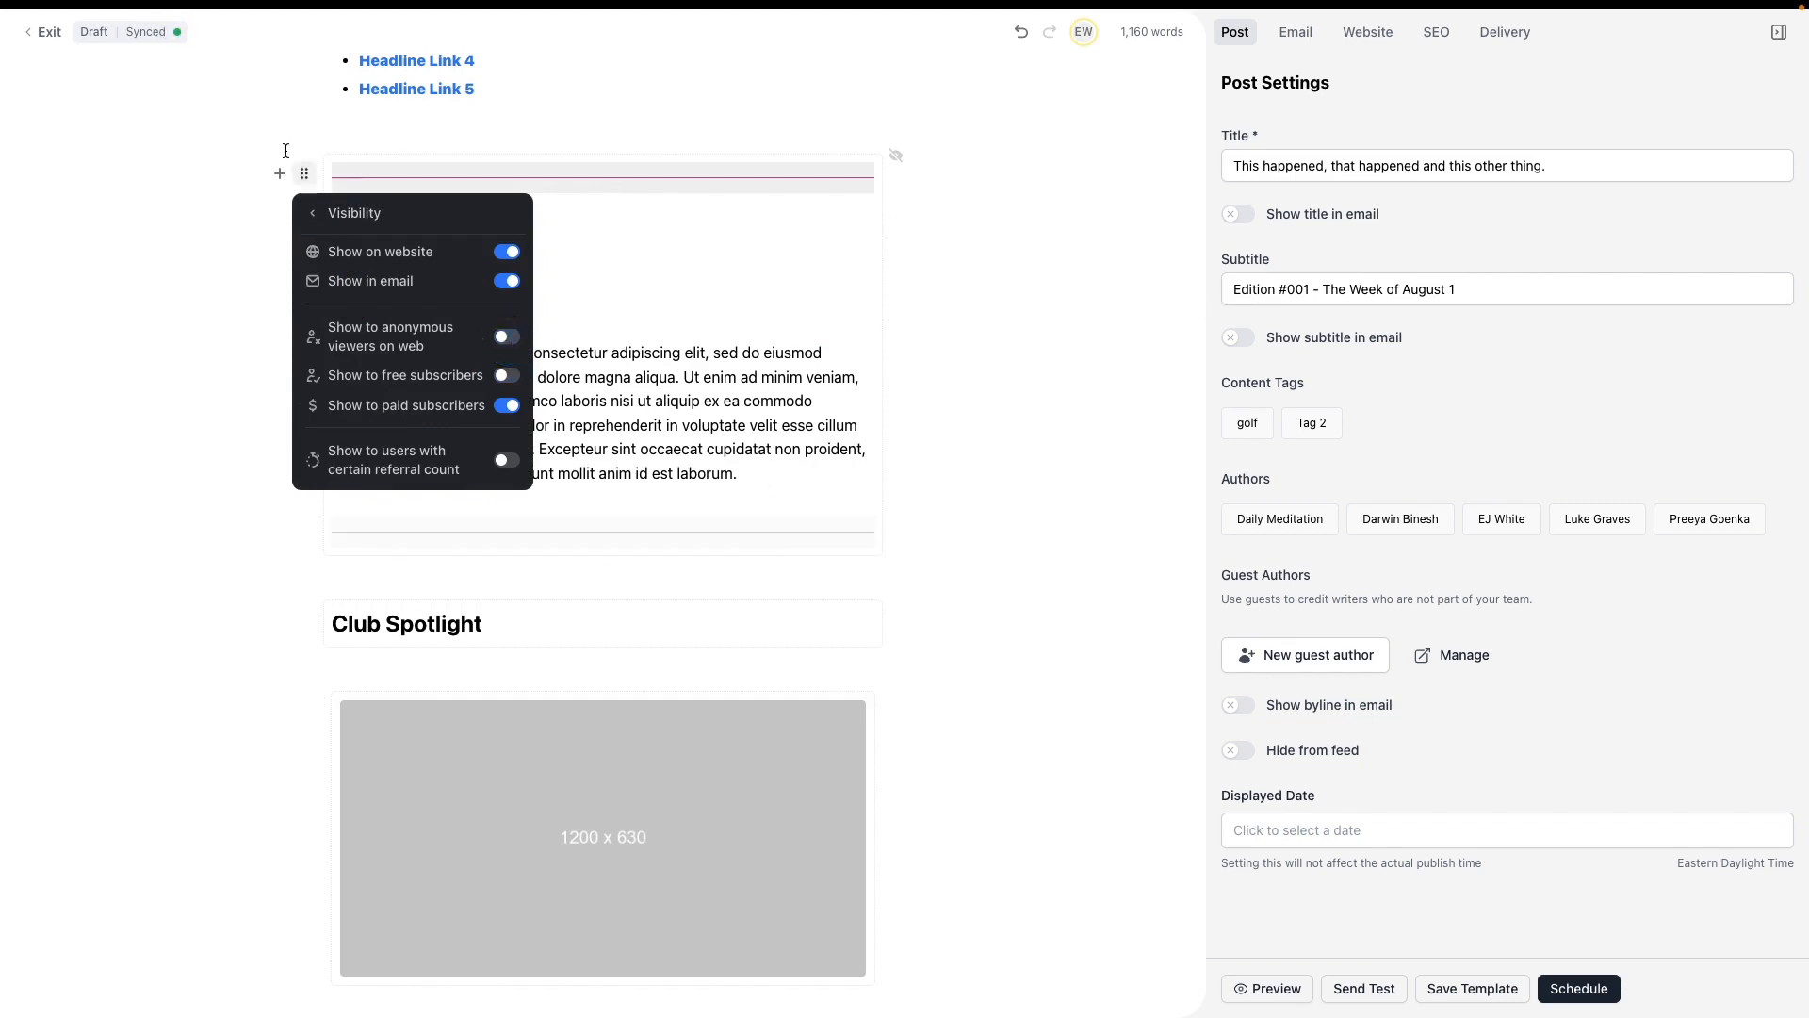
mouse_move(1266, 988)
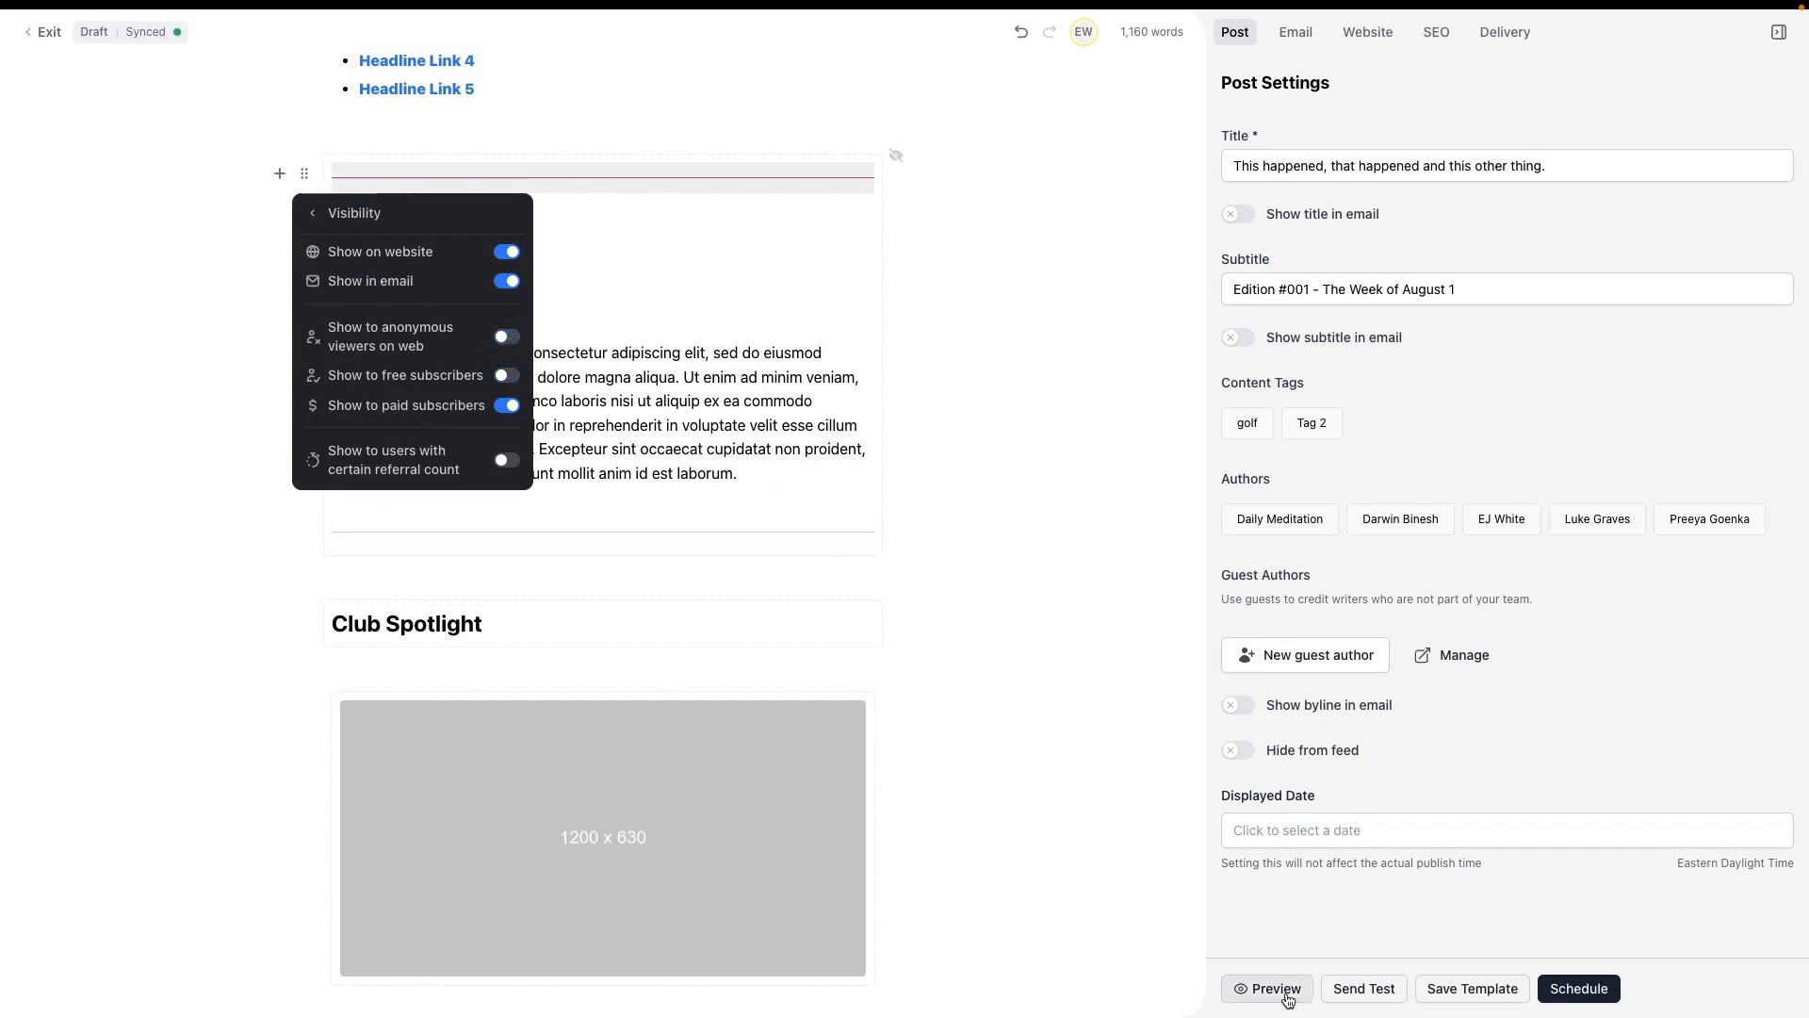
Preview the post, confirm Wagers appears for a chosen subscriber but not anonymously, then close.
left_click(1265, 988)
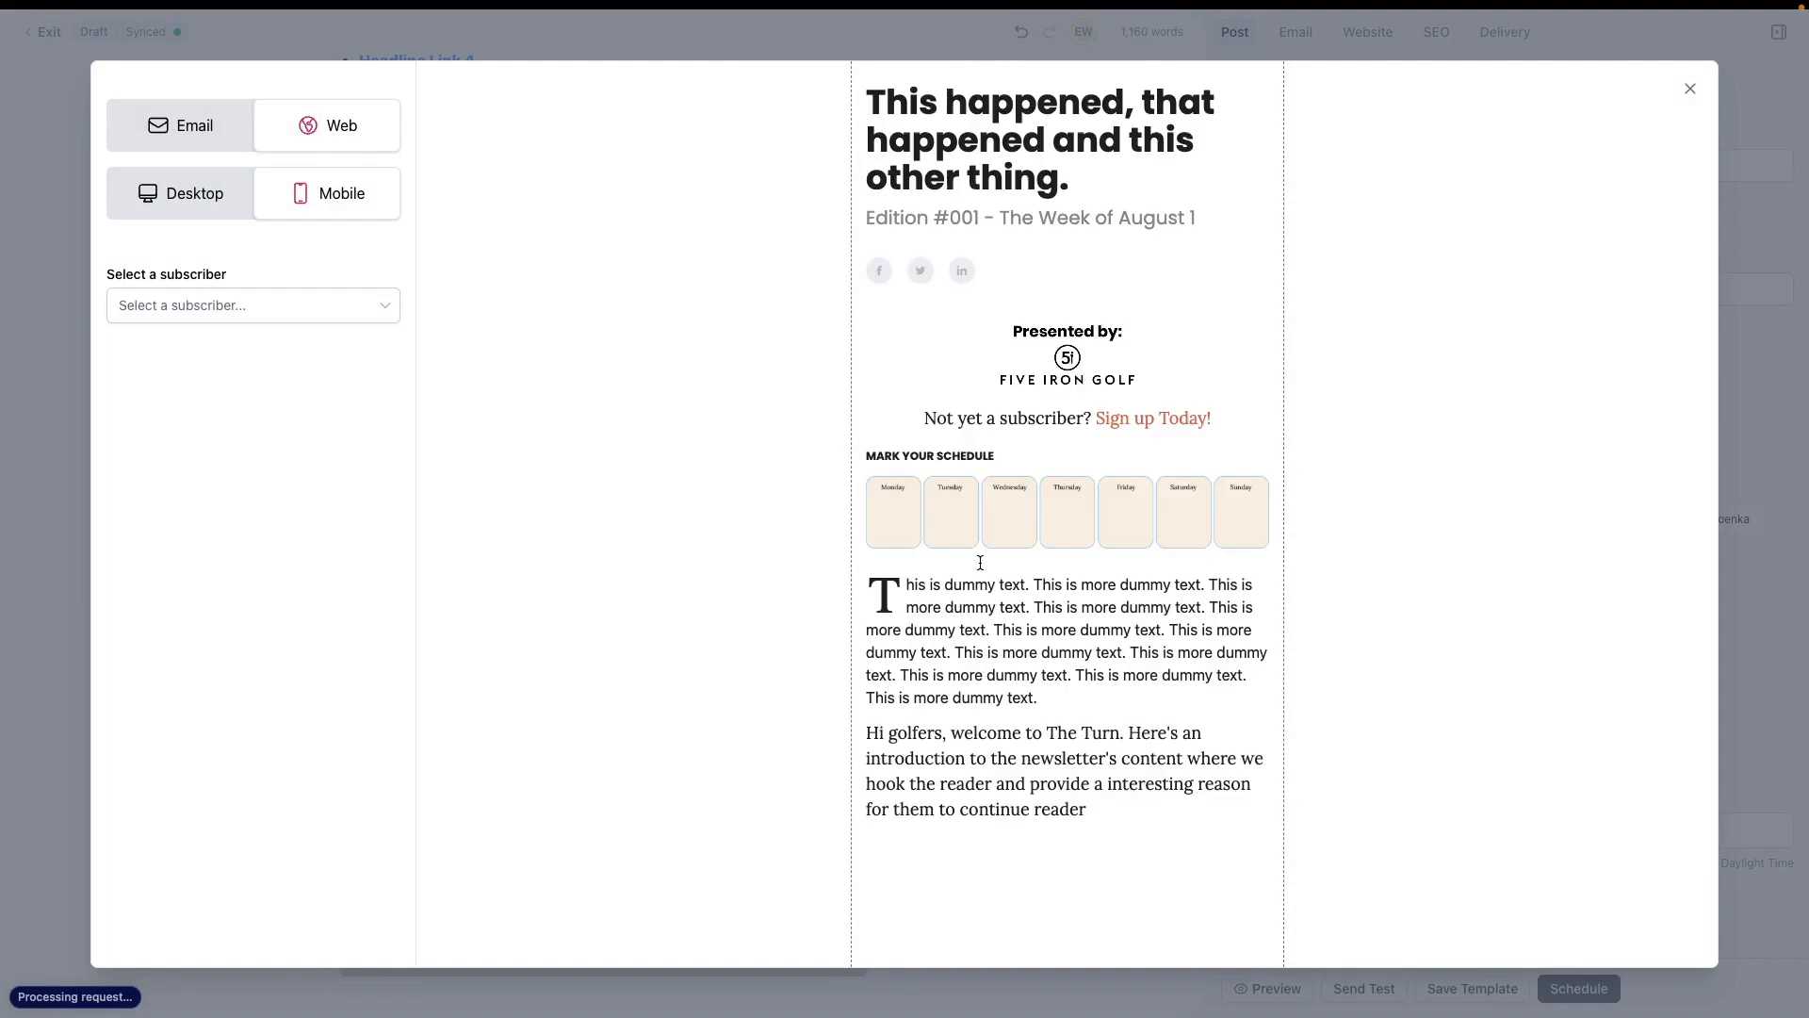
scroll("down", 3)
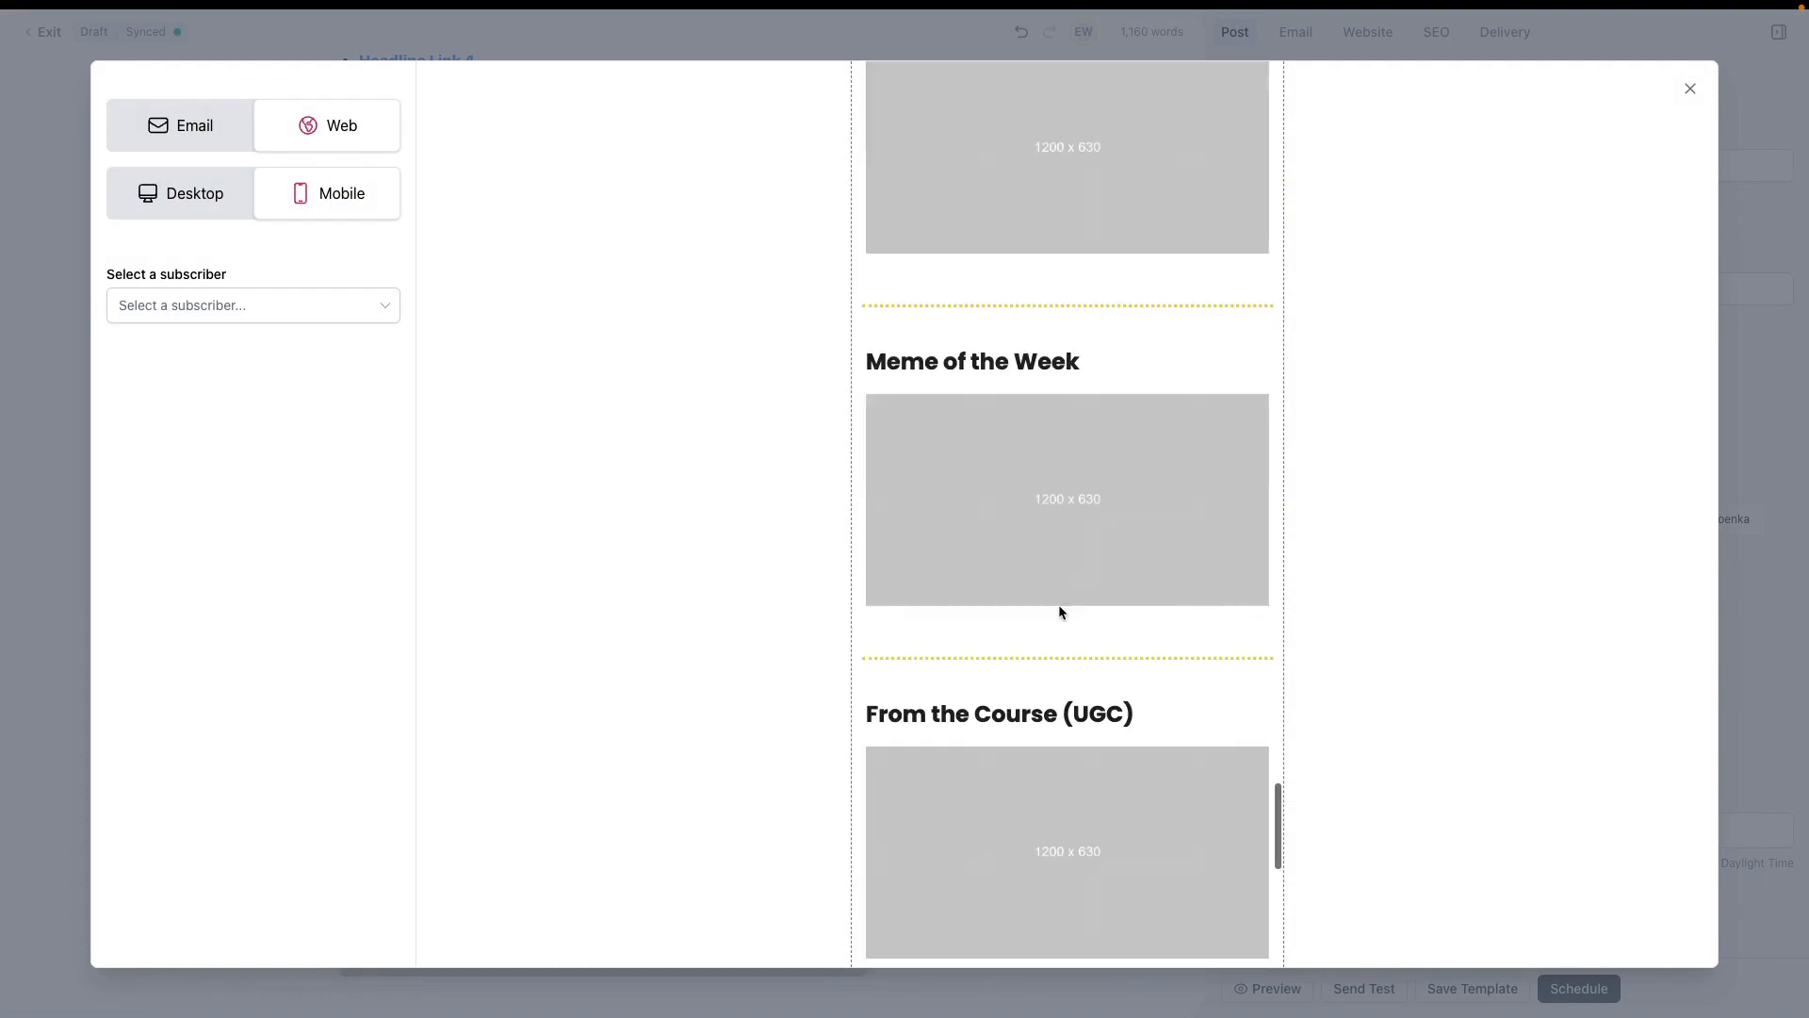
scroll("up", 3)
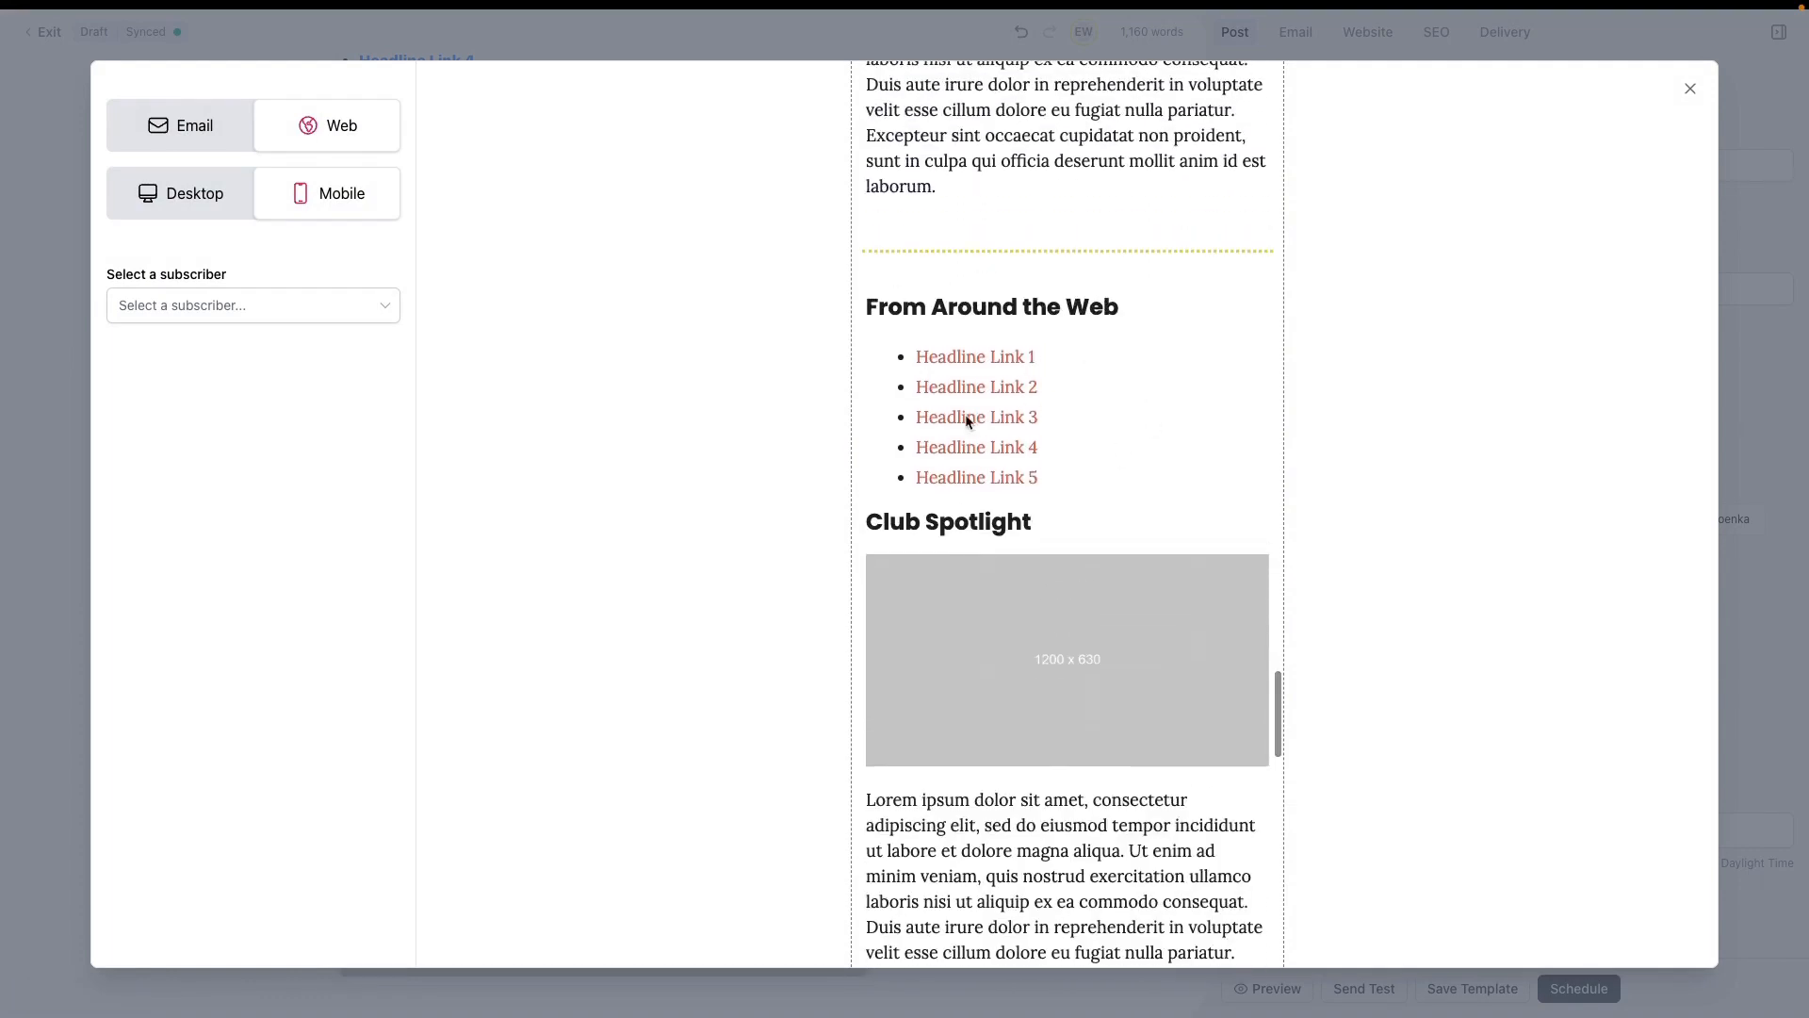
left_click(253, 305)
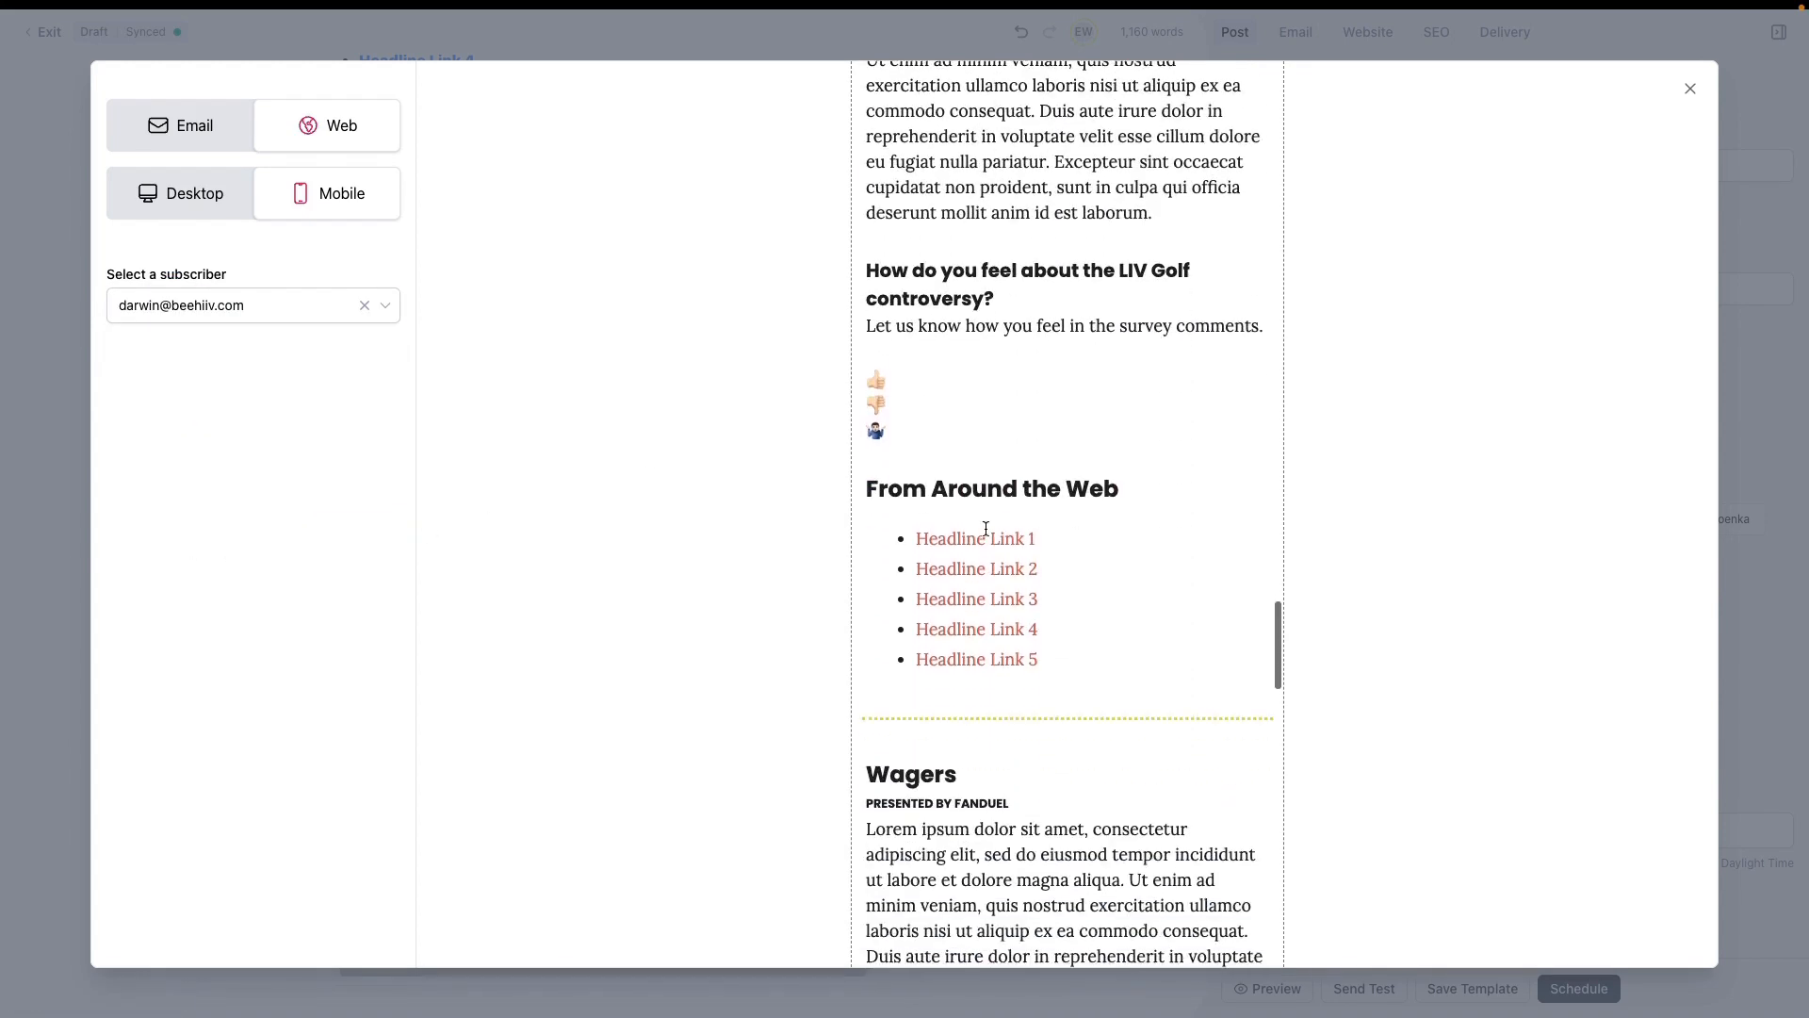
scroll("down", 3)
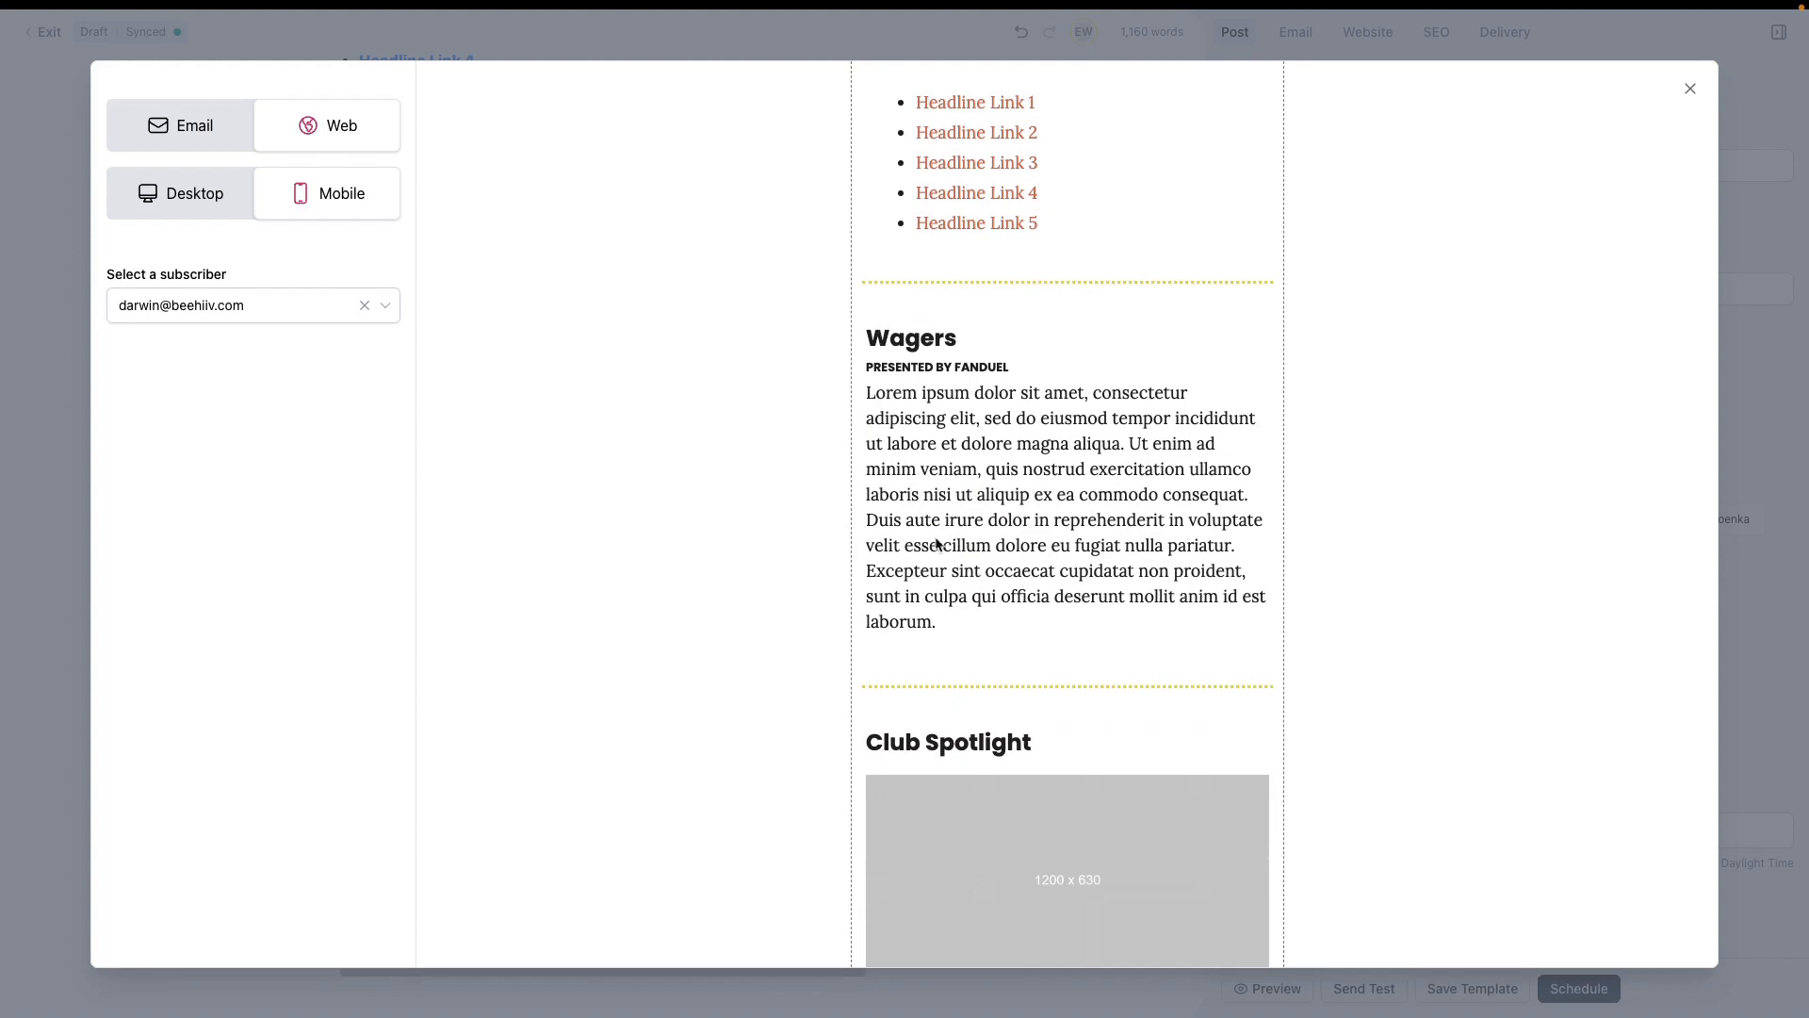
mouse_move(932, 562)
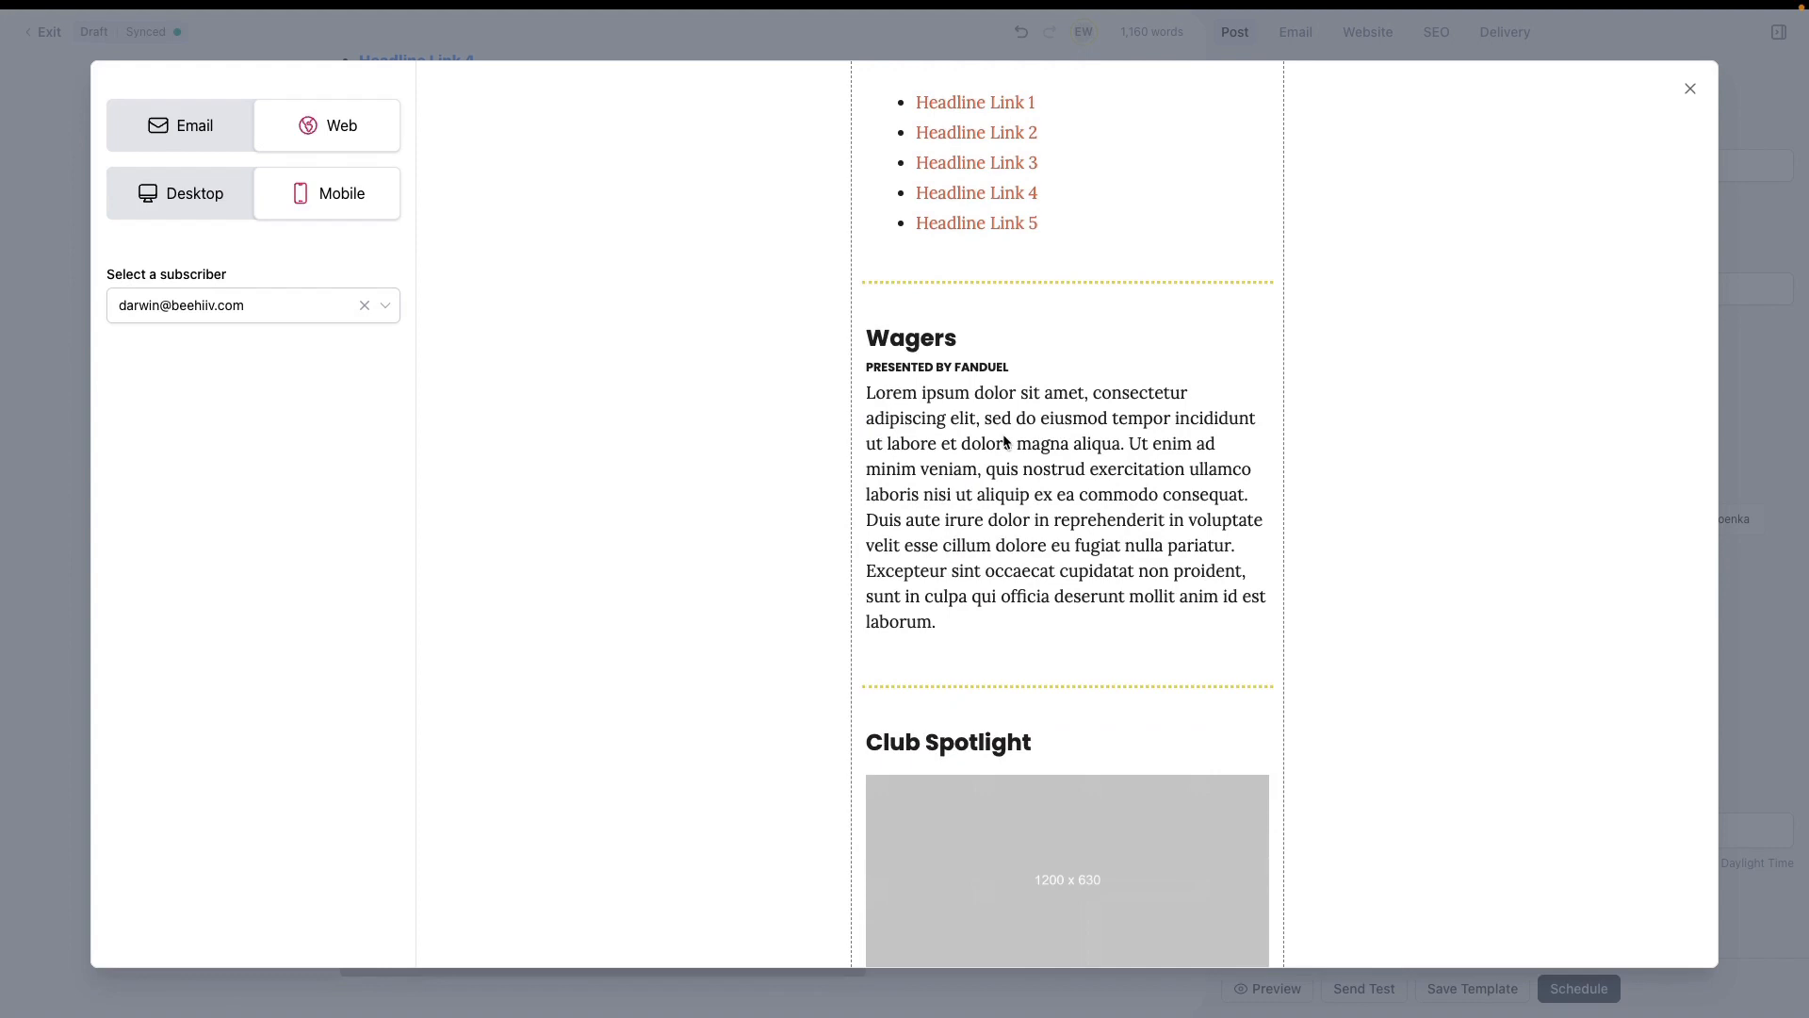
mouse_move(924, 498)
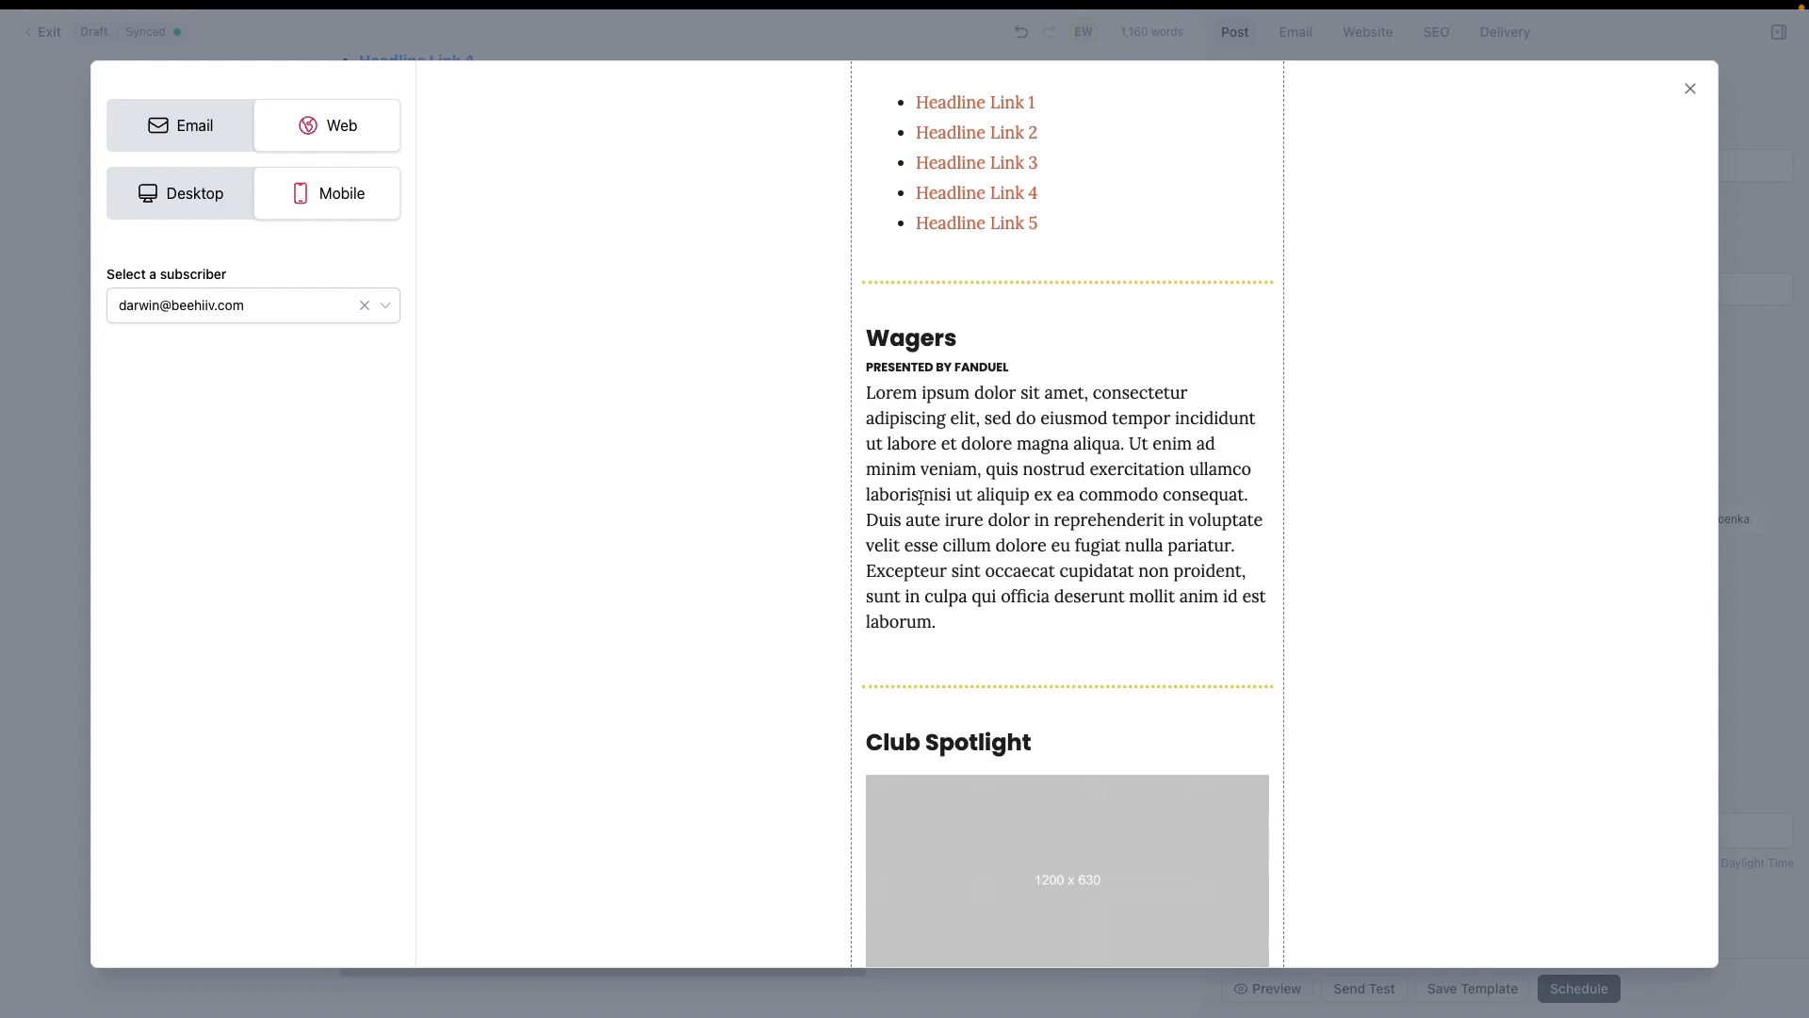
scroll("up", 3)
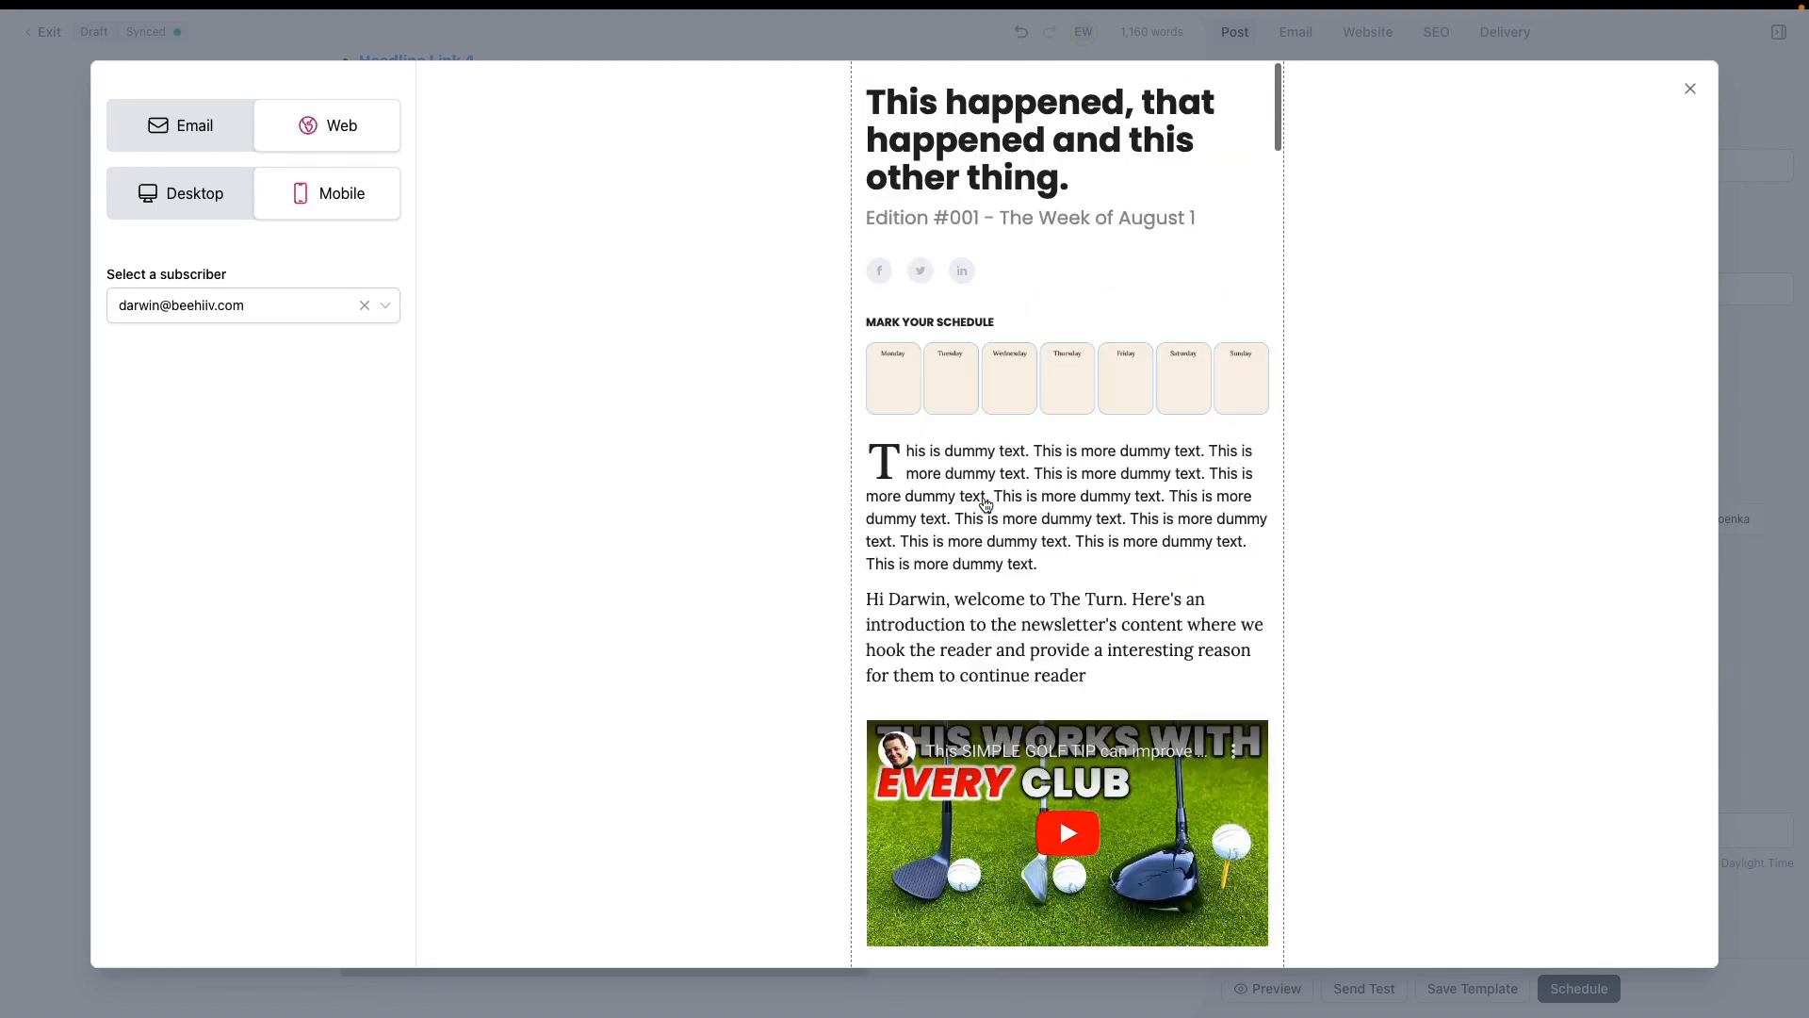
left_click(1690, 88)
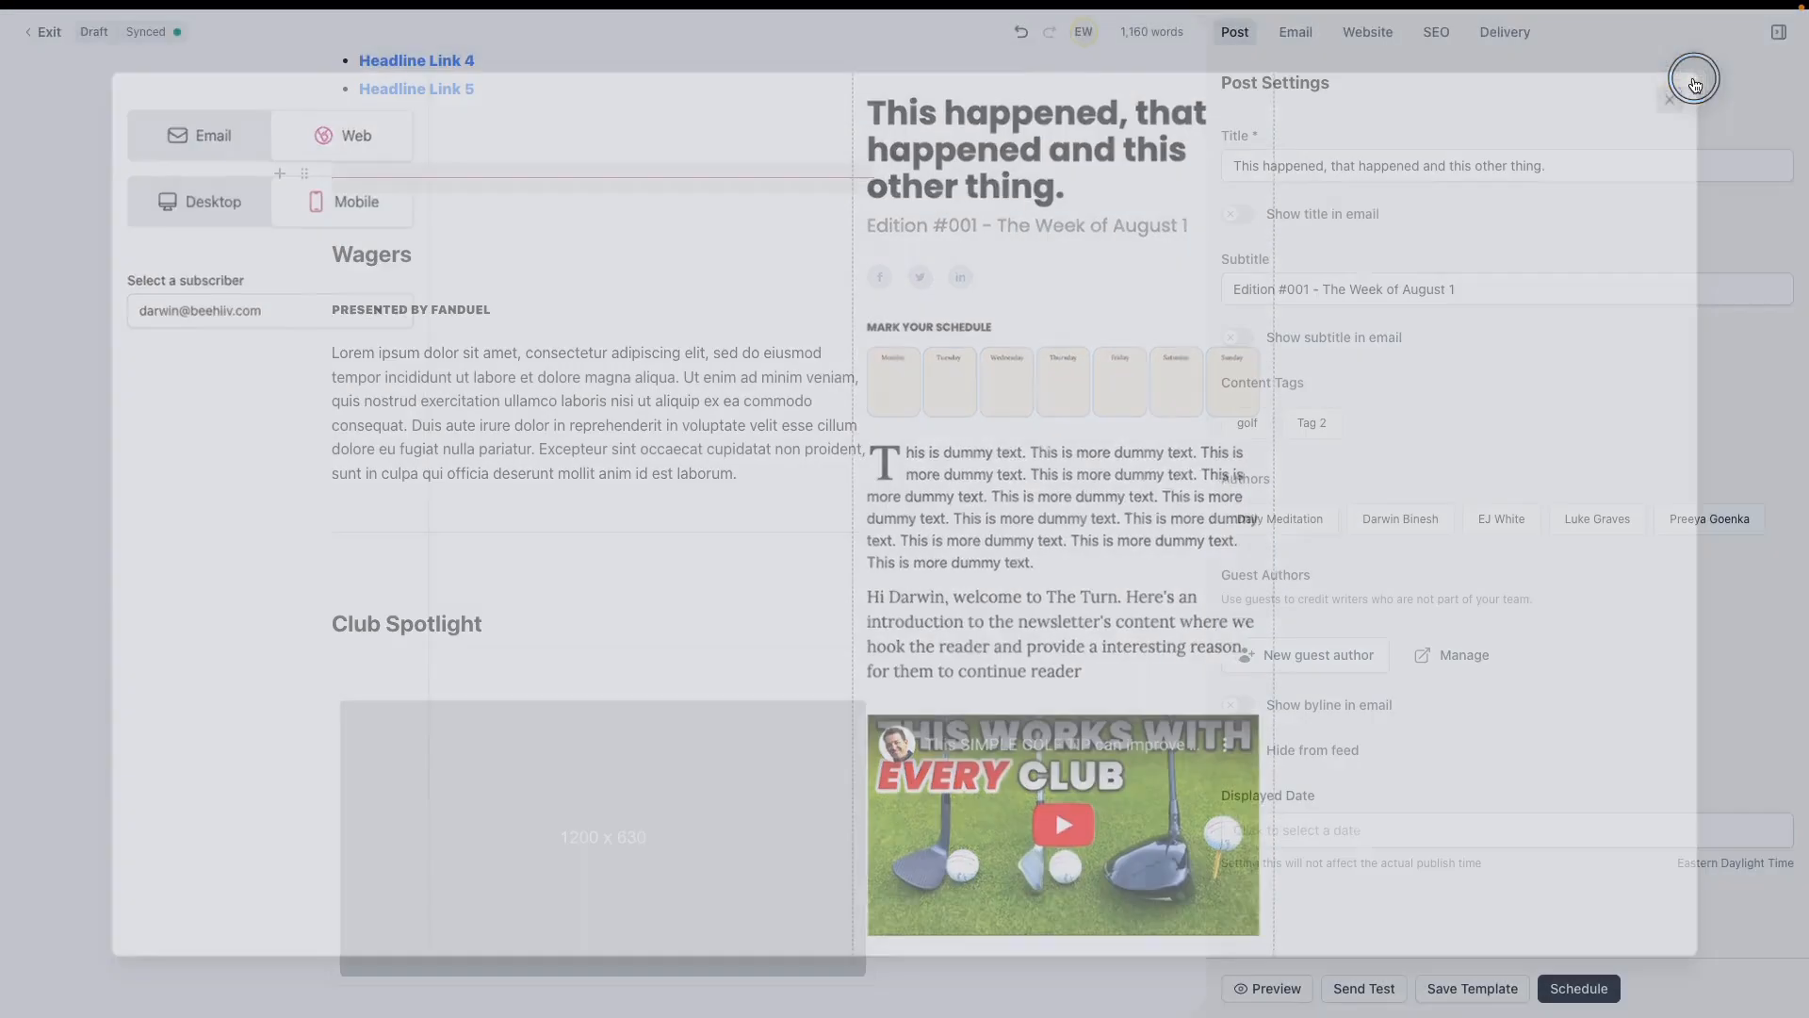
left_click(1504, 31)
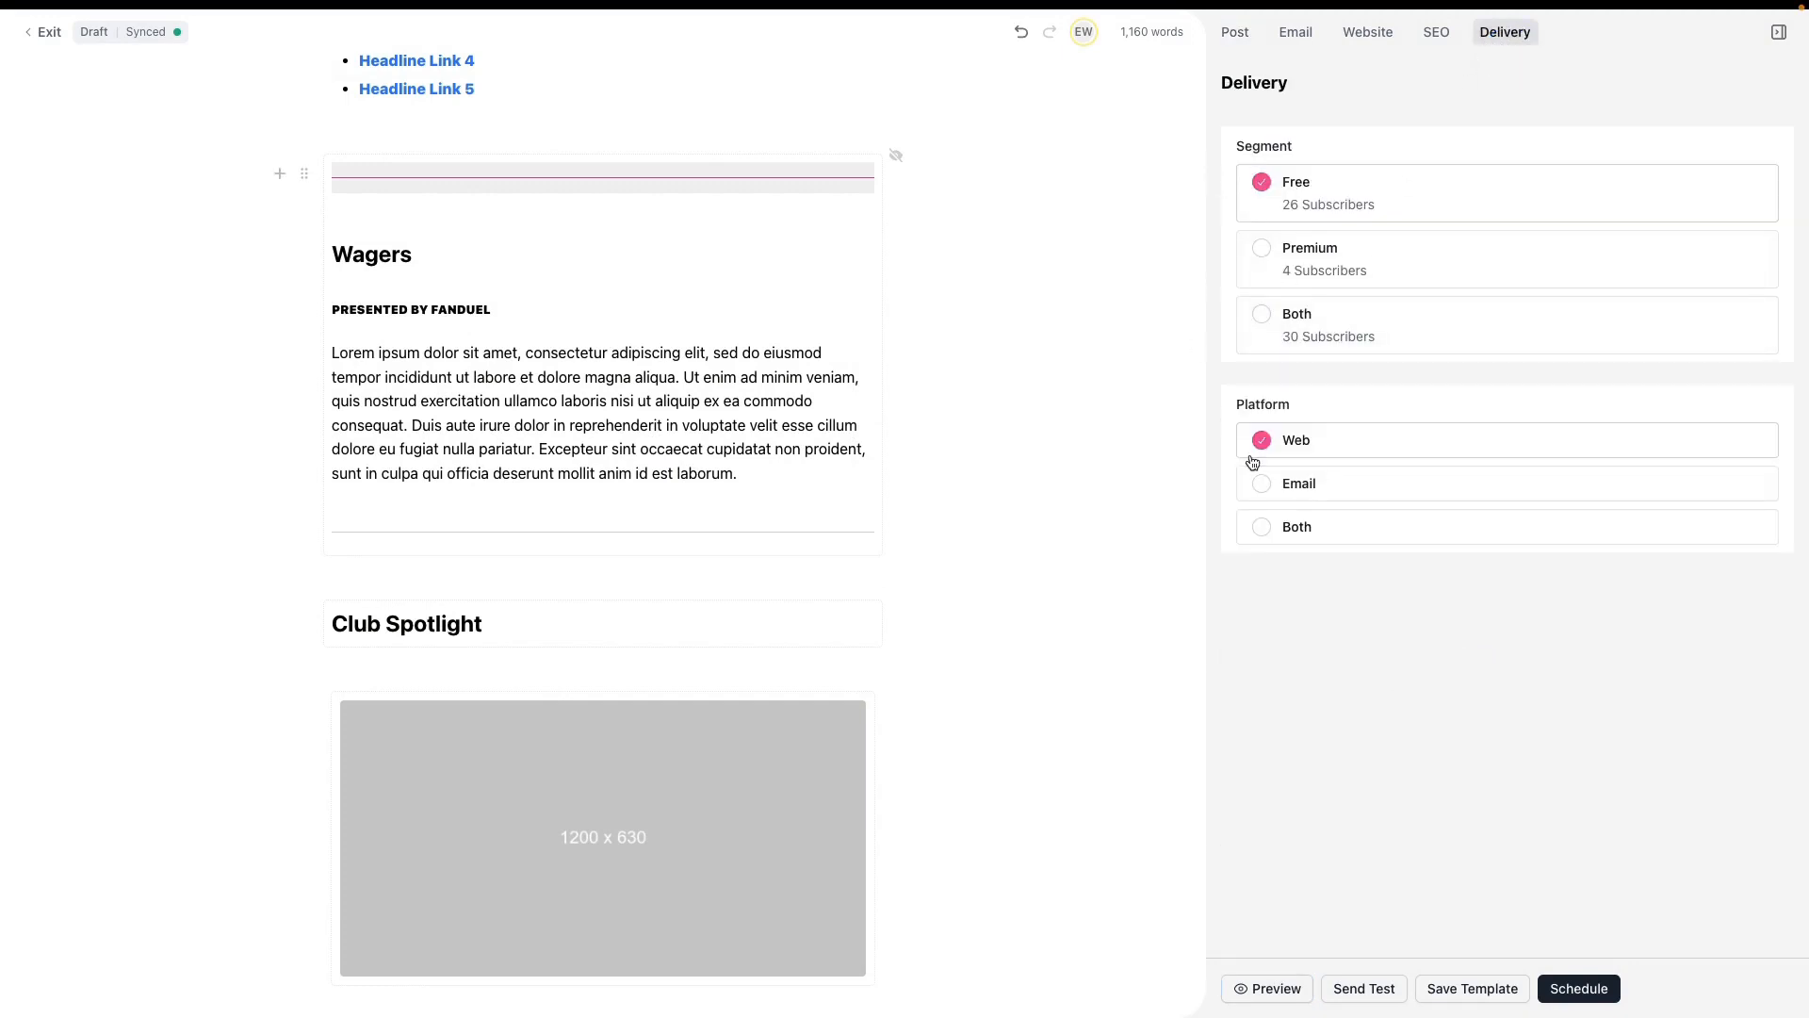
mouse_move(1310, 406)
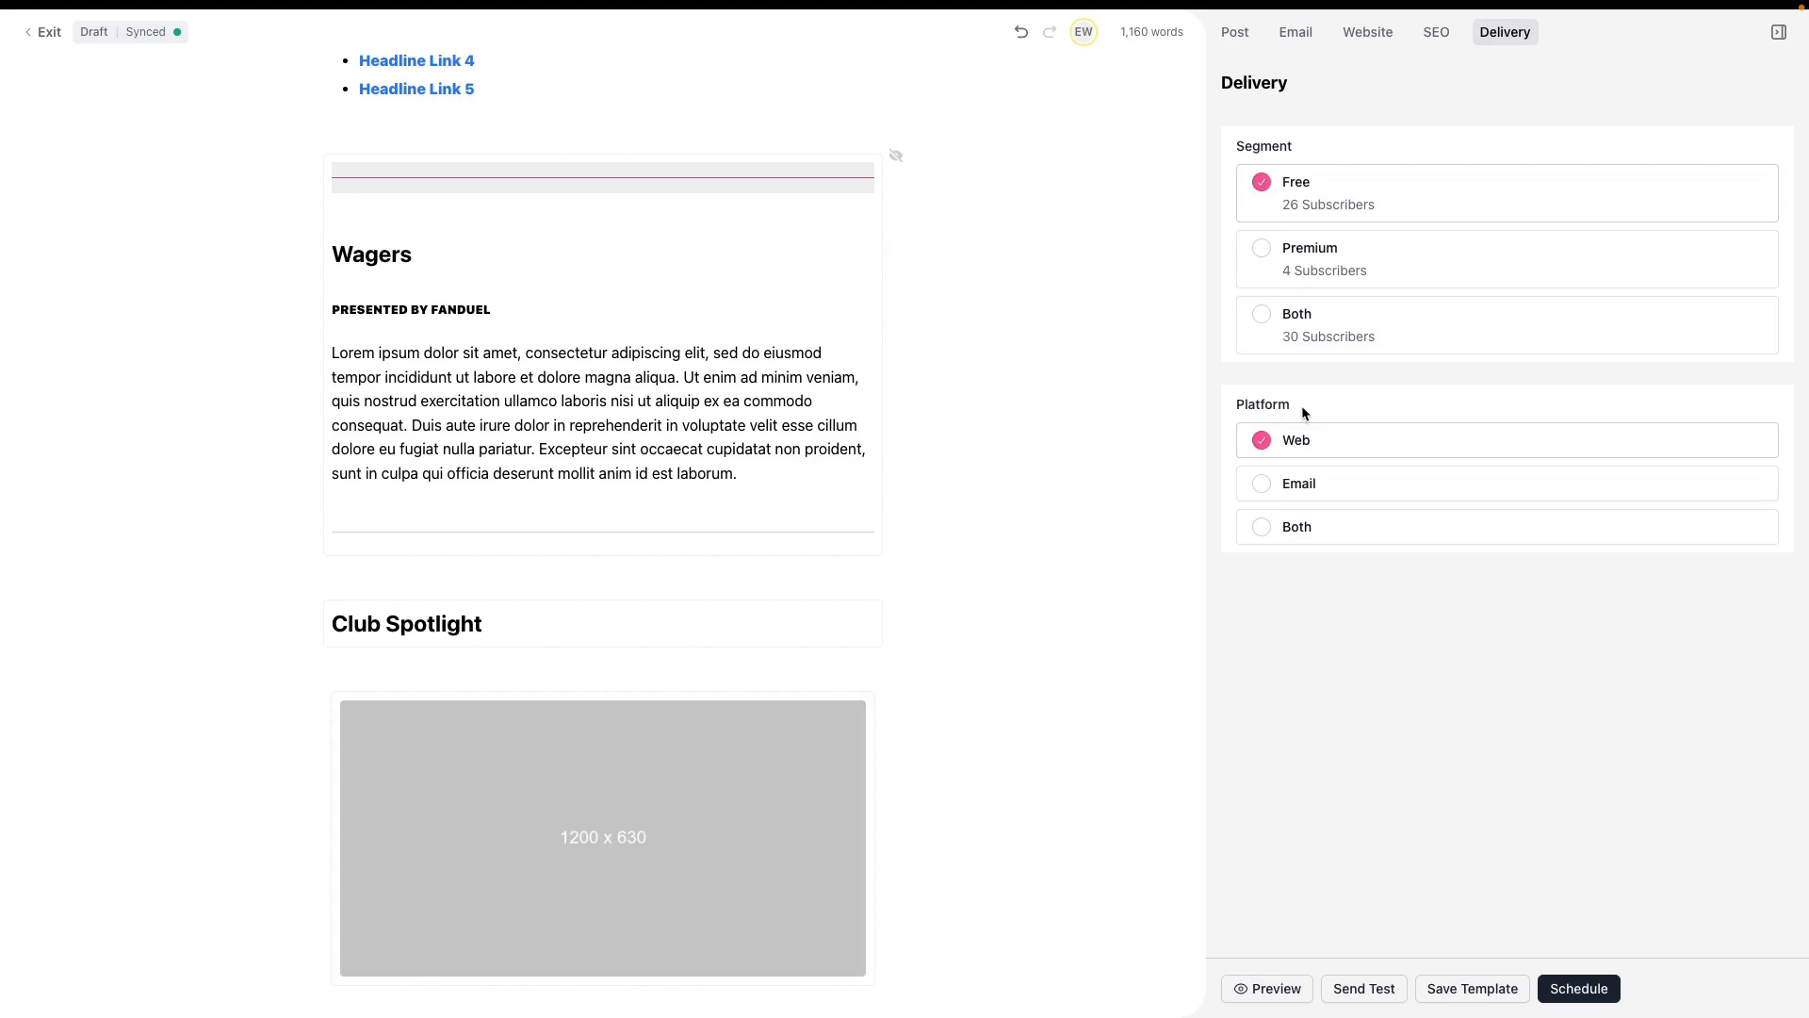
left_click(1278, 31)
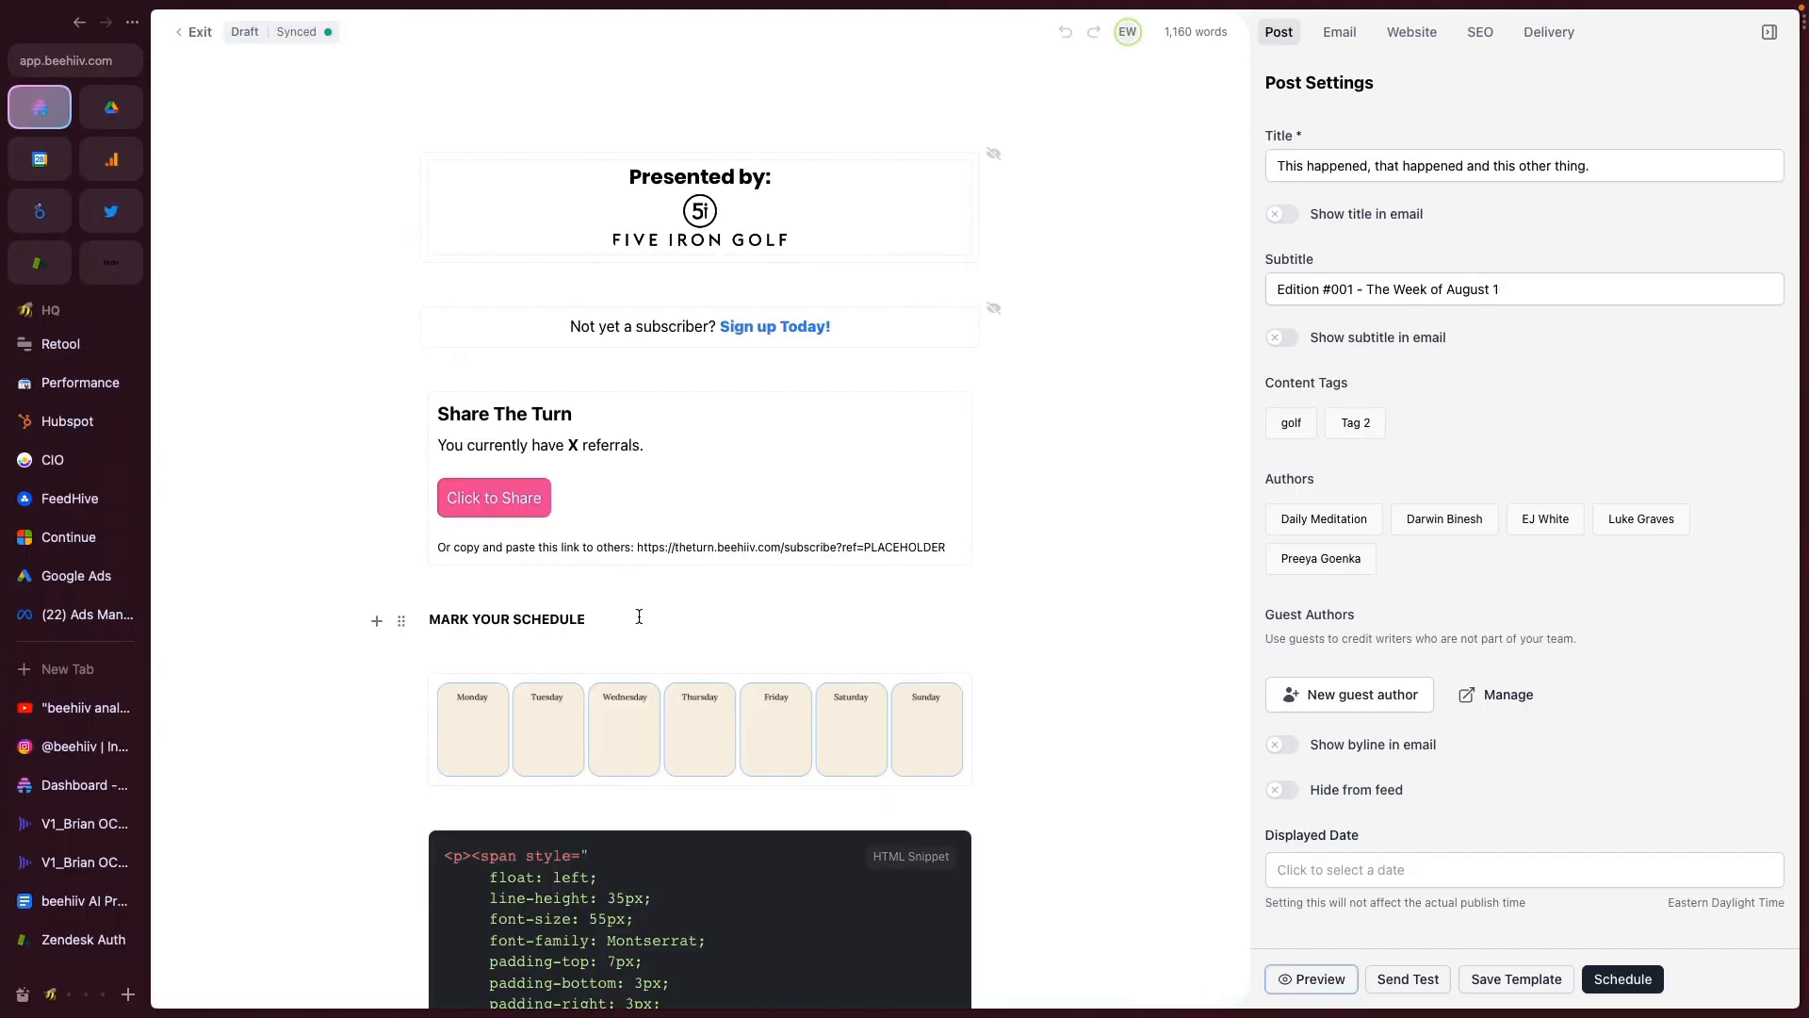
mouse_move(669, 618)
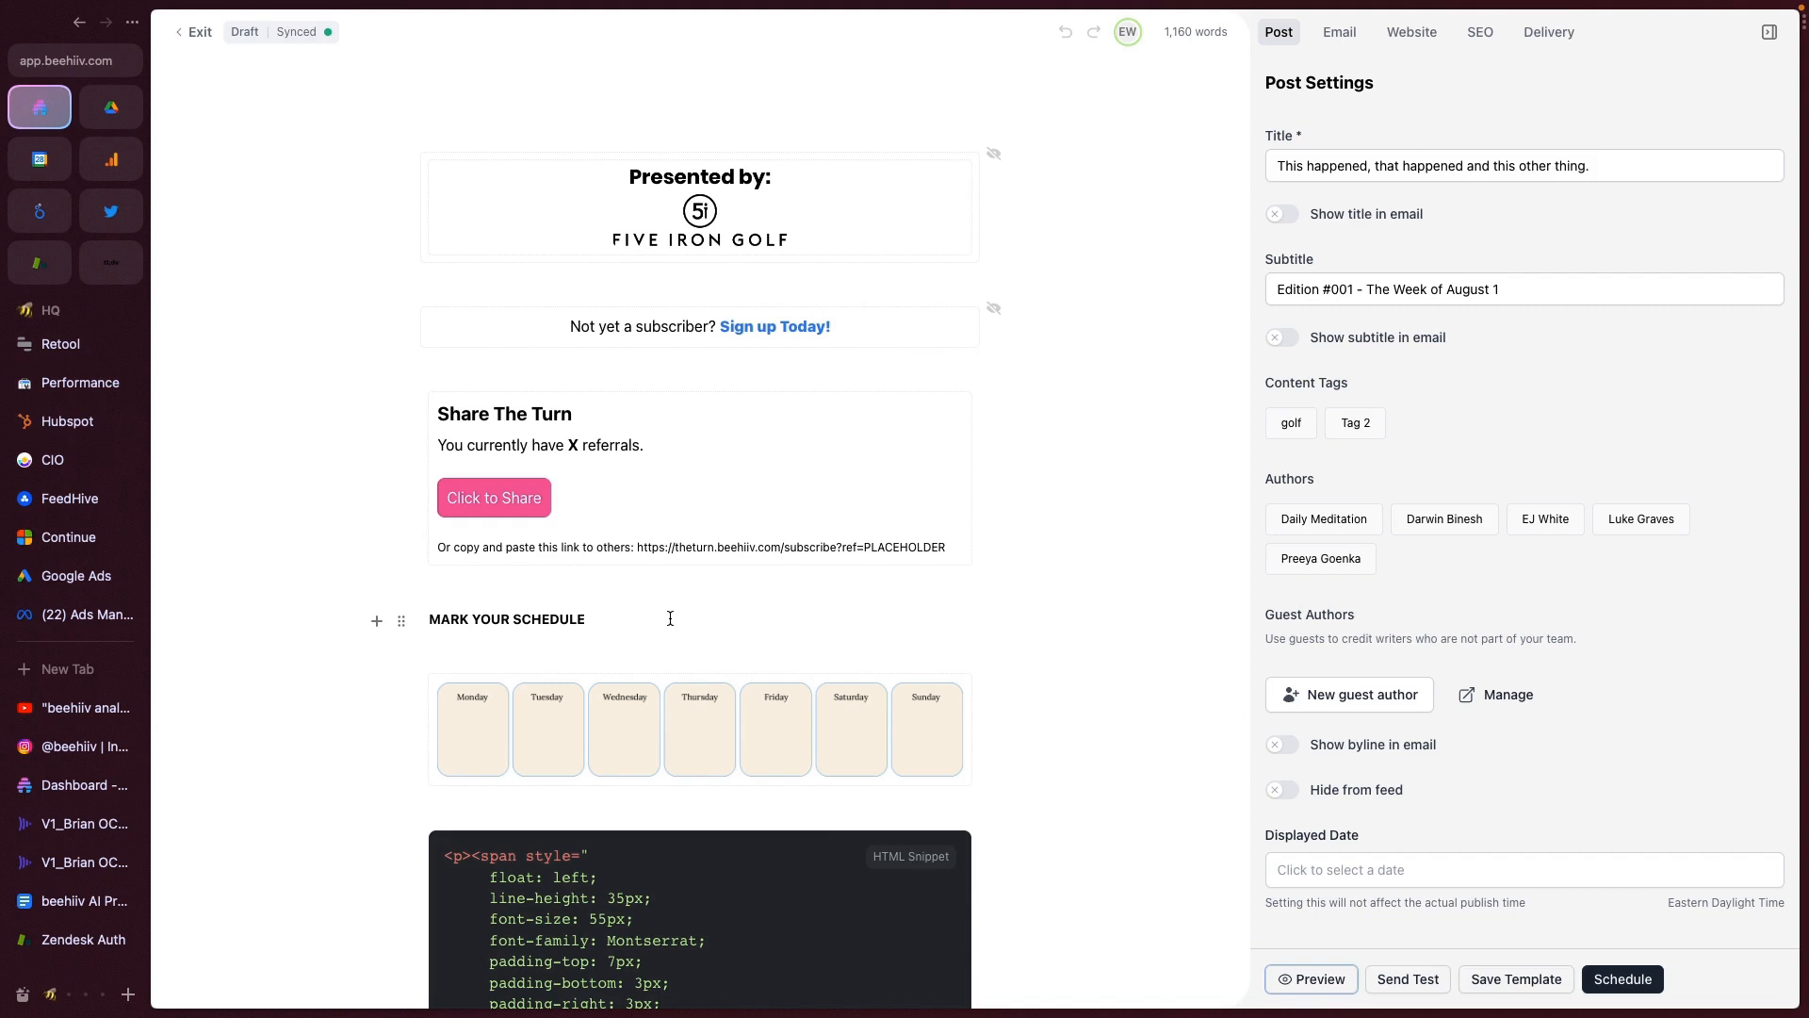
mouse_move(719, 440)
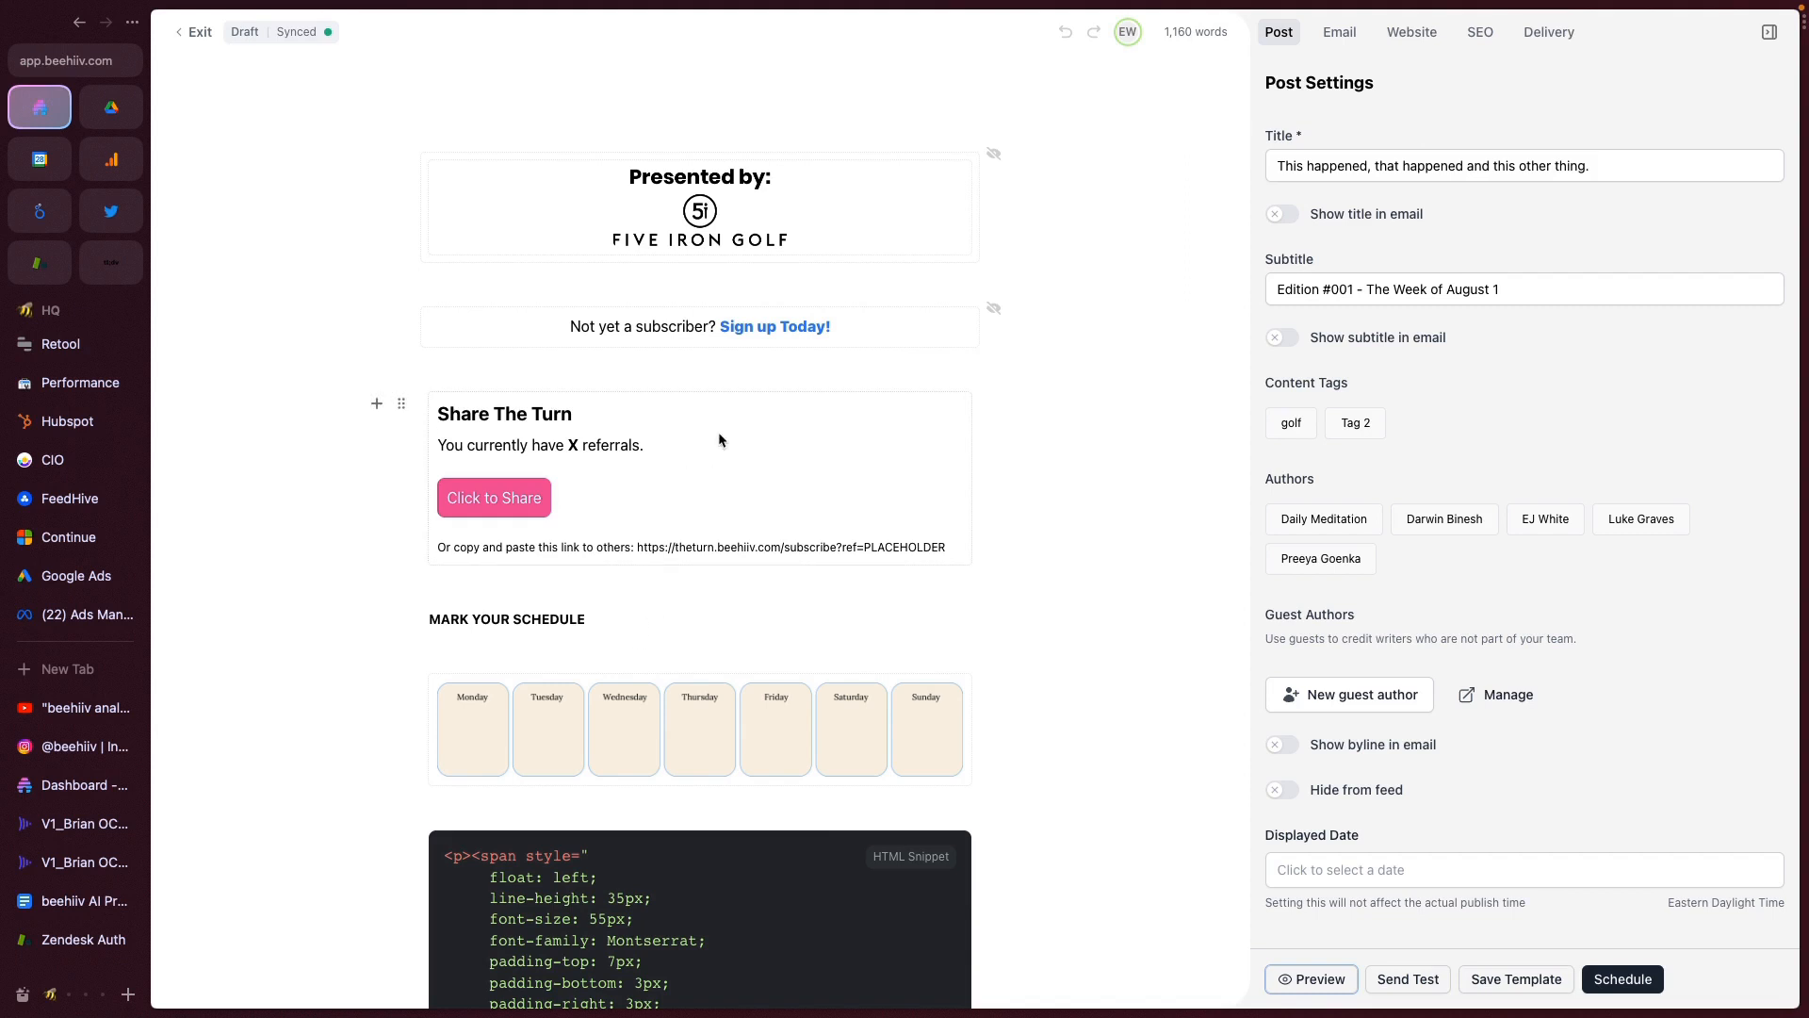
mouse_move(832, 278)
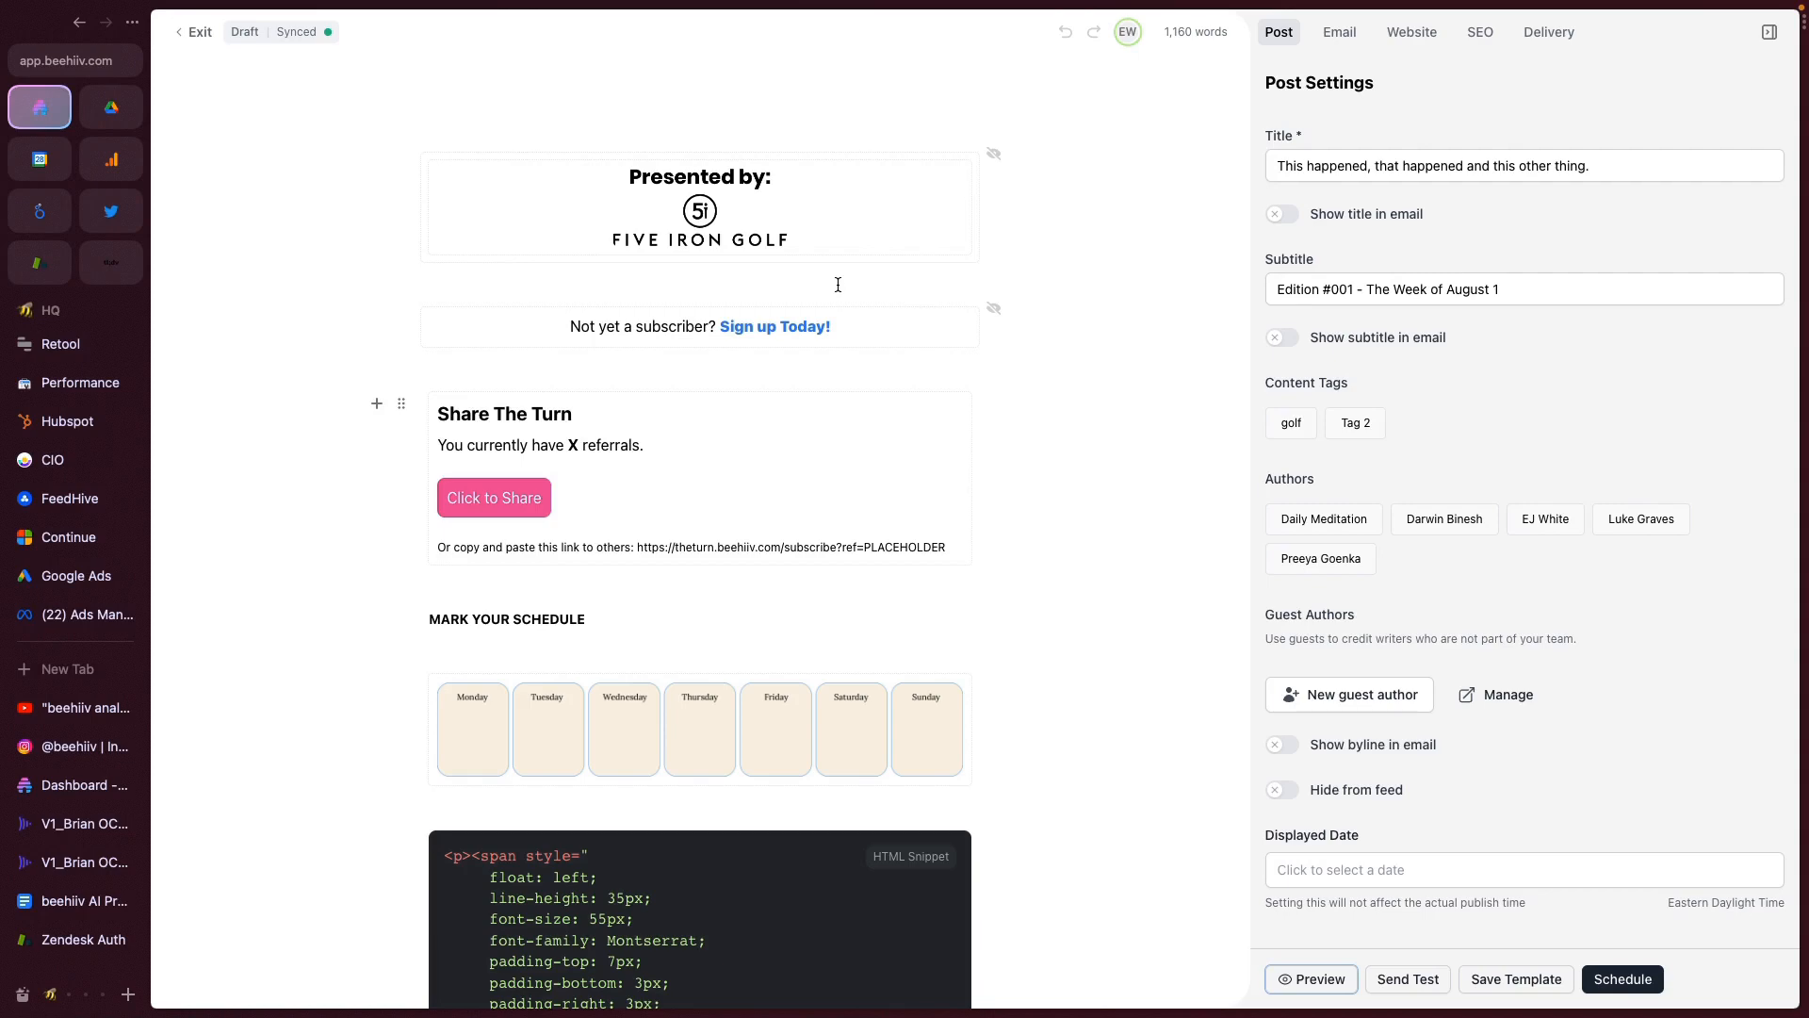
mouse_move(967, 161)
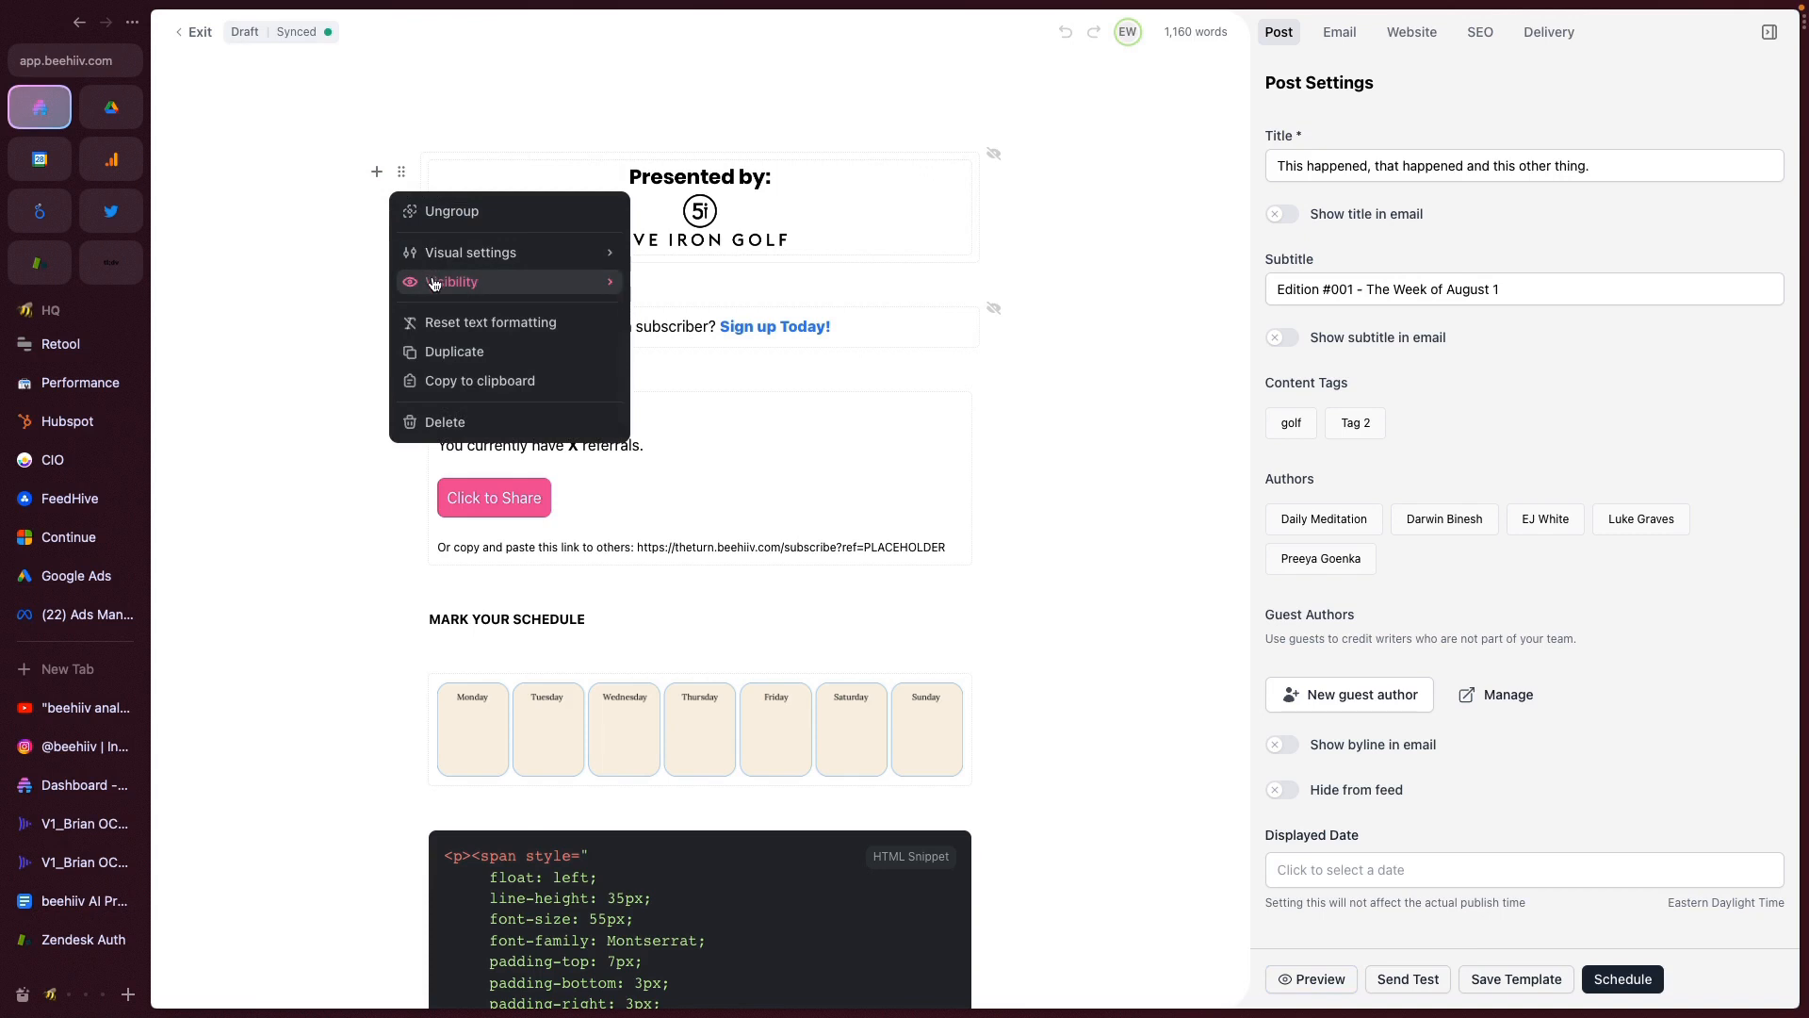
left_click(456, 281)
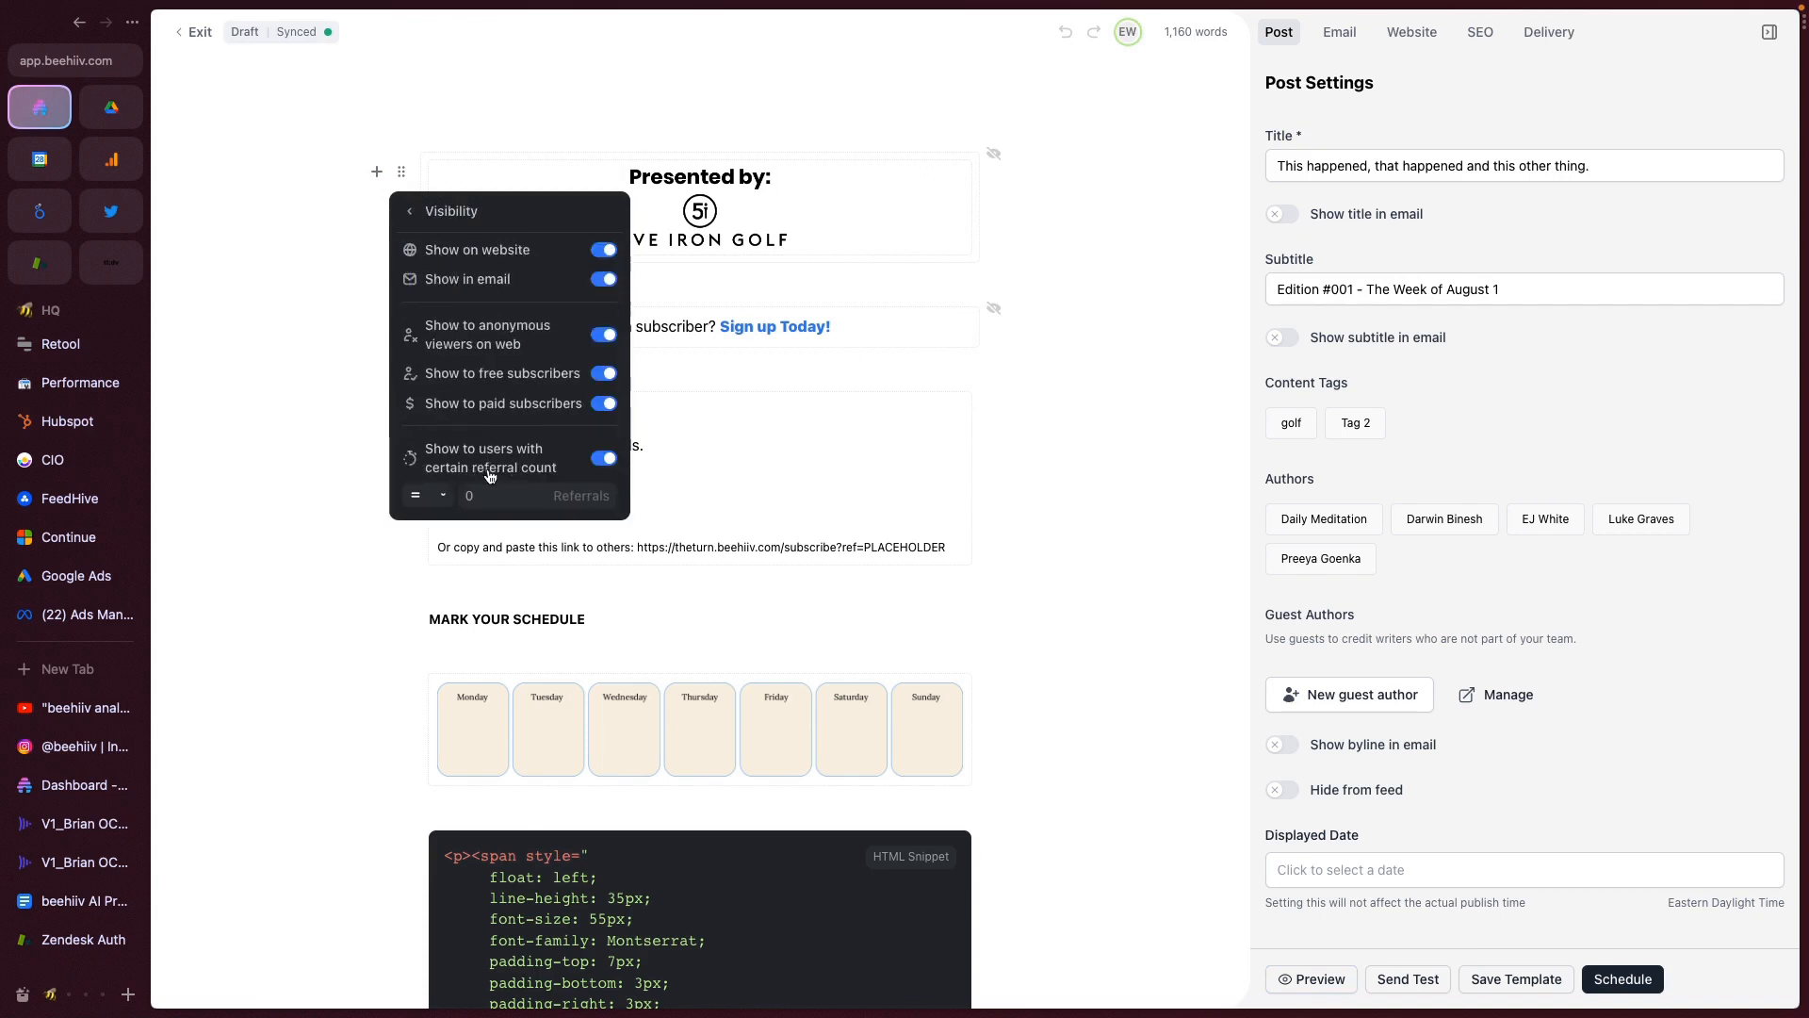
mouse_move(874, 383)
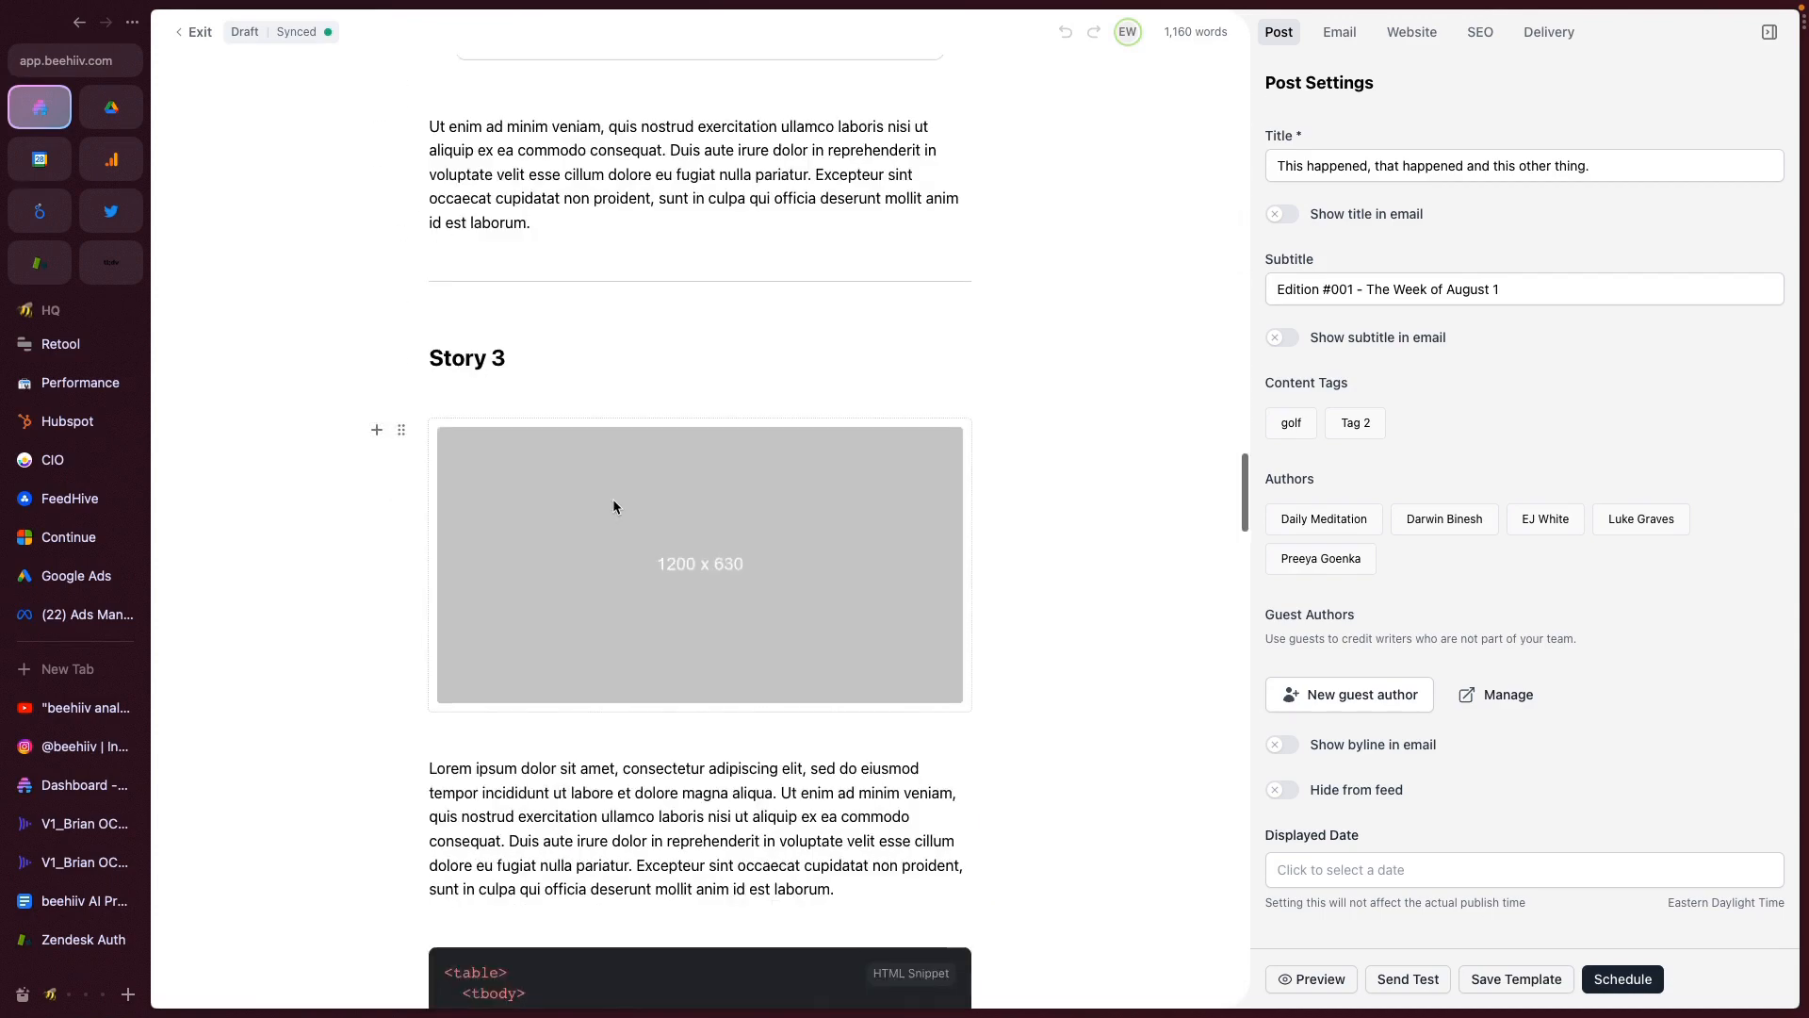
scroll("down", 3)
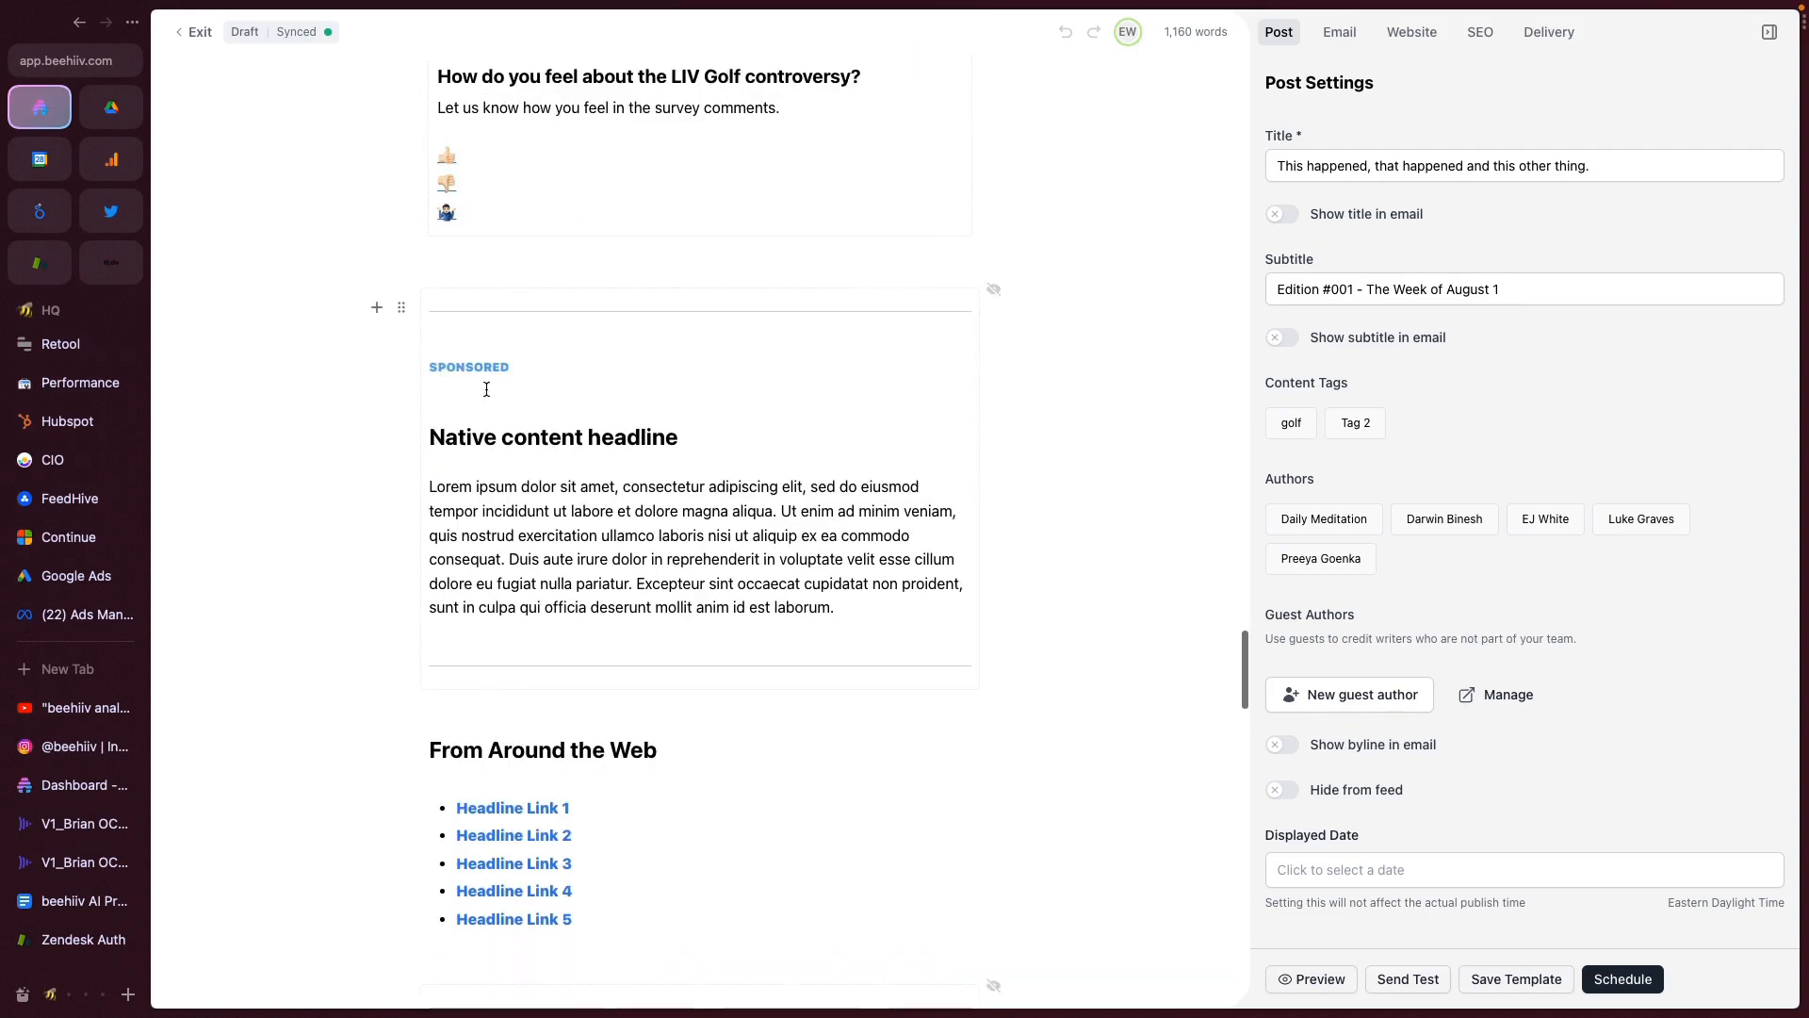
left_click(991, 288)
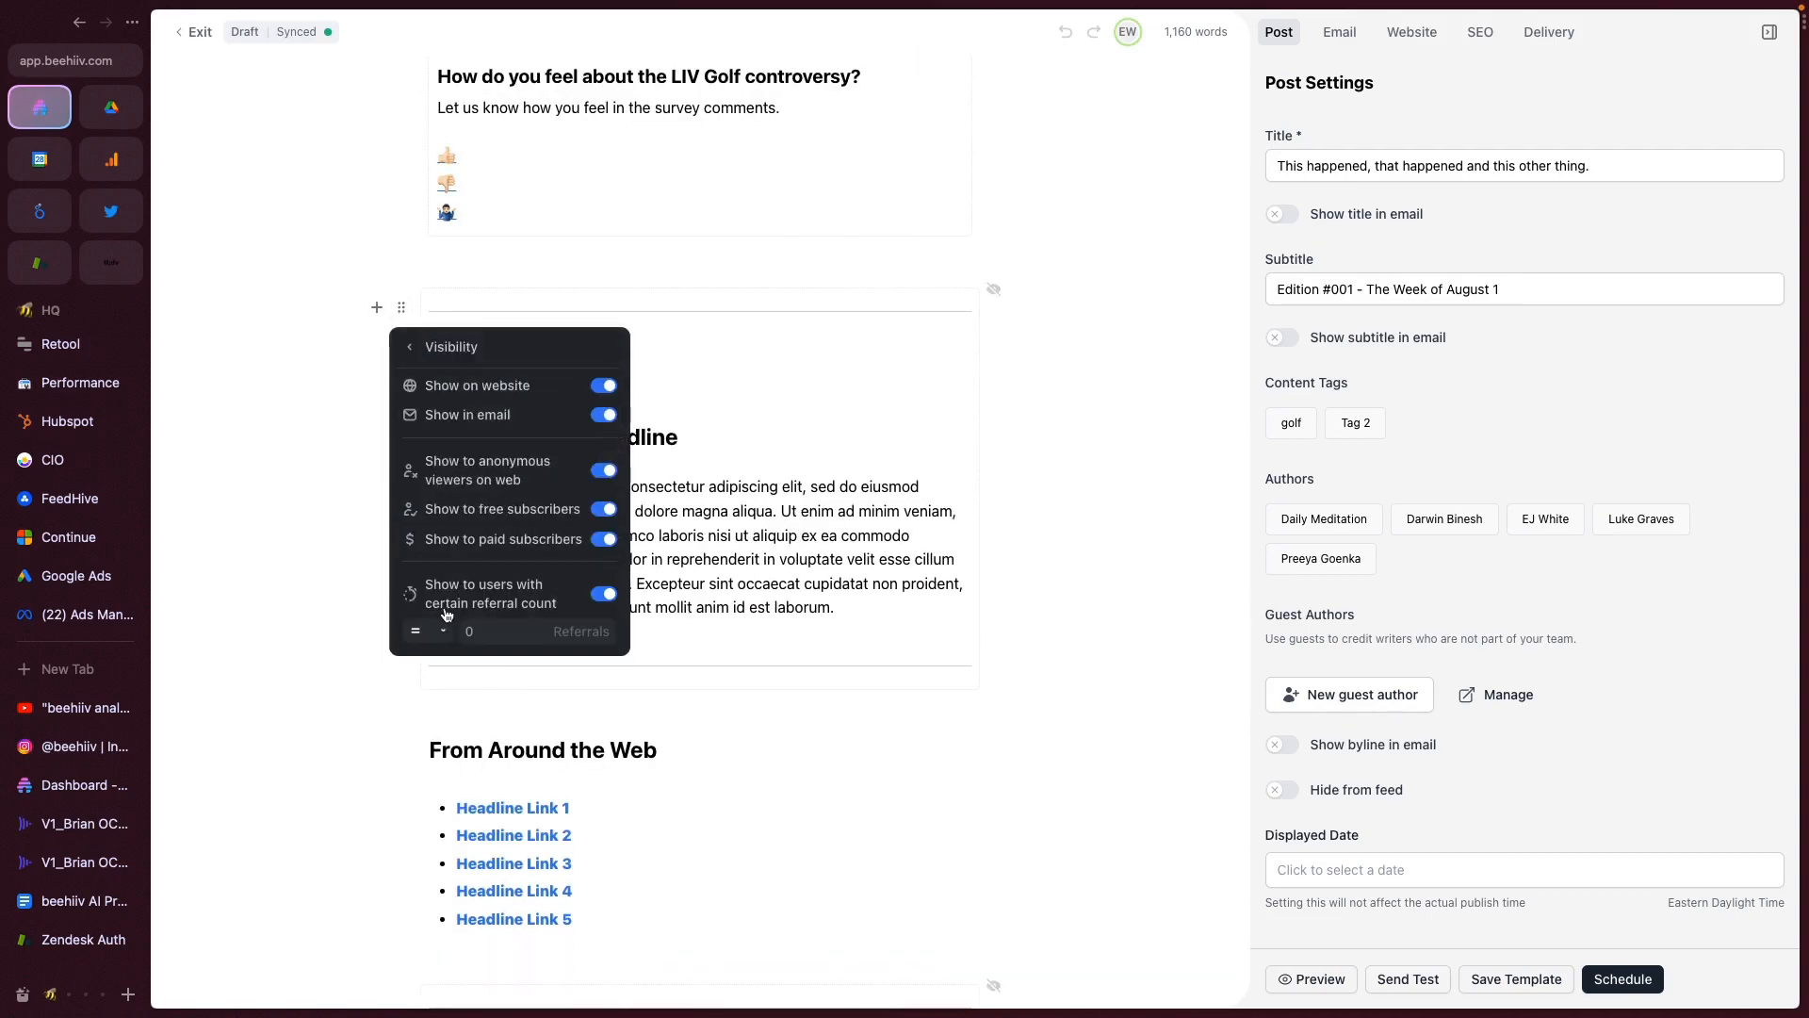
left_click(781, 674)
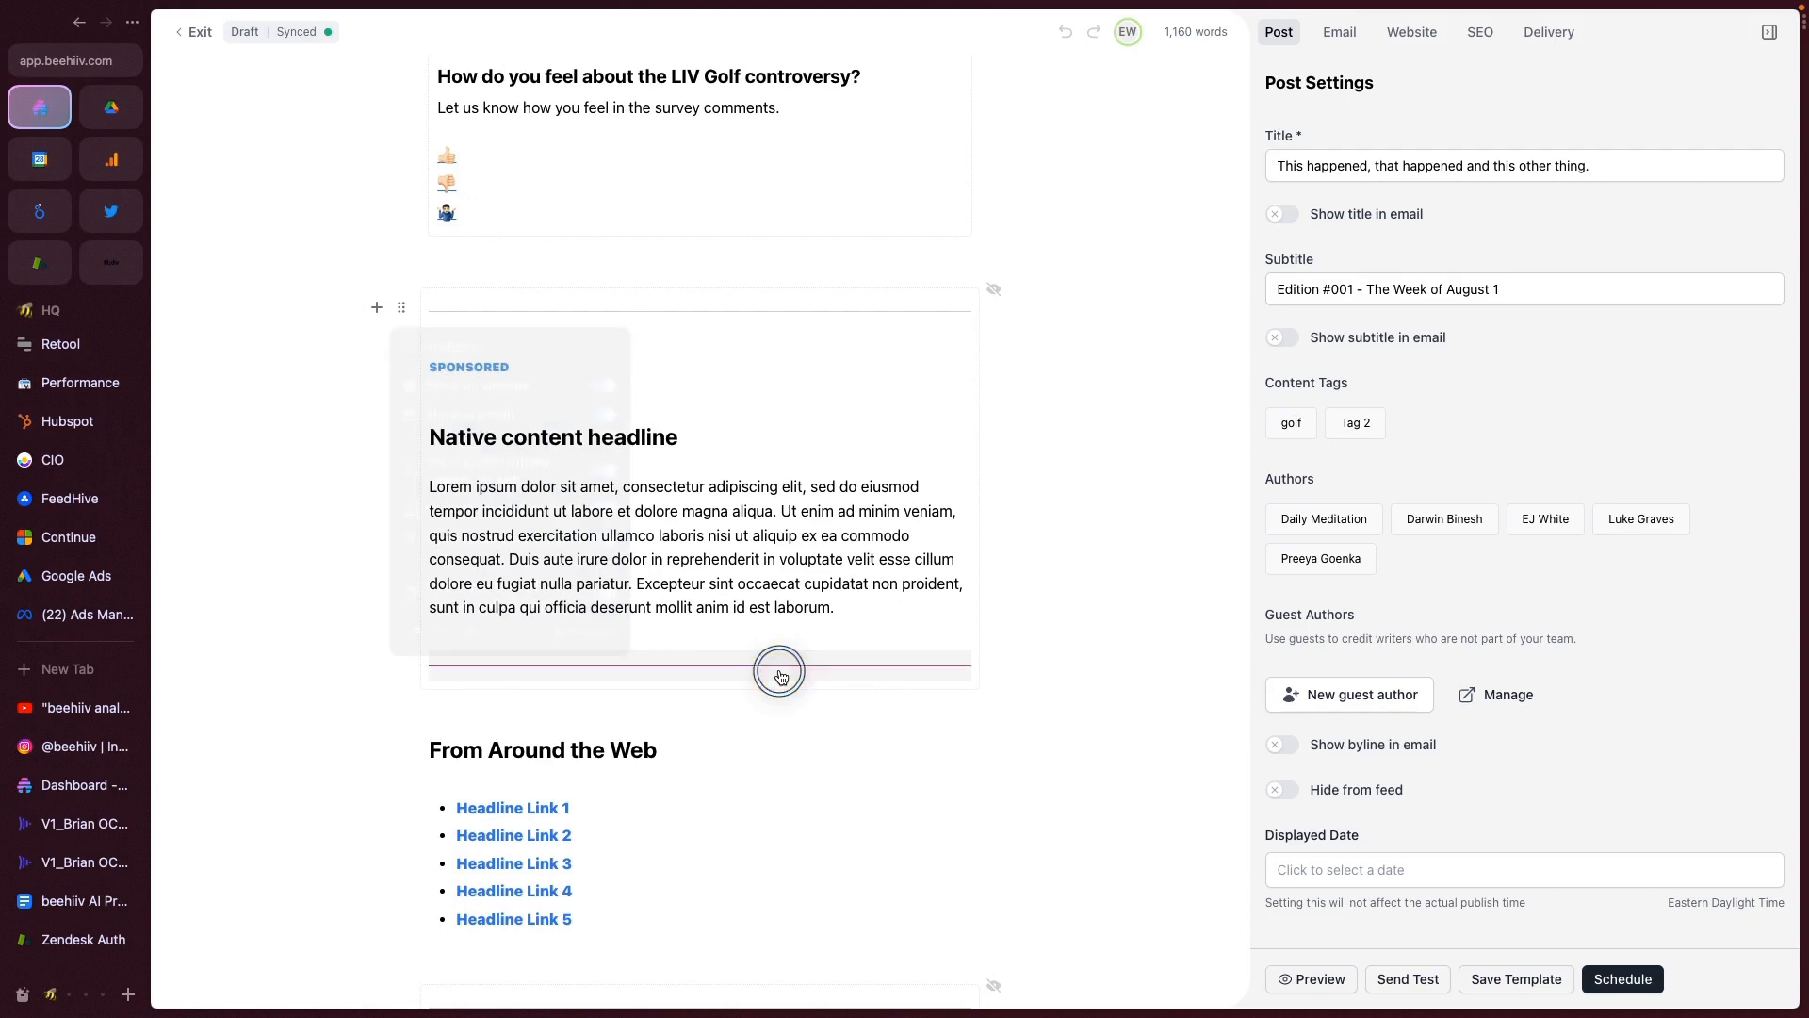
scroll("down", 3)
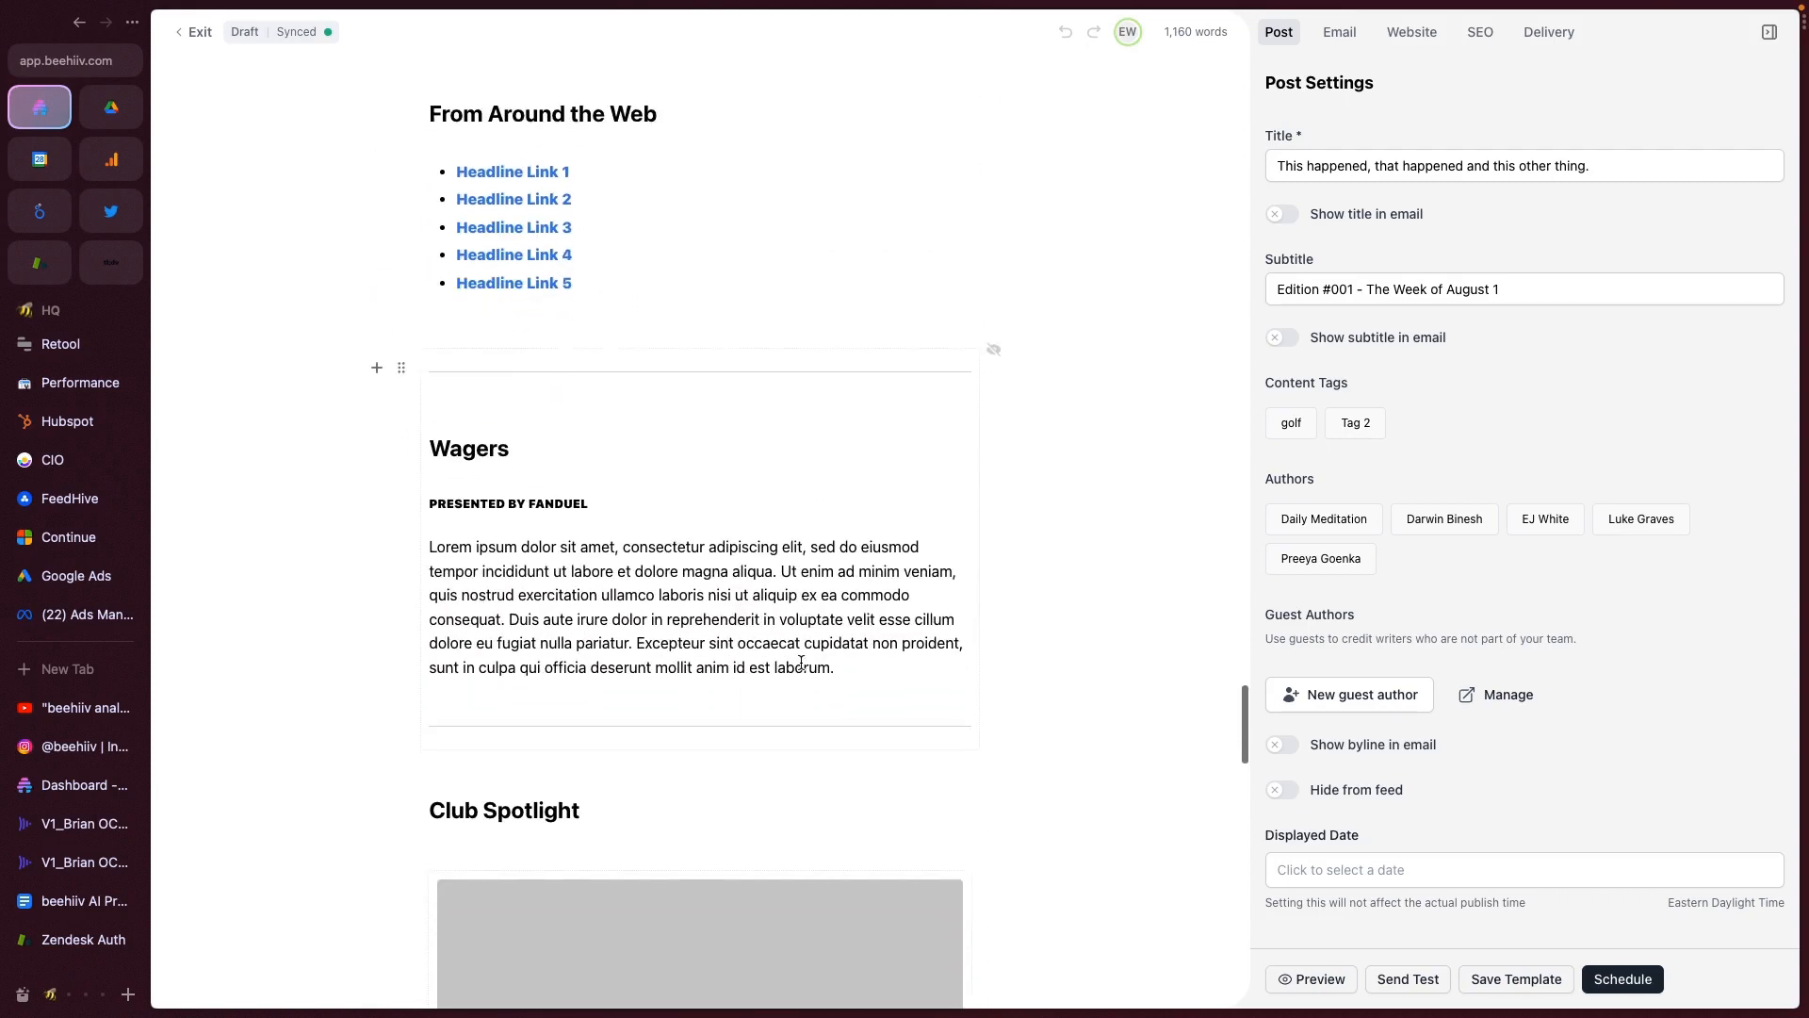
left_click(401, 367)
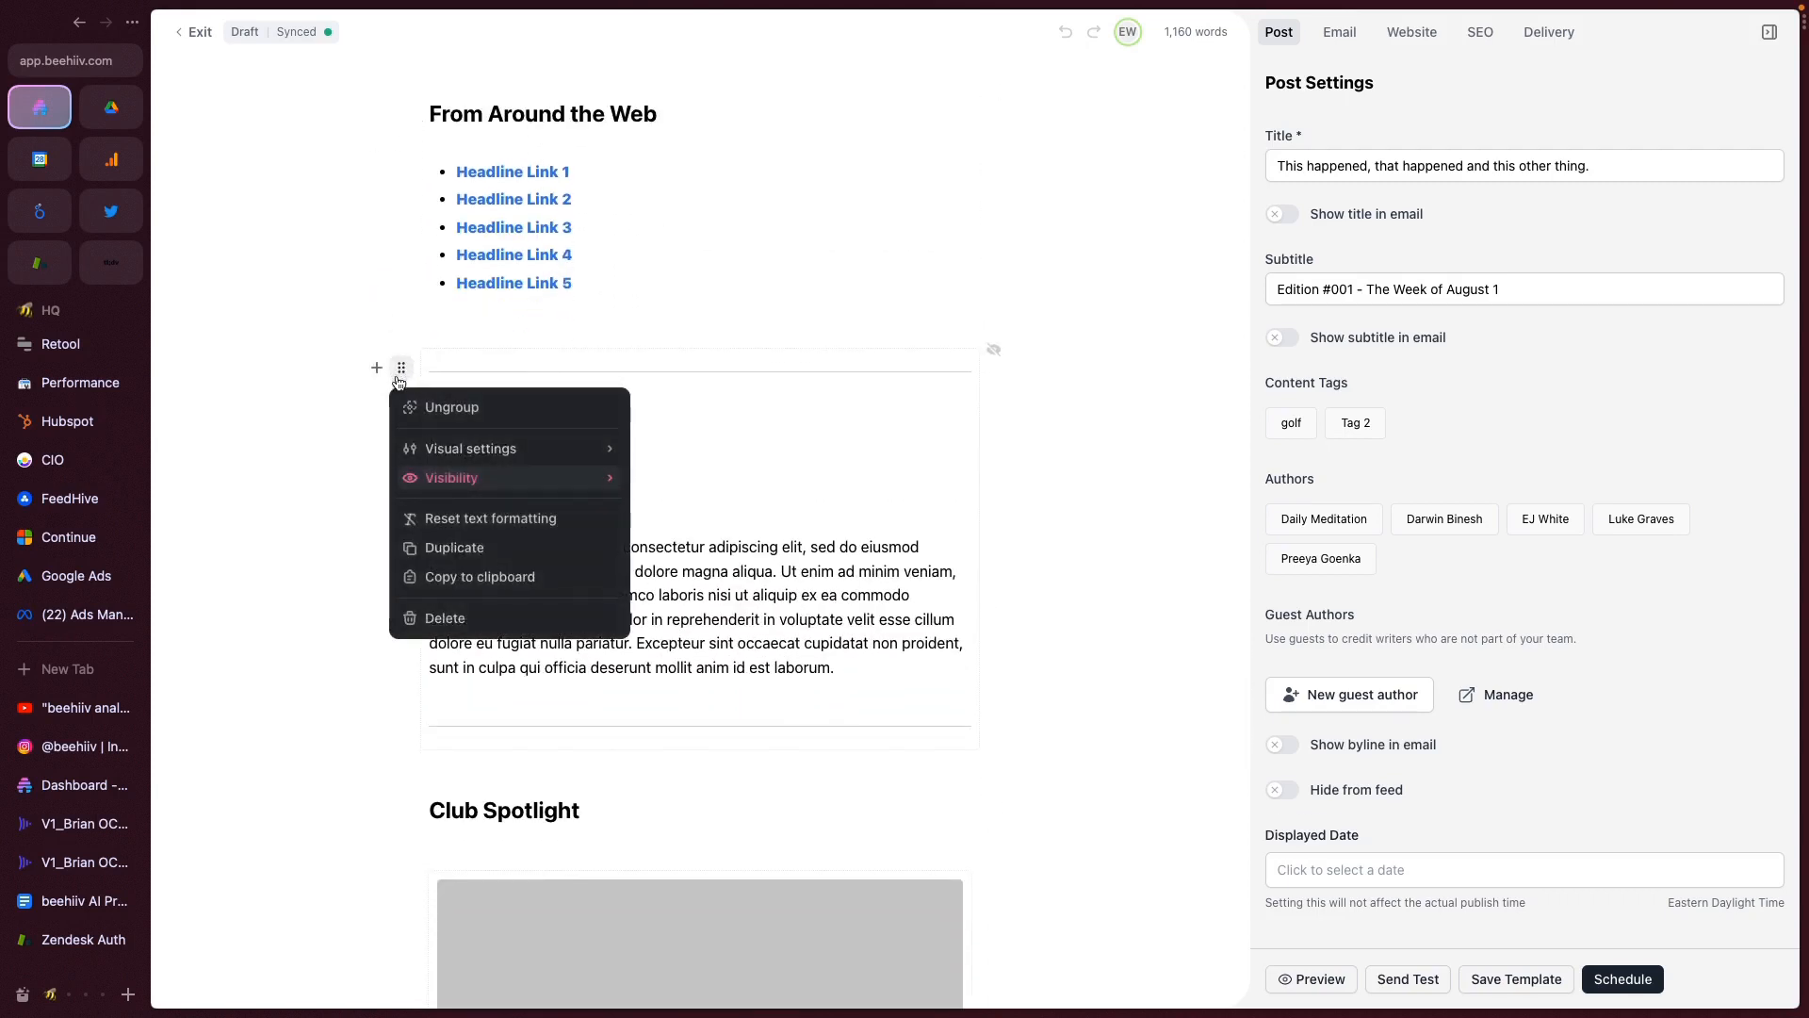
mouse_move(502, 478)
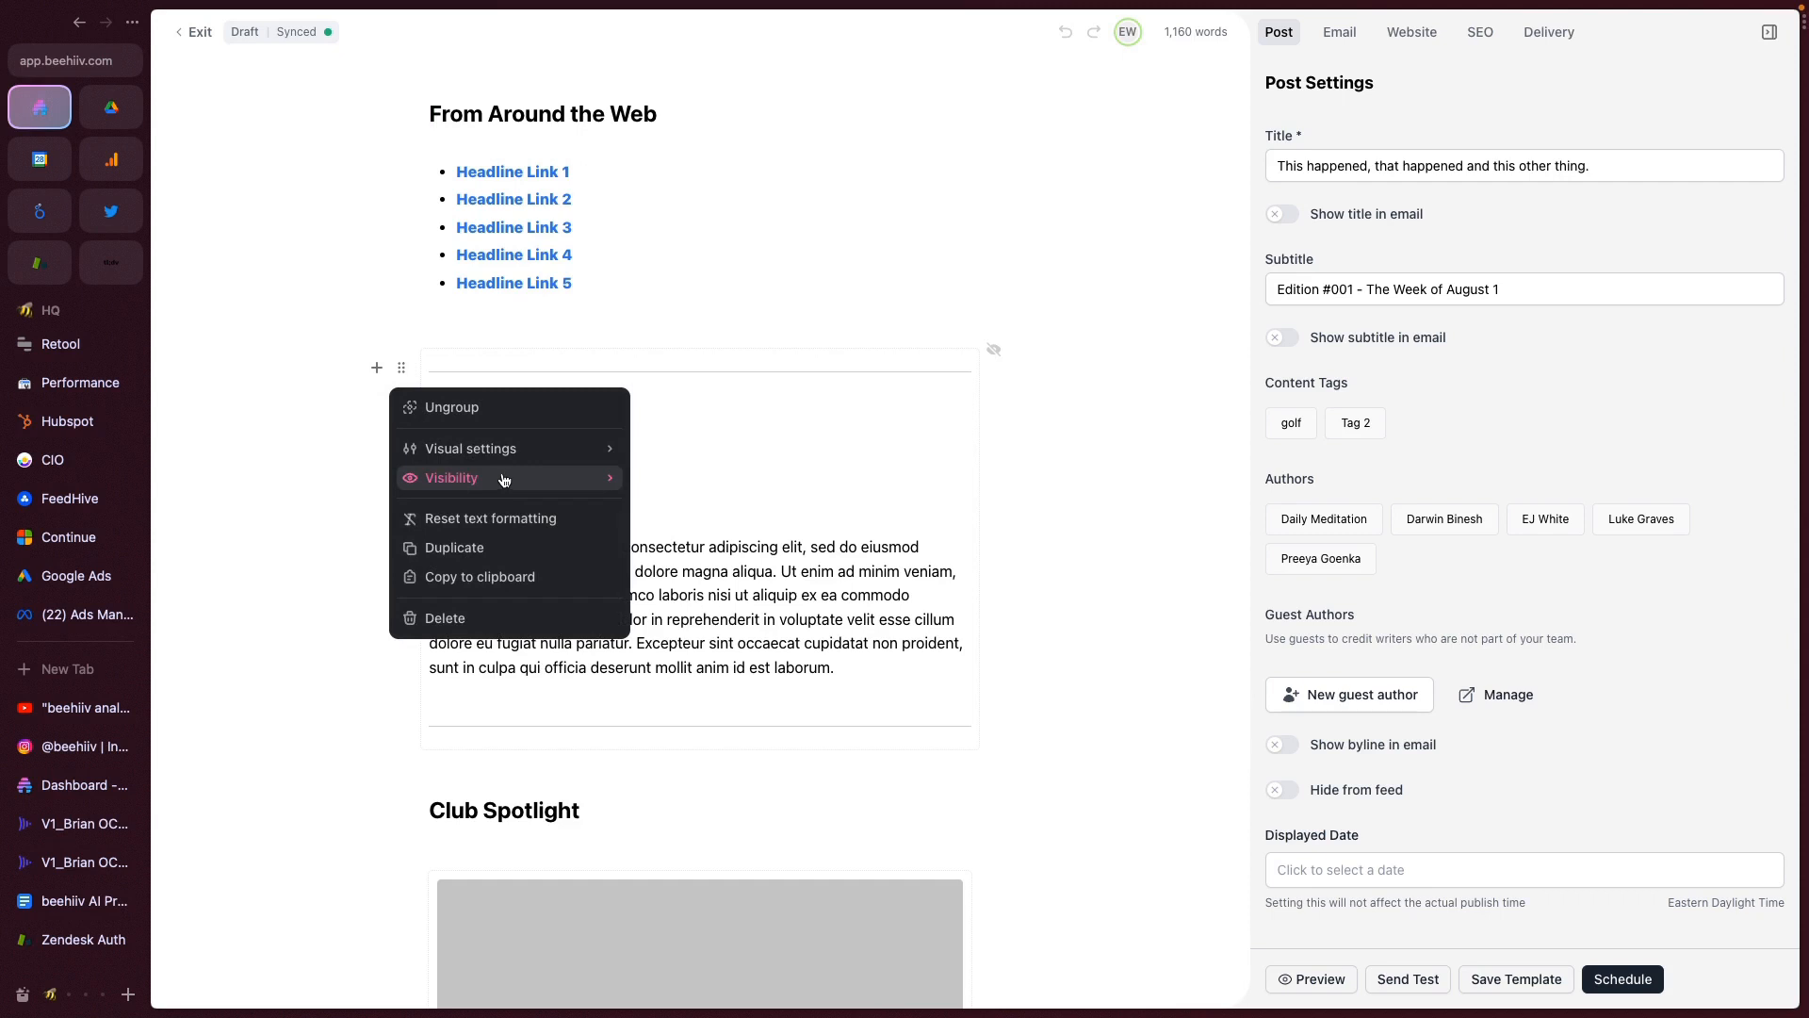
left_click(453, 478)
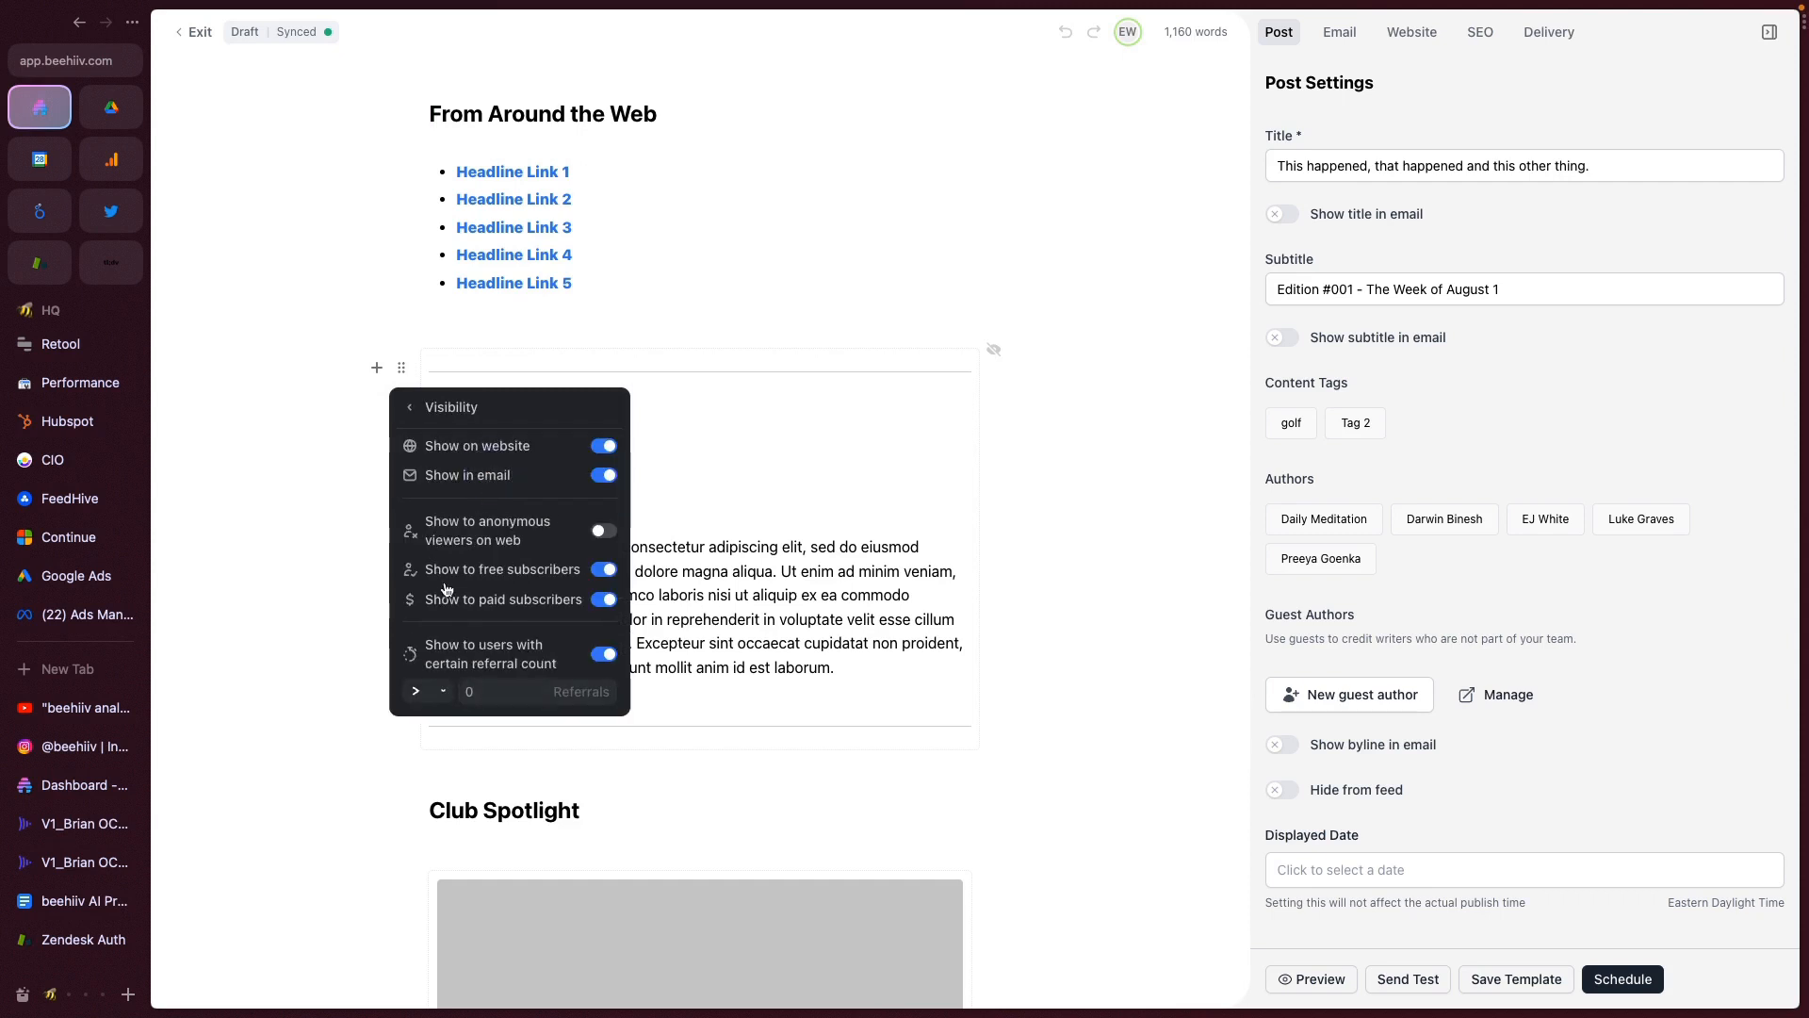
mouse_move(528, 675)
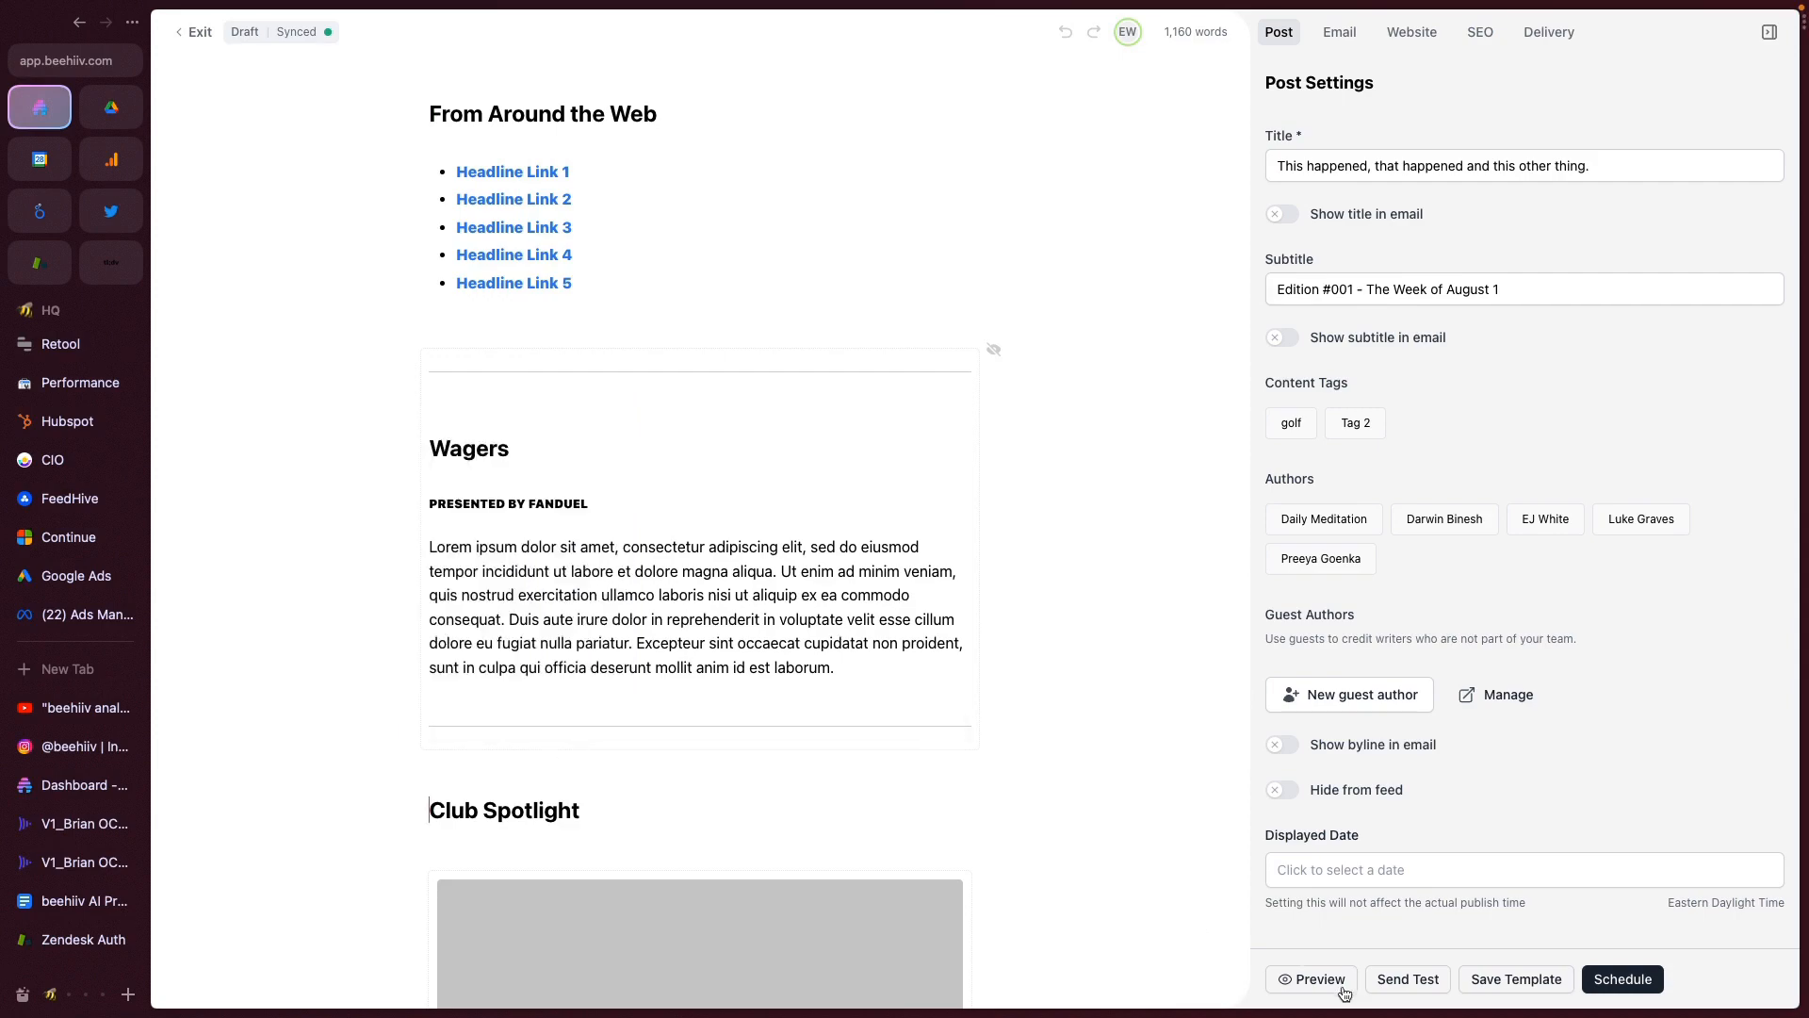
Preview the post as a subscriber found by searching 'daed', confirming the Wagers section appears.
left_click(1312, 978)
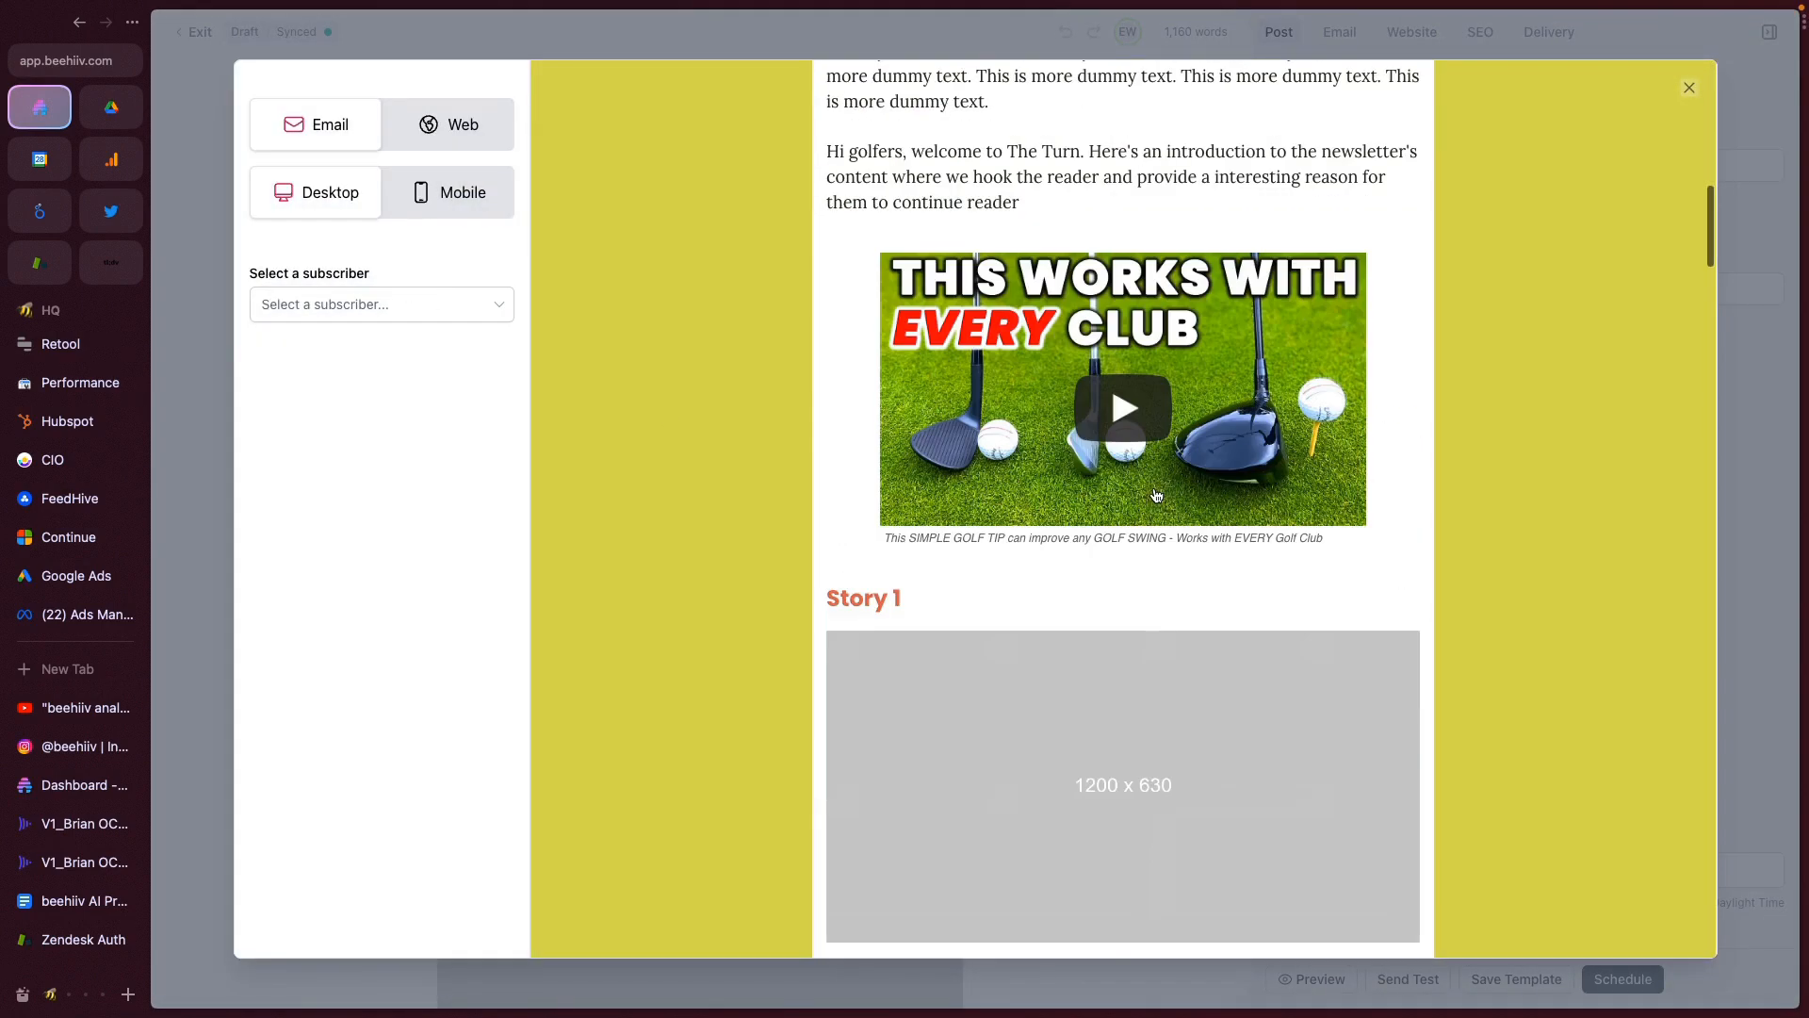
scroll("down", 3)
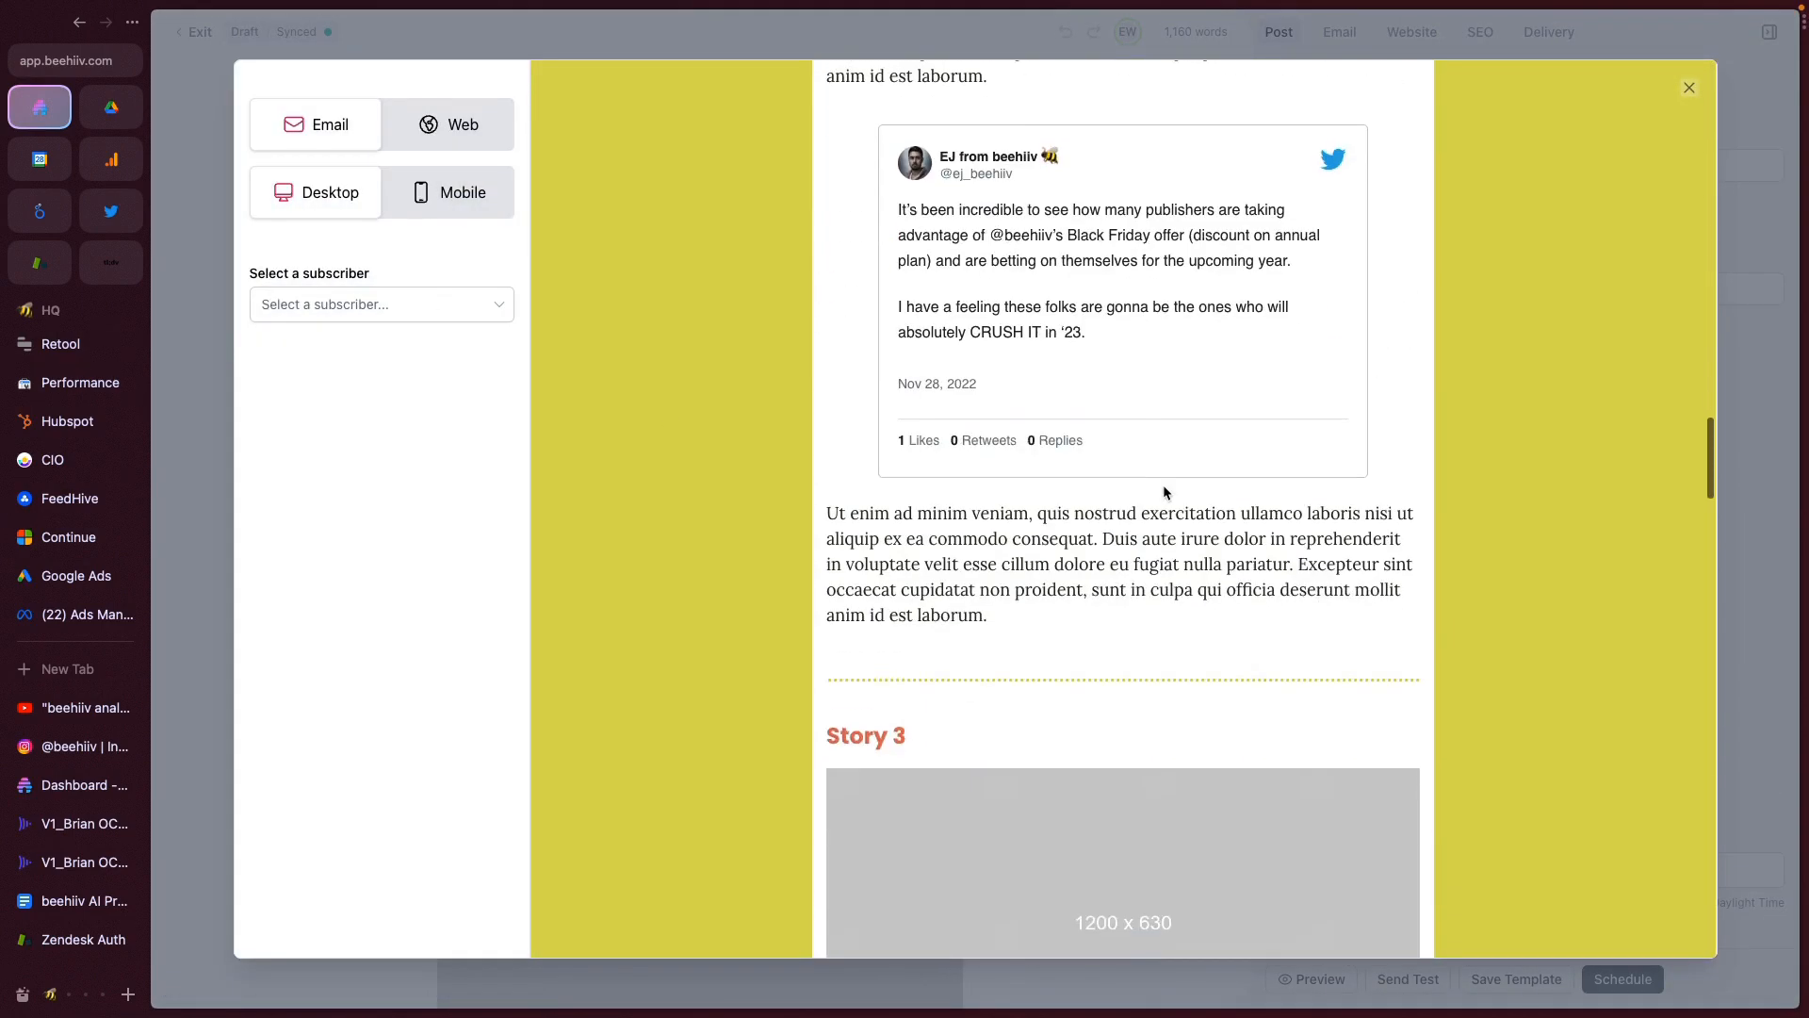
scroll("down", 3)
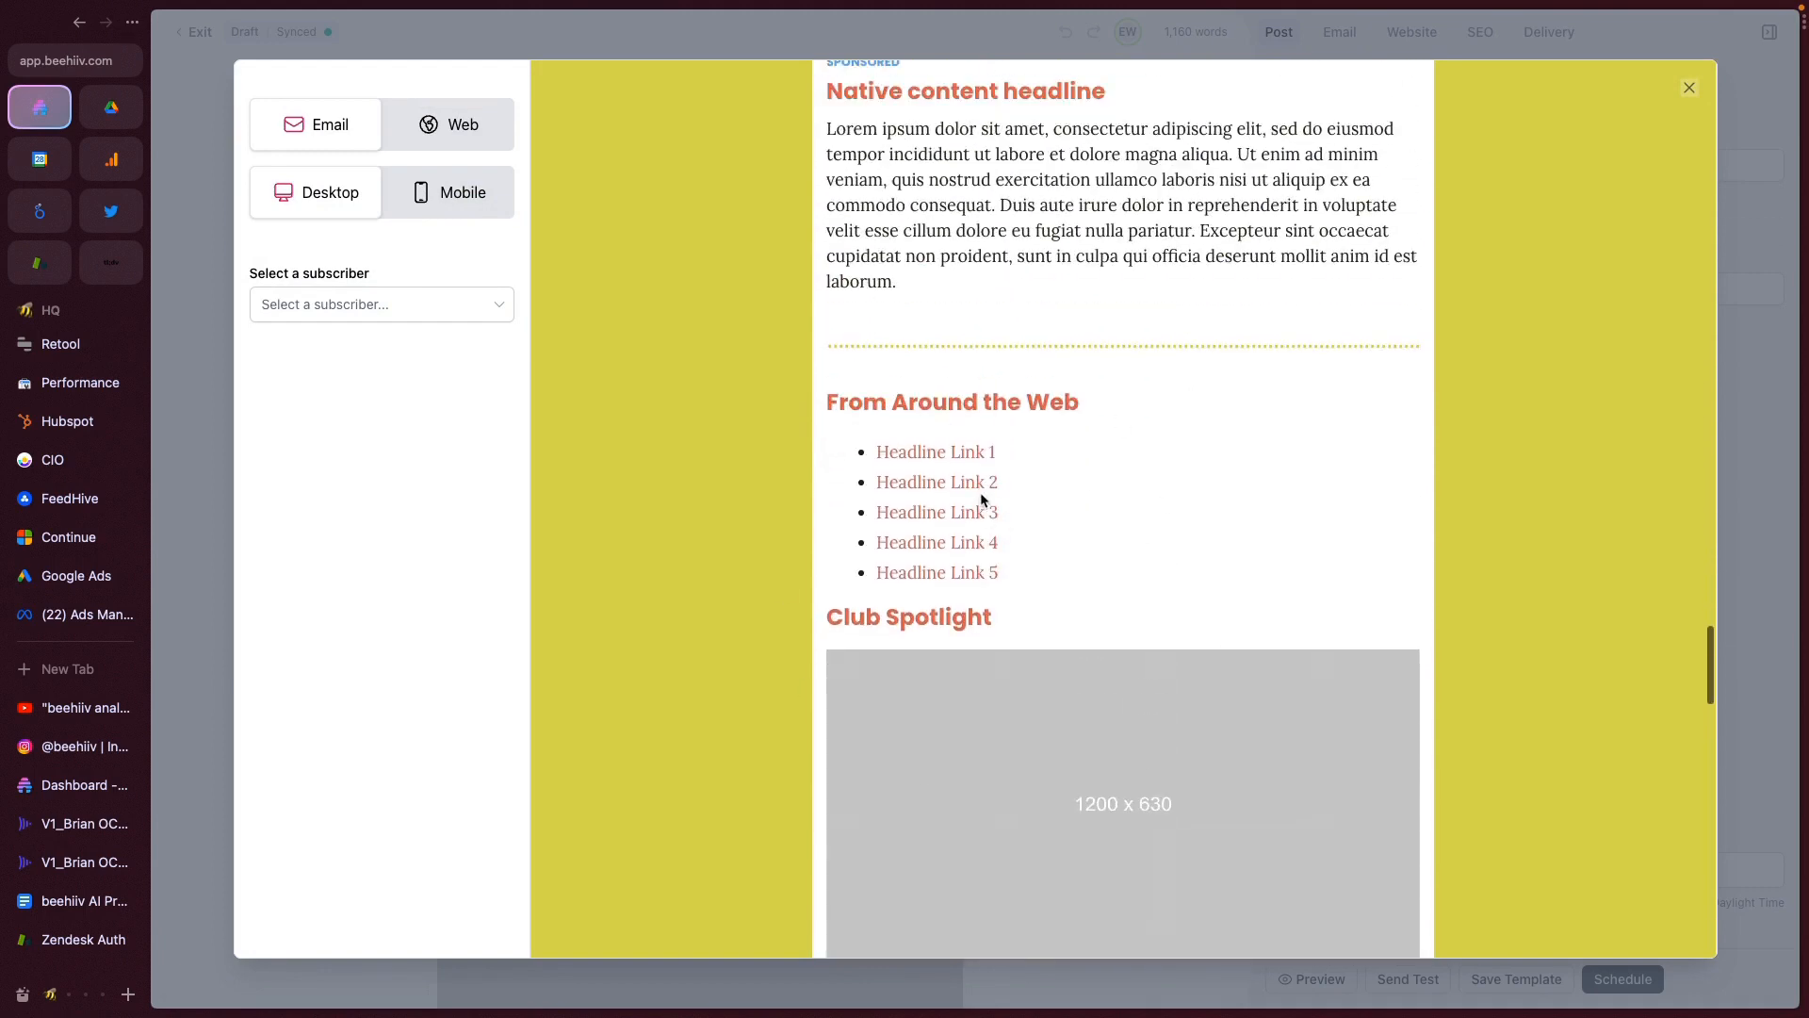
left_click(381, 304)
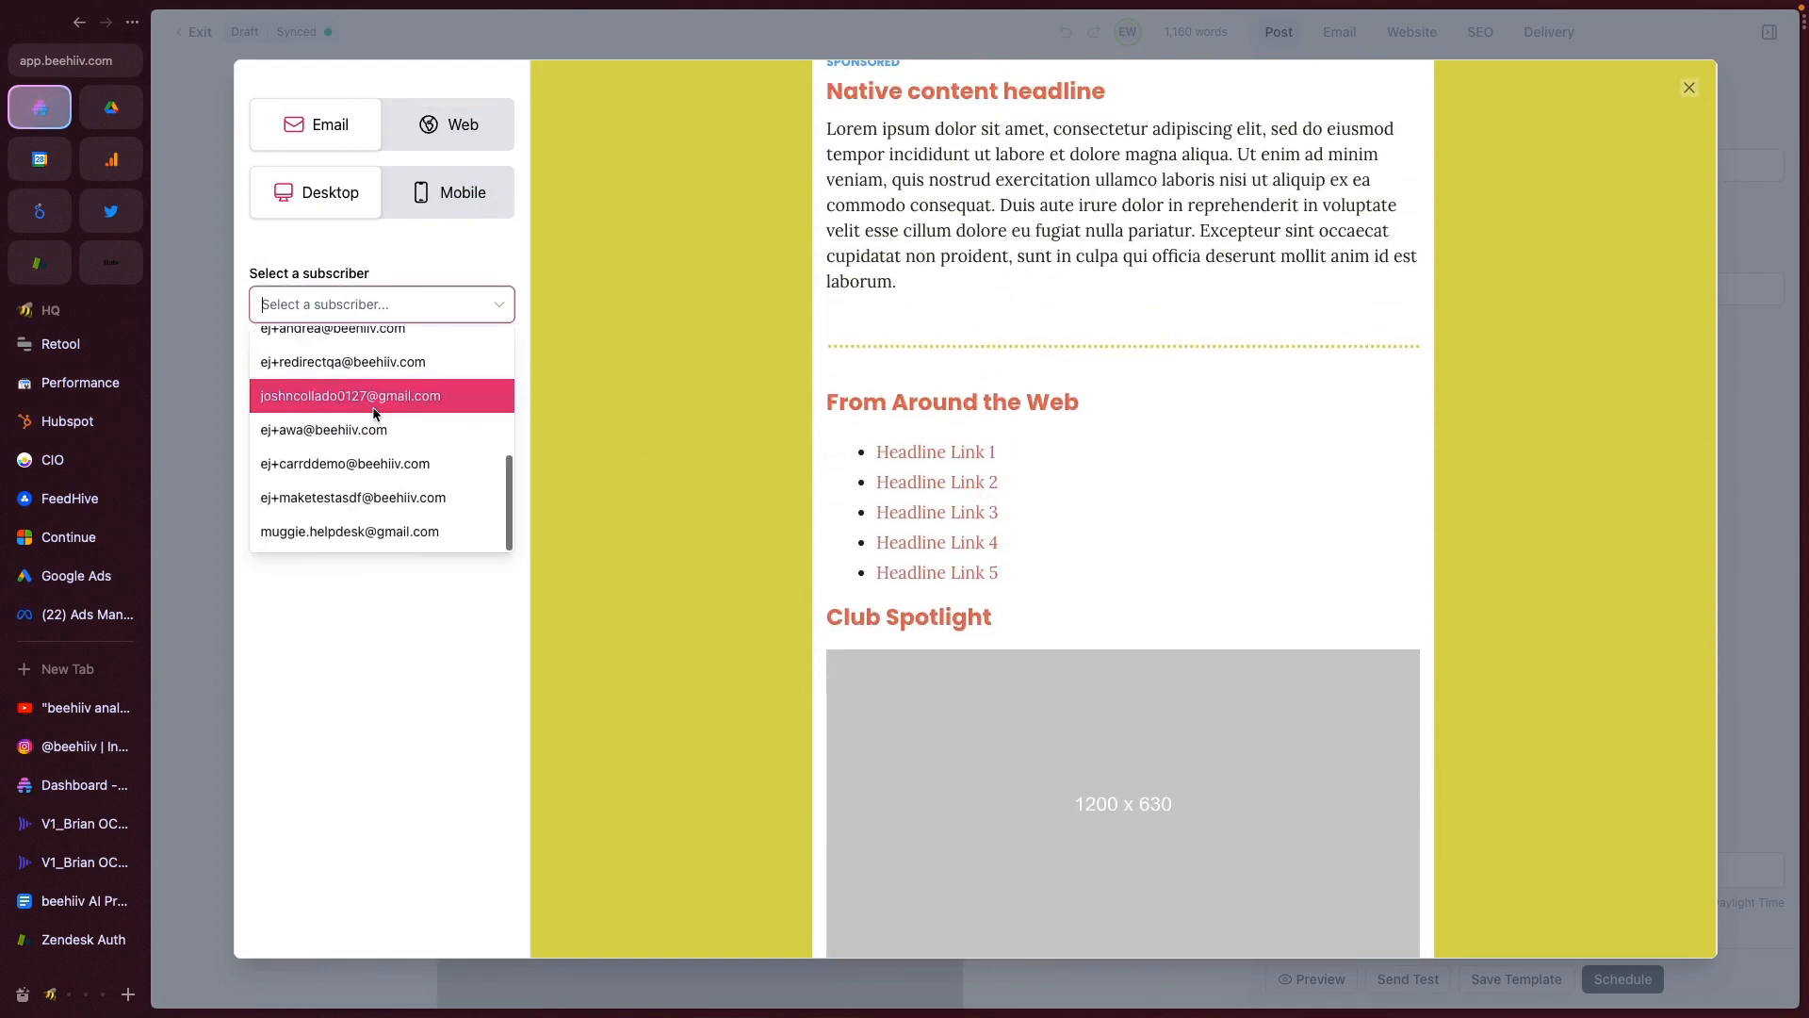
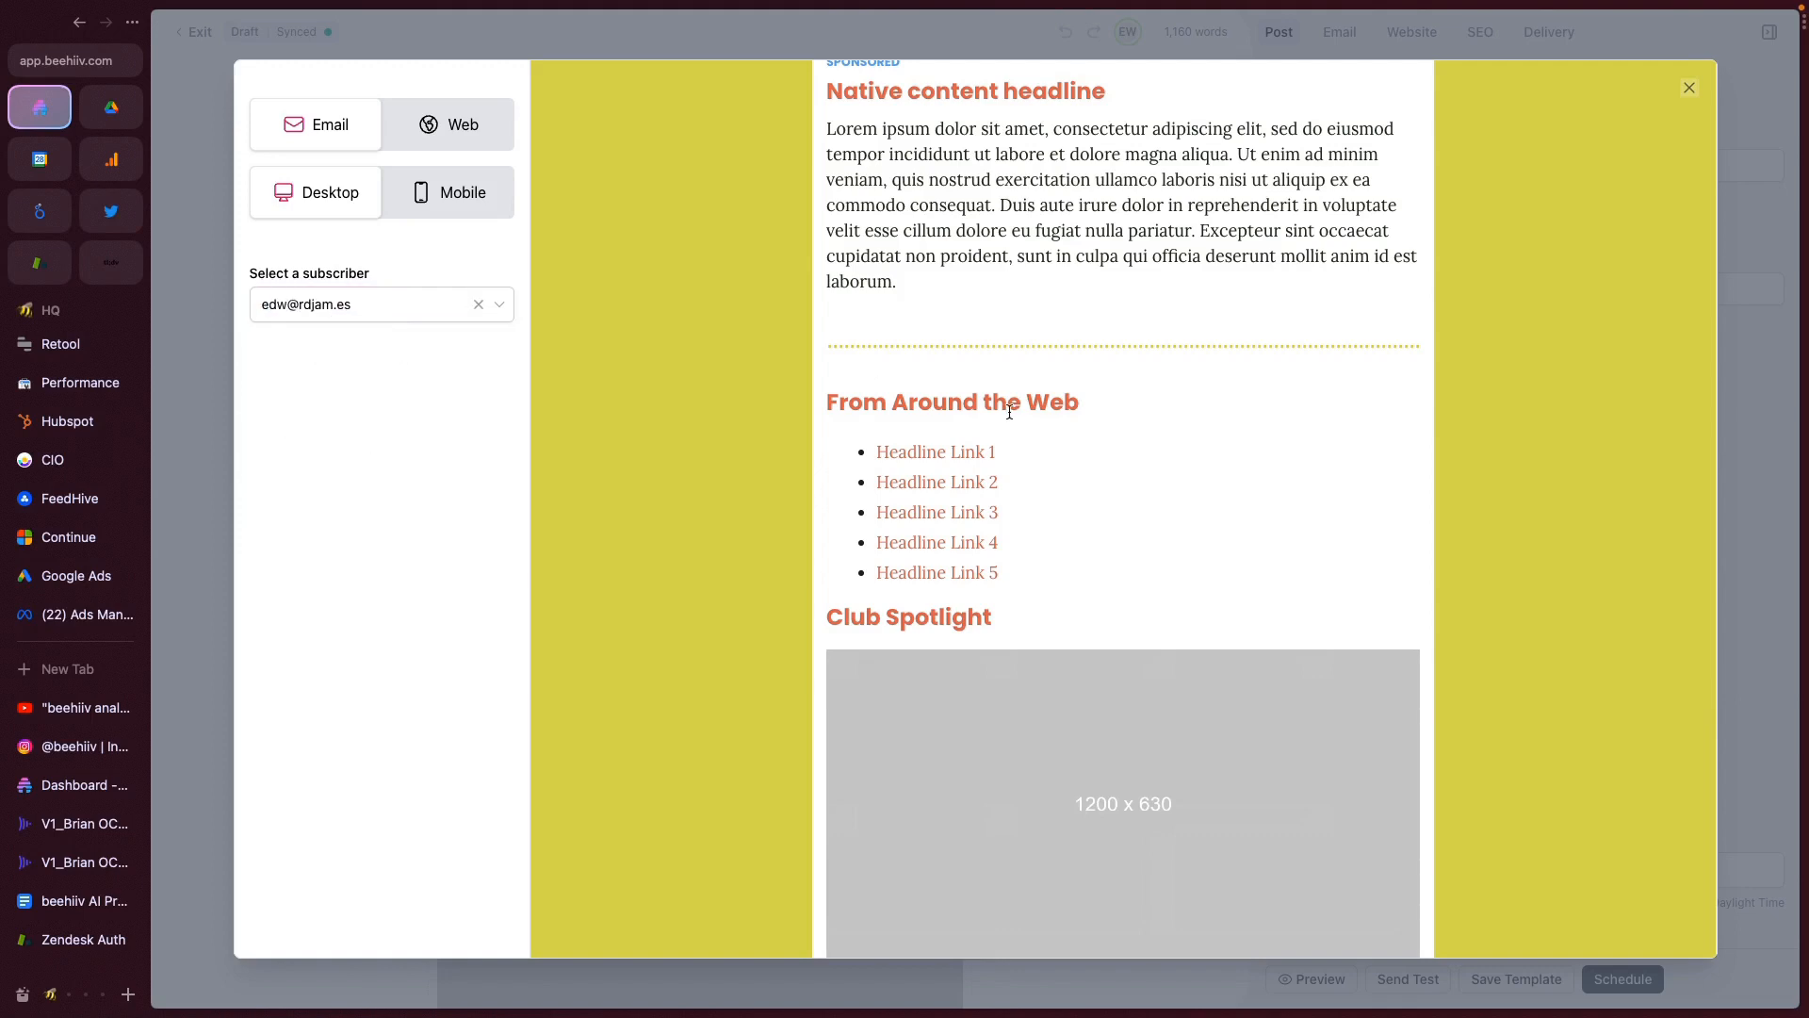
scroll("up", 3)
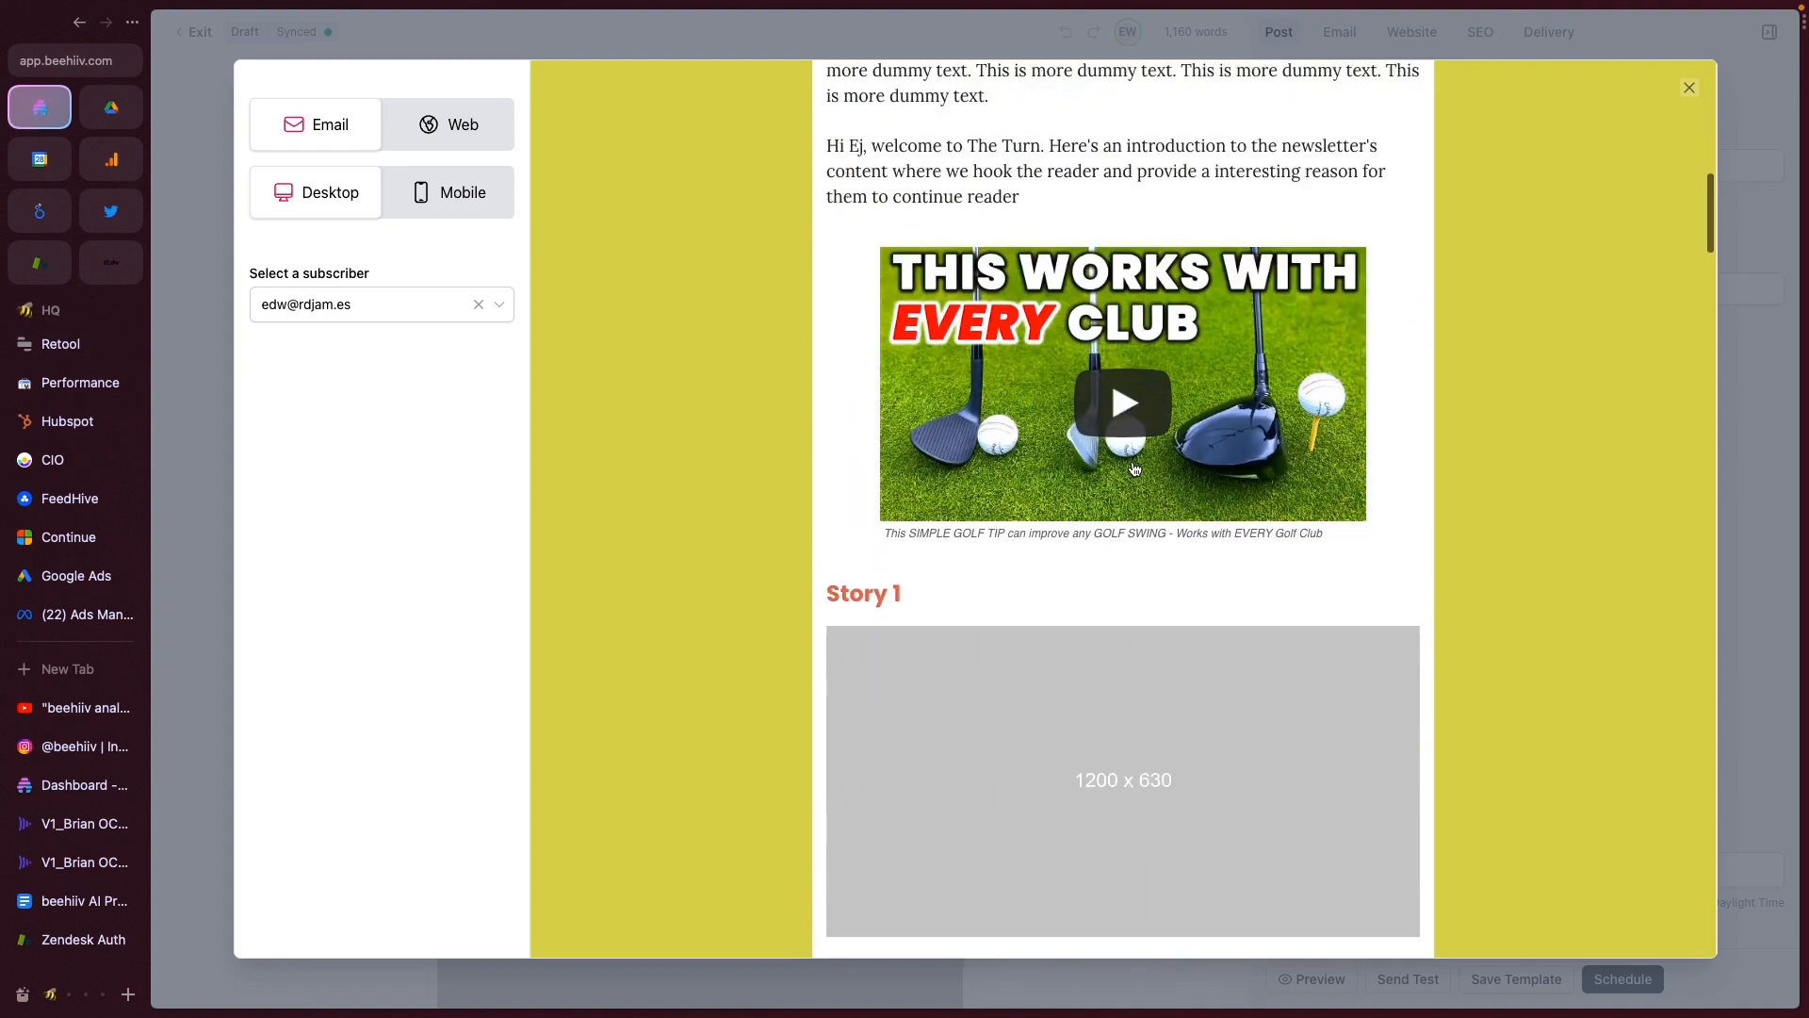
scroll("down", 3)
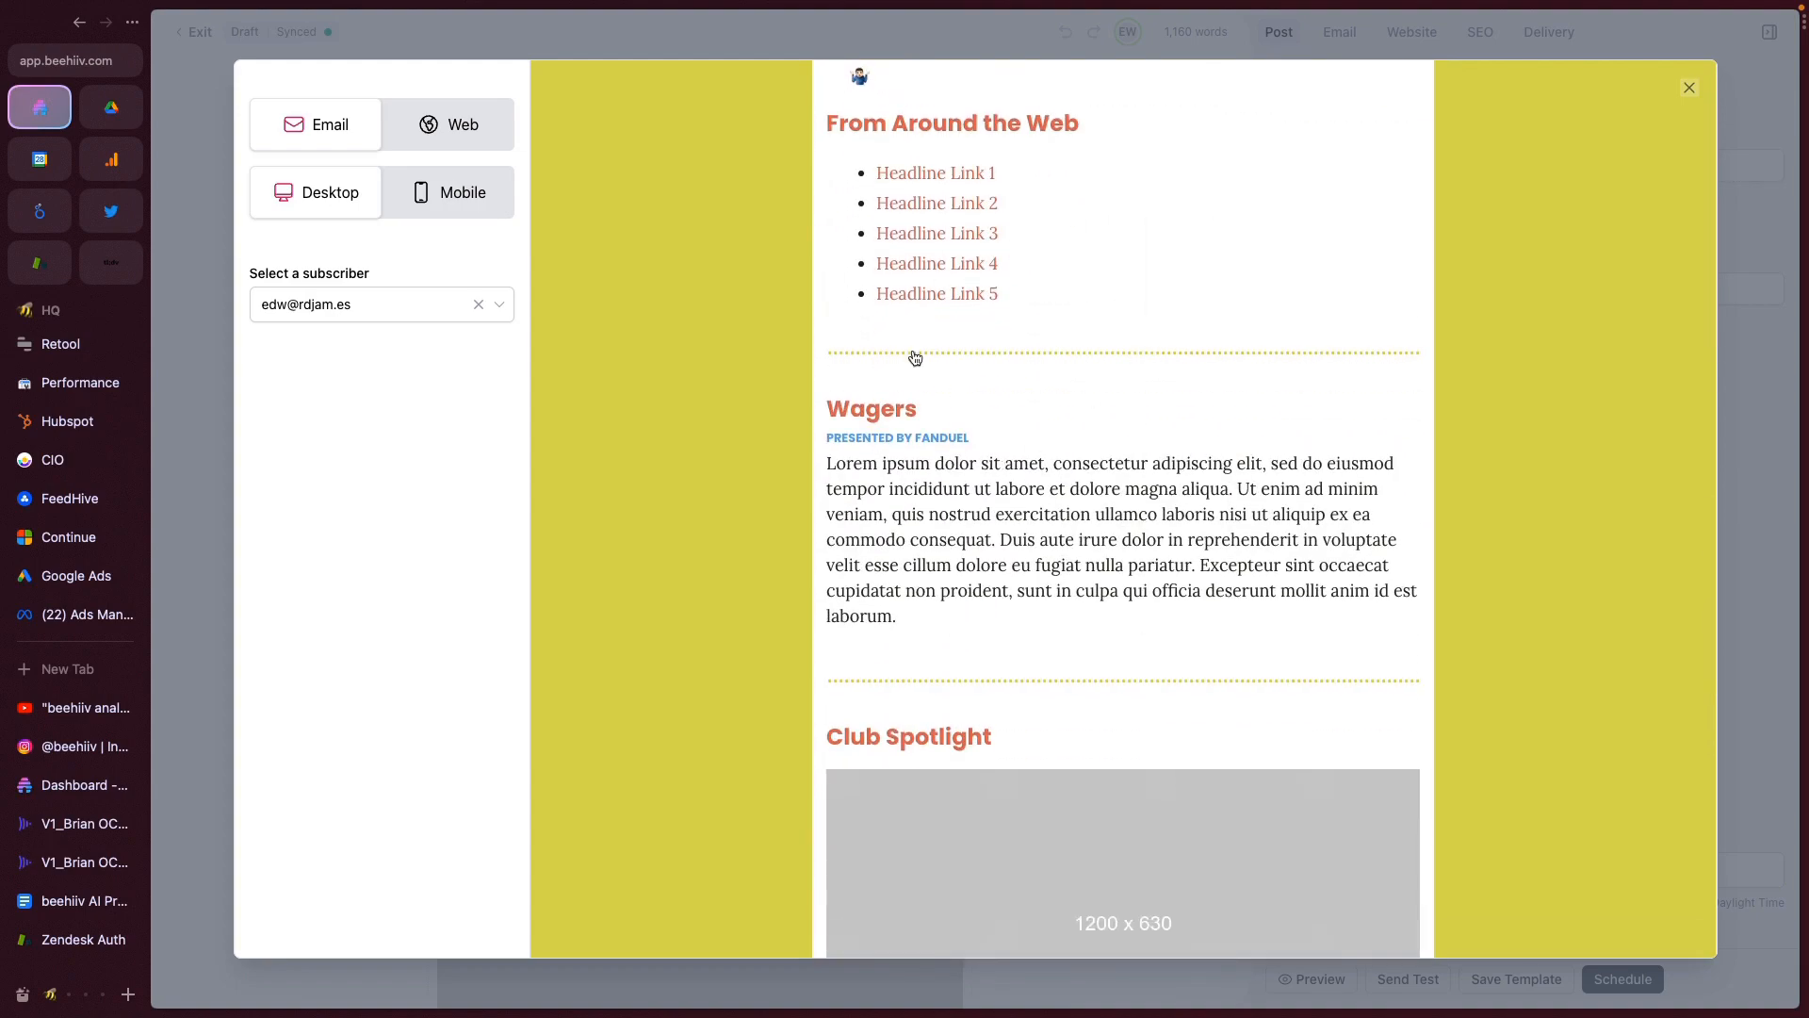
mouse_move(1689, 88)
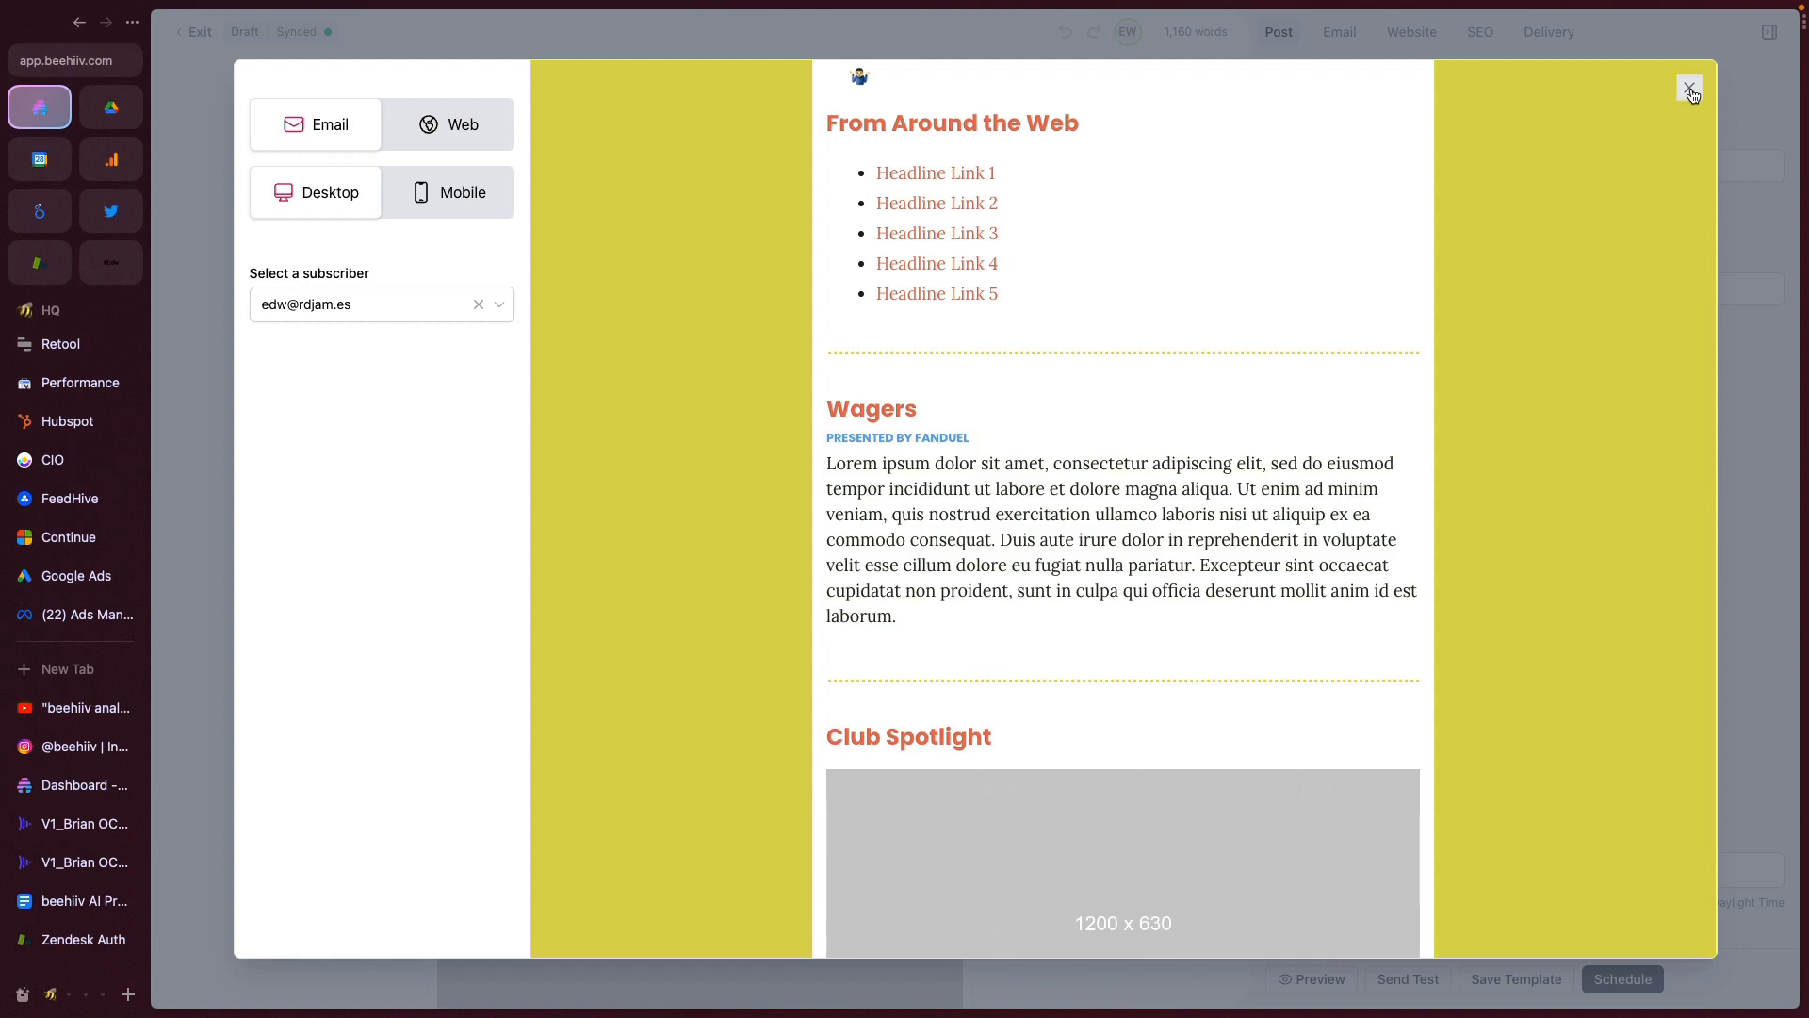
mouse_move(1690, 88)
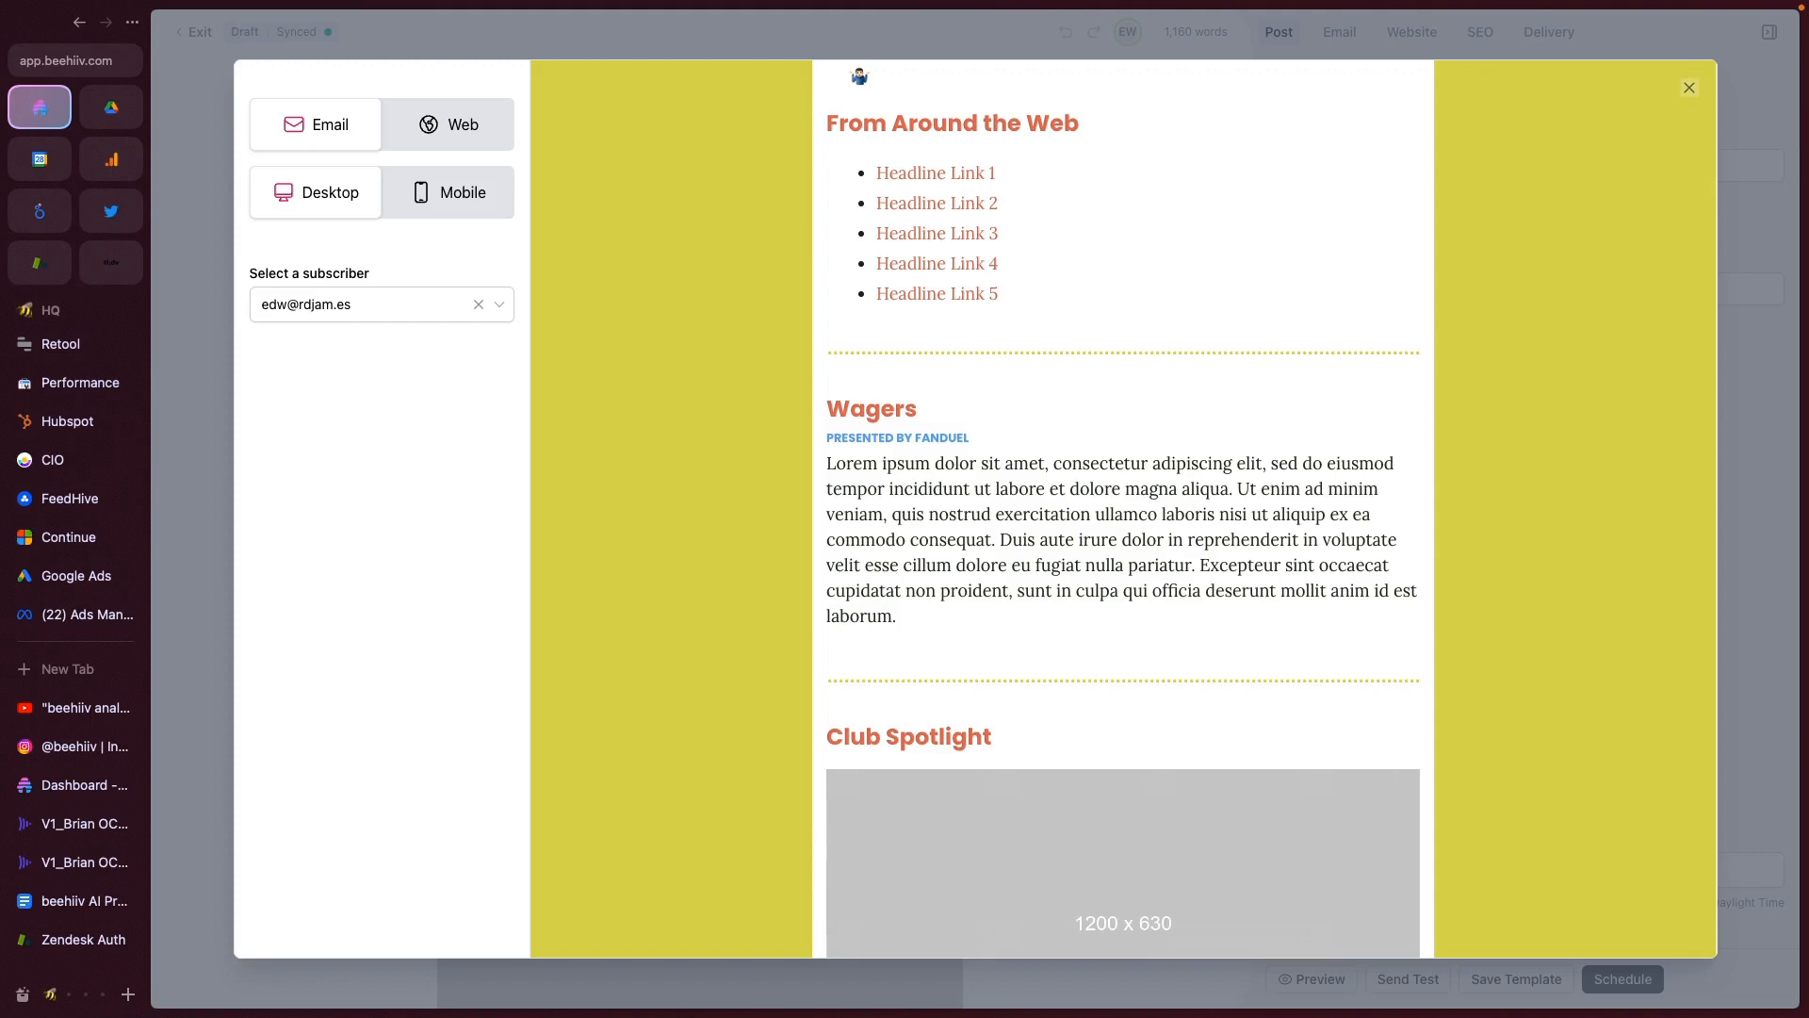